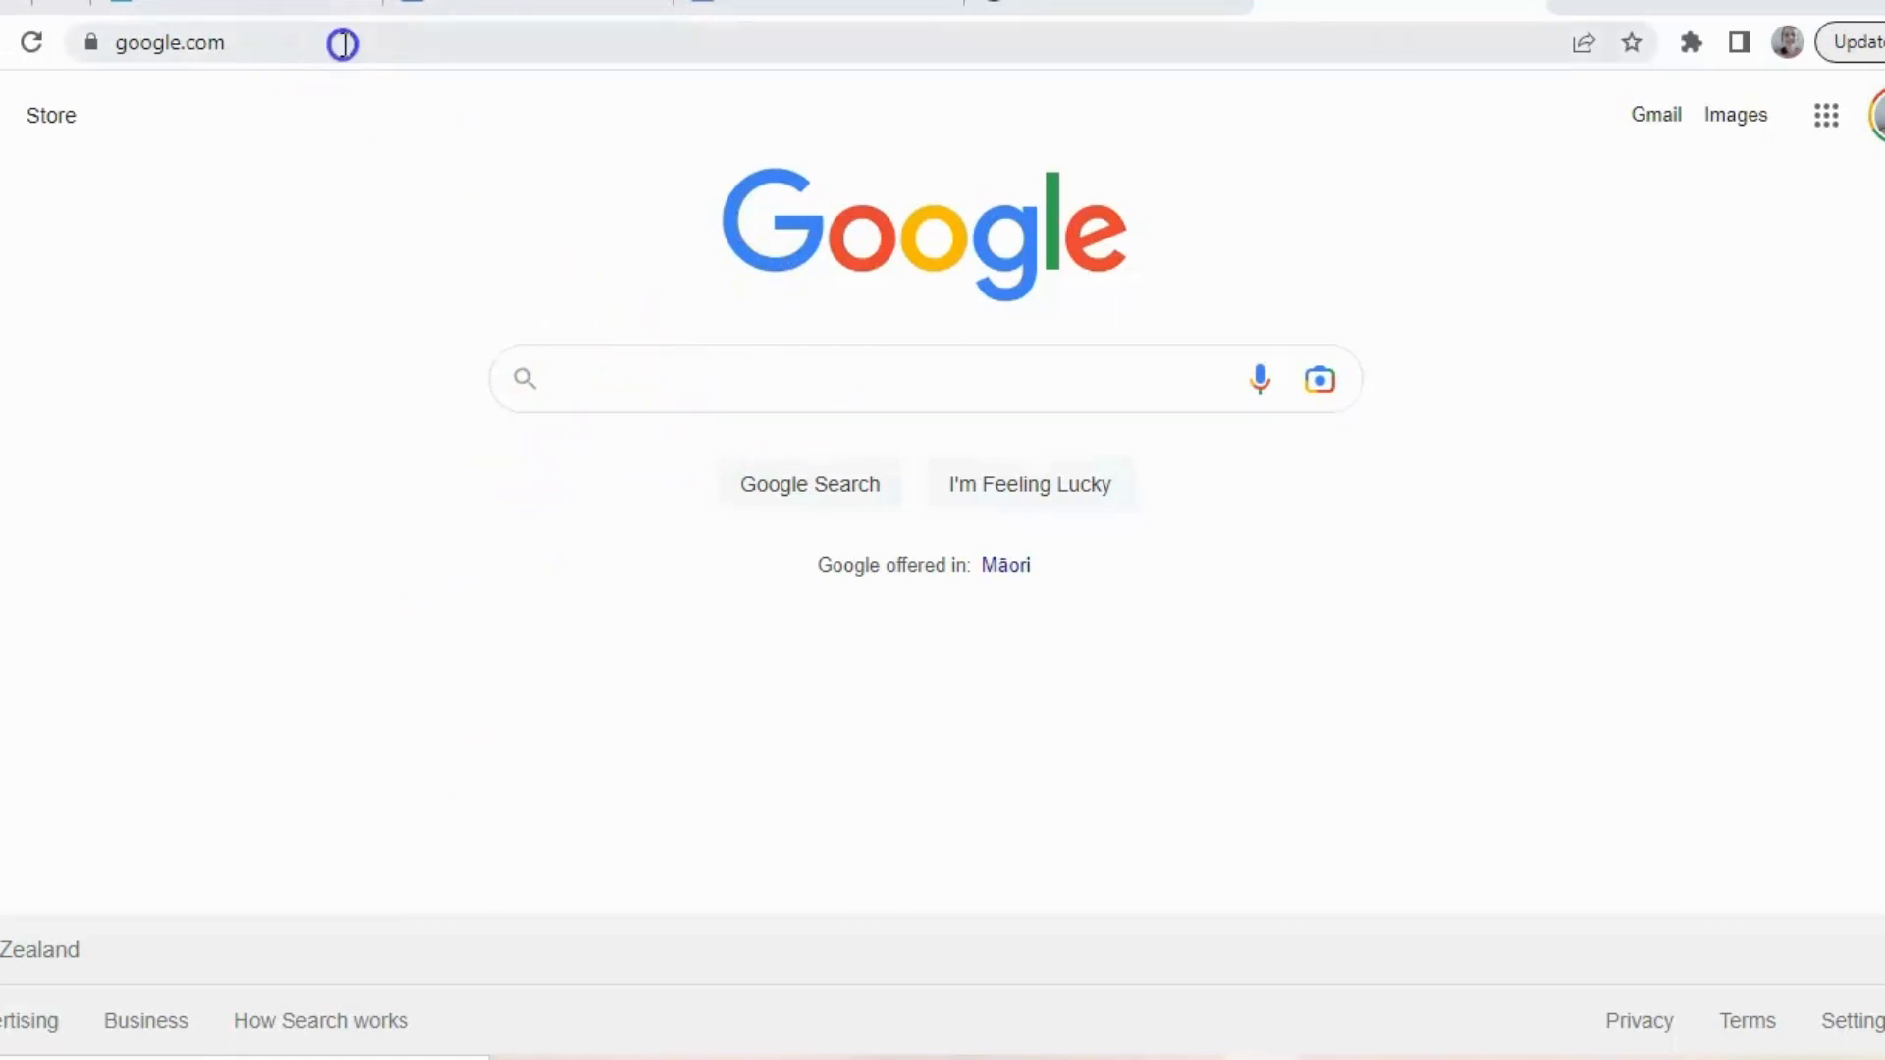
Step: Go to canva.com from the Chrome address bar to load Canva's home page
{"action": "left_click", "coordinate": [167, 42]}
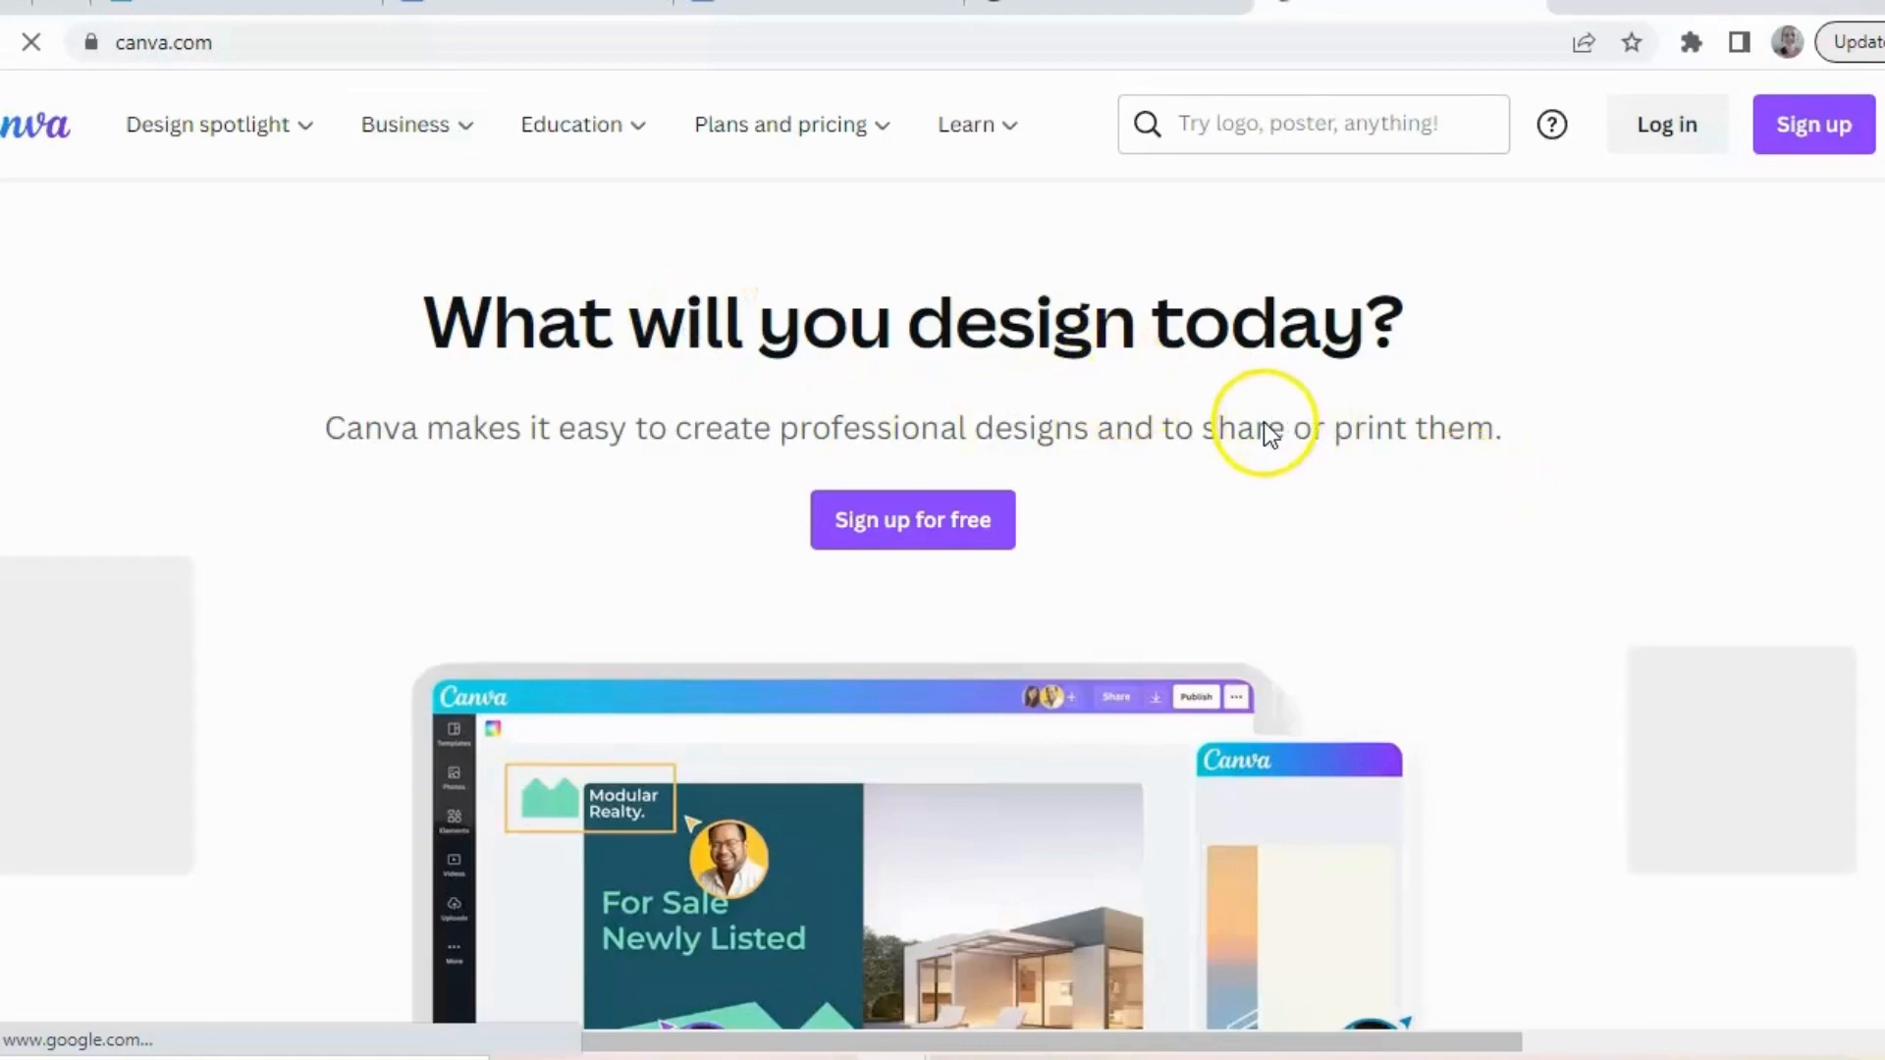
{"action": "mouse_move", "coordinate": [911, 541]}
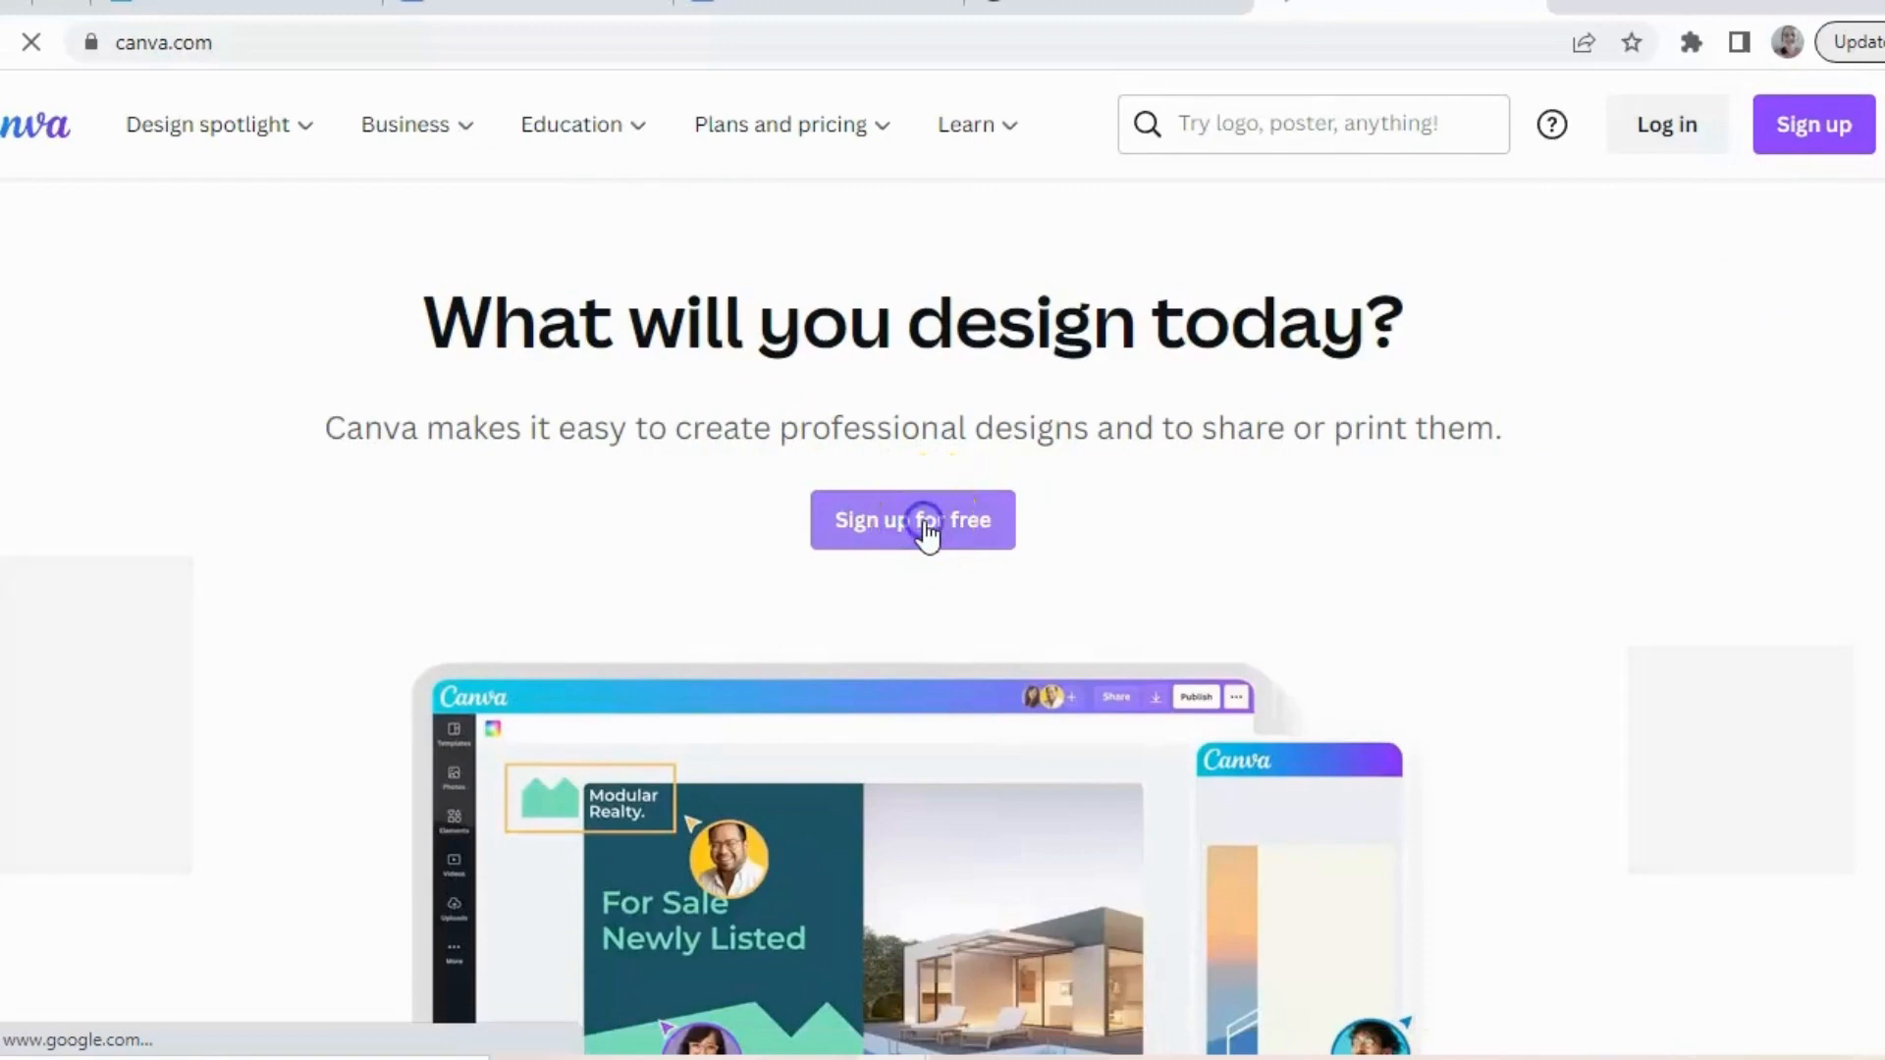
Step: Start the free sign-up and choose to continue with an email address
{"action": "left_click", "coordinate": [912, 519]}
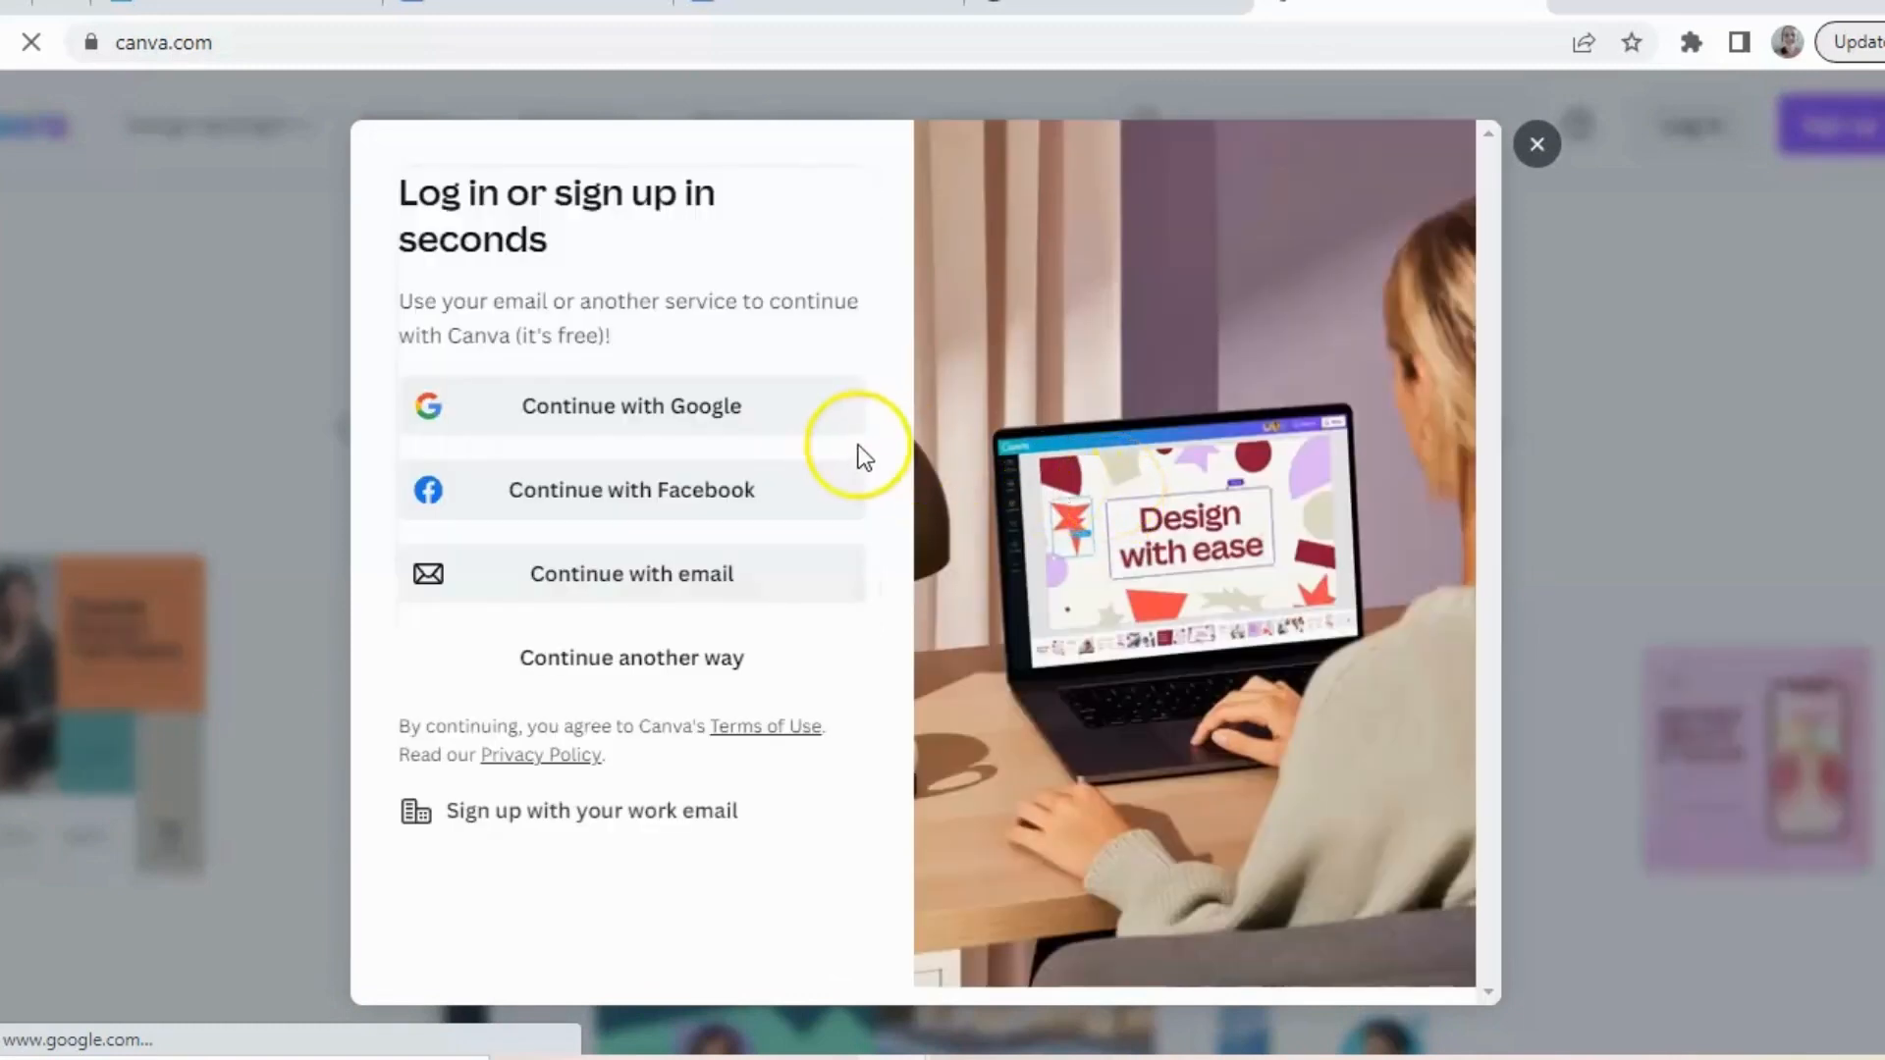
{"action": "mouse_move", "coordinate": [827, 433]}
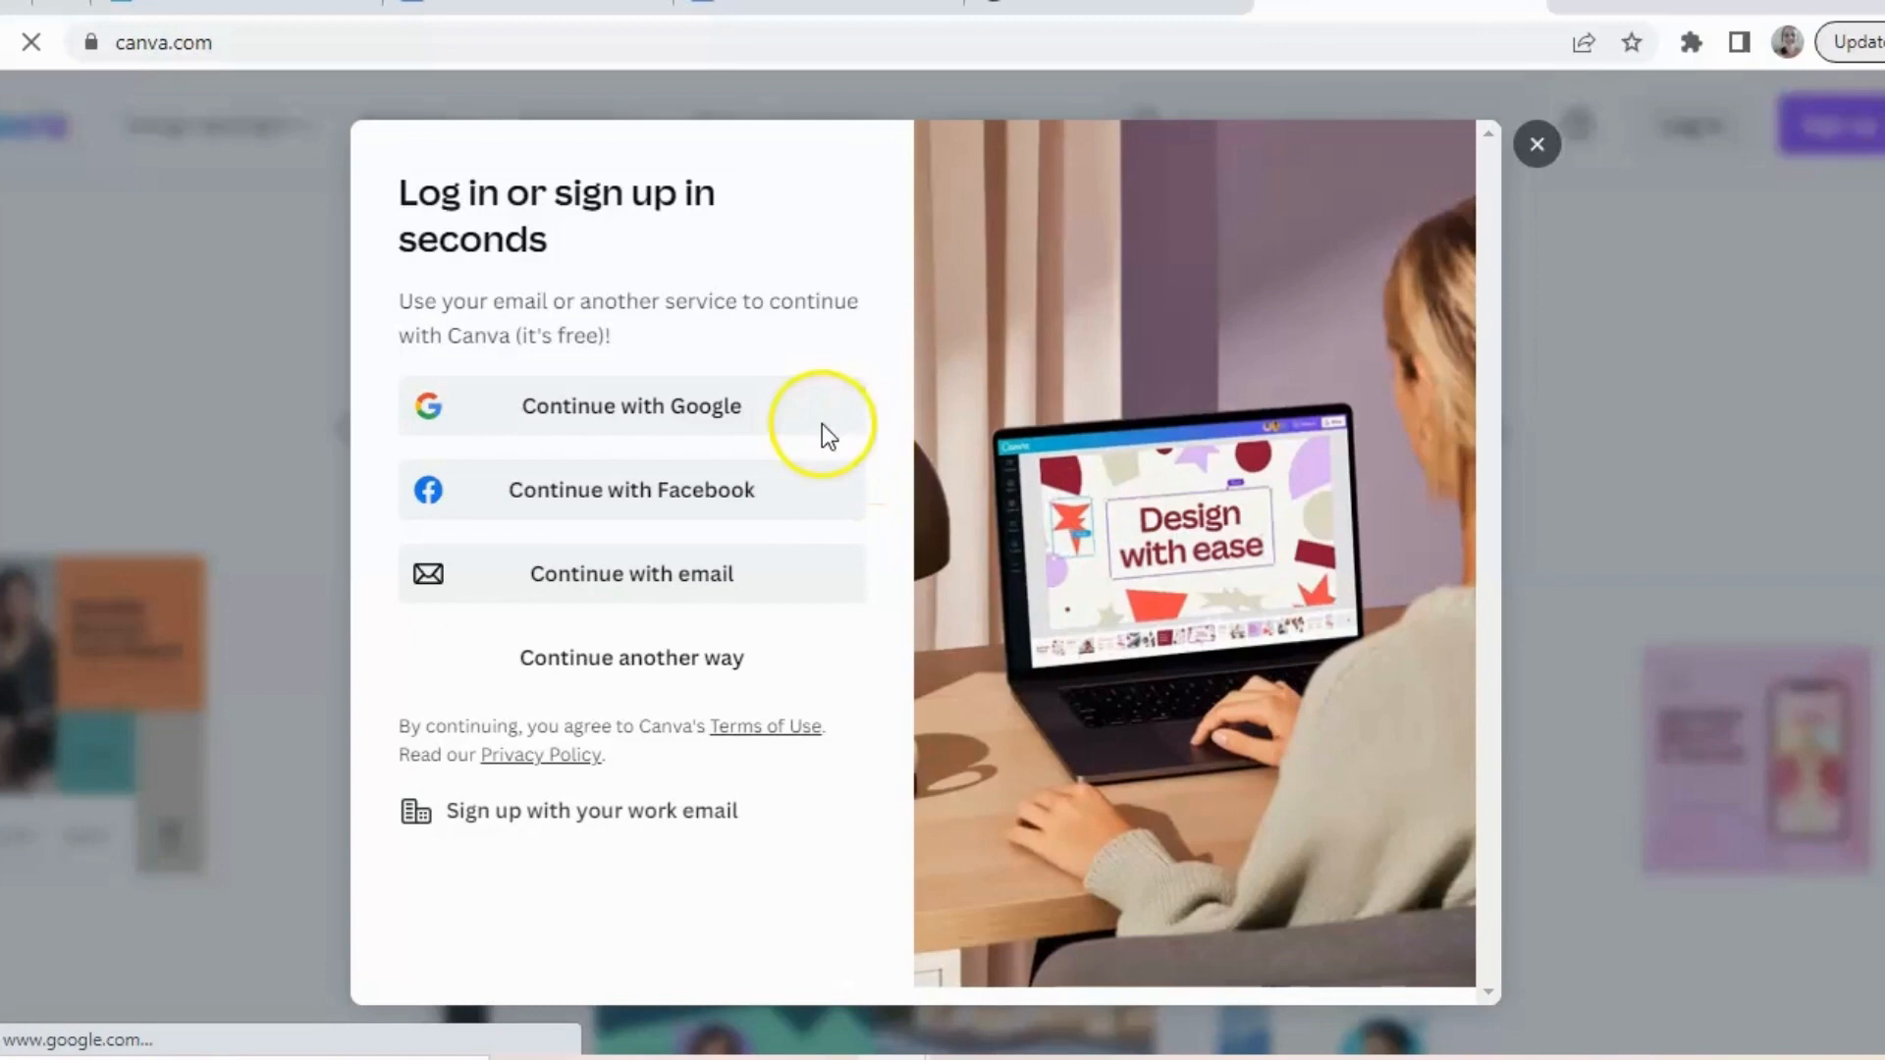
{"action": "mouse_move", "coordinate": [676, 466]}
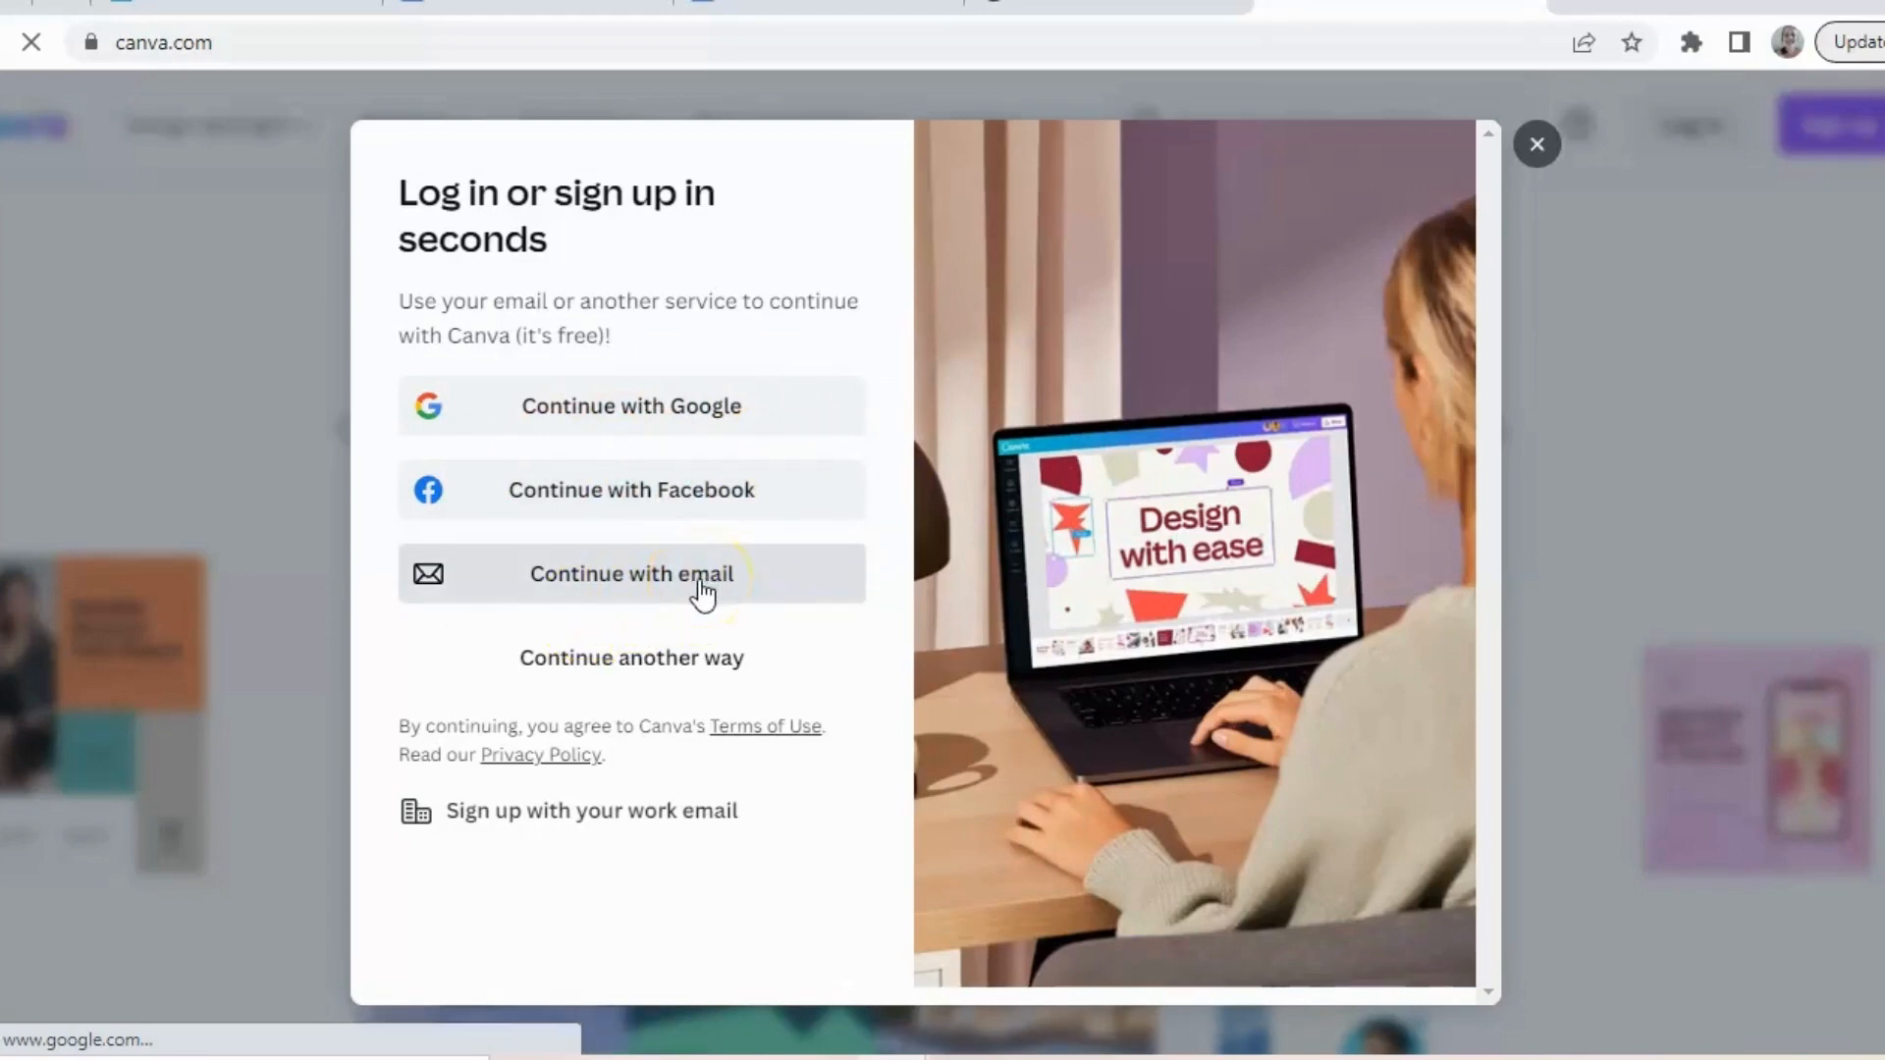
{"action": "left_click", "coordinate": [632, 573]}
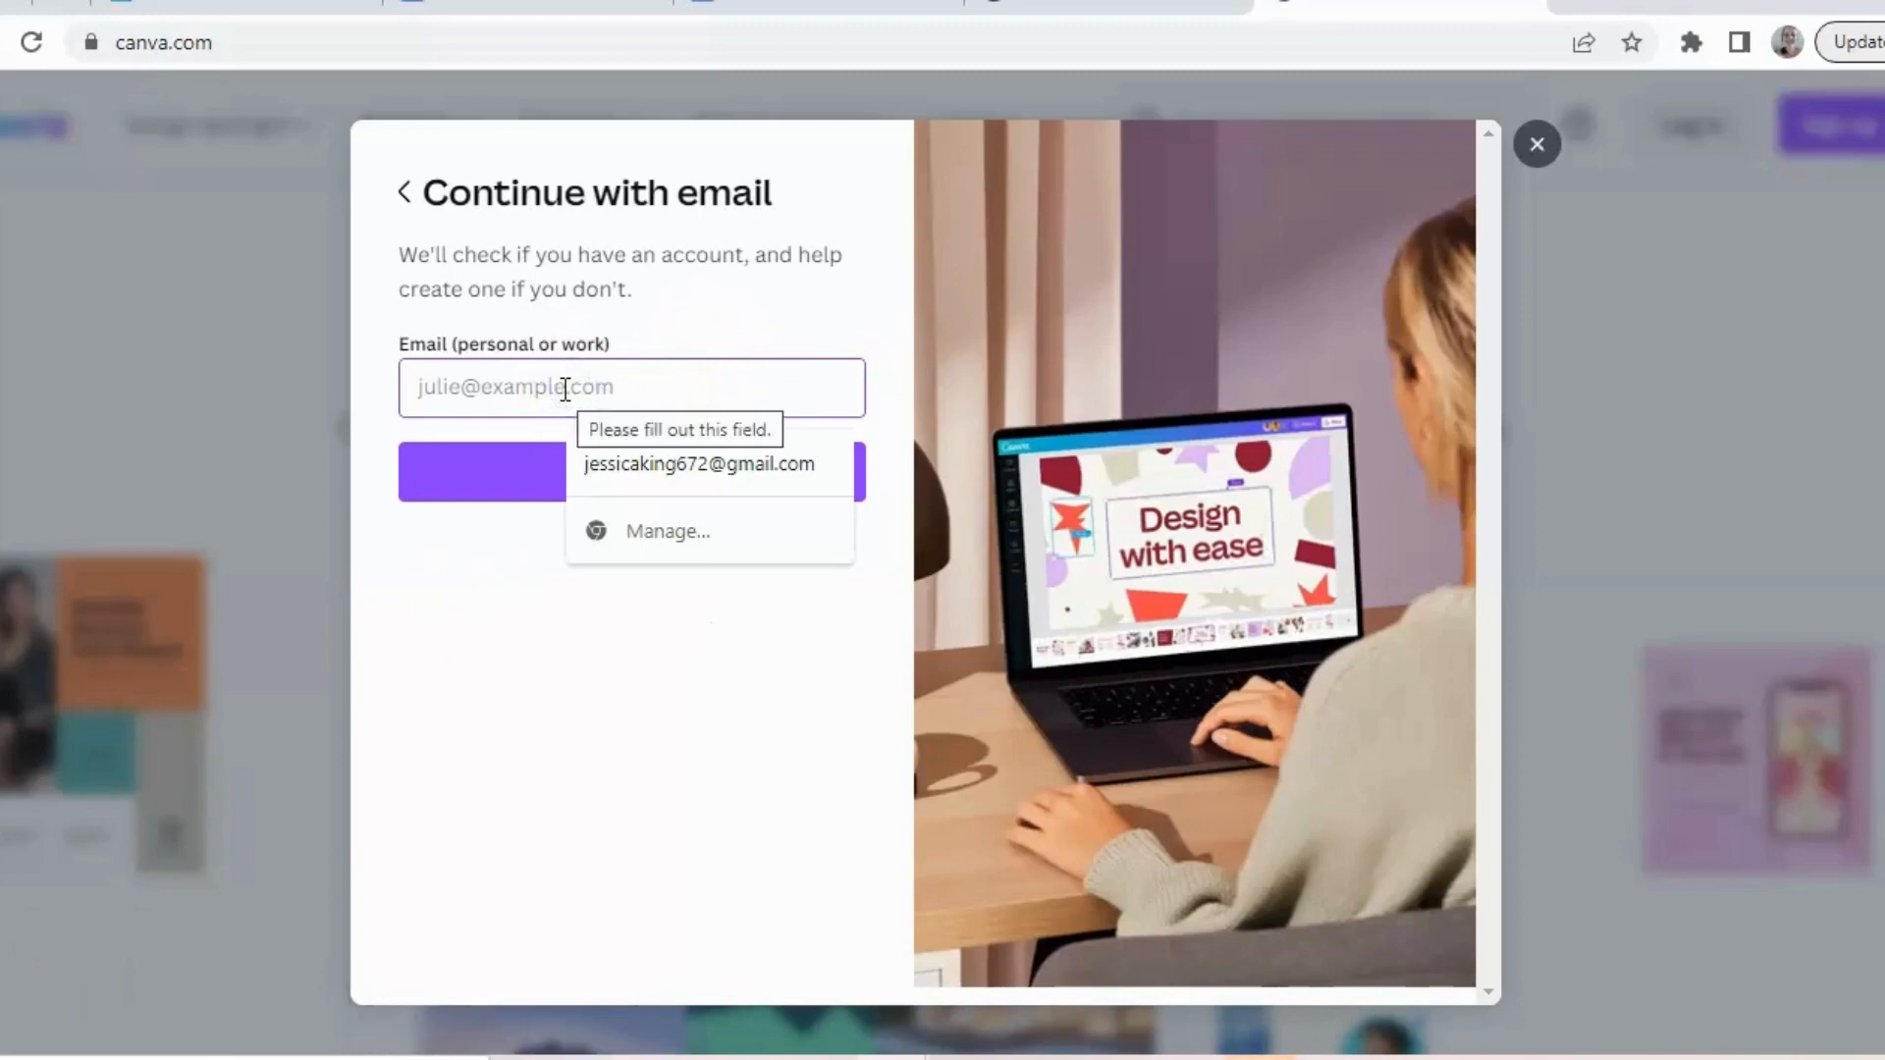
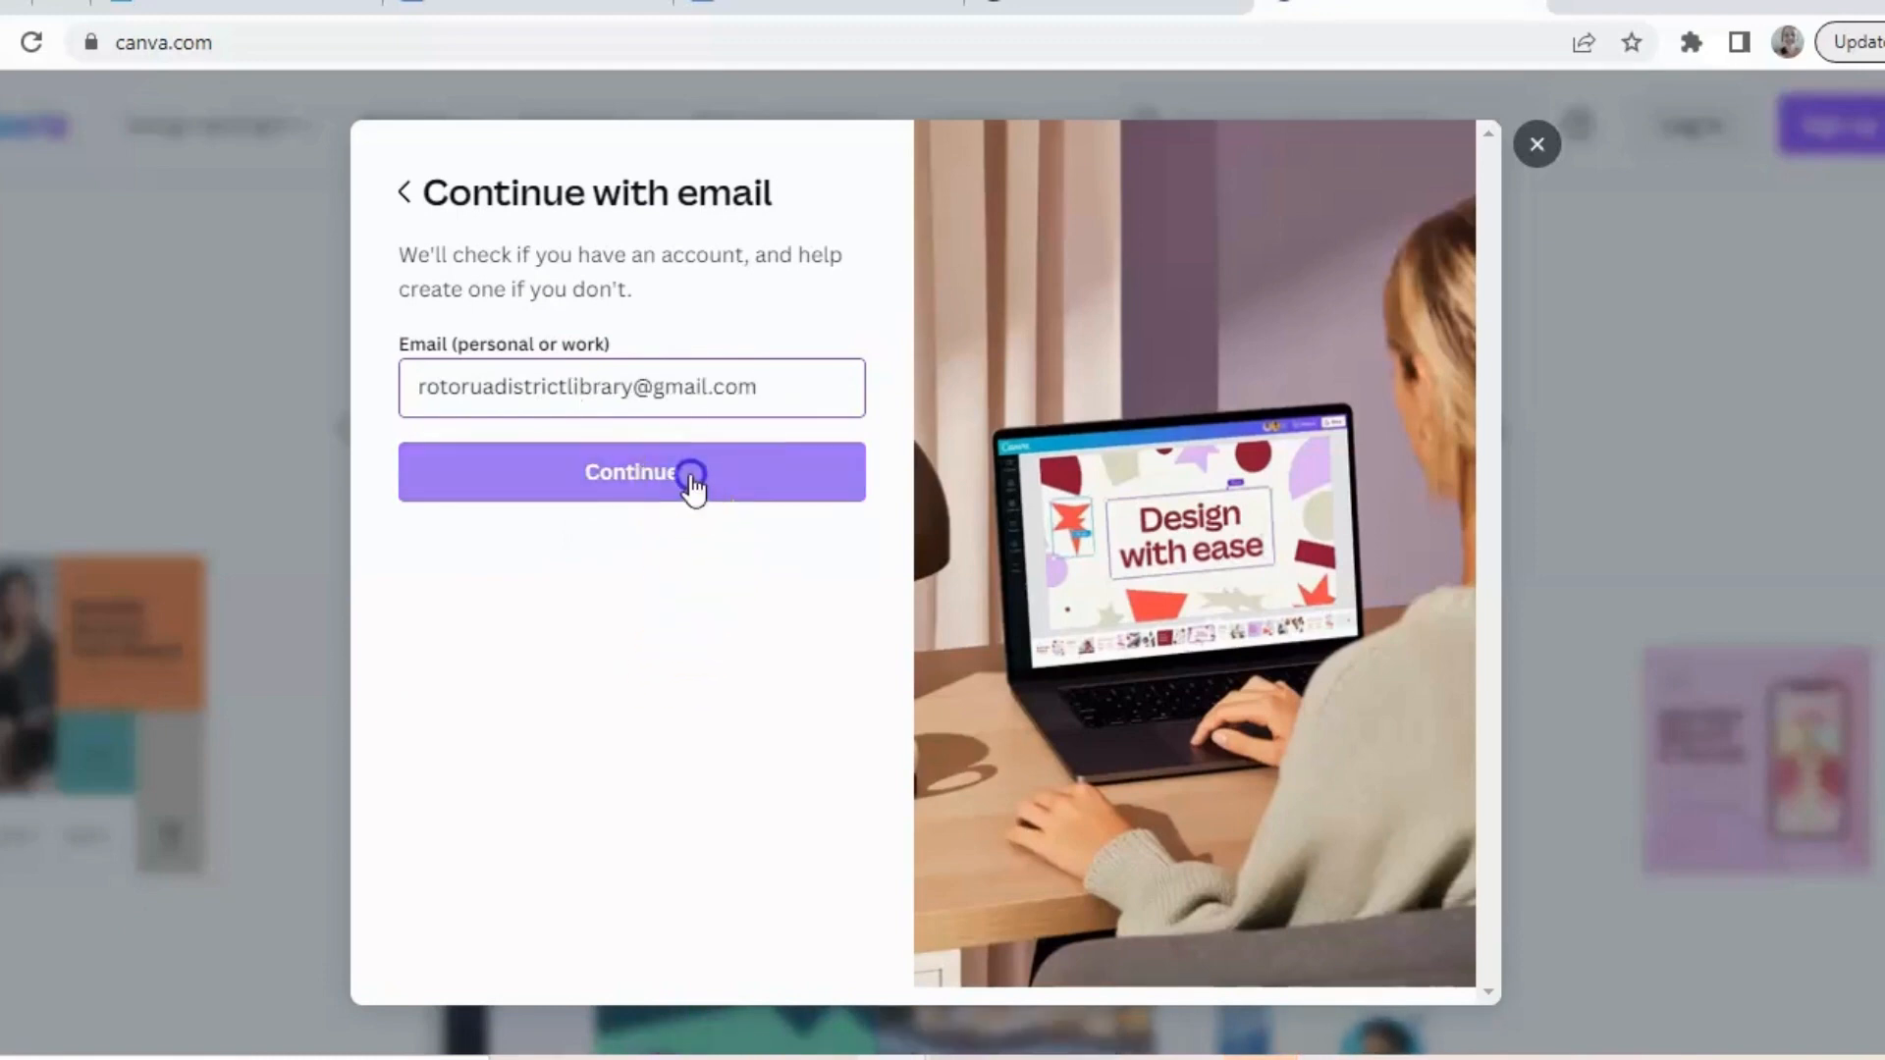
Step: Enter the rotorua district email address and continue to the login-code step
{"action": "left_click", "coordinate": [631, 472]}
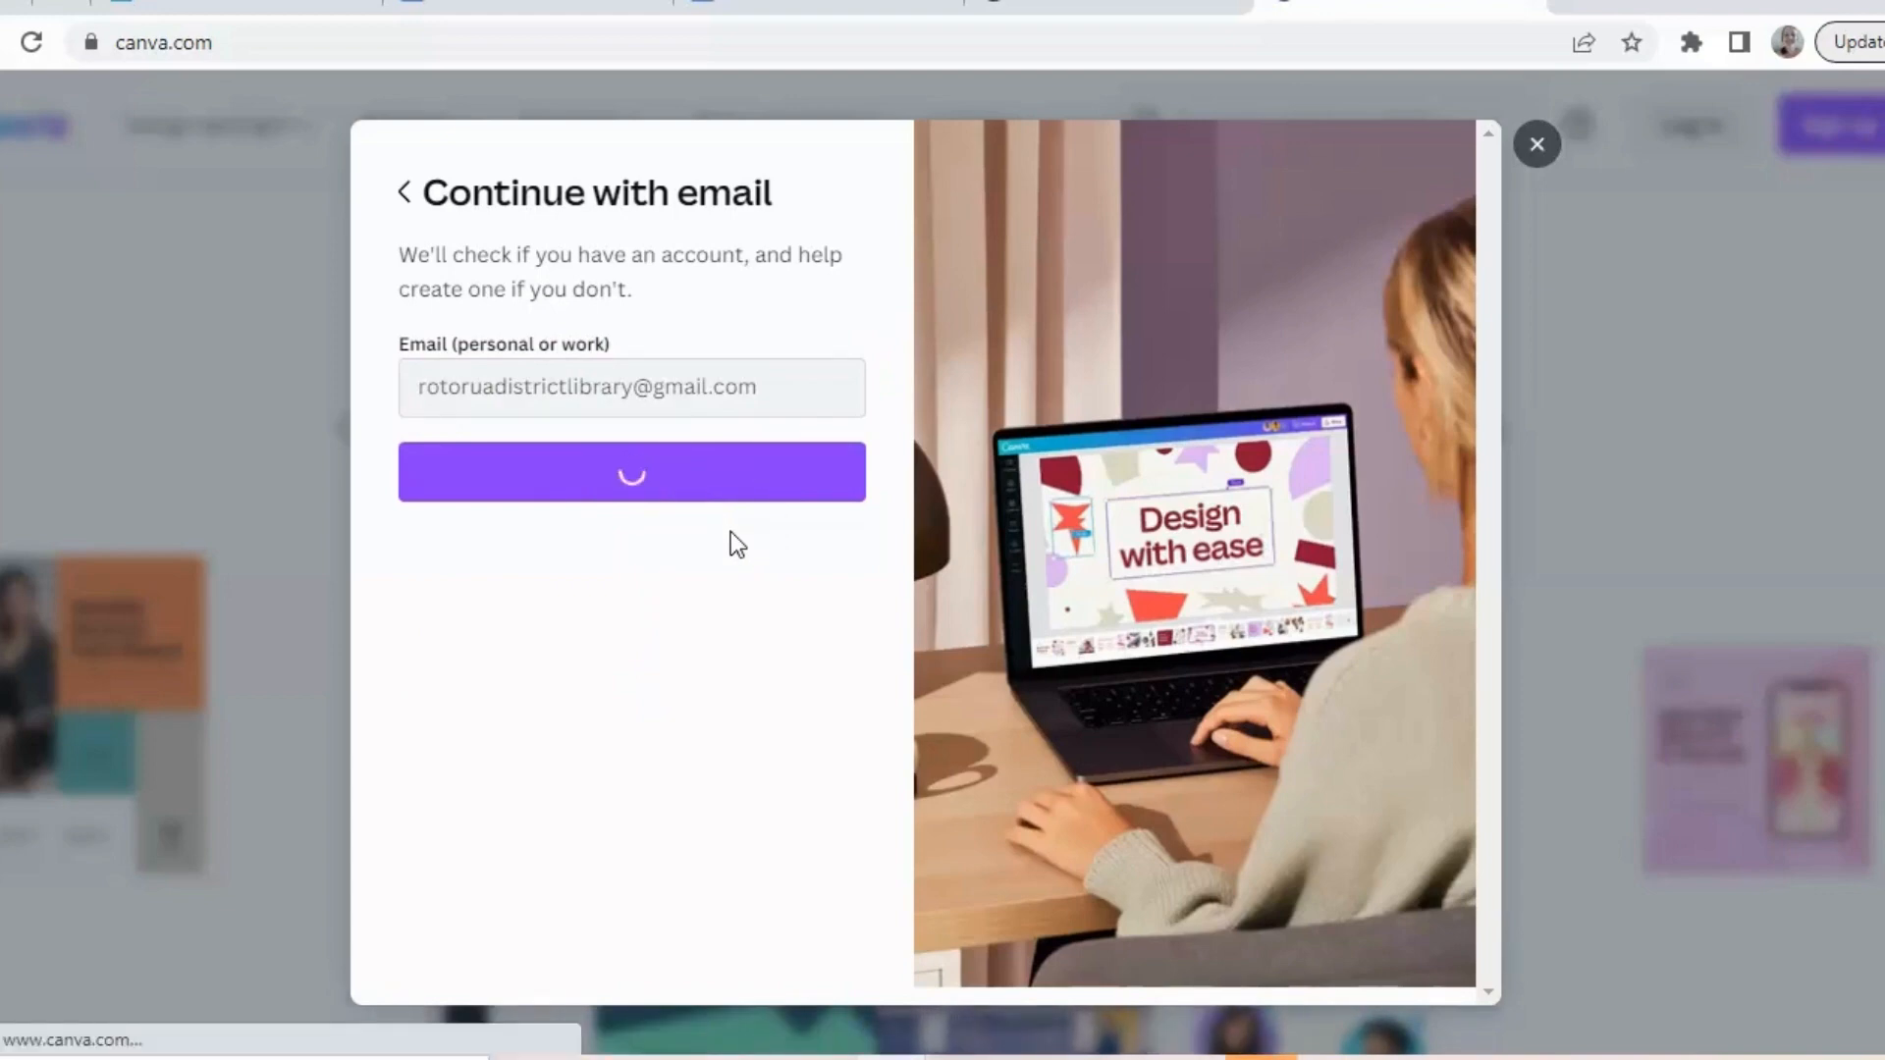
{"action": "left_click", "coordinate": [631, 471]}
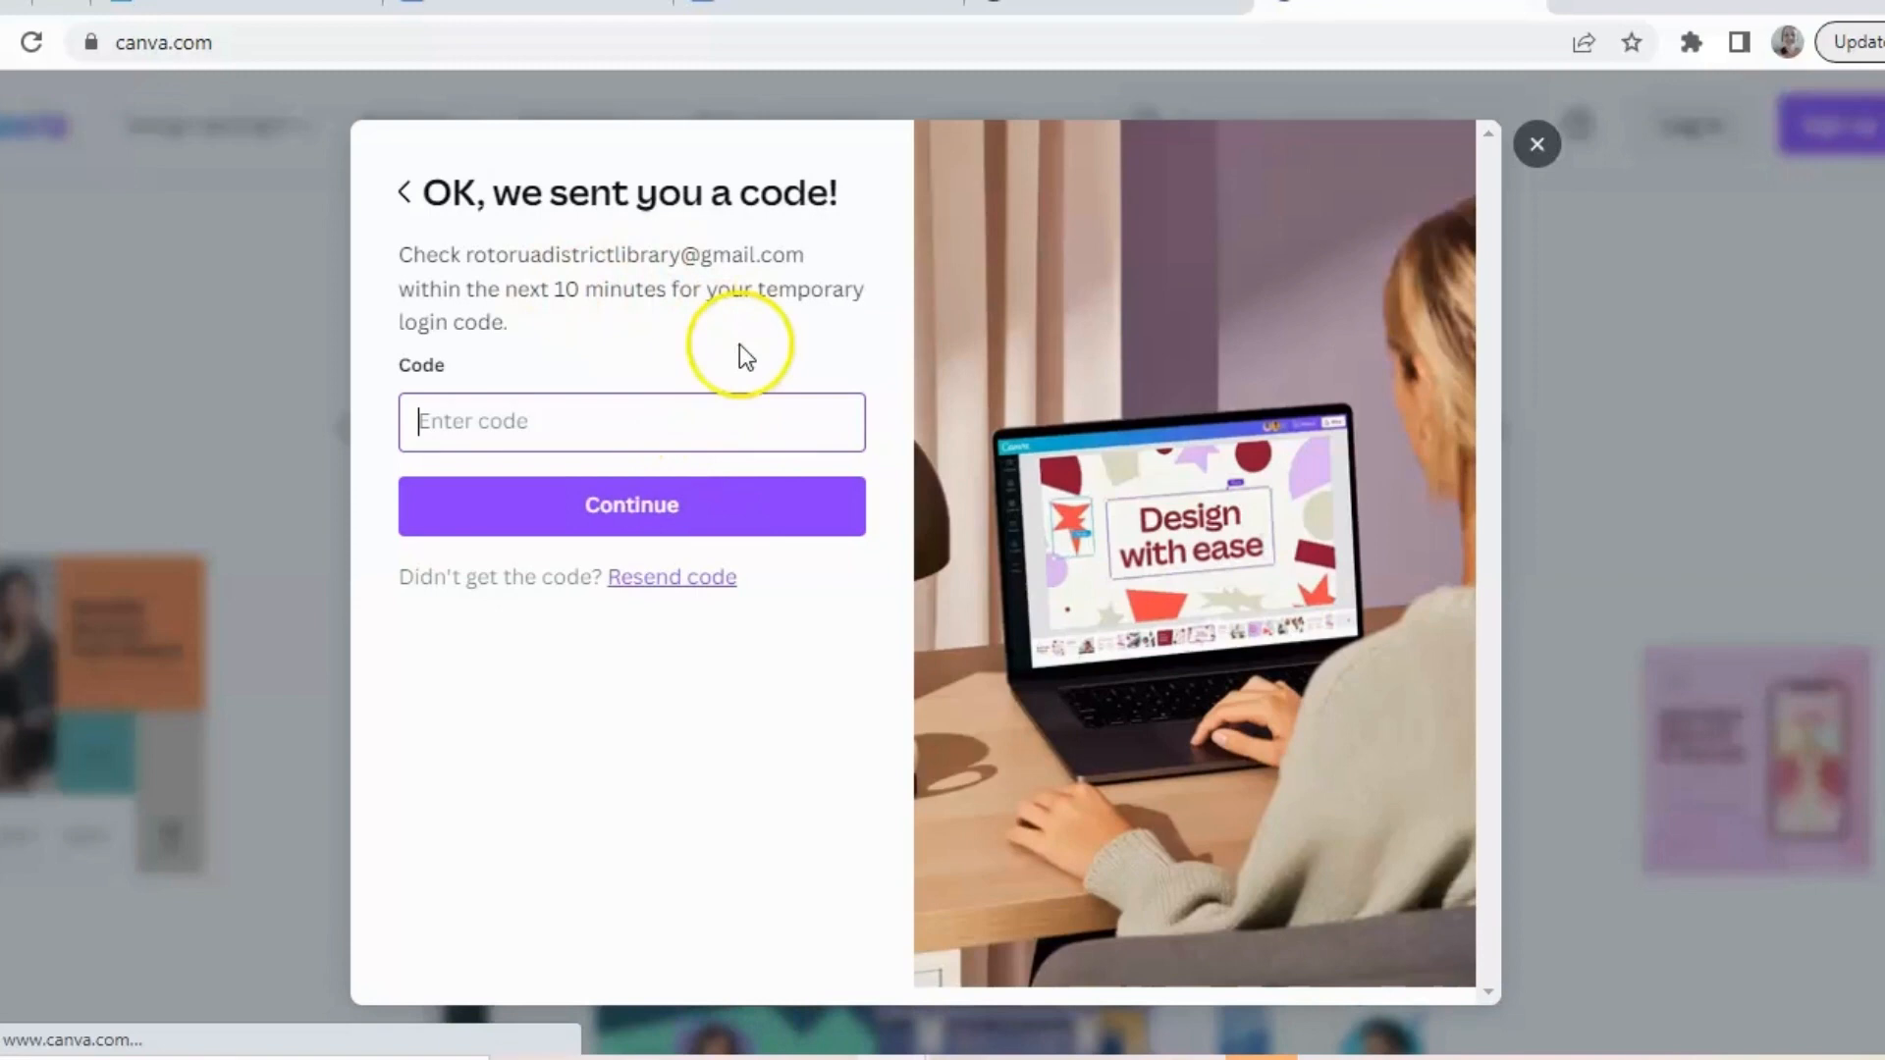
{"action": "mouse_move", "coordinate": [709, 365]}
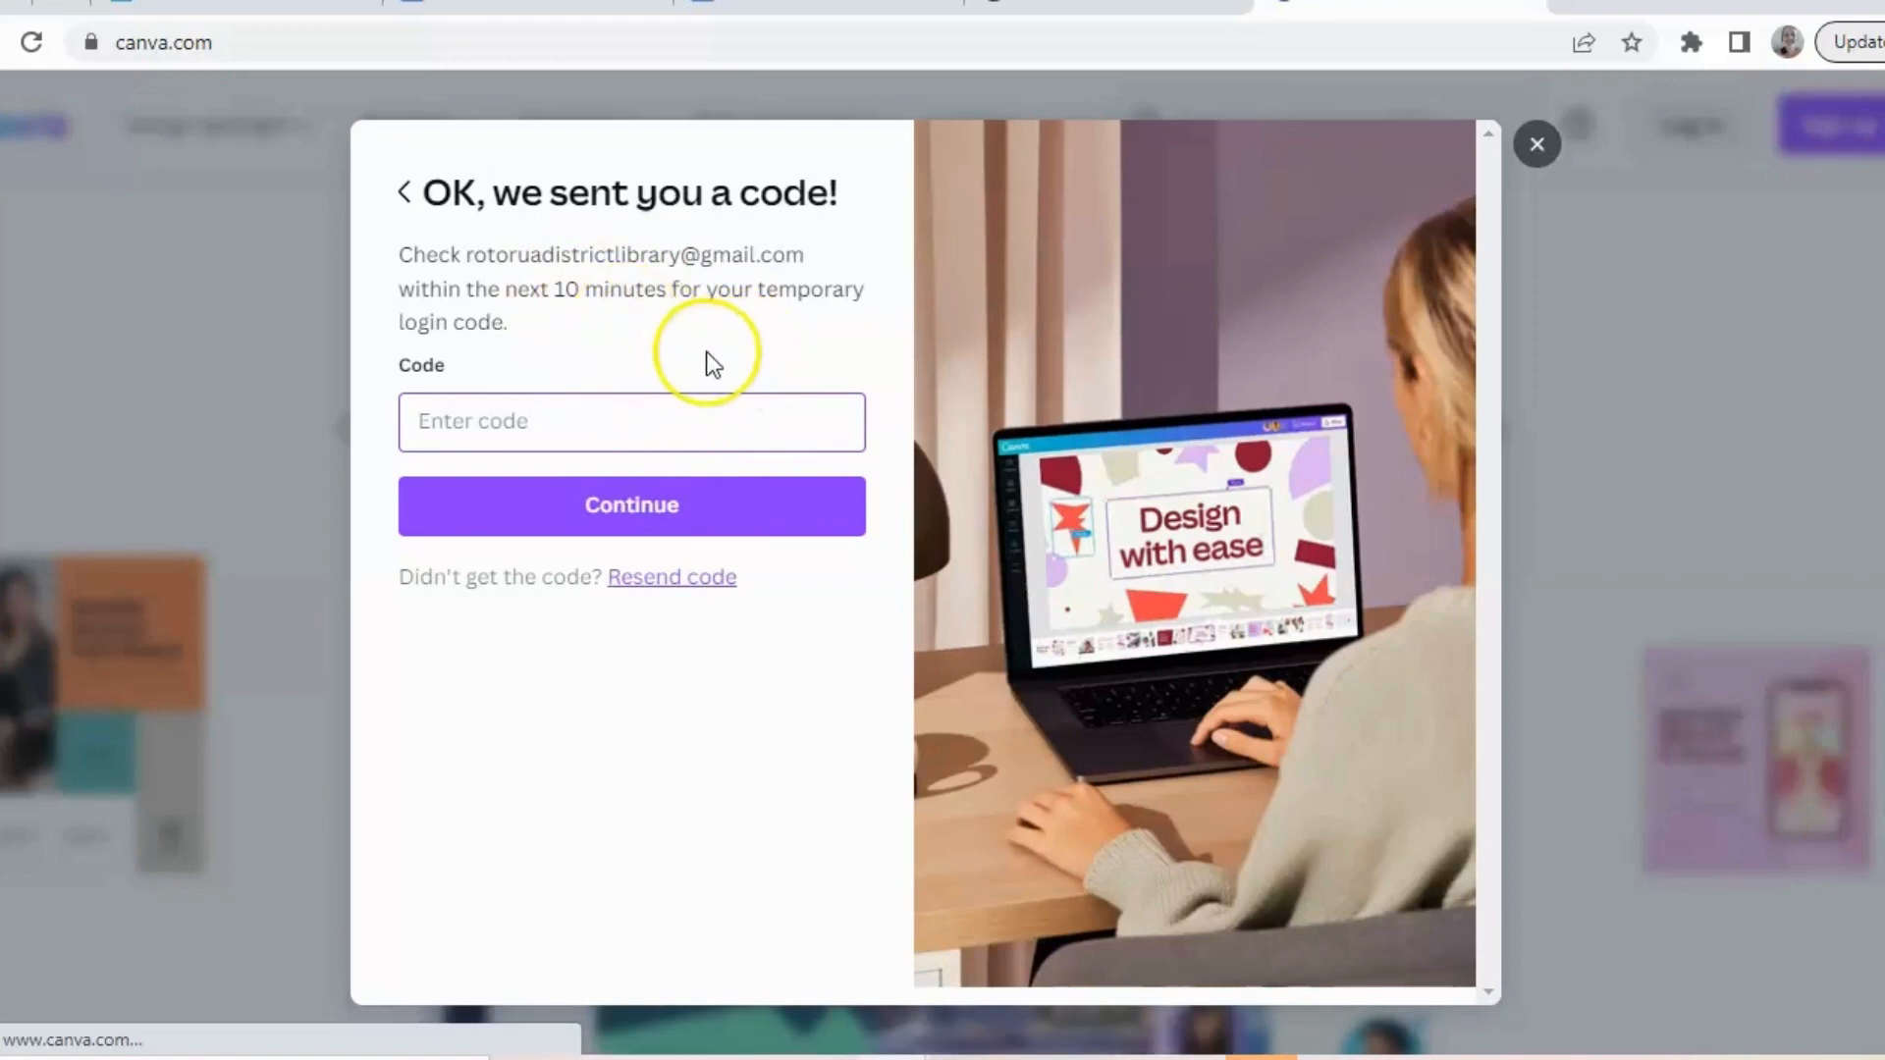
{"action": "mouse_move", "coordinate": [401, 701]}
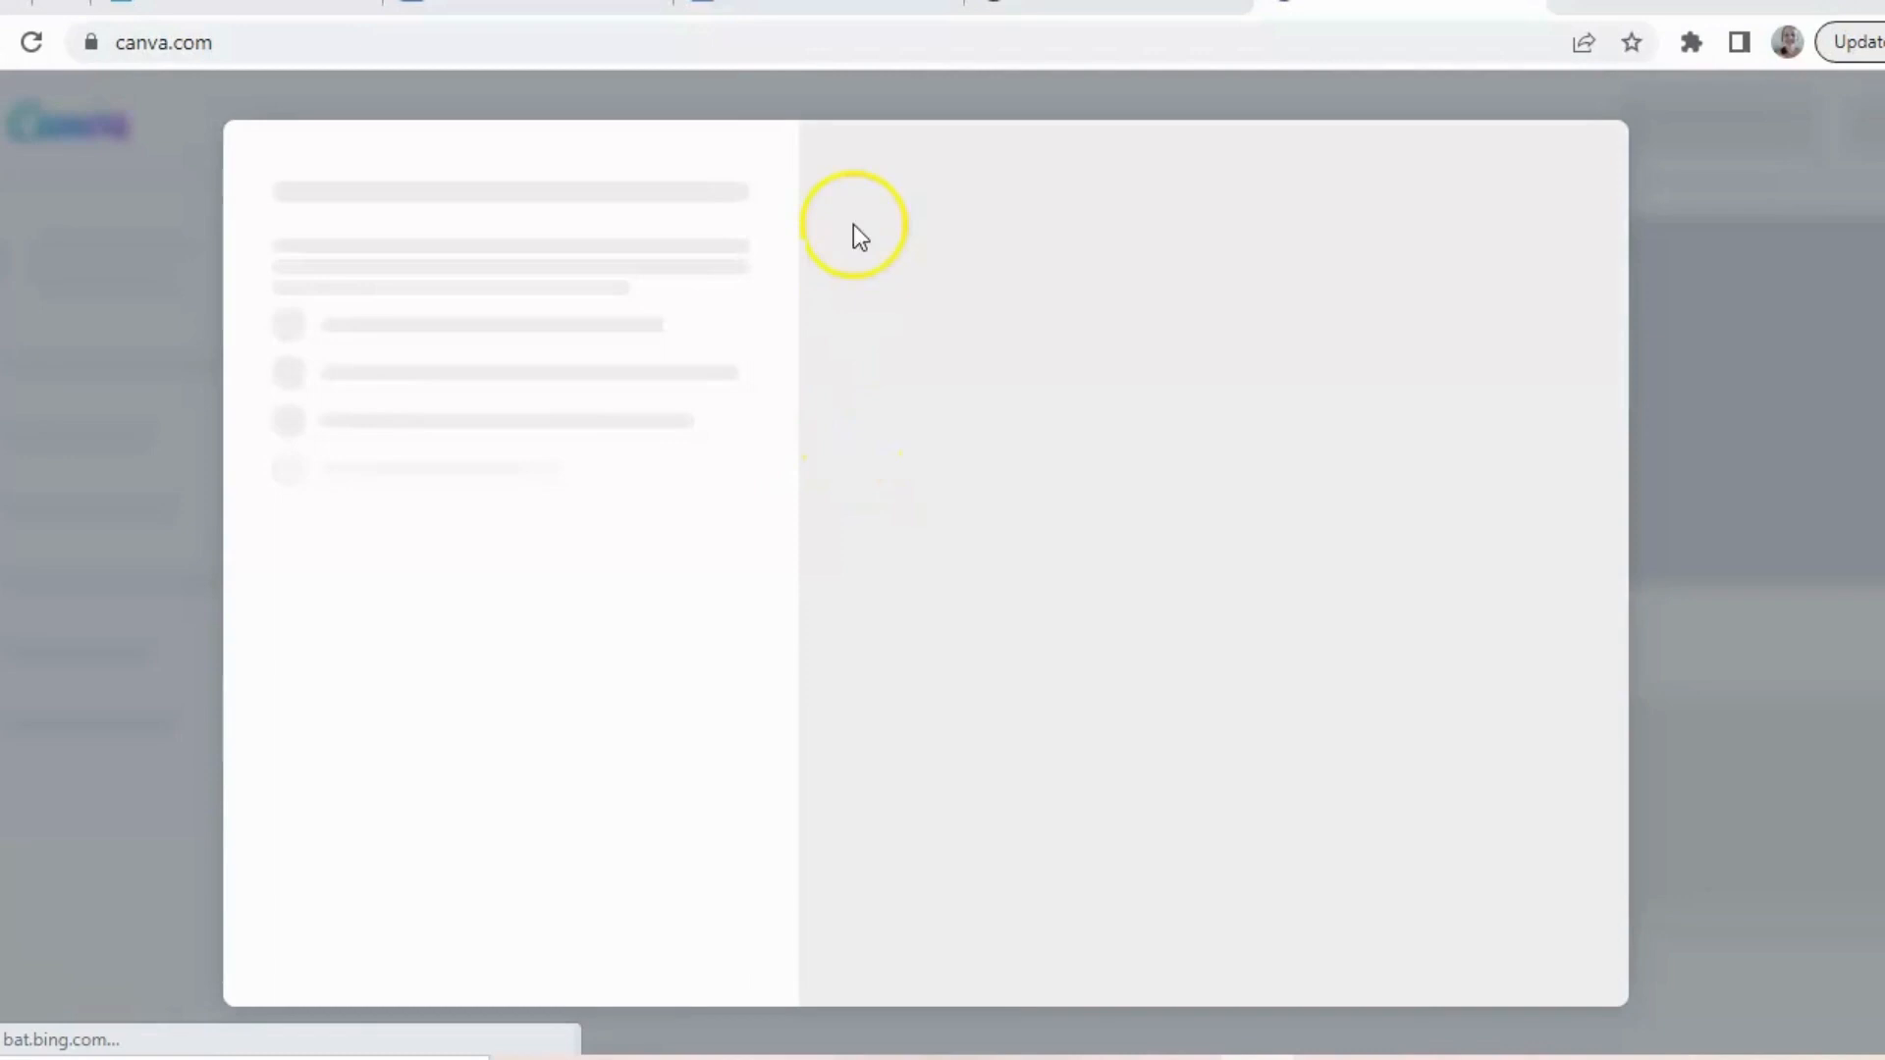
{"action": "mouse_move", "coordinate": [668, 427]}
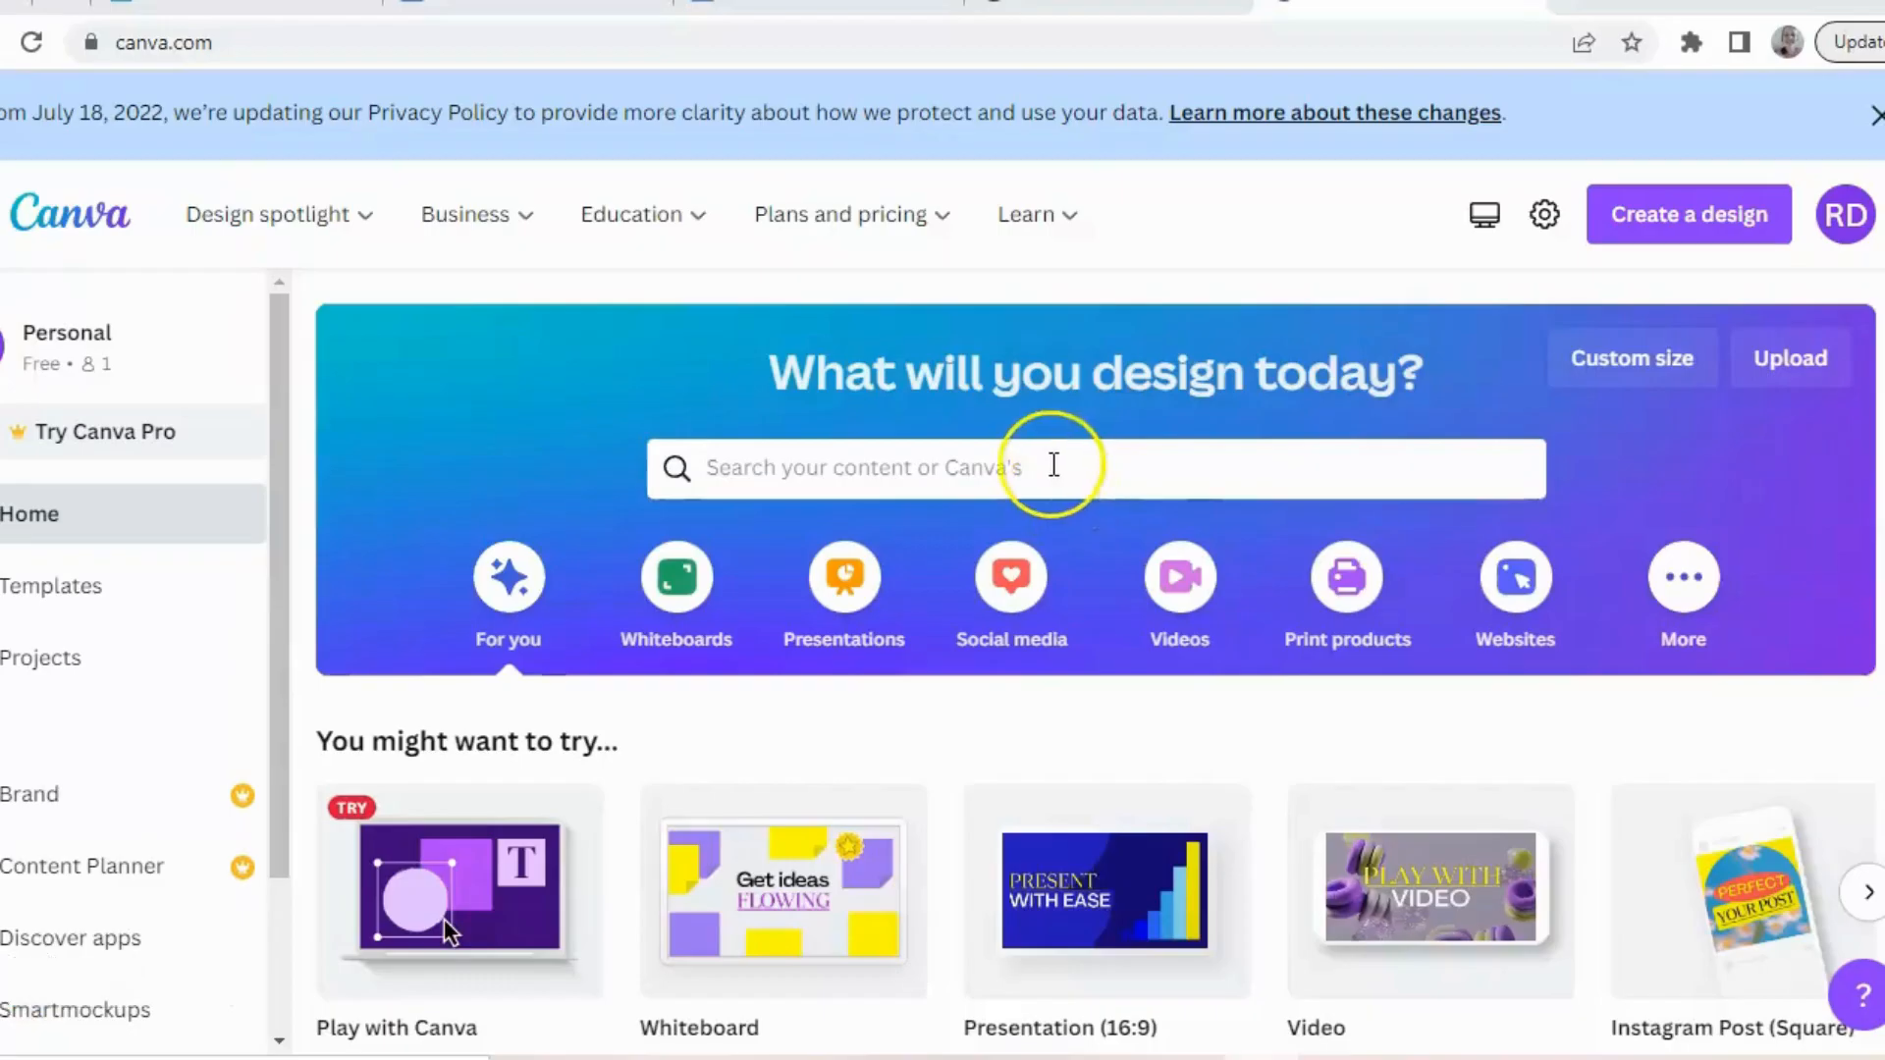
Step: Browse the suggested design types, then activate the 'Search your content or Canva's' box
{"action": "scroll", "scroll_direction": "down", "scroll_amount": 3}
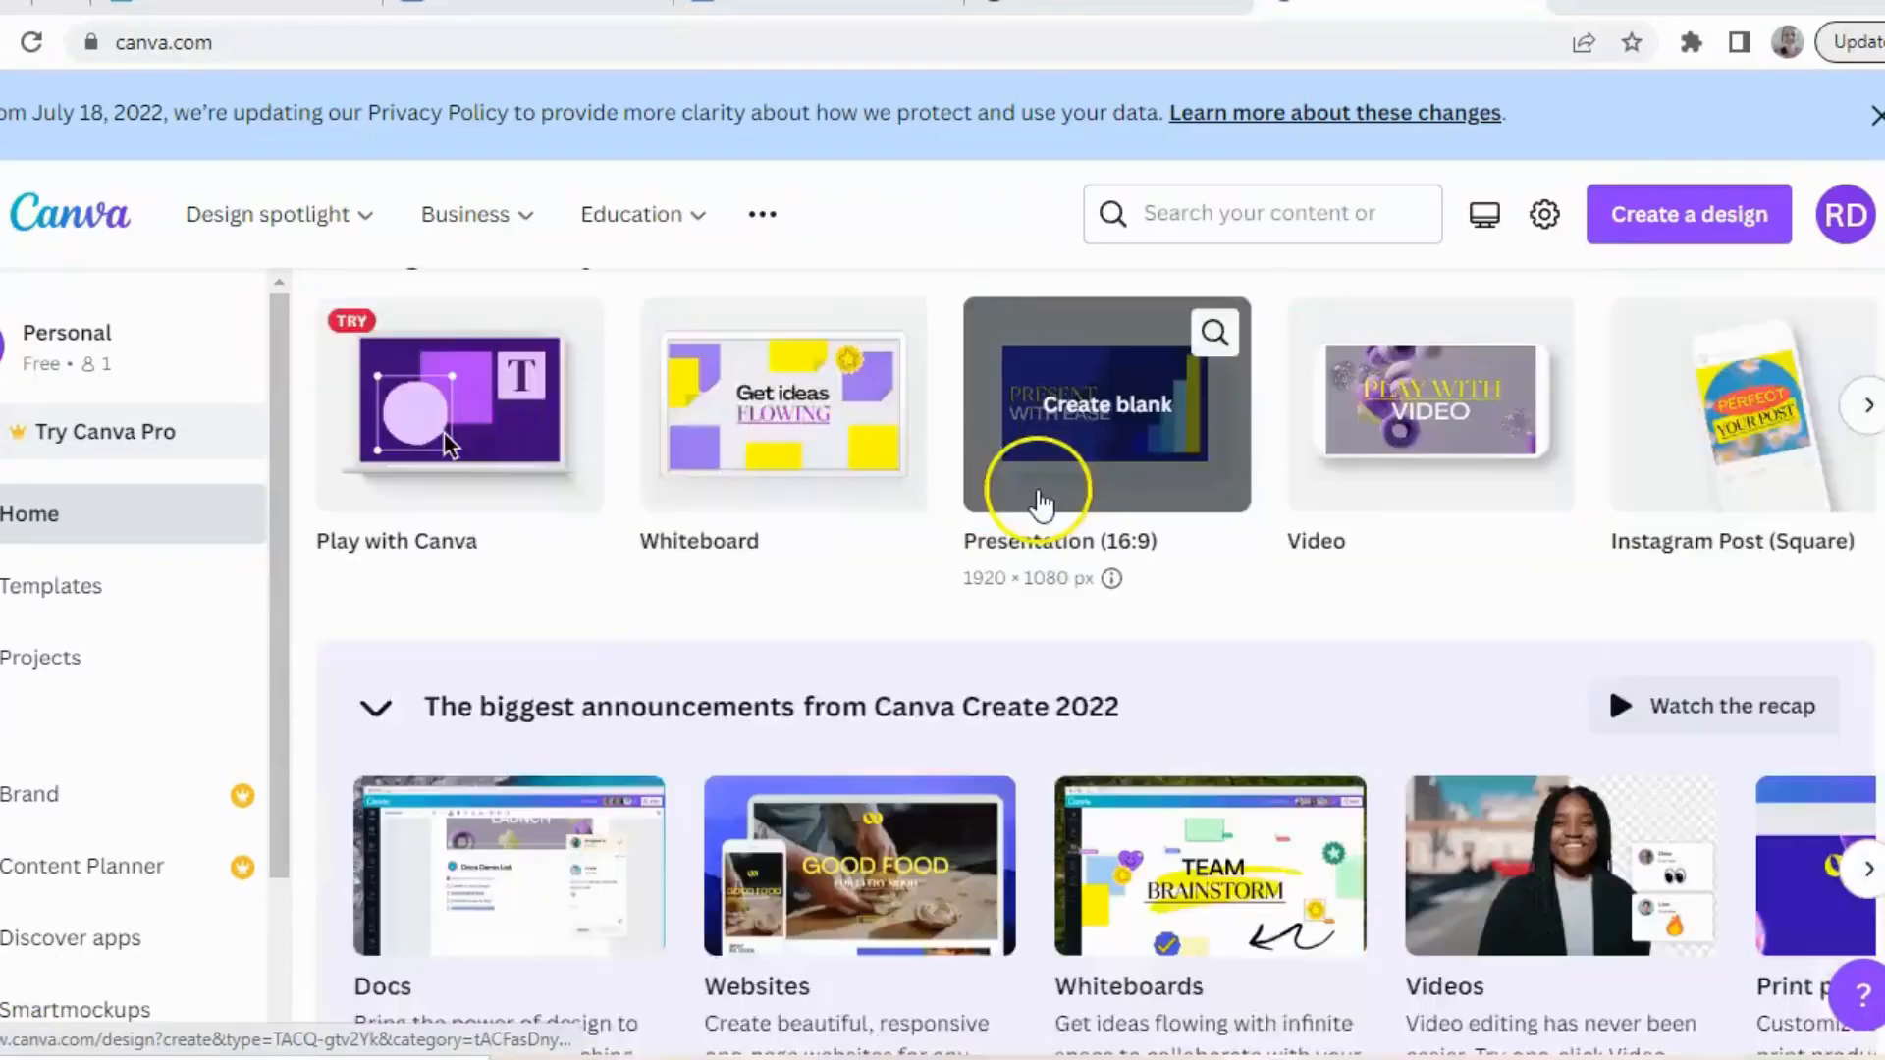
{"action": "scroll", "scroll_direction": "down", "scroll_amount": 3}
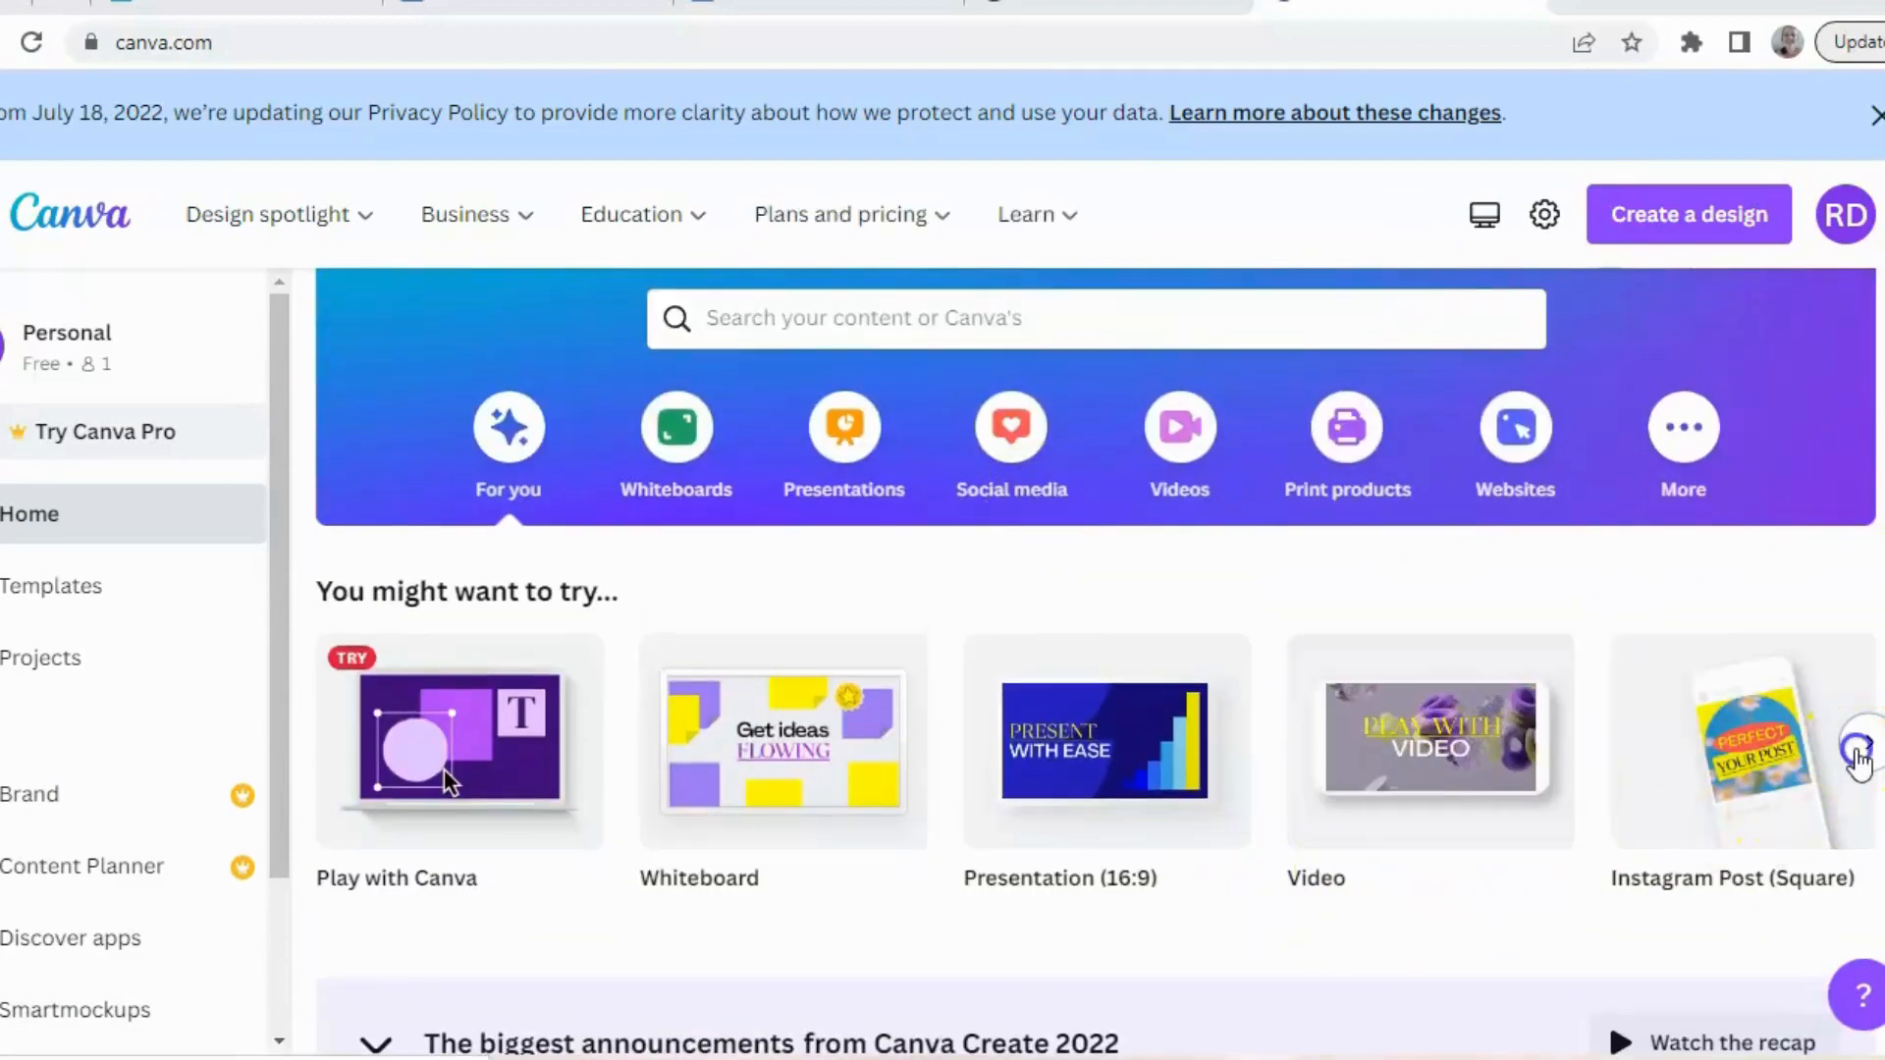
{"action": "left_click", "coordinate": [1861, 742]}
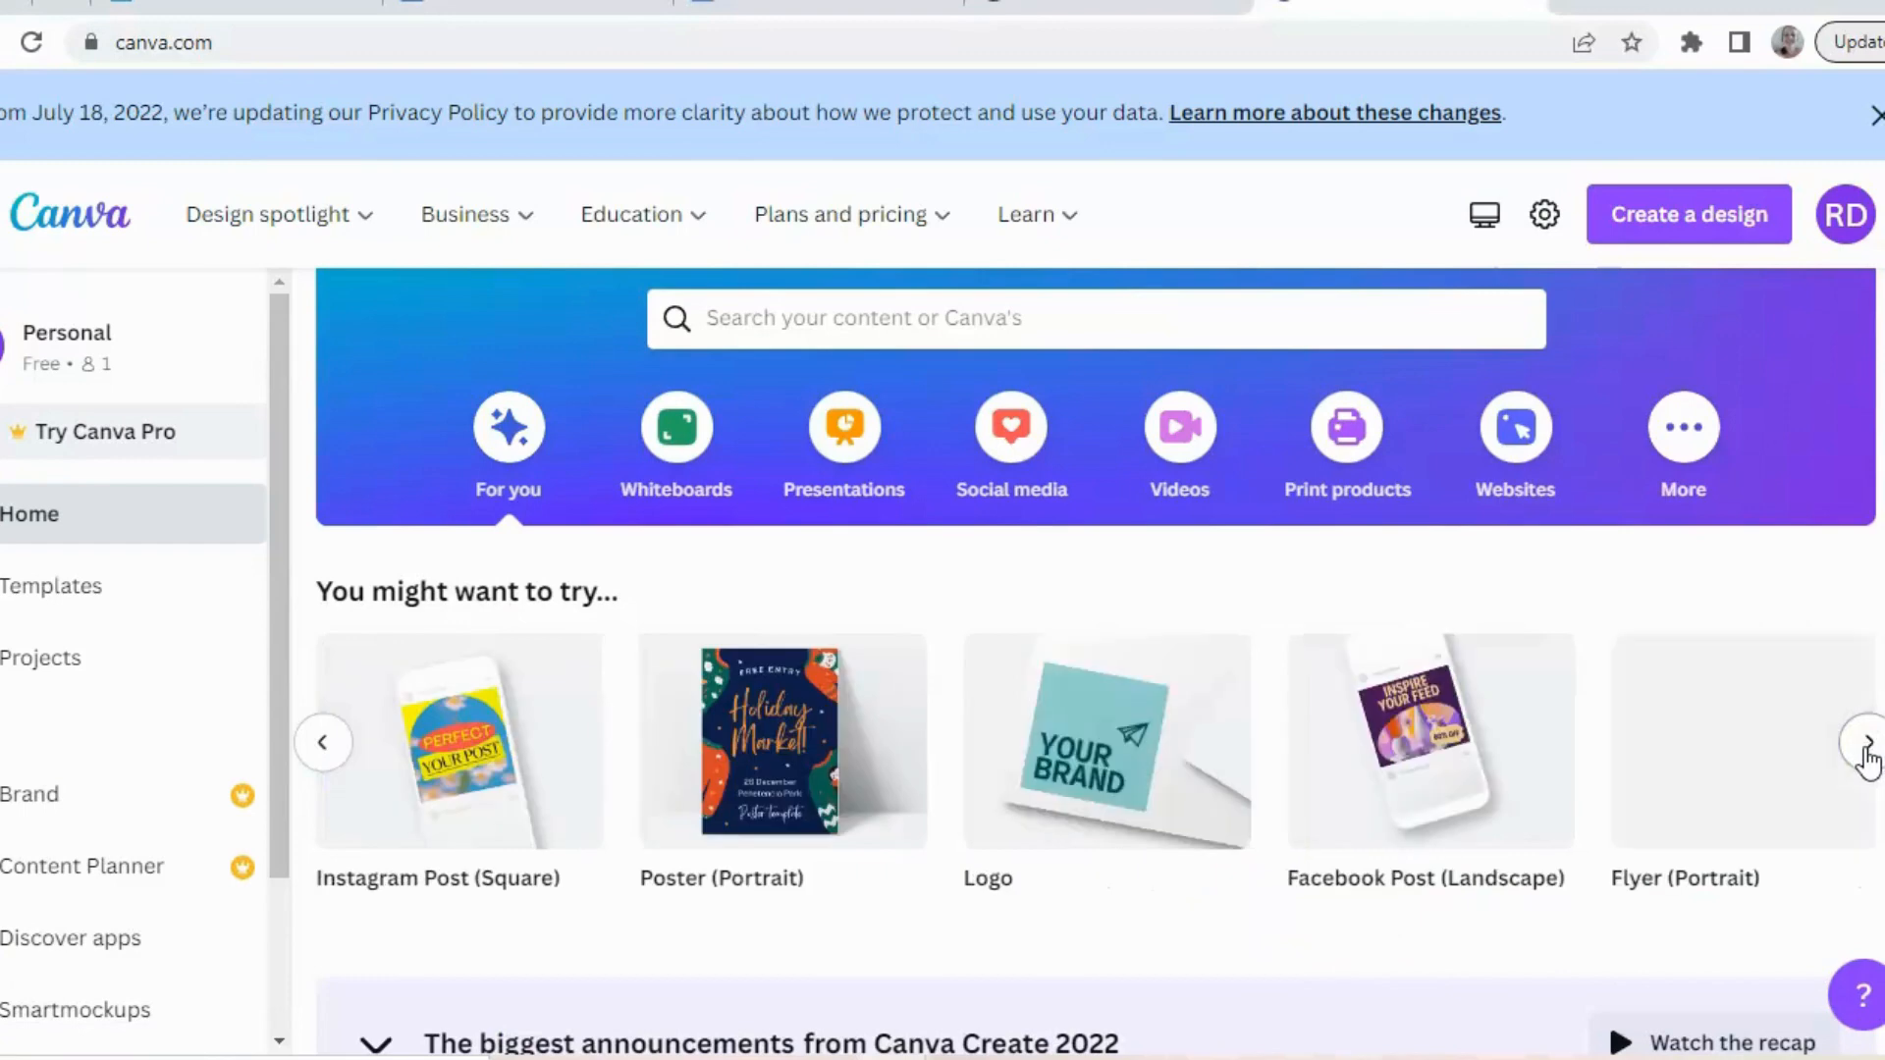
{"action": "left_click", "coordinate": [1864, 742]}
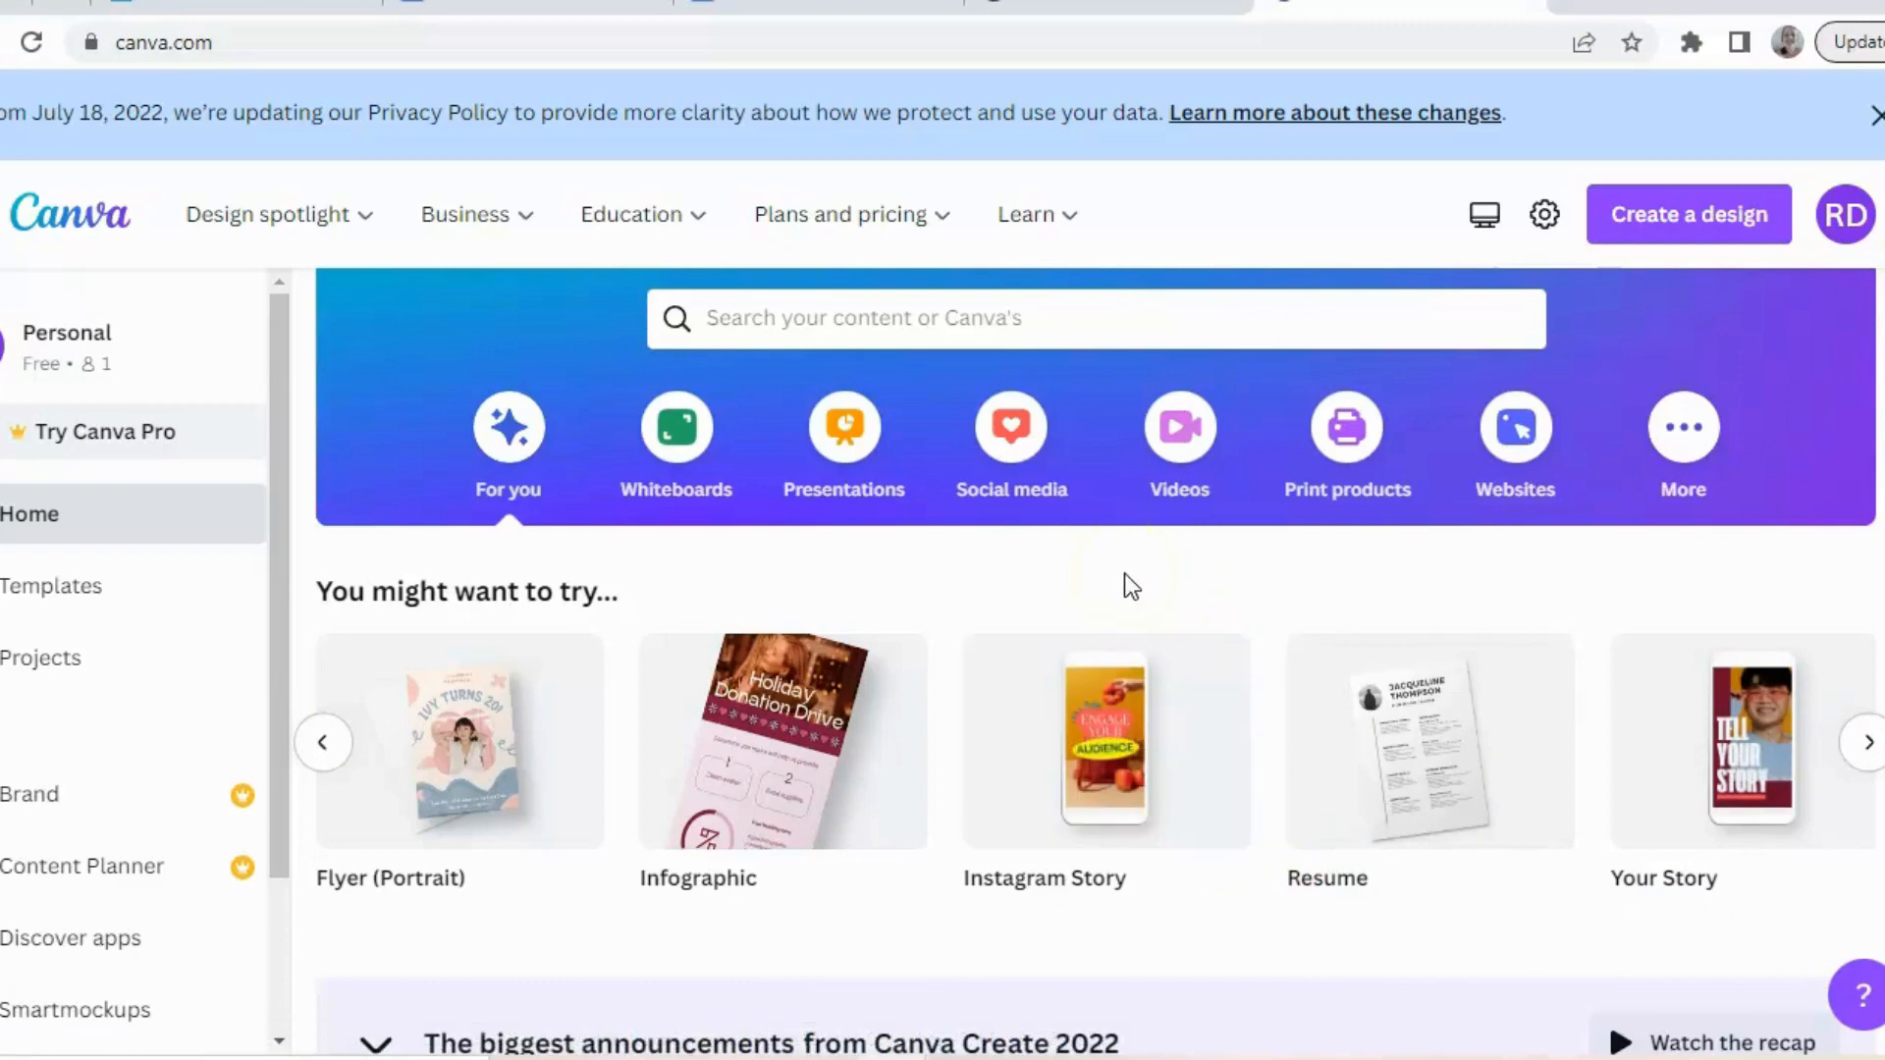
{"action": "mouse_move", "coordinate": [1217, 731]}
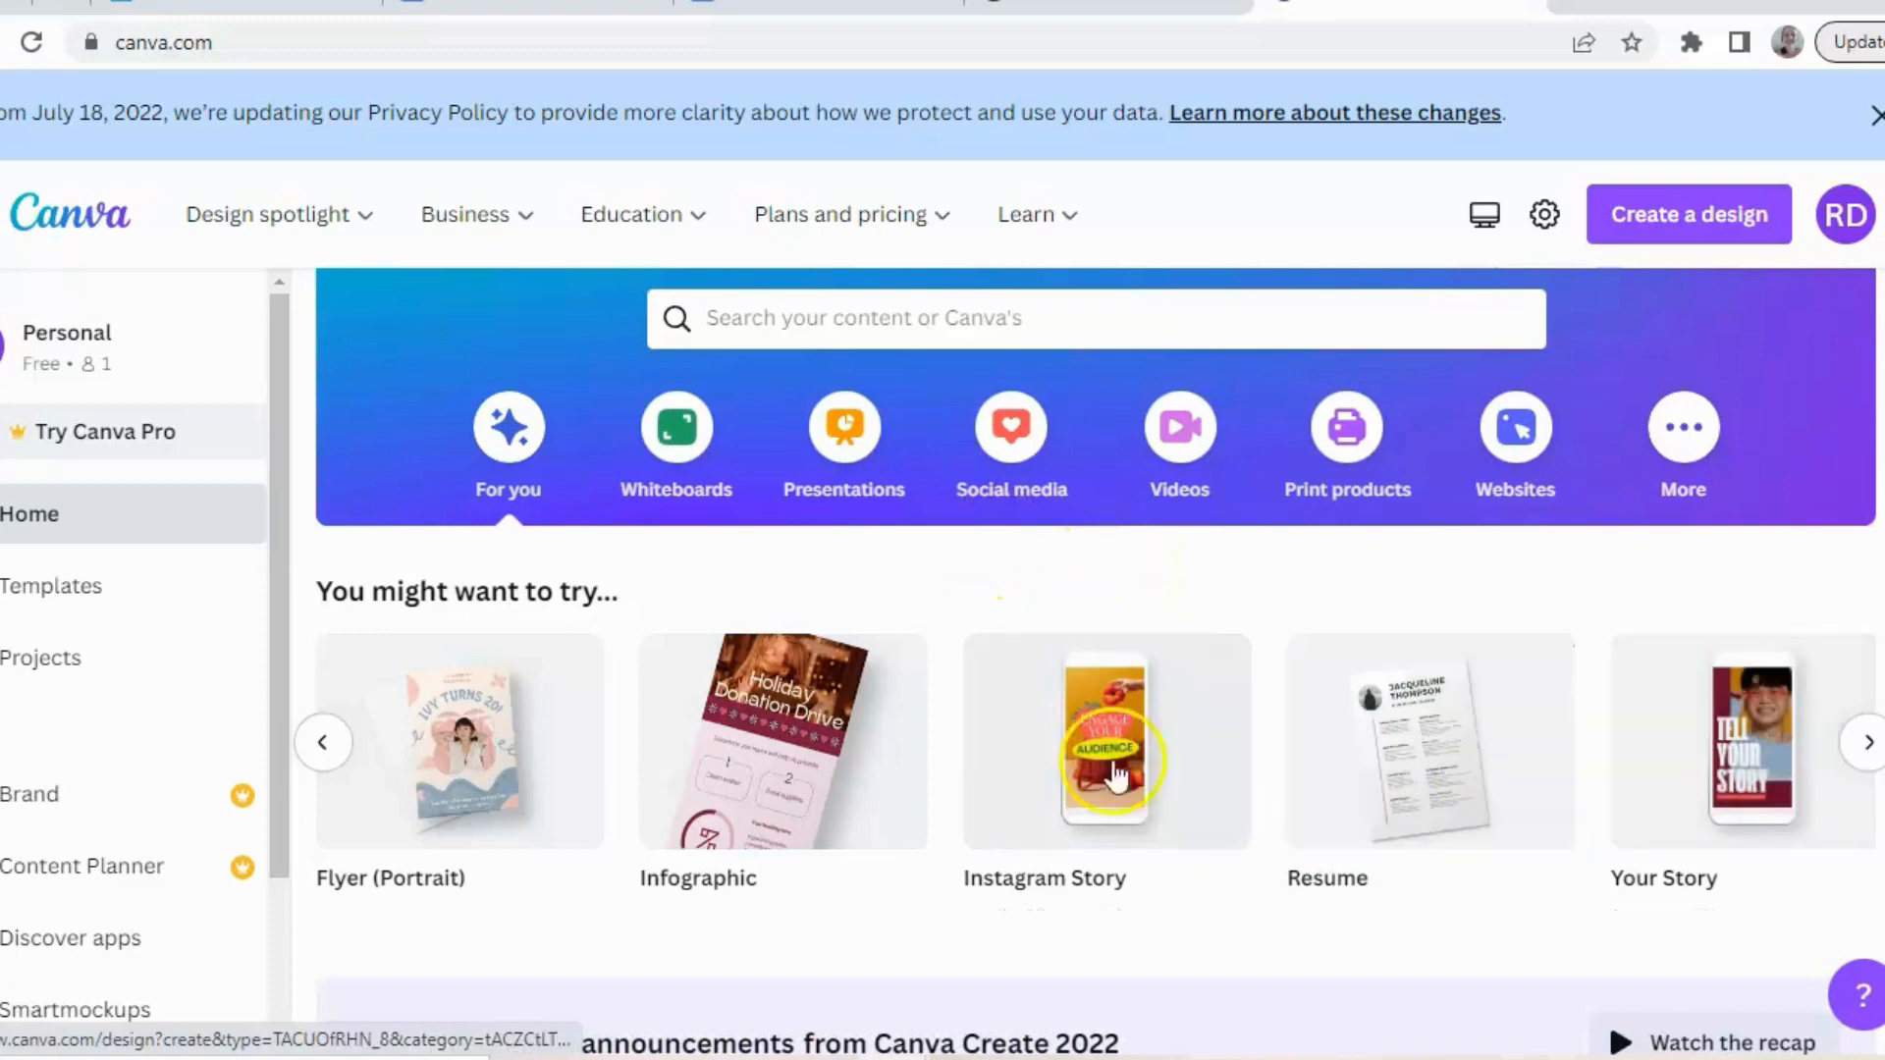
{"action": "mouse_move", "coordinate": [783, 755]}
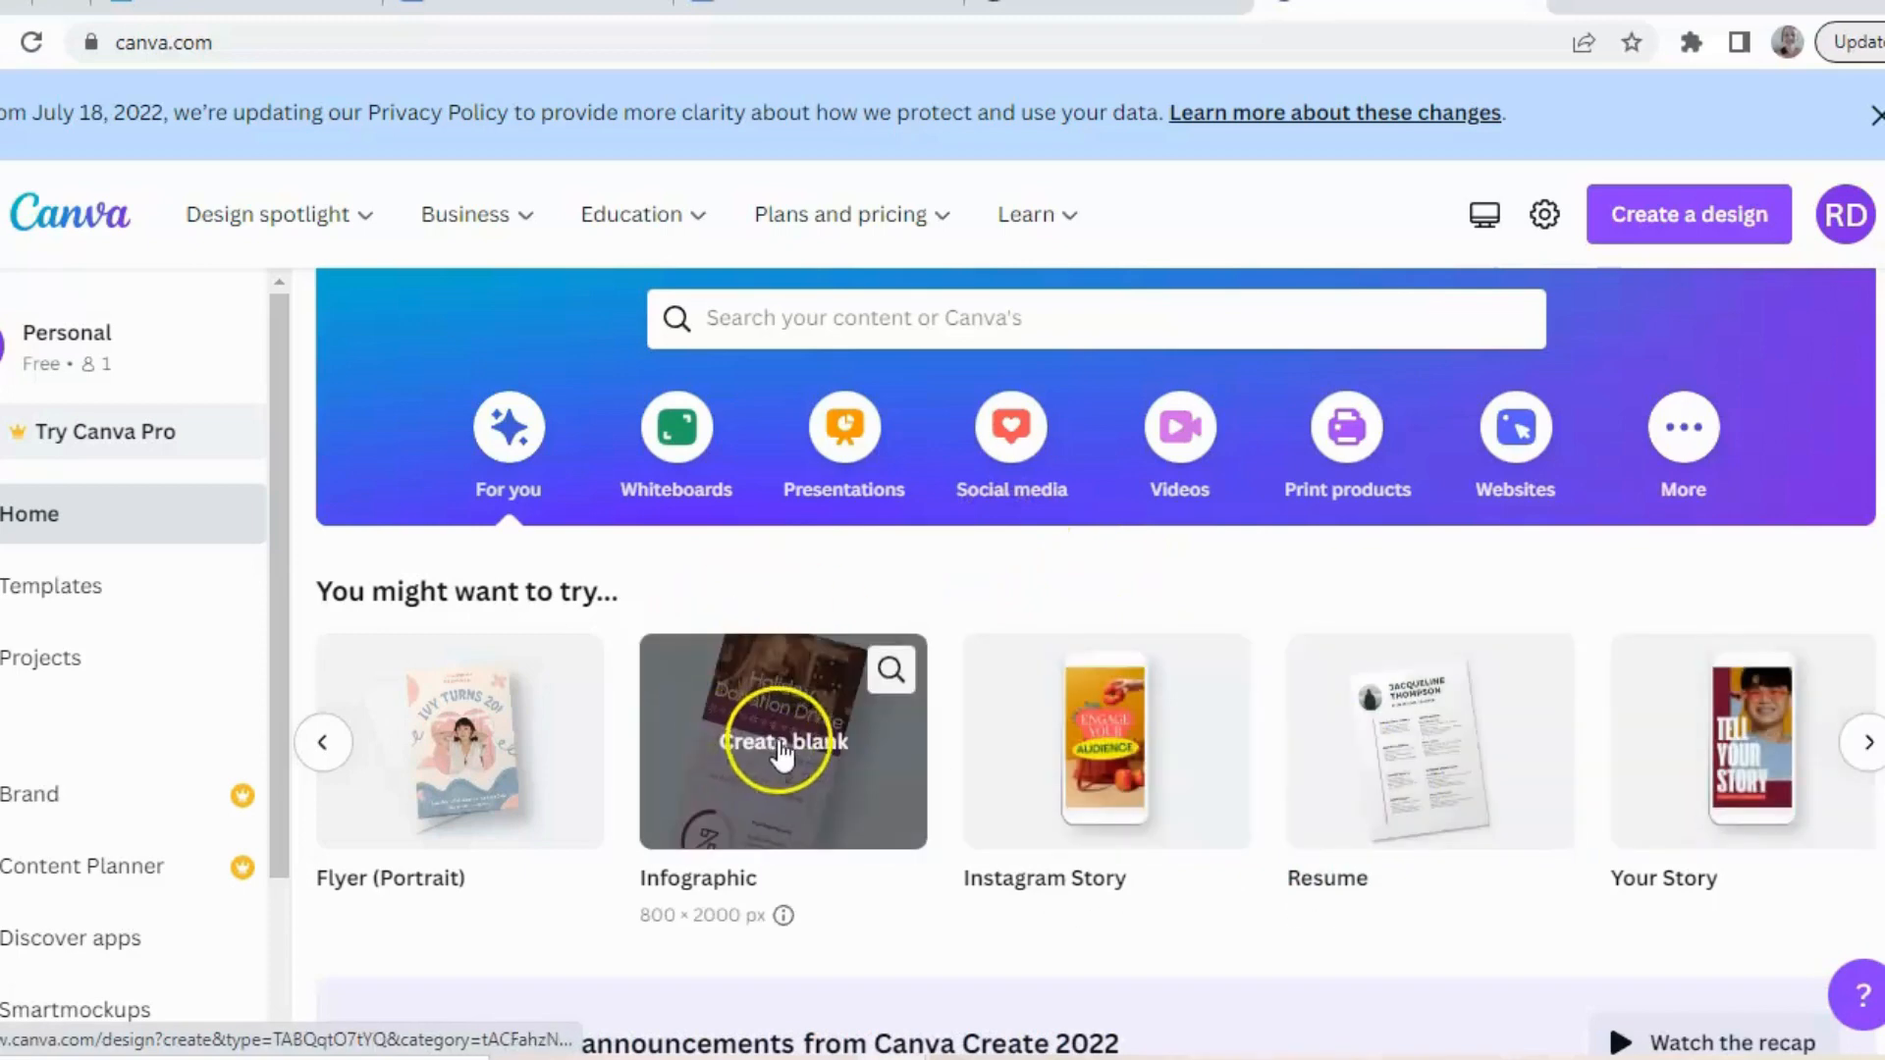
{"action": "mouse_move", "coordinate": [1104, 767]}
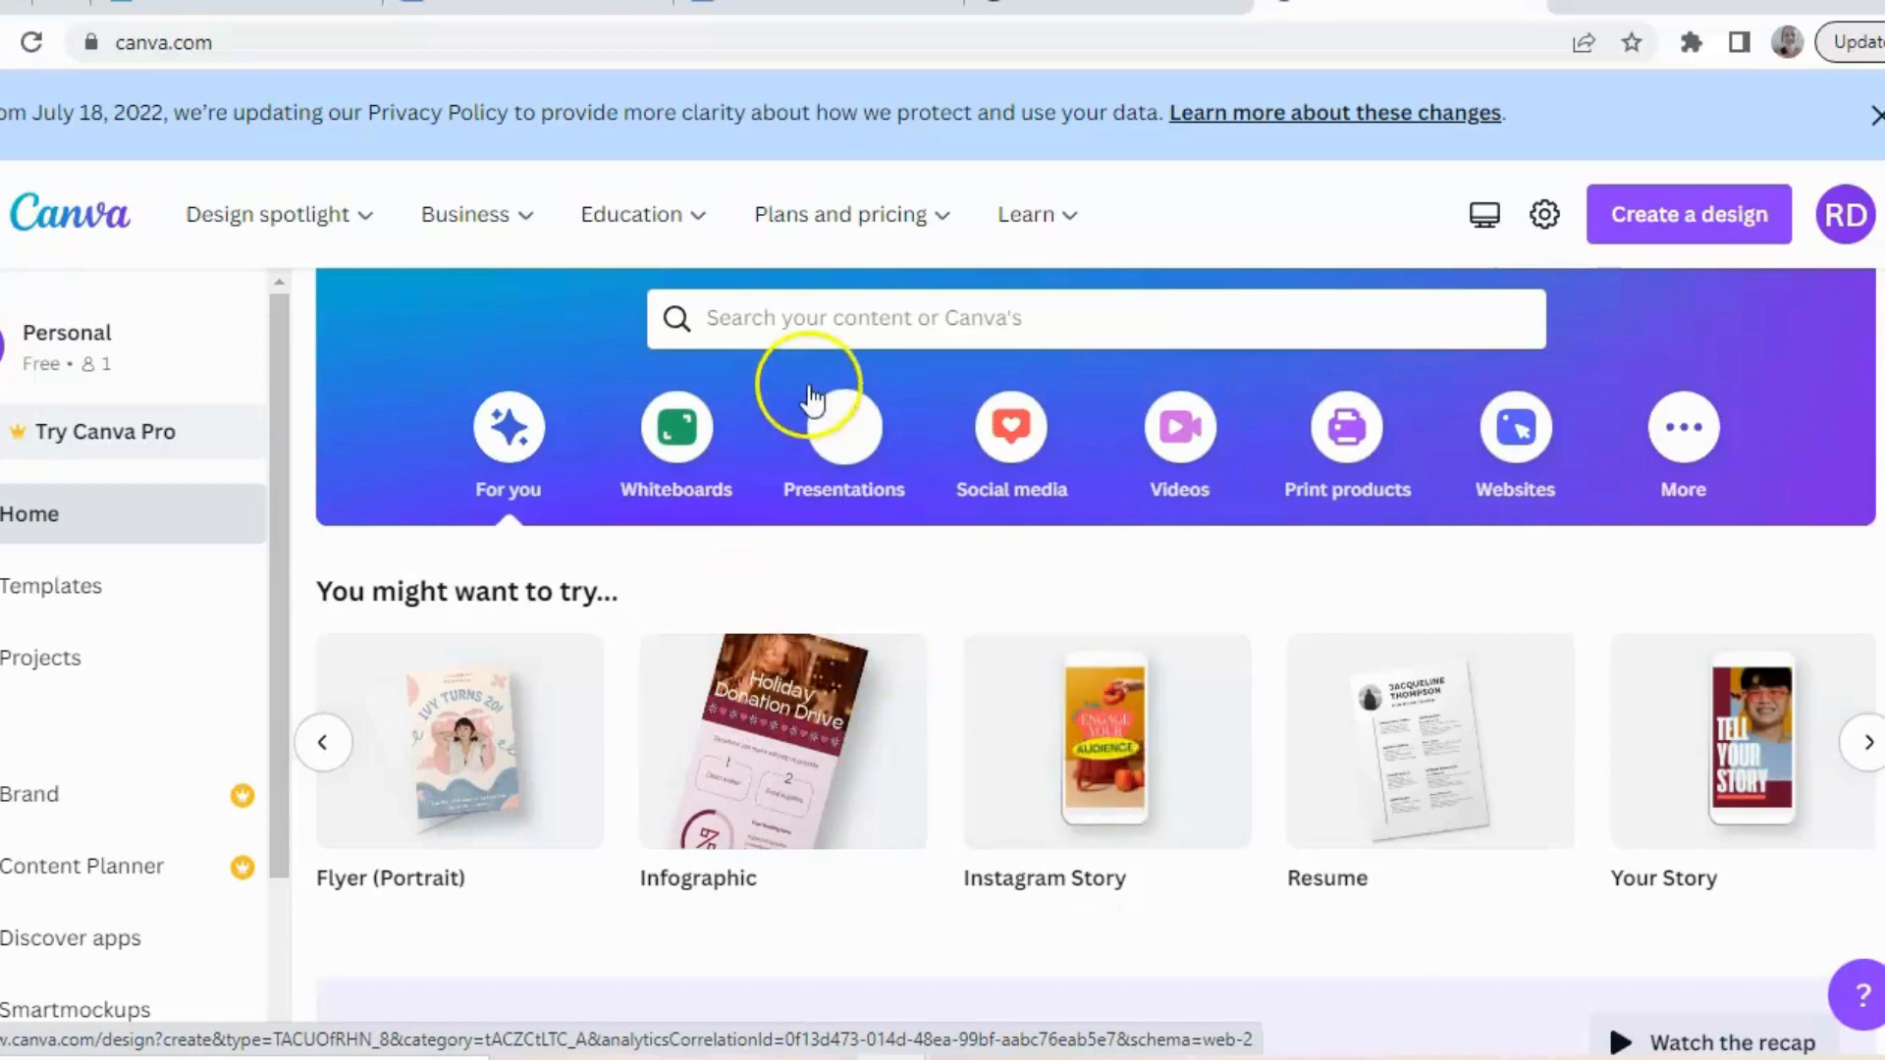
{"action": "left_click", "coordinate": [1091, 318]}
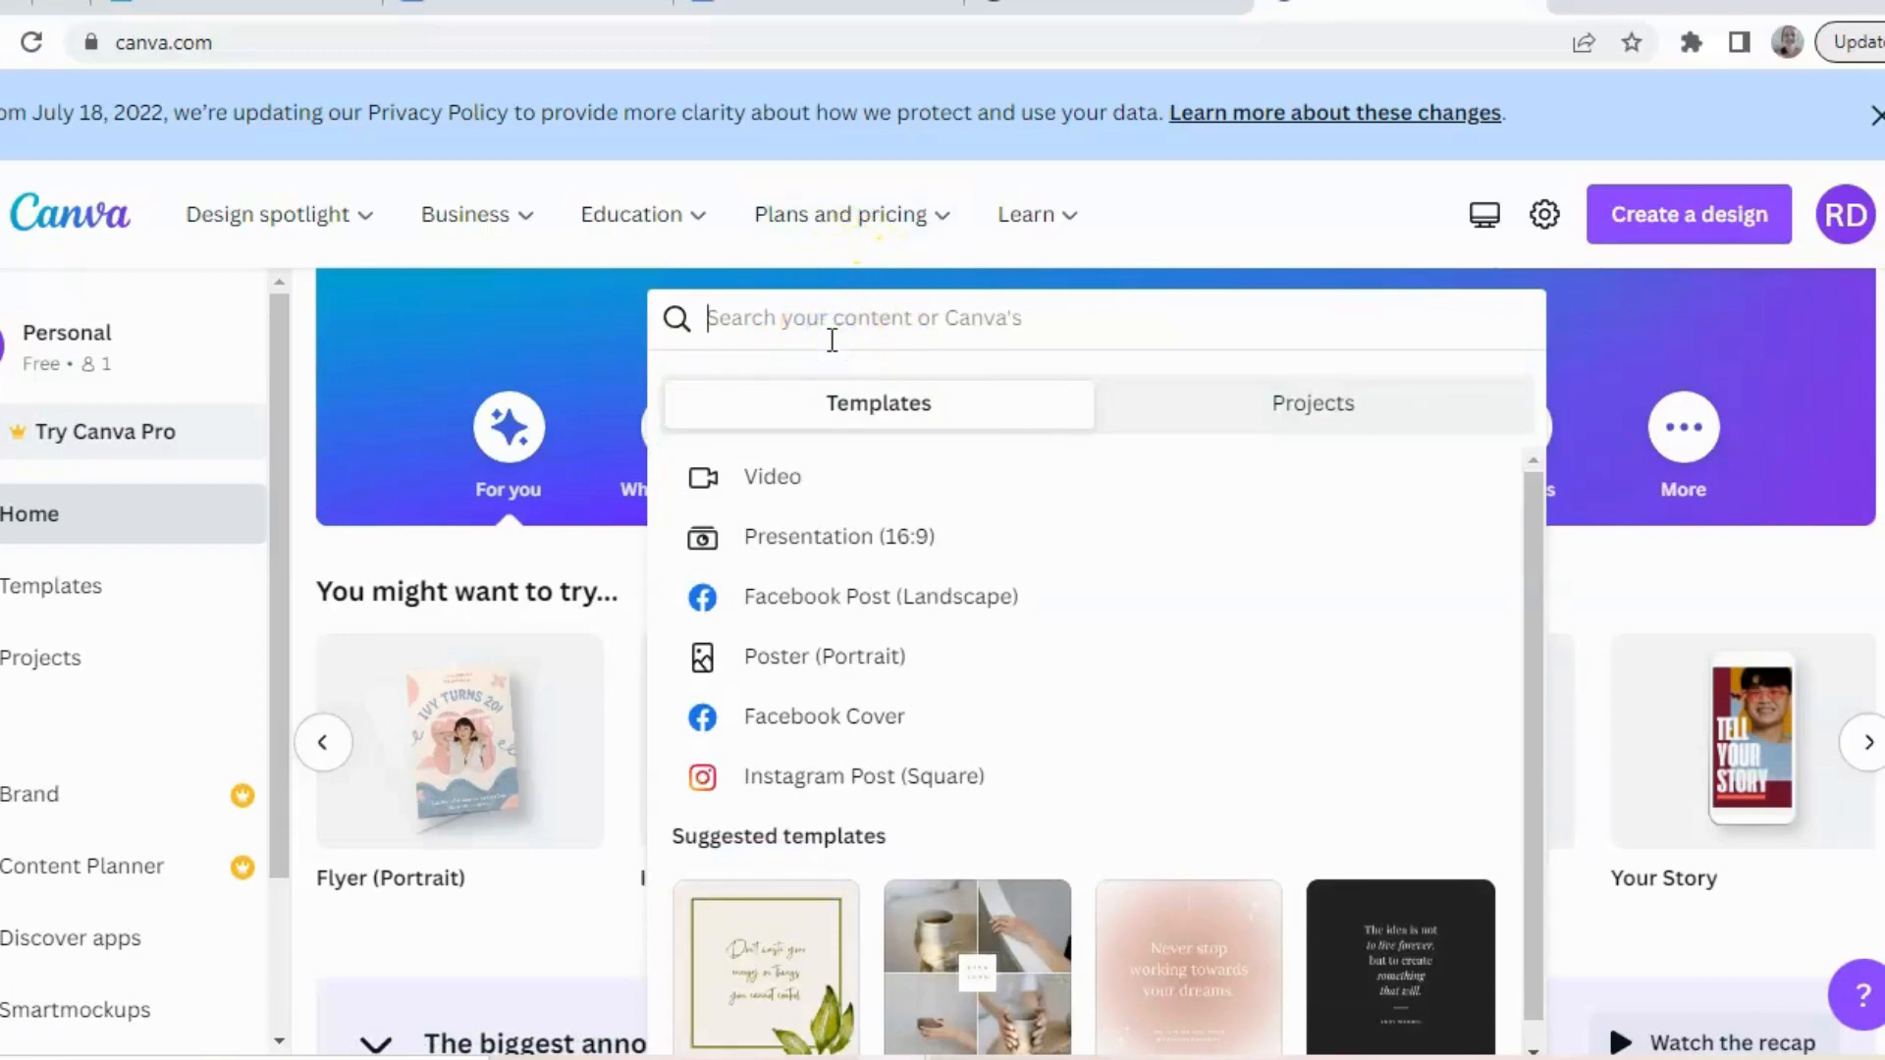
Step: Search for 'christmas card' and look through the 1,305 template results
{"action": "type", "text": "christmas card"}
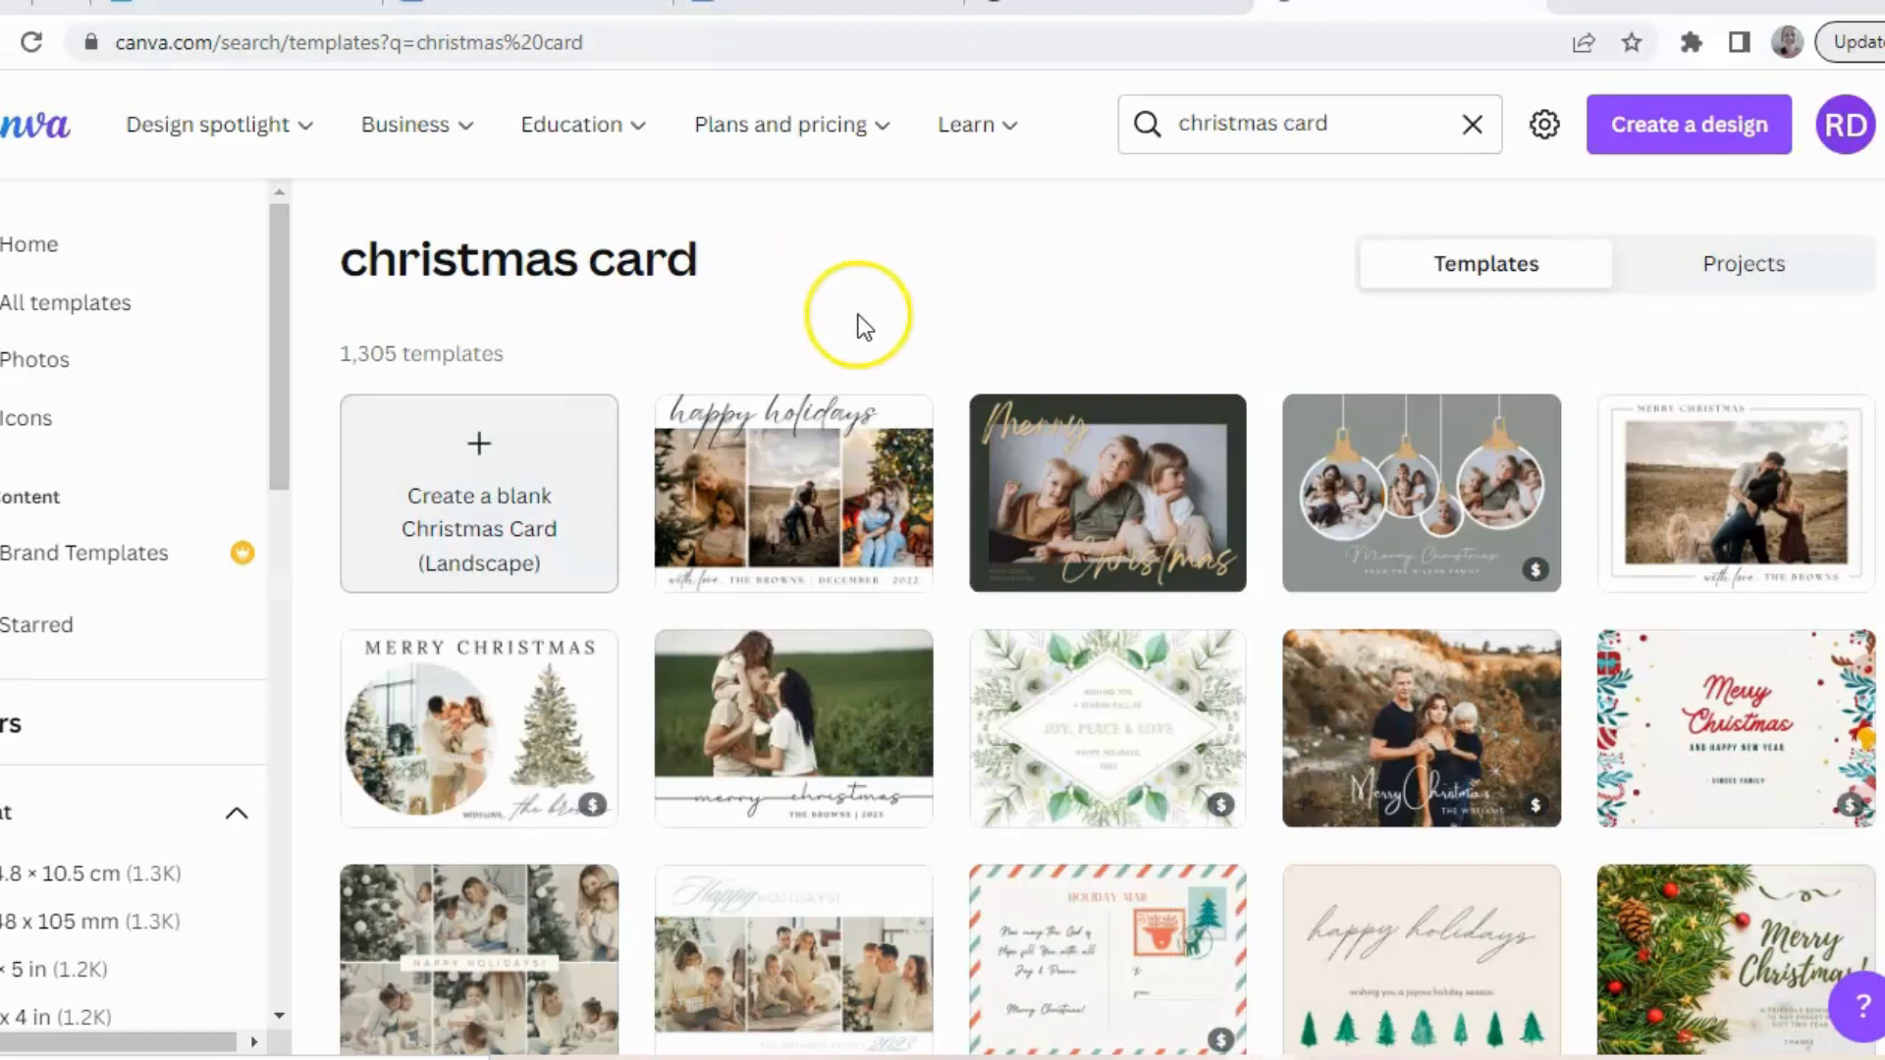
{"action": "scroll", "scroll_direction": "down", "scroll_amount": 3}
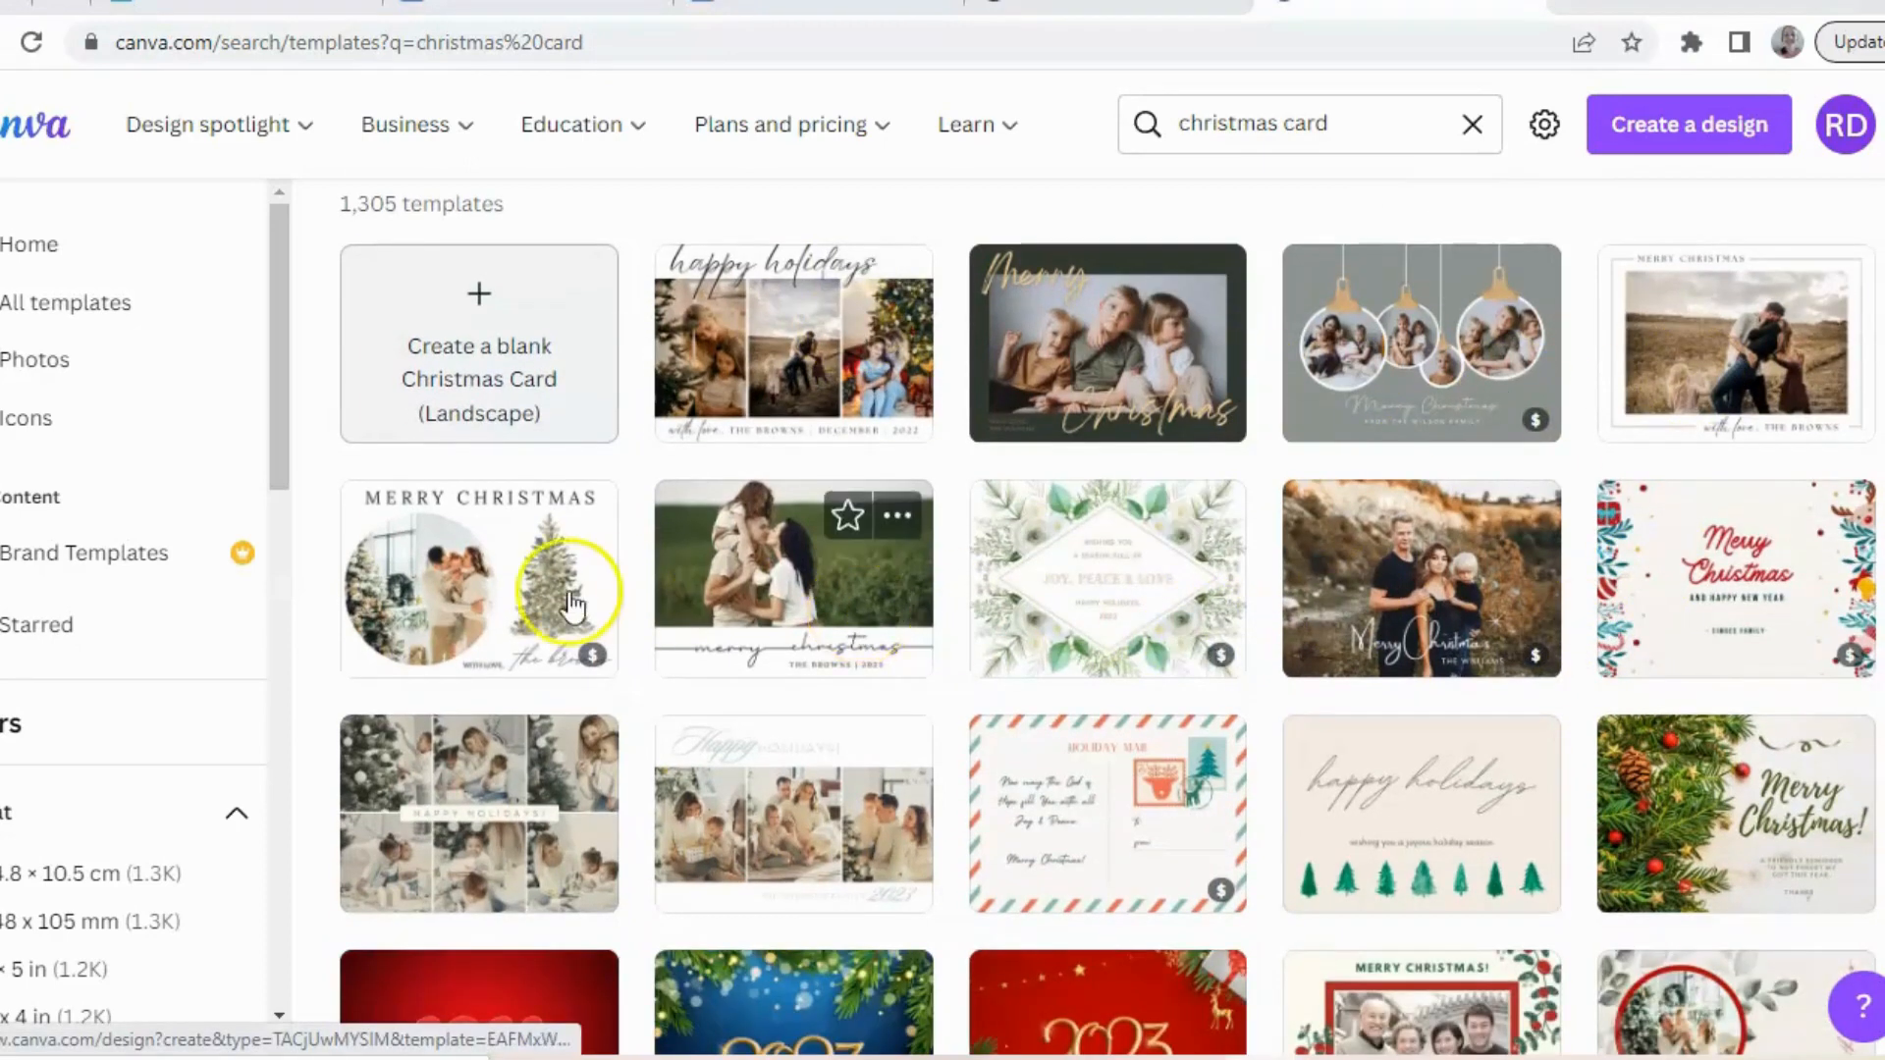
{"action": "scroll", "scroll_direction": "down", "scroll_amount": 3}
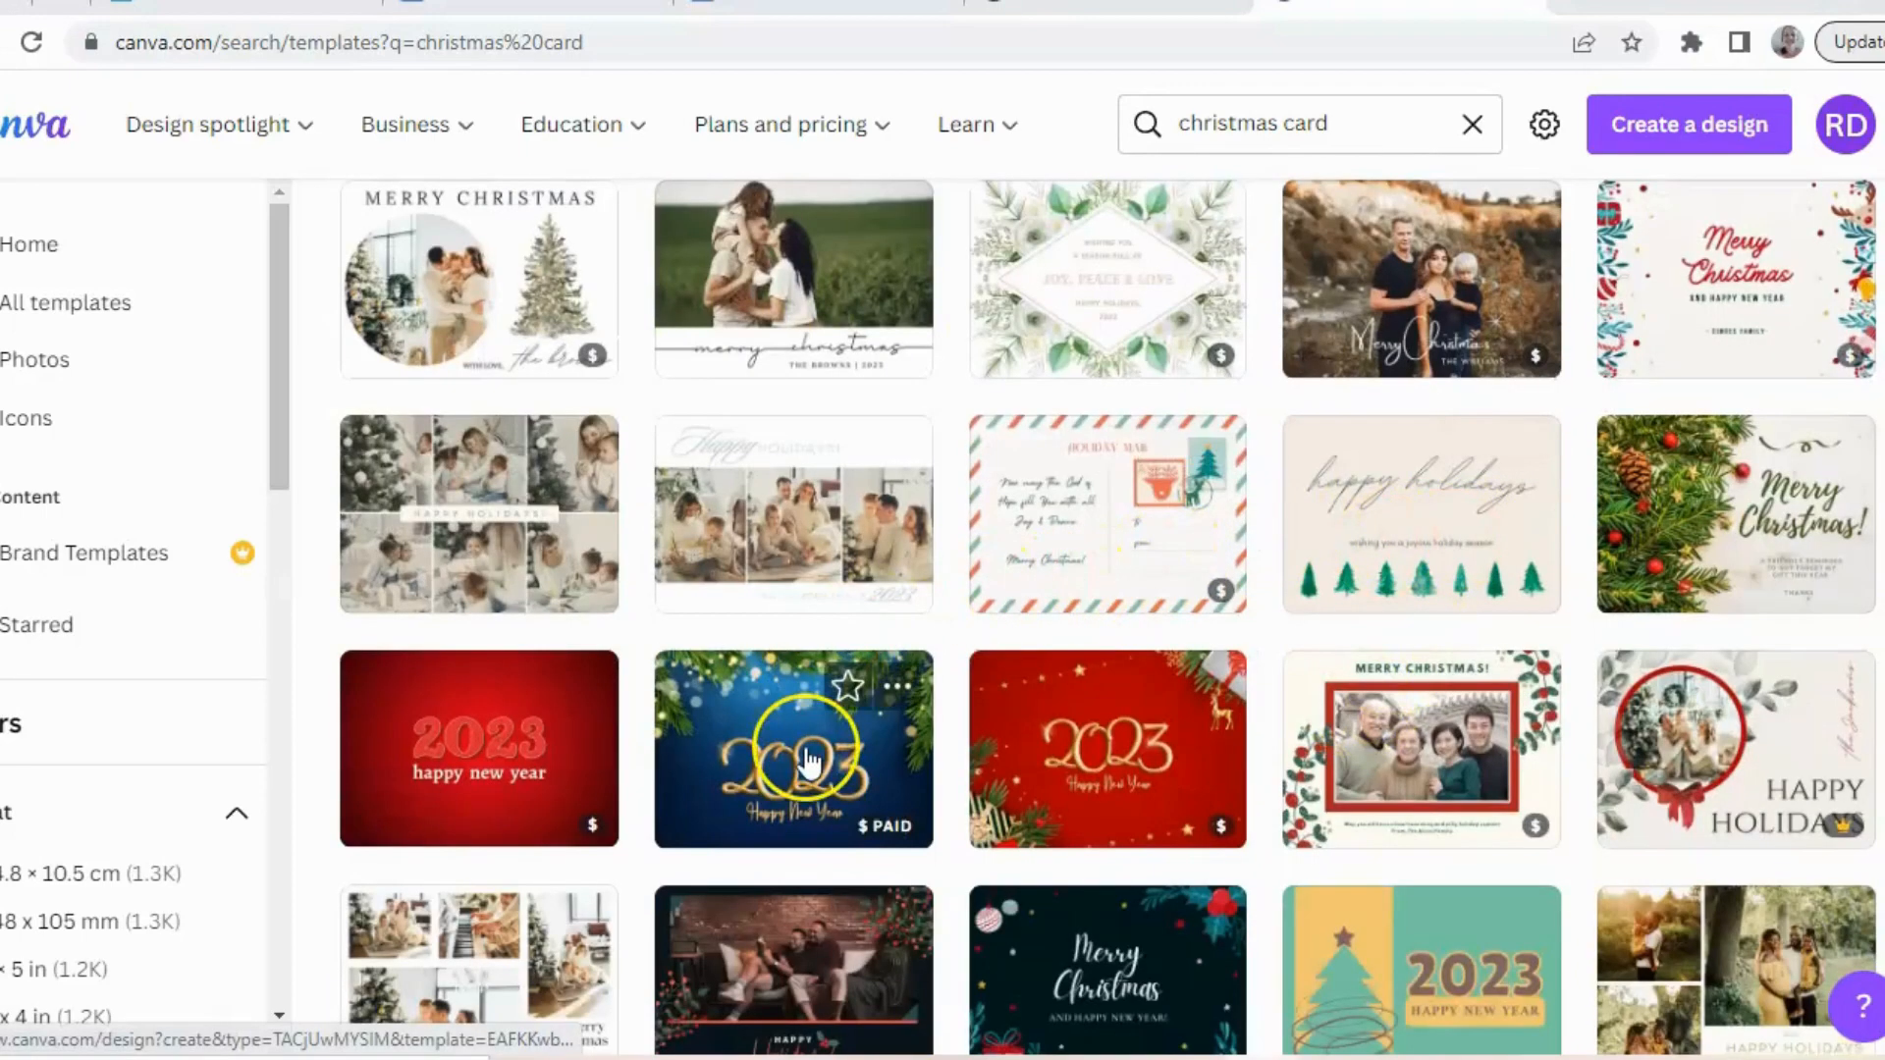
{"action": "scroll", "scroll_direction": "down", "scroll_amount": 3}
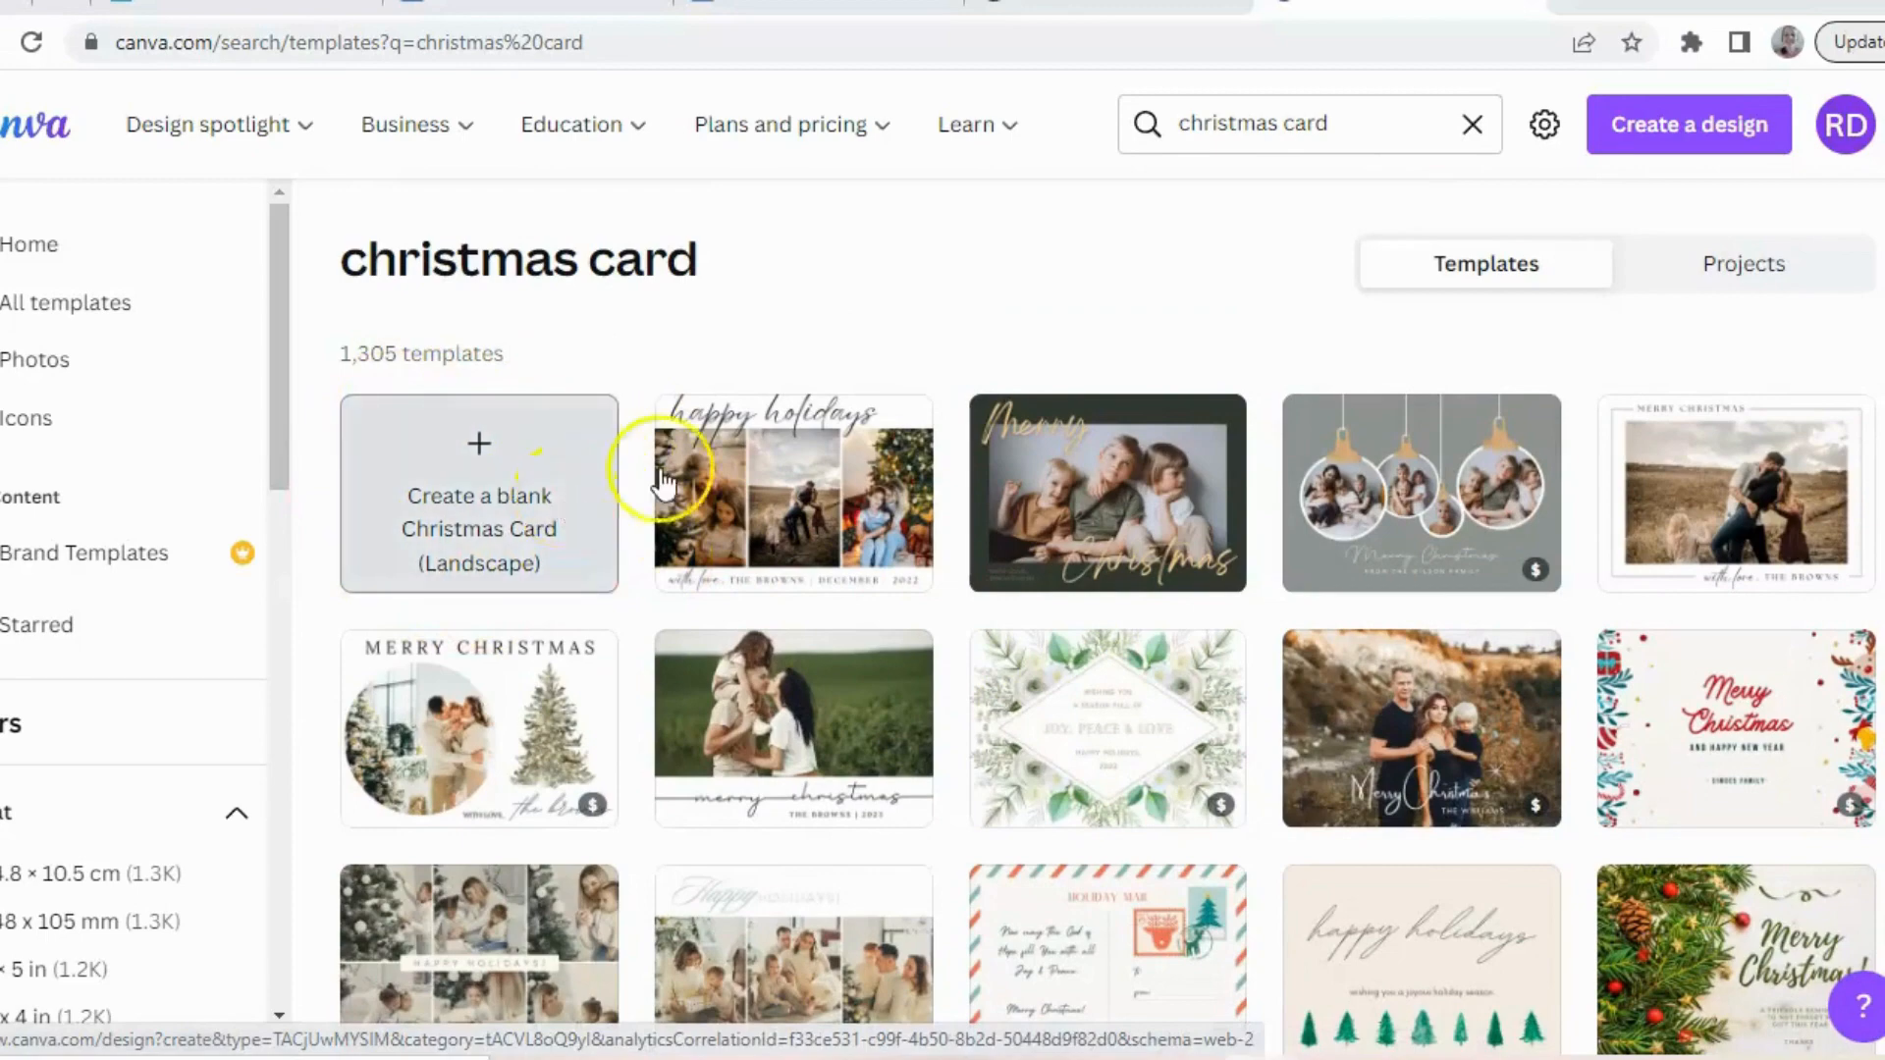
{"action": "scroll", "scroll_direction": "down", "scroll_amount": 3}
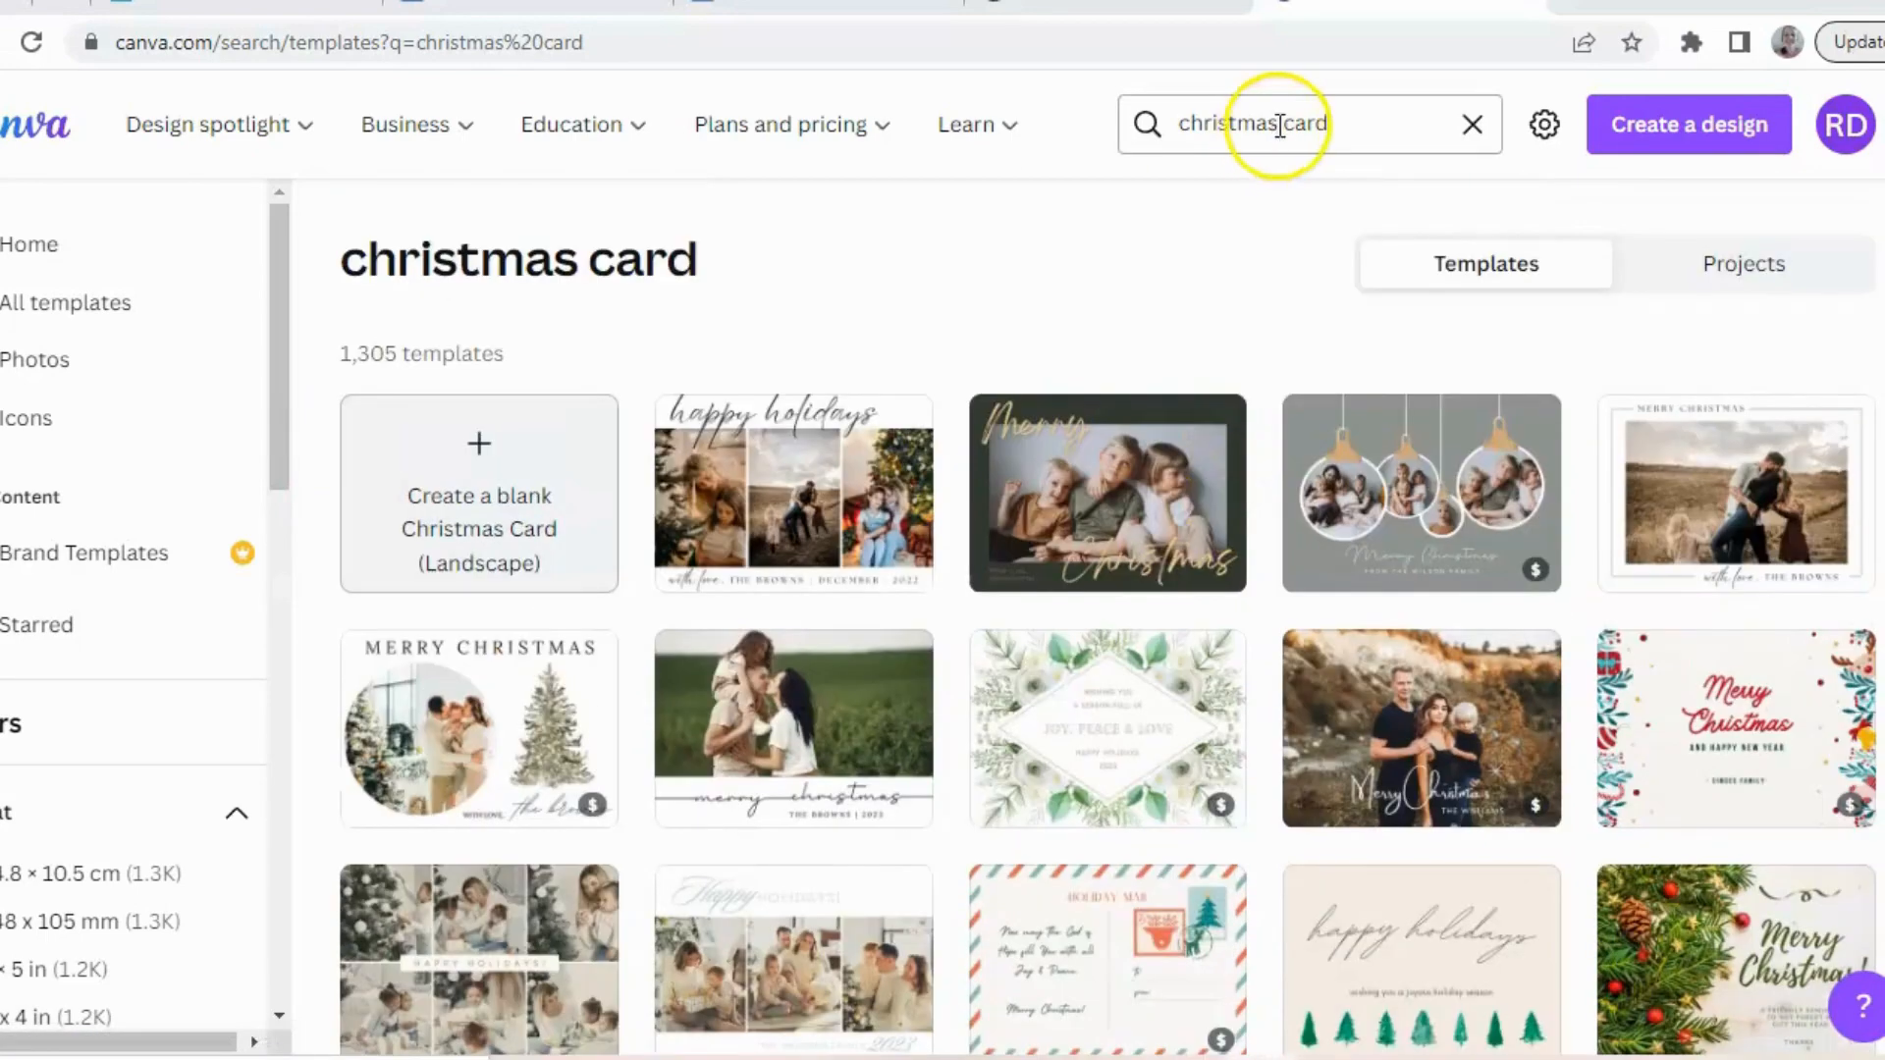
Step: Replace 'christmas' with 'hanukkah' in the search and view the Hanukkah card results
{"action": "left_click", "coordinate": [1262, 123]}
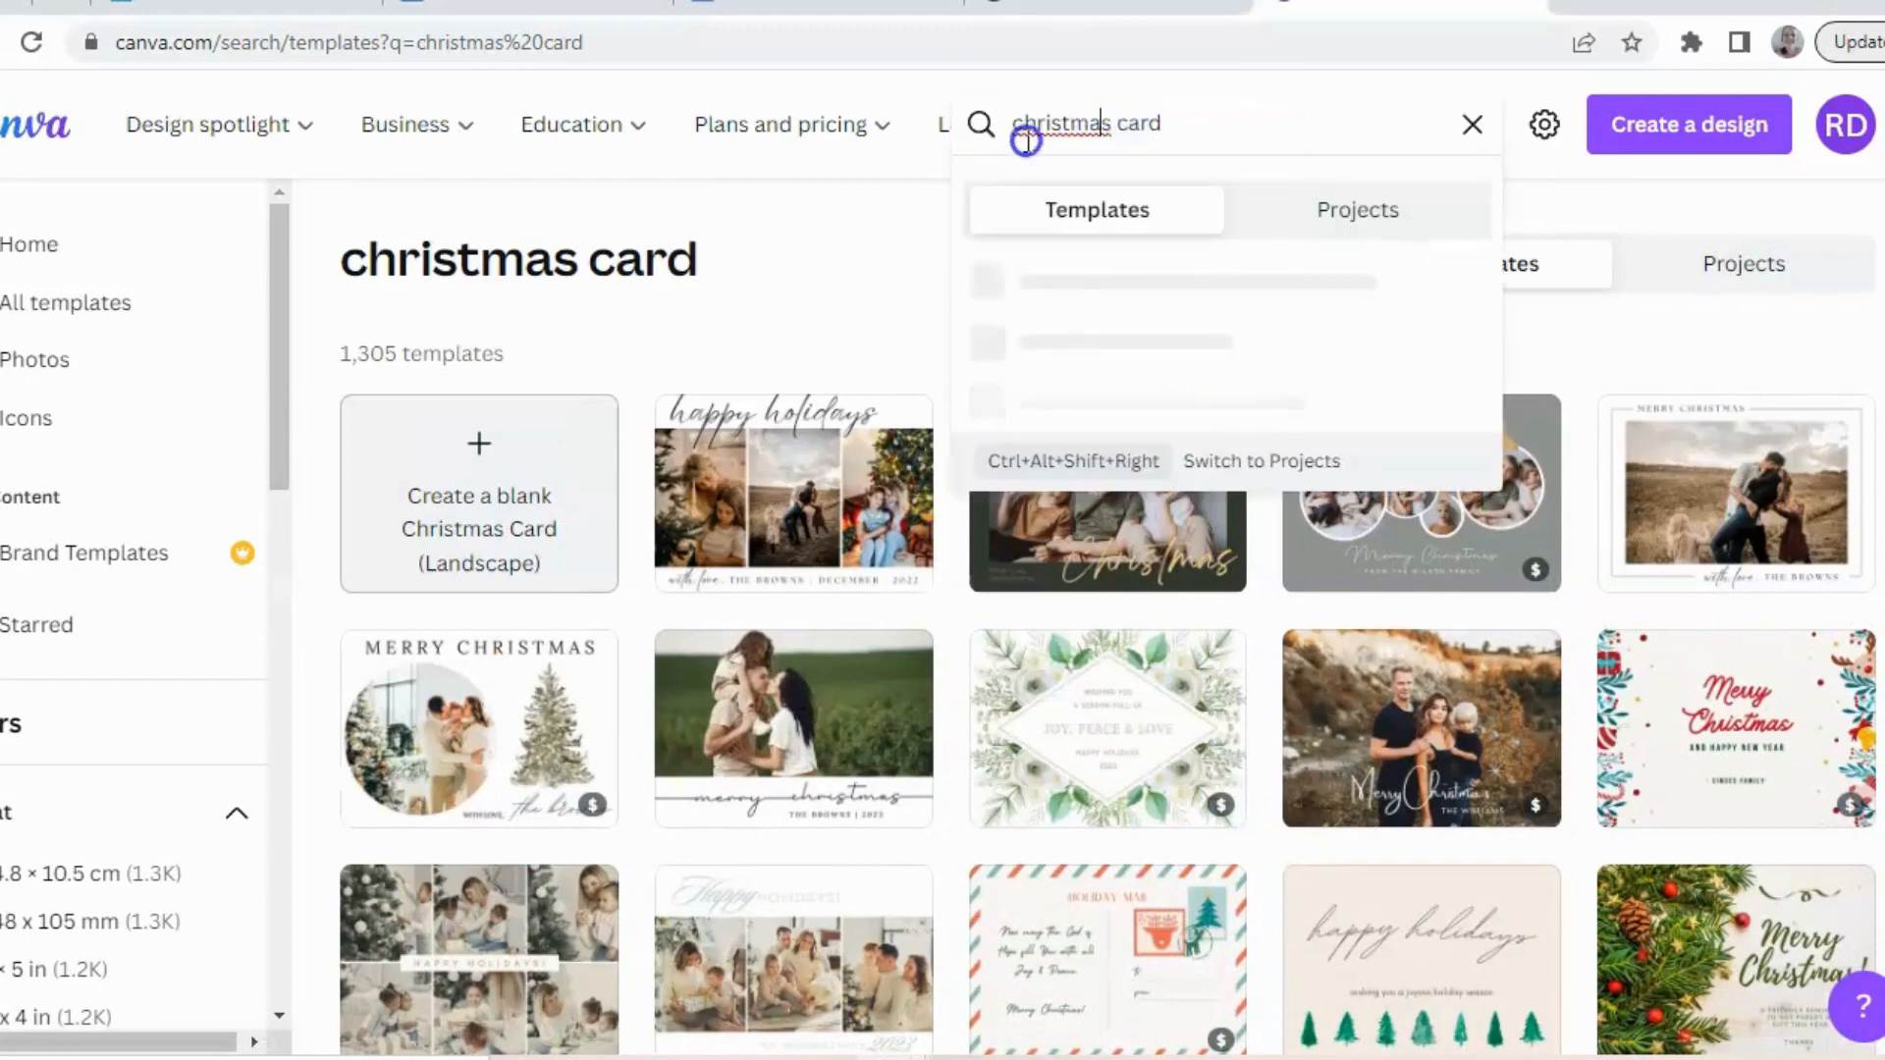
{"action": "double_click", "coordinate": [1062, 123]}
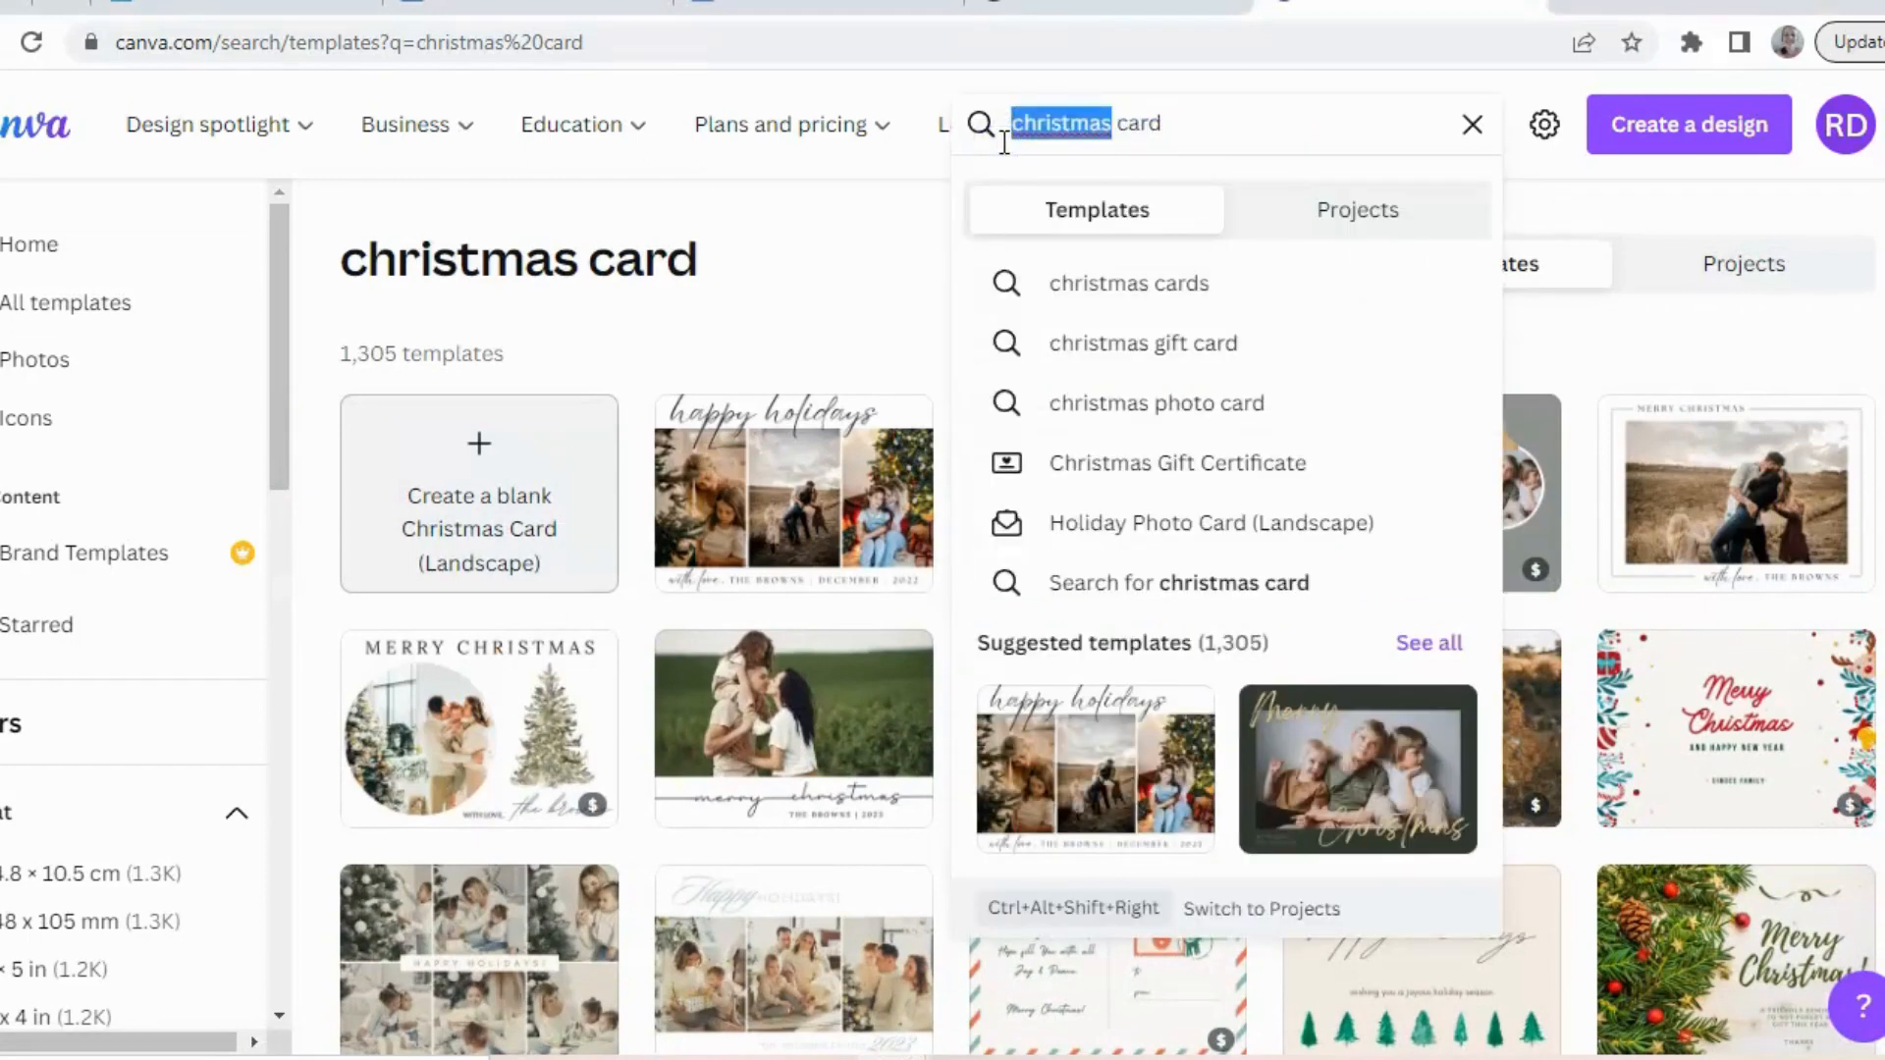
{"action": "mouse_move", "coordinate": [1103, 310]}
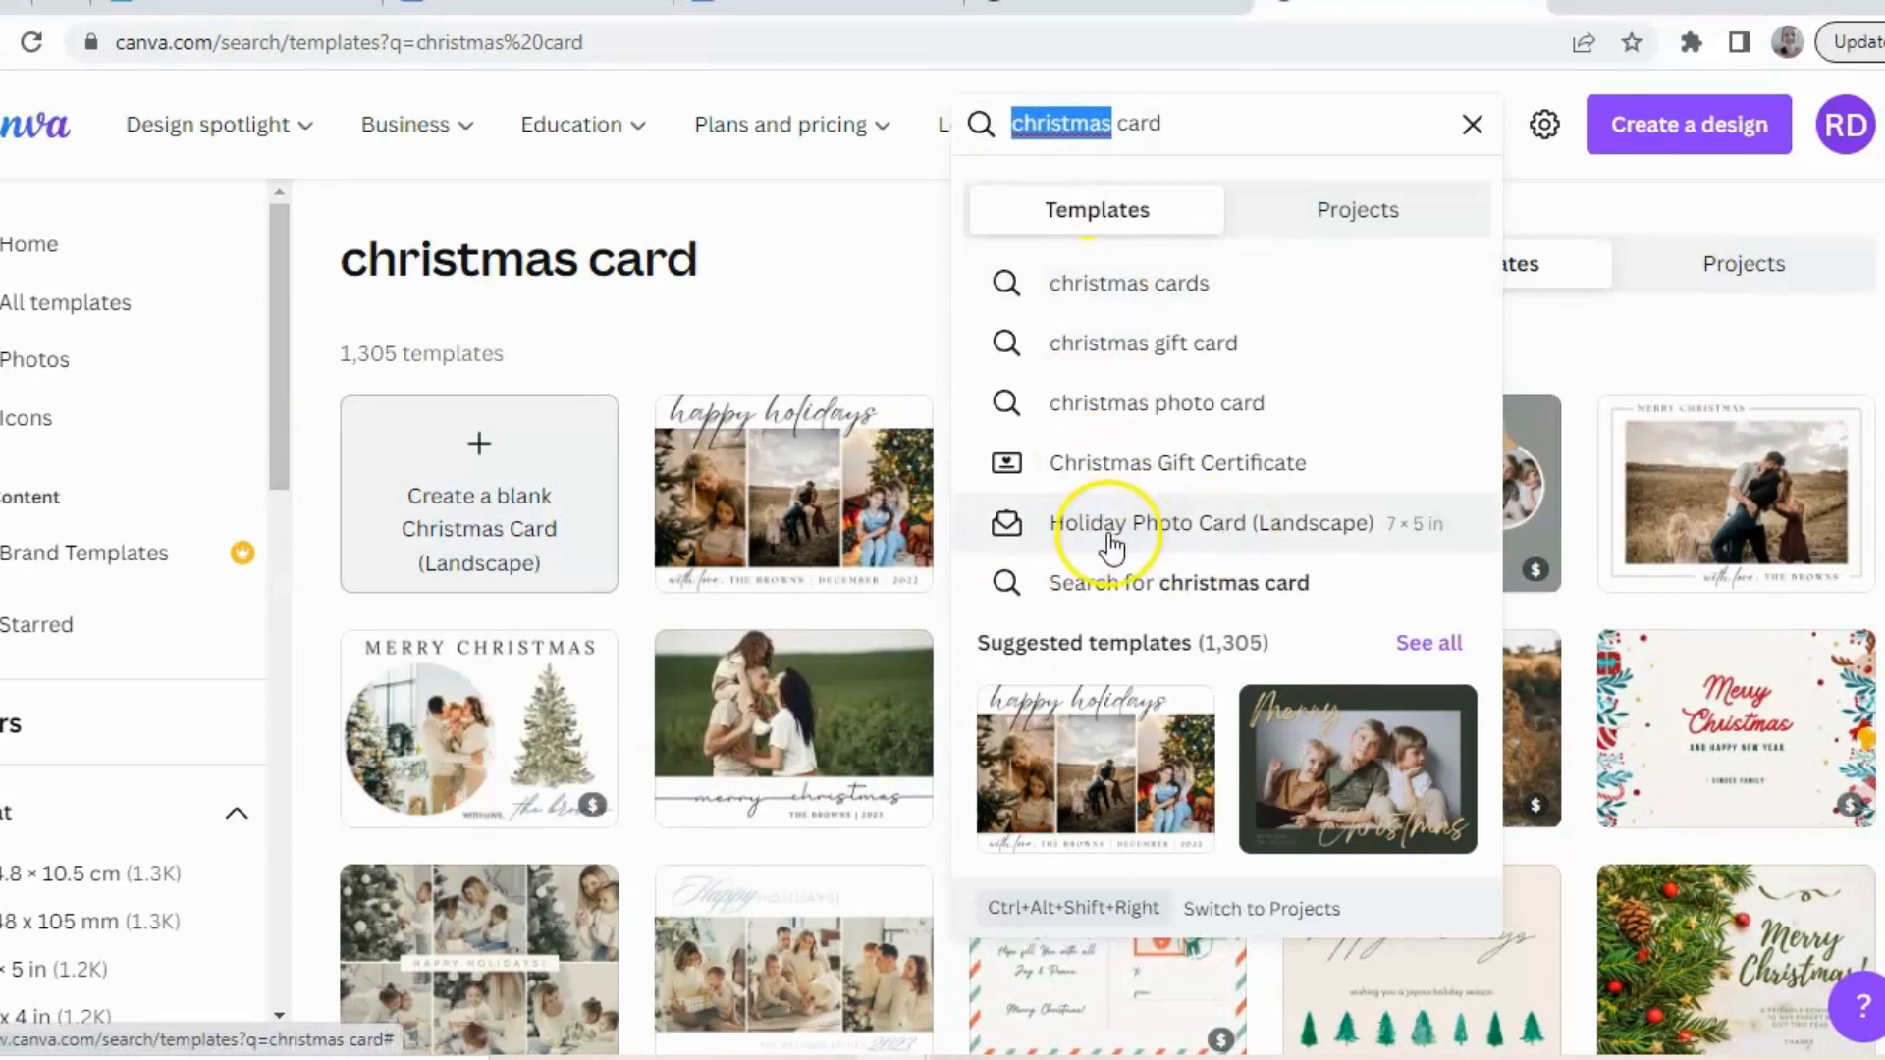
{"action": "type", "text": "hanukkah"}
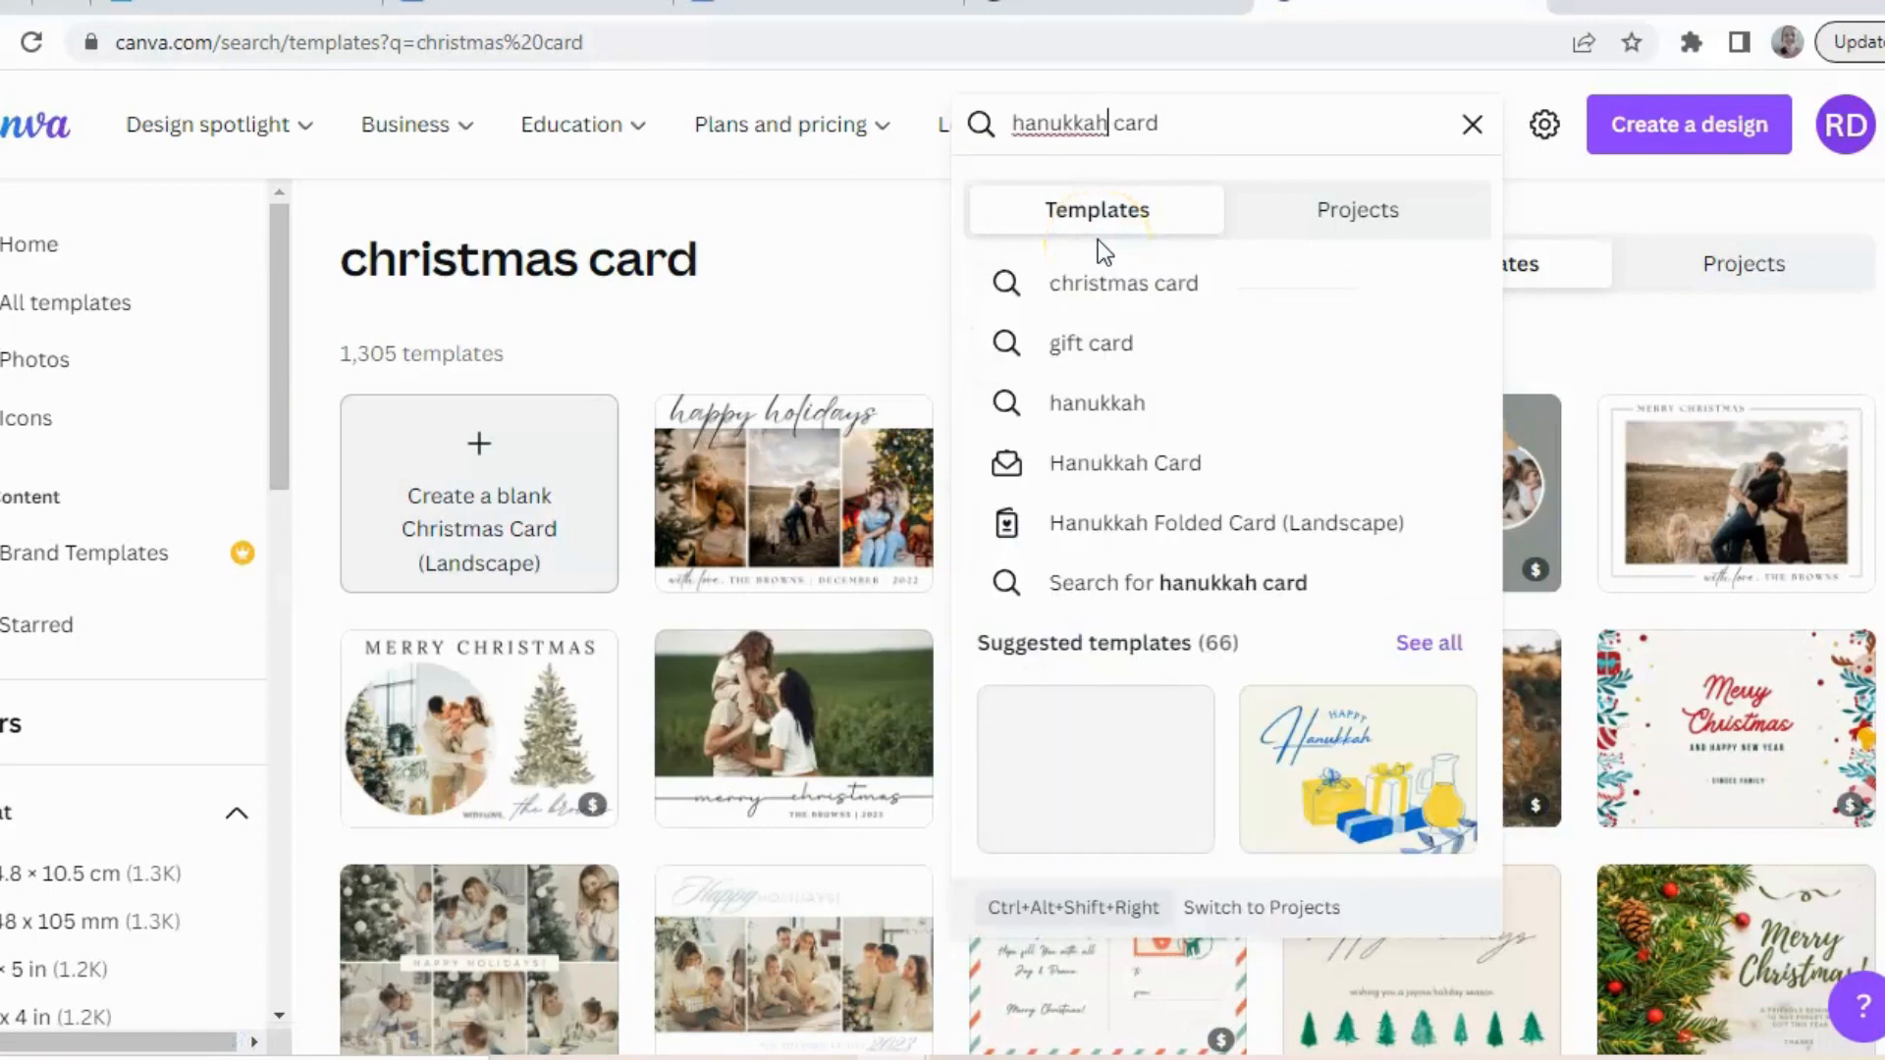
{"action": "left_click", "coordinate": [1123, 462]}
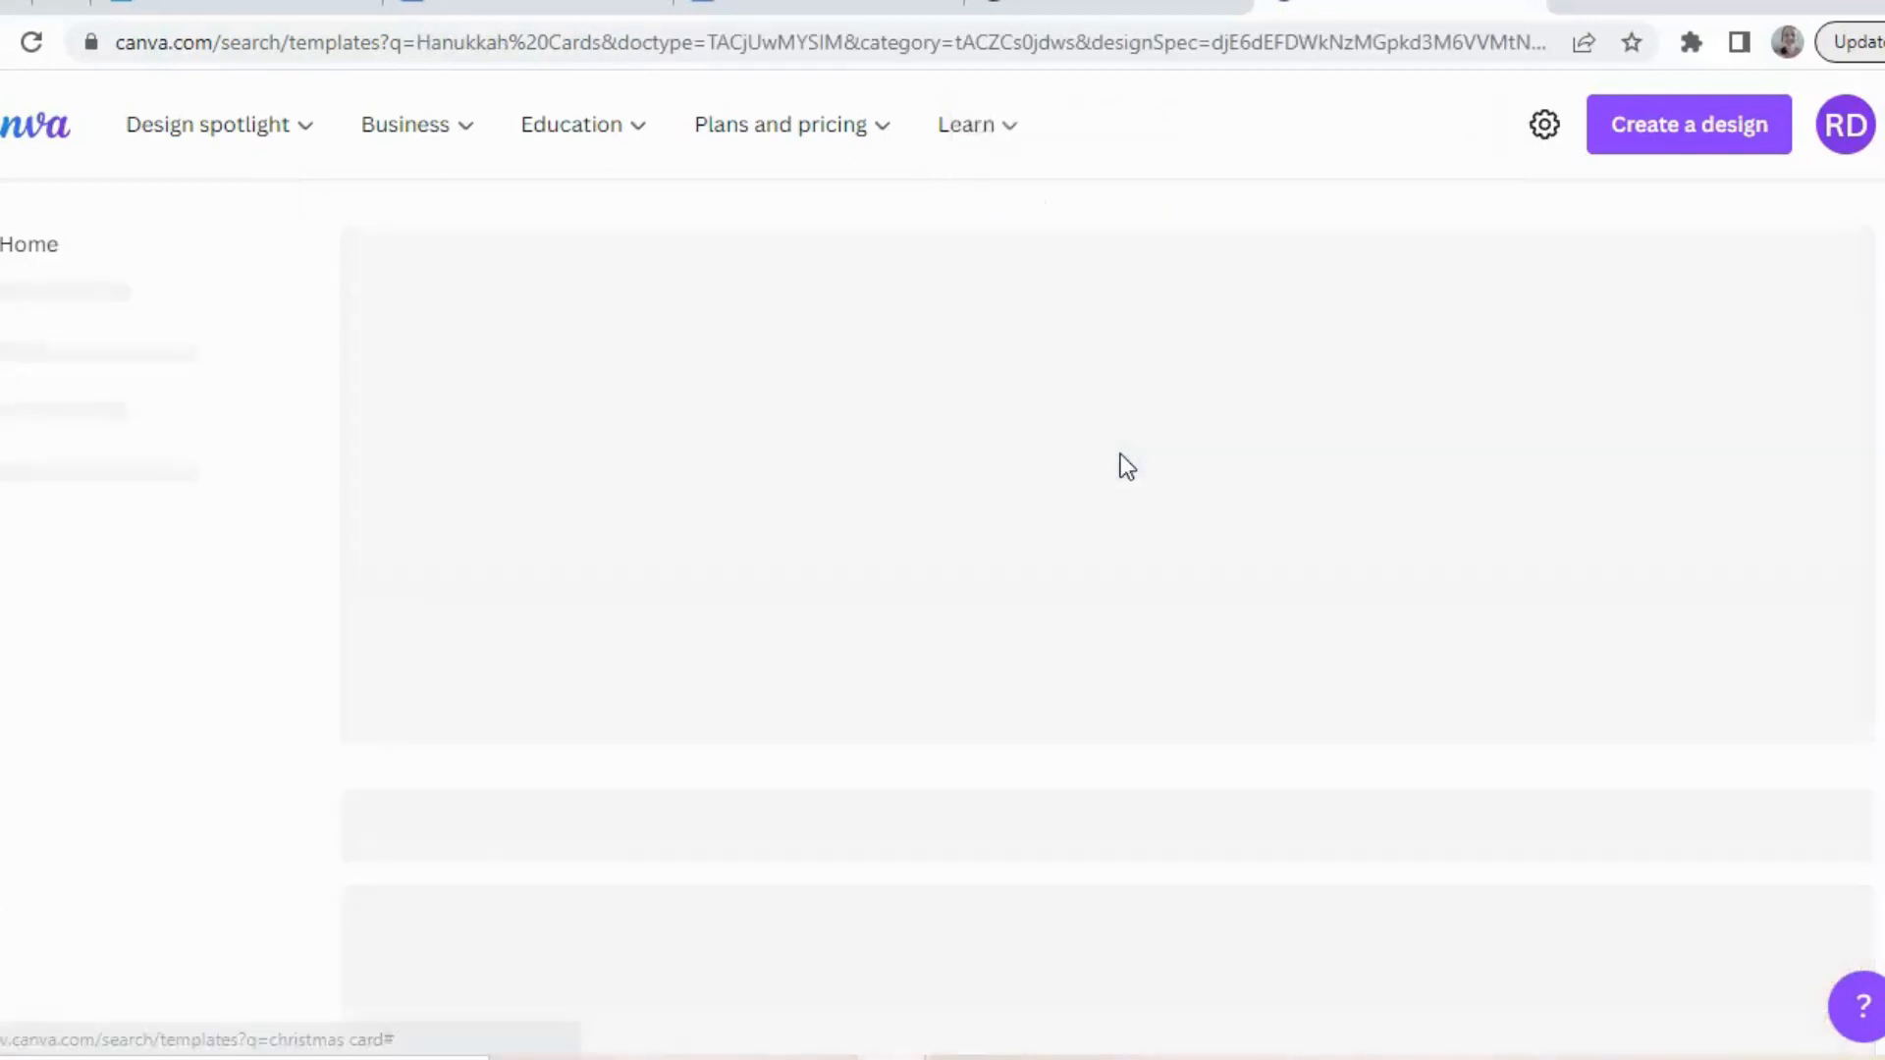
{"action": "left_click", "coordinate": [1116, 349]}
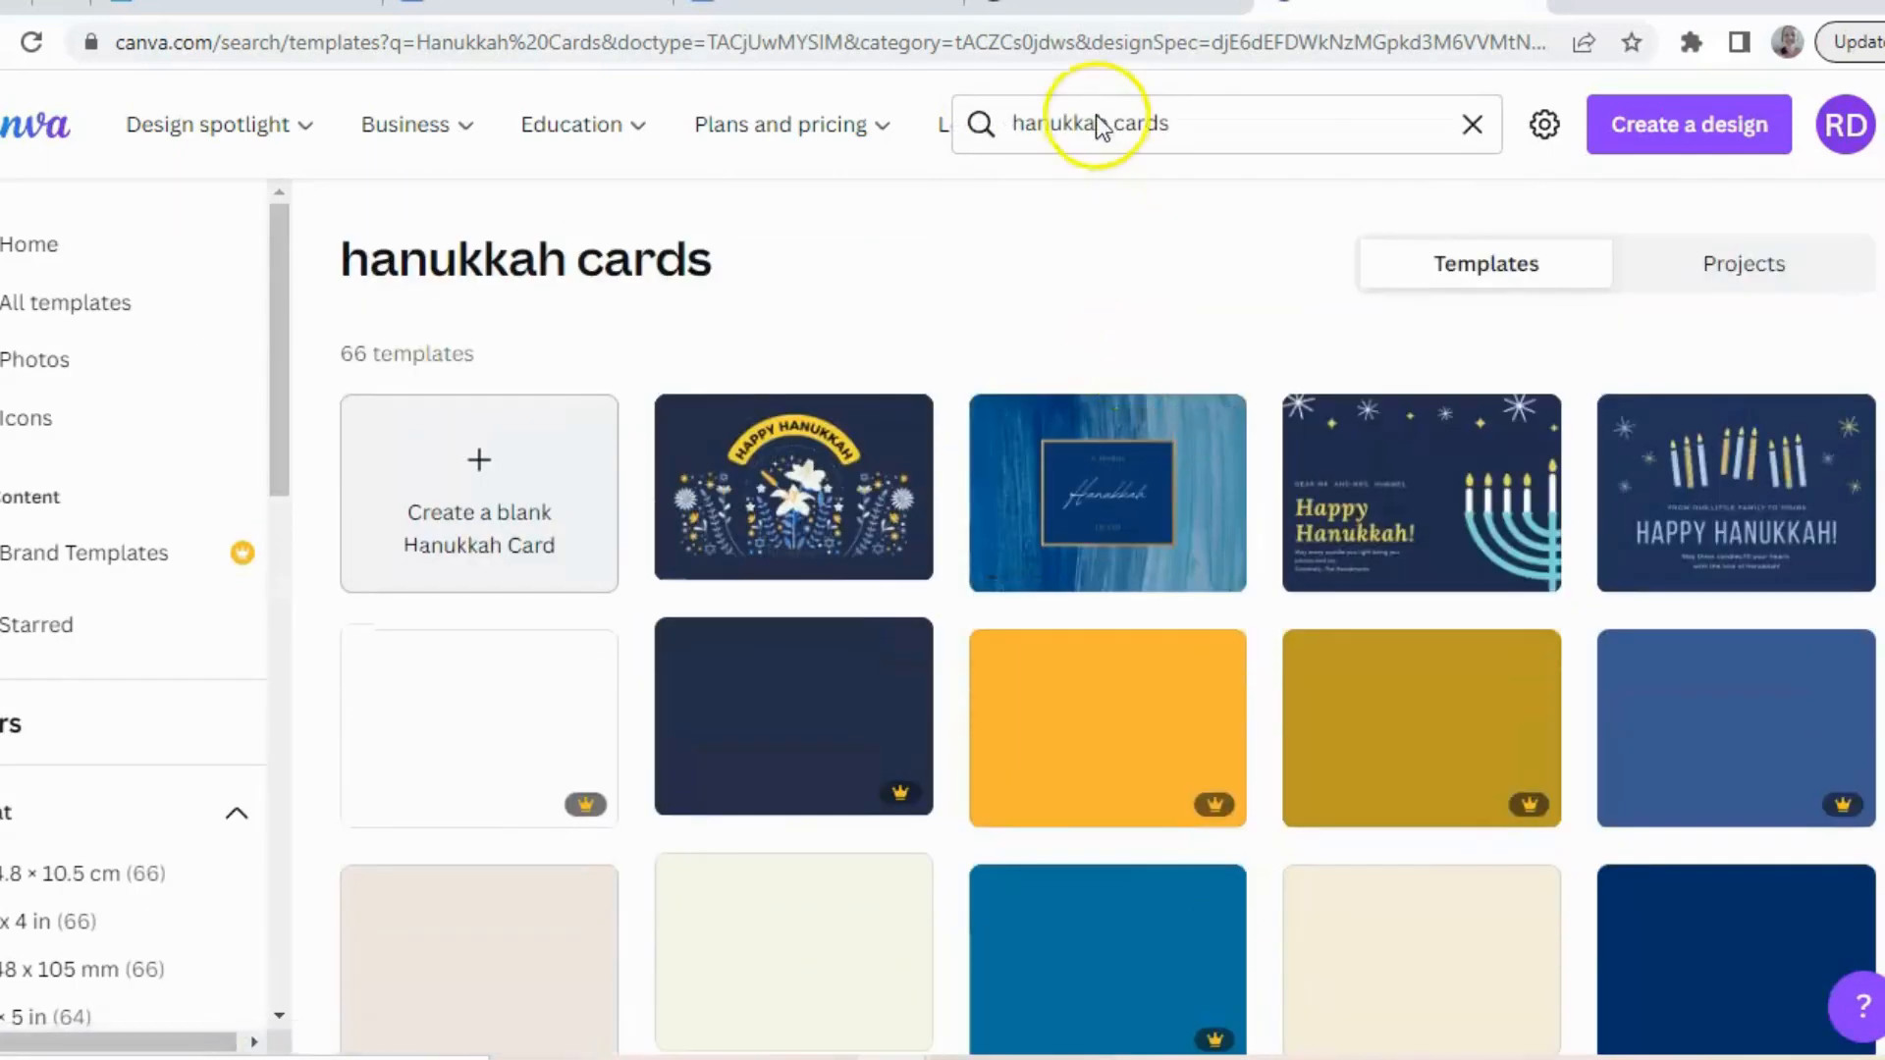
Step: Select 'hanukkah' in the query again to switch the search back to christmas cards
{"action": "double_click", "coordinate": [1064, 123]}
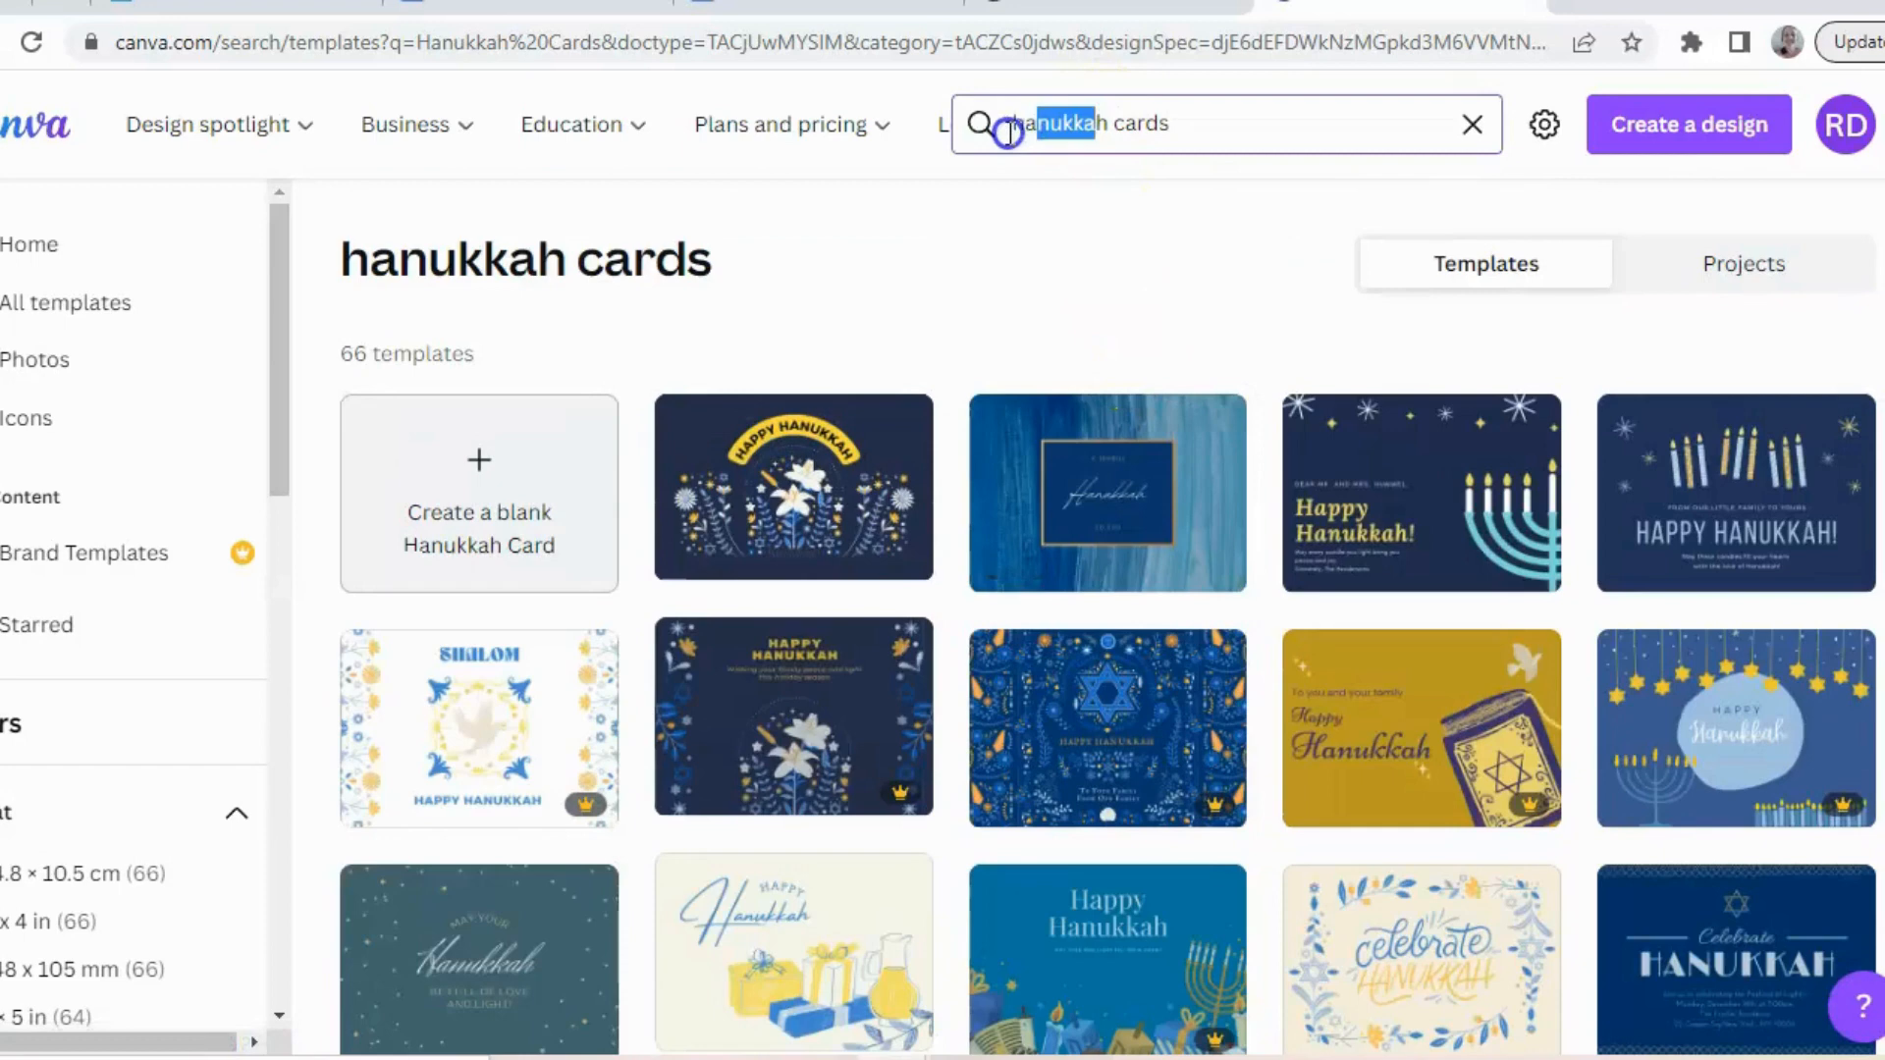
{"action": "left_click", "coordinate": [1215, 123]}
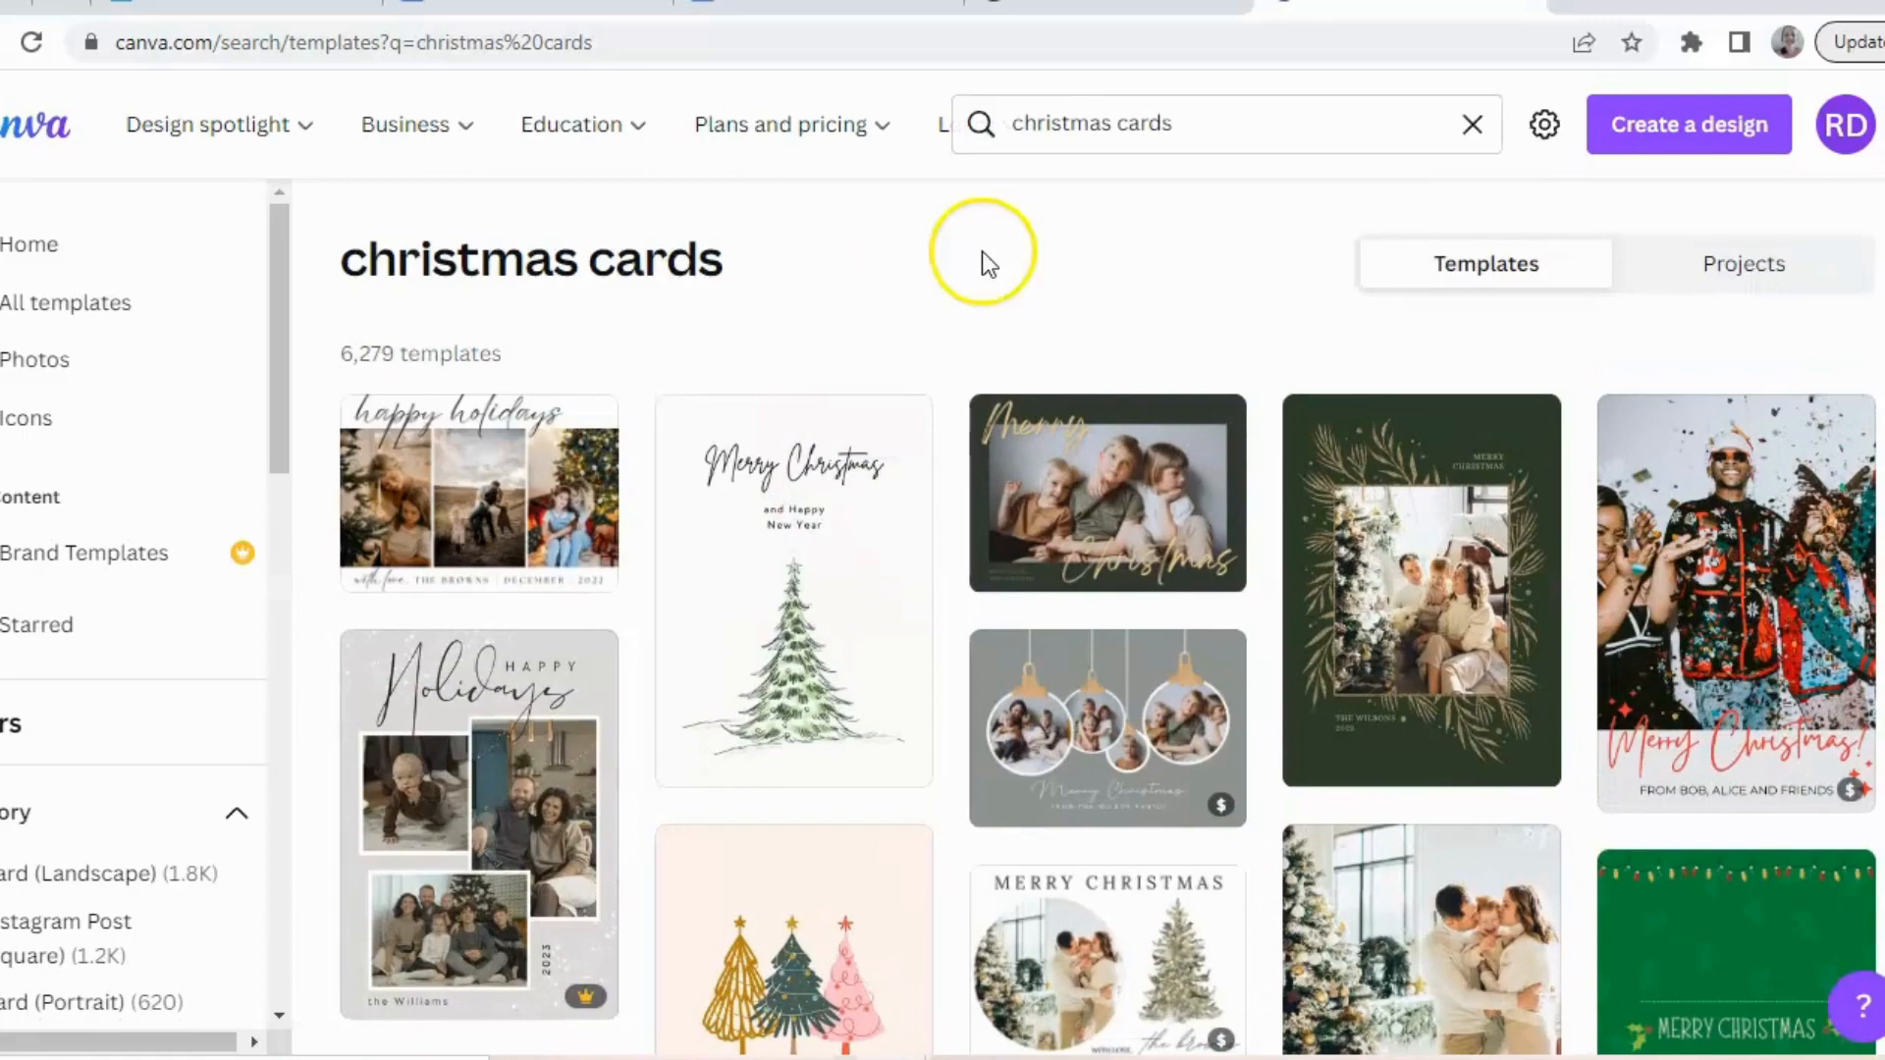
Step: Scroll the christmas card results and choose the green-and-gold Merry Christmas photo template
{"action": "scroll", "scroll_direction": "down", "scroll_amount": 3}
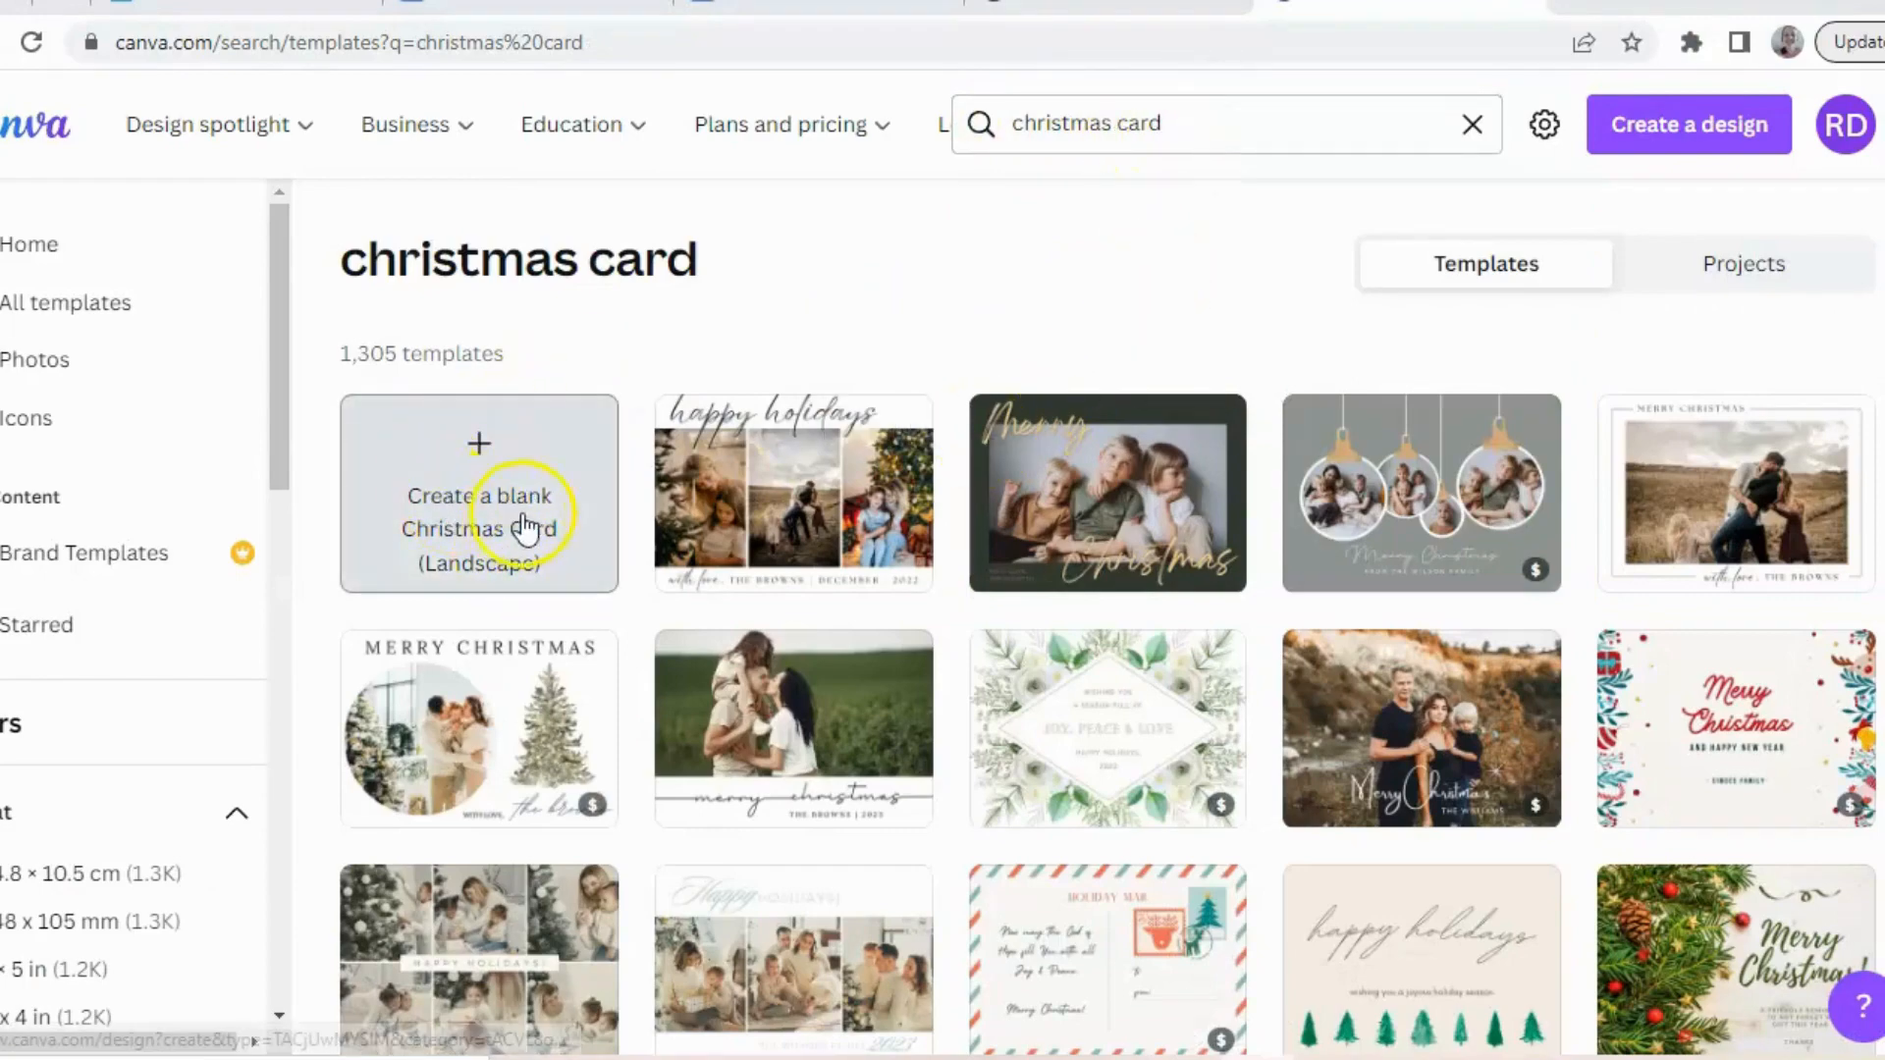
{"action": "scroll", "scroll_direction": "down", "scroll_amount": 3}
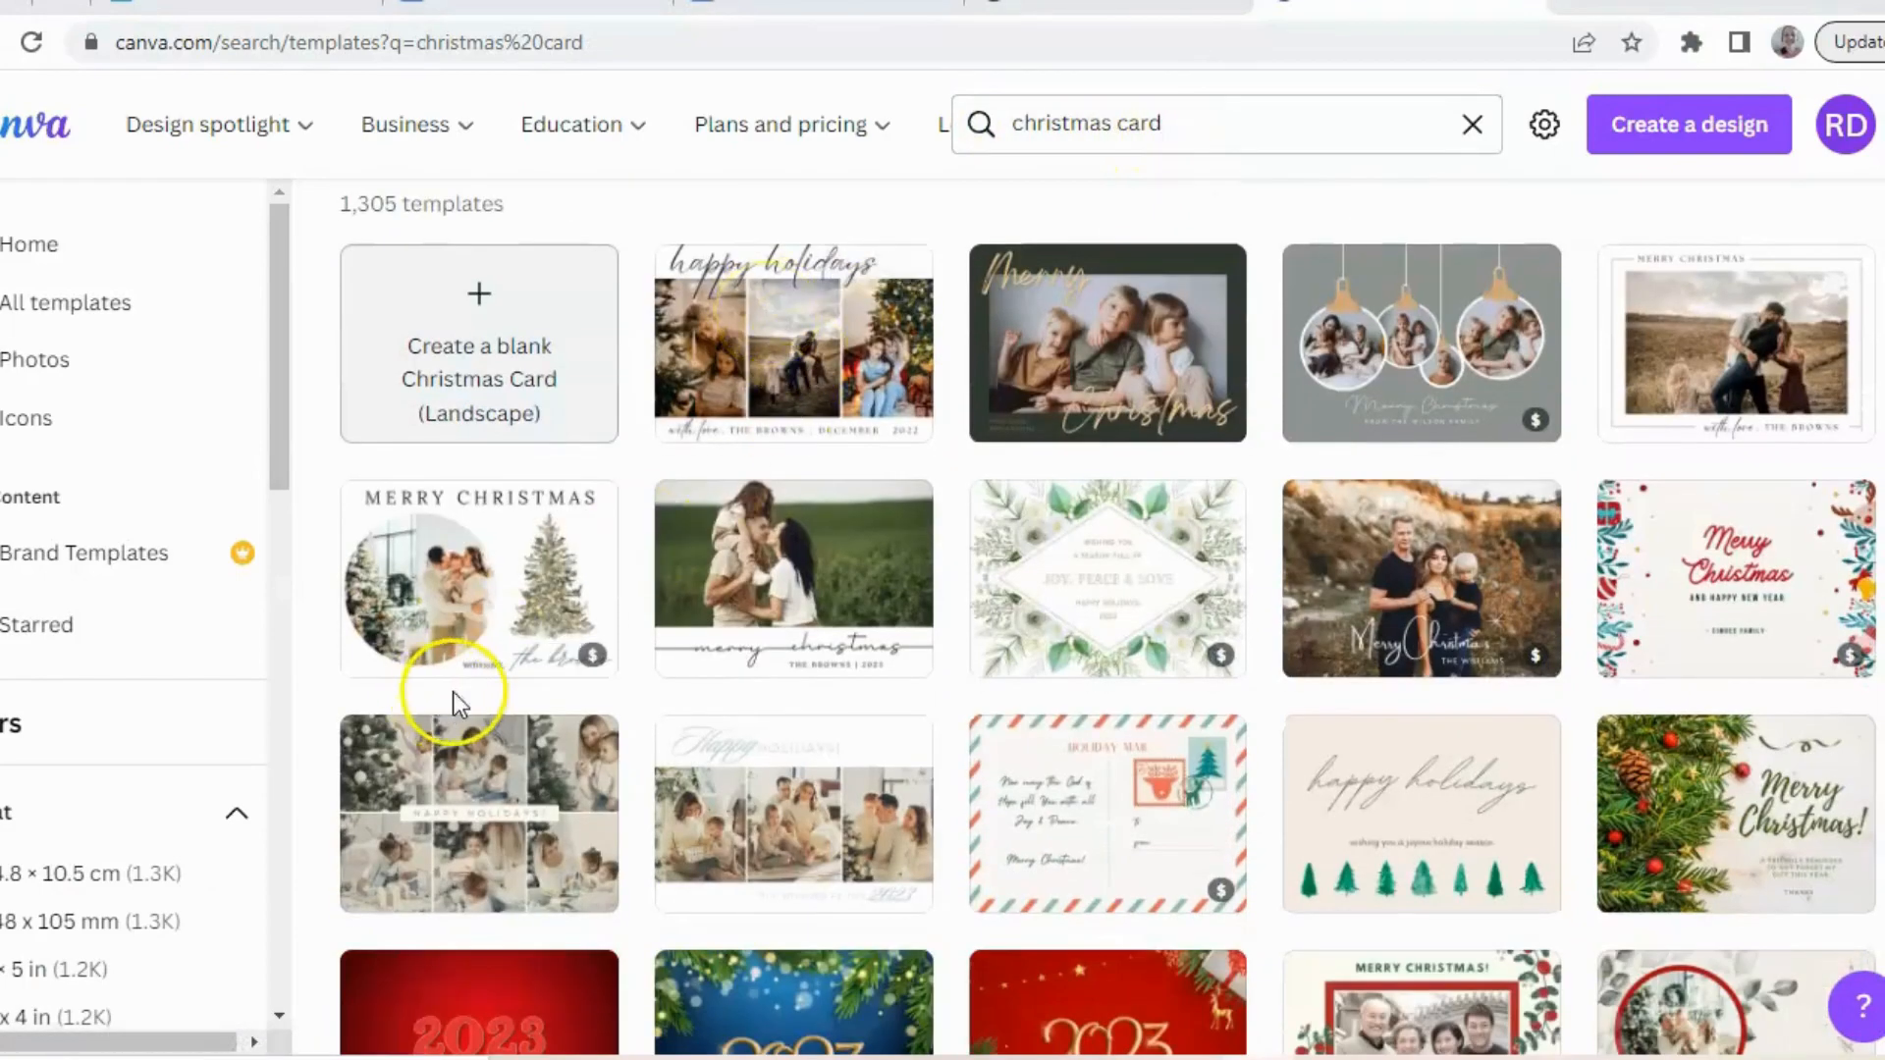
{"action": "mouse_move", "coordinate": [842, 601]}
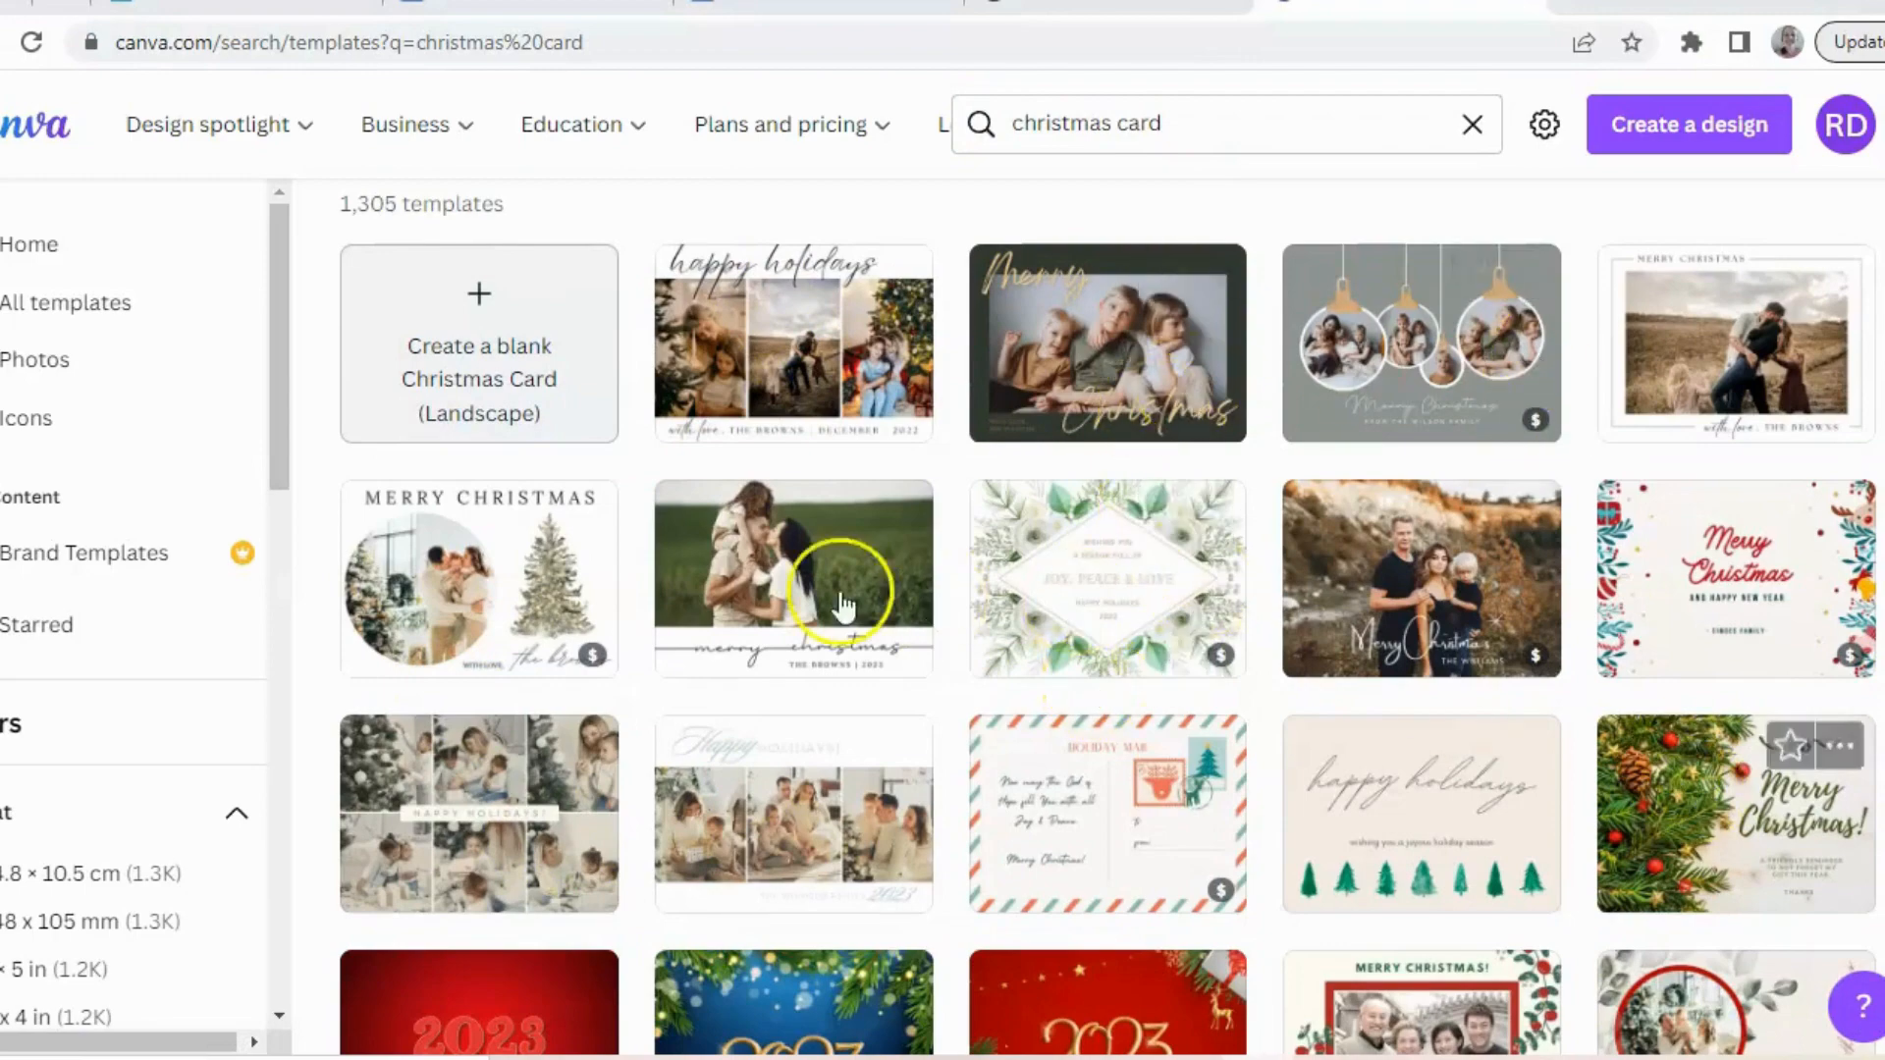
{"action": "scroll", "scroll_direction": "down", "scroll_amount": 3}
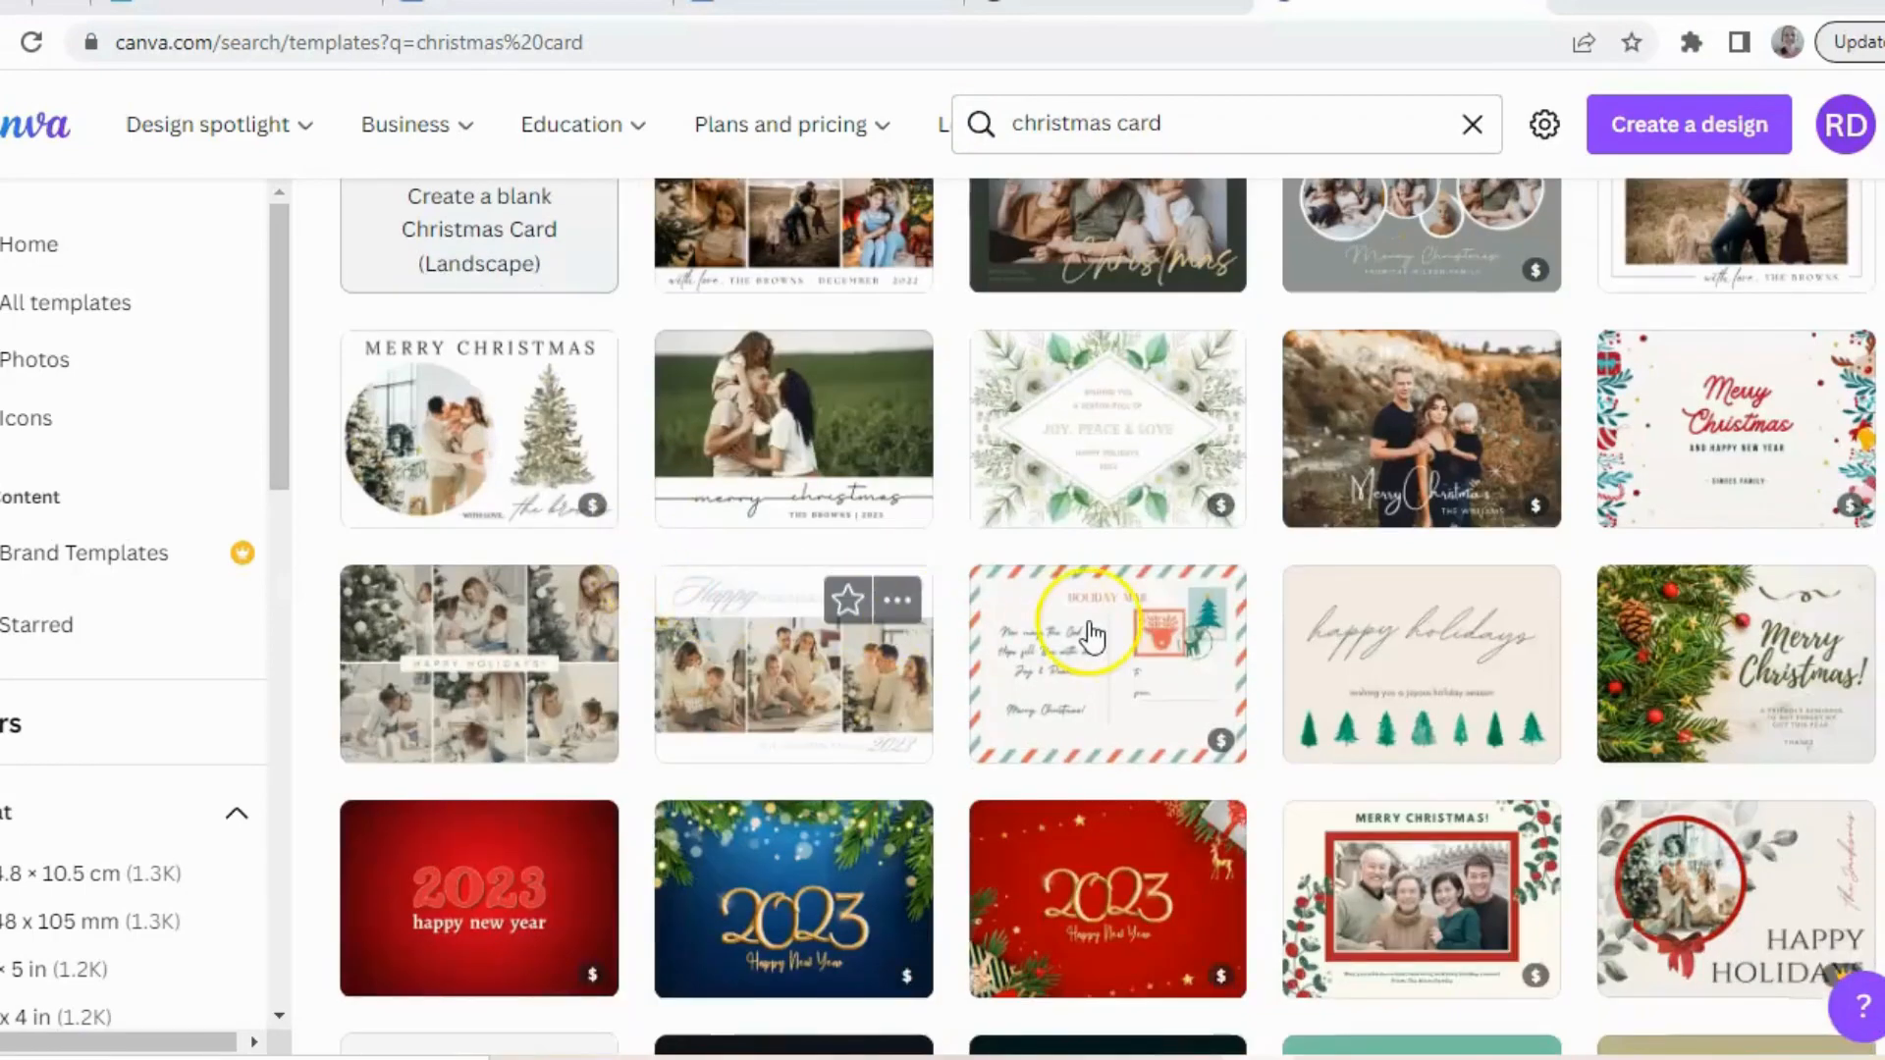
{"action": "scroll", "scroll_direction": "down", "scroll_amount": 3}
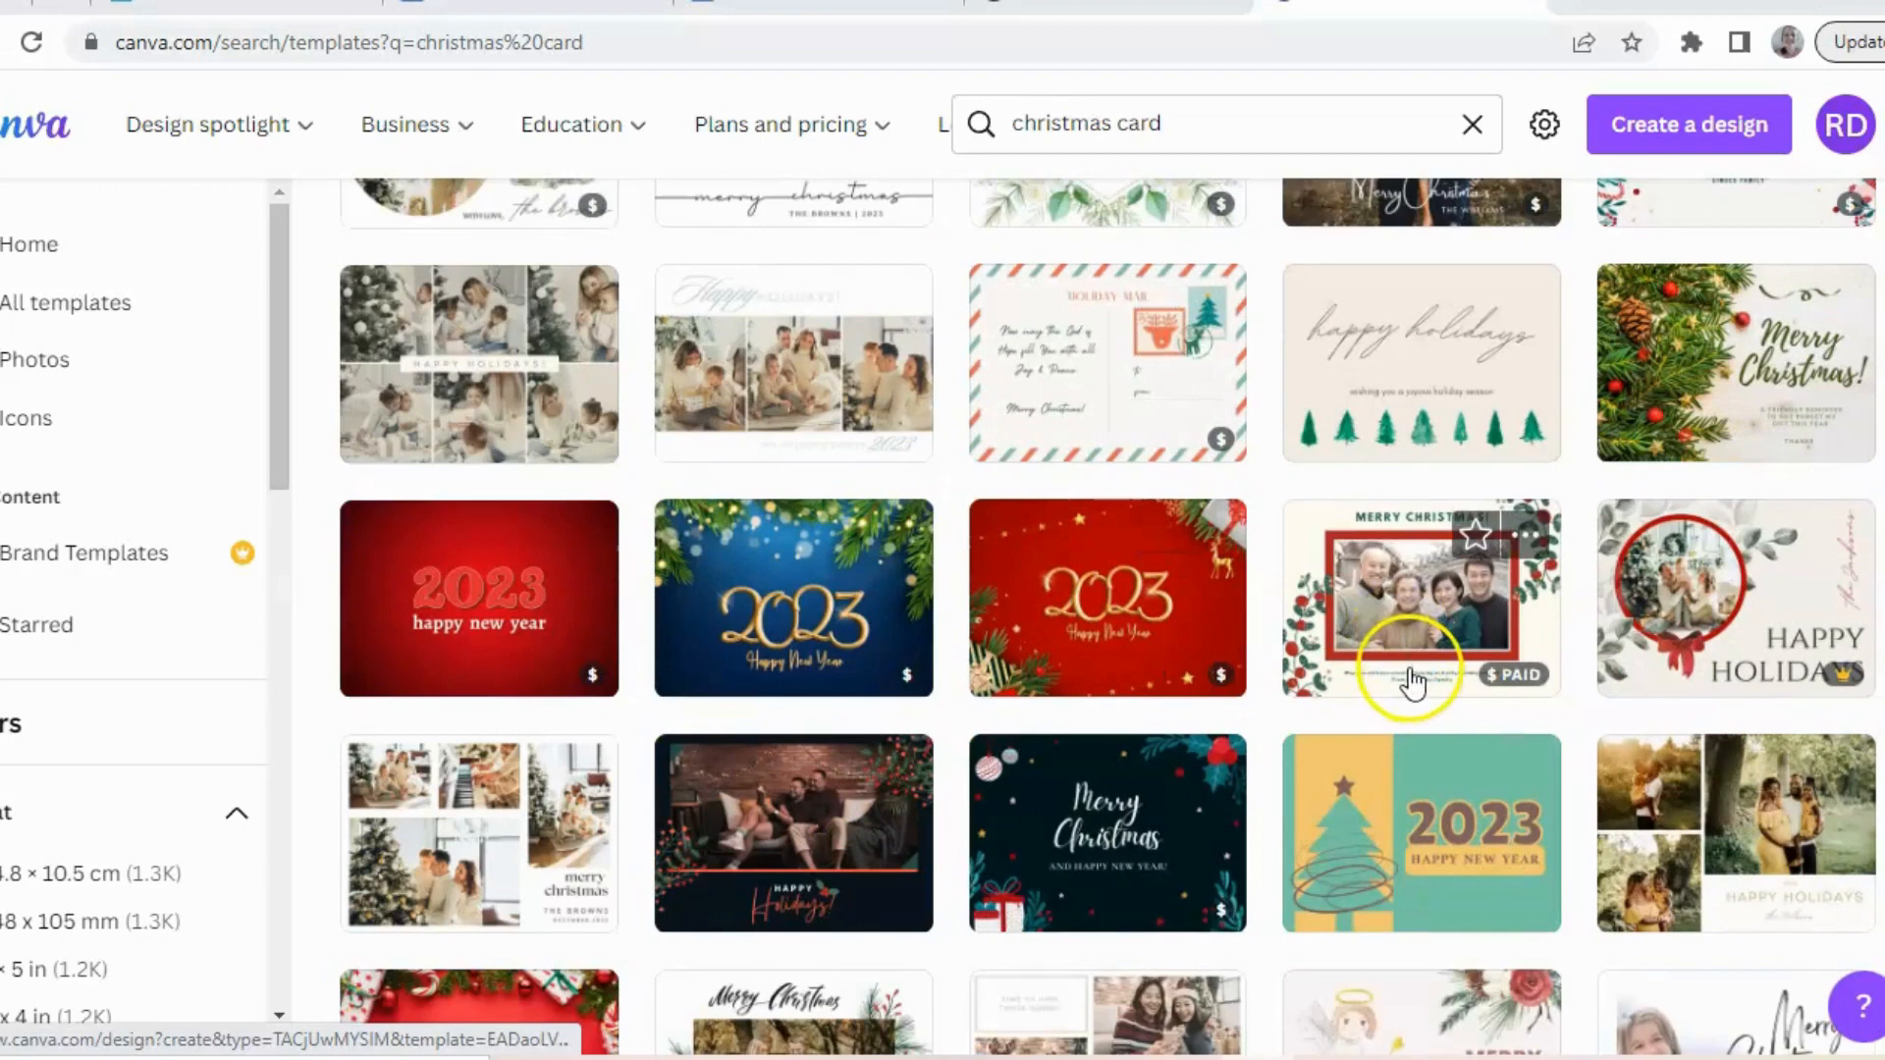
{"action": "mouse_move", "coordinate": [1490, 661]}
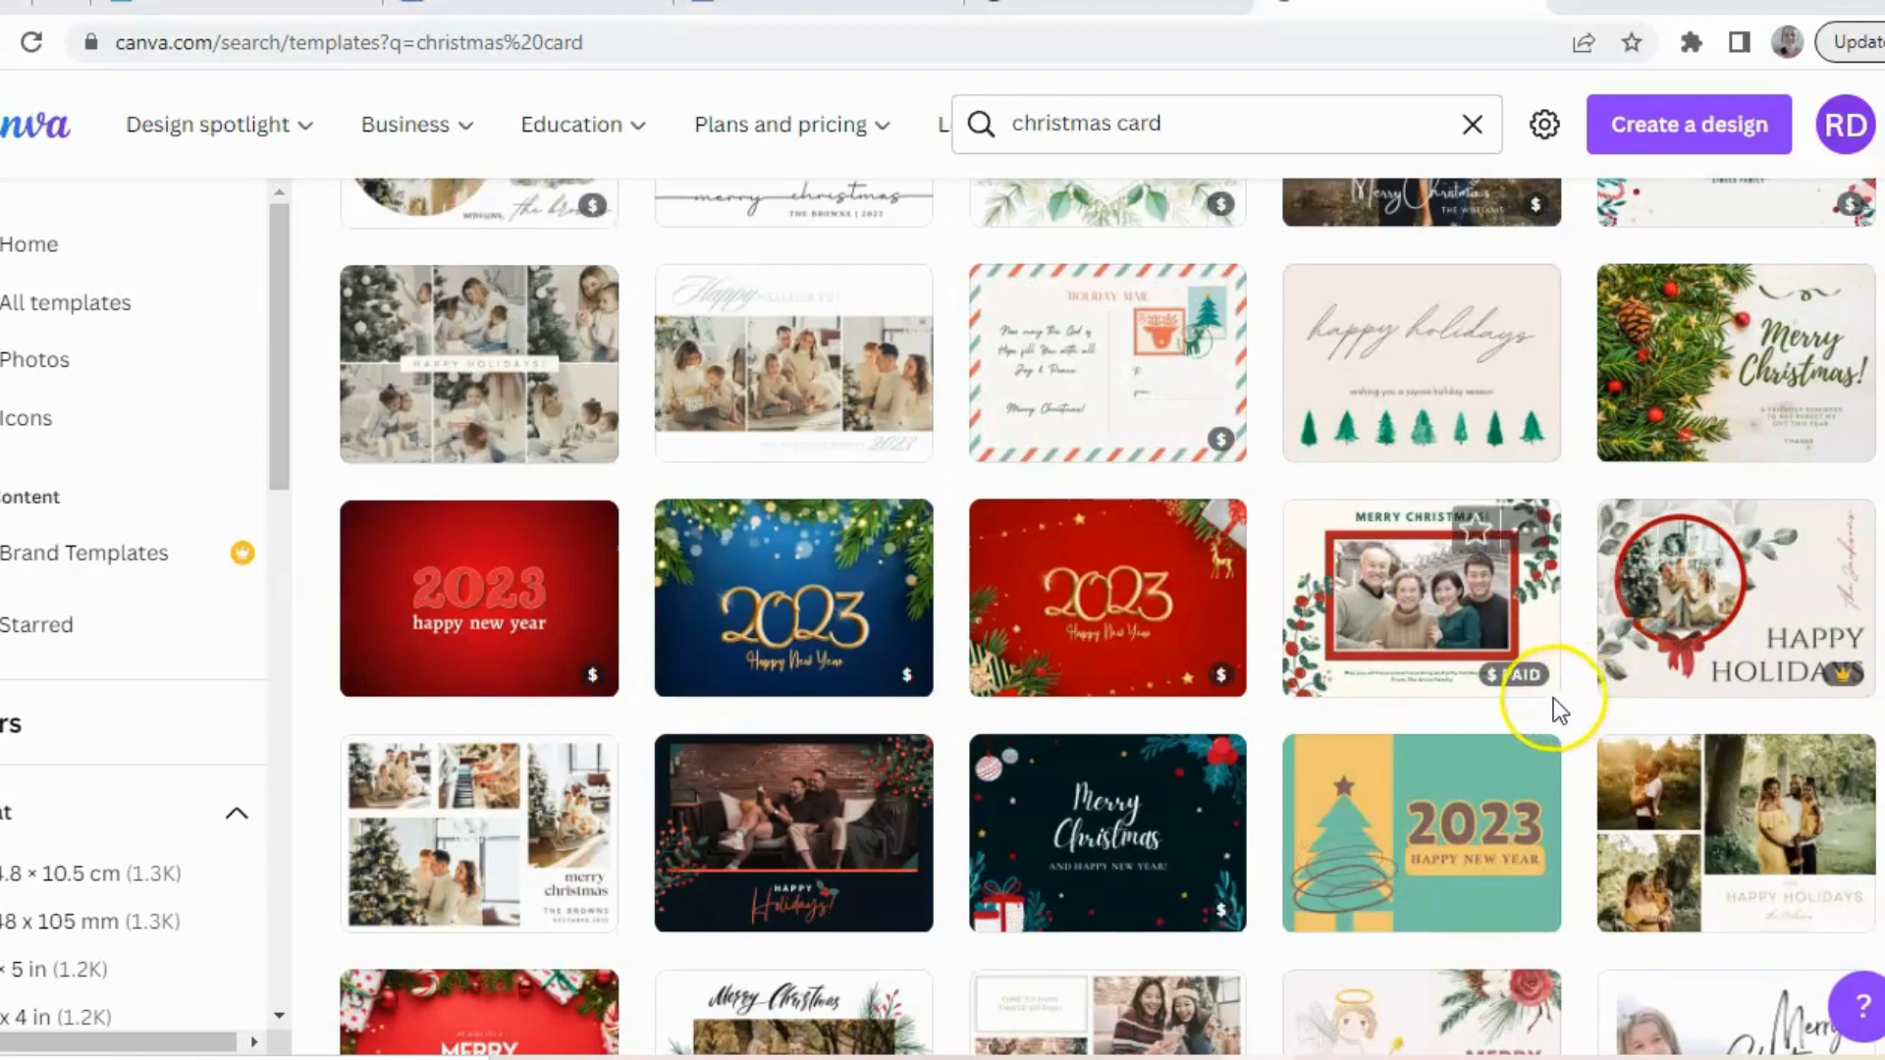
{"action": "mouse_move", "coordinate": [1517, 675]}
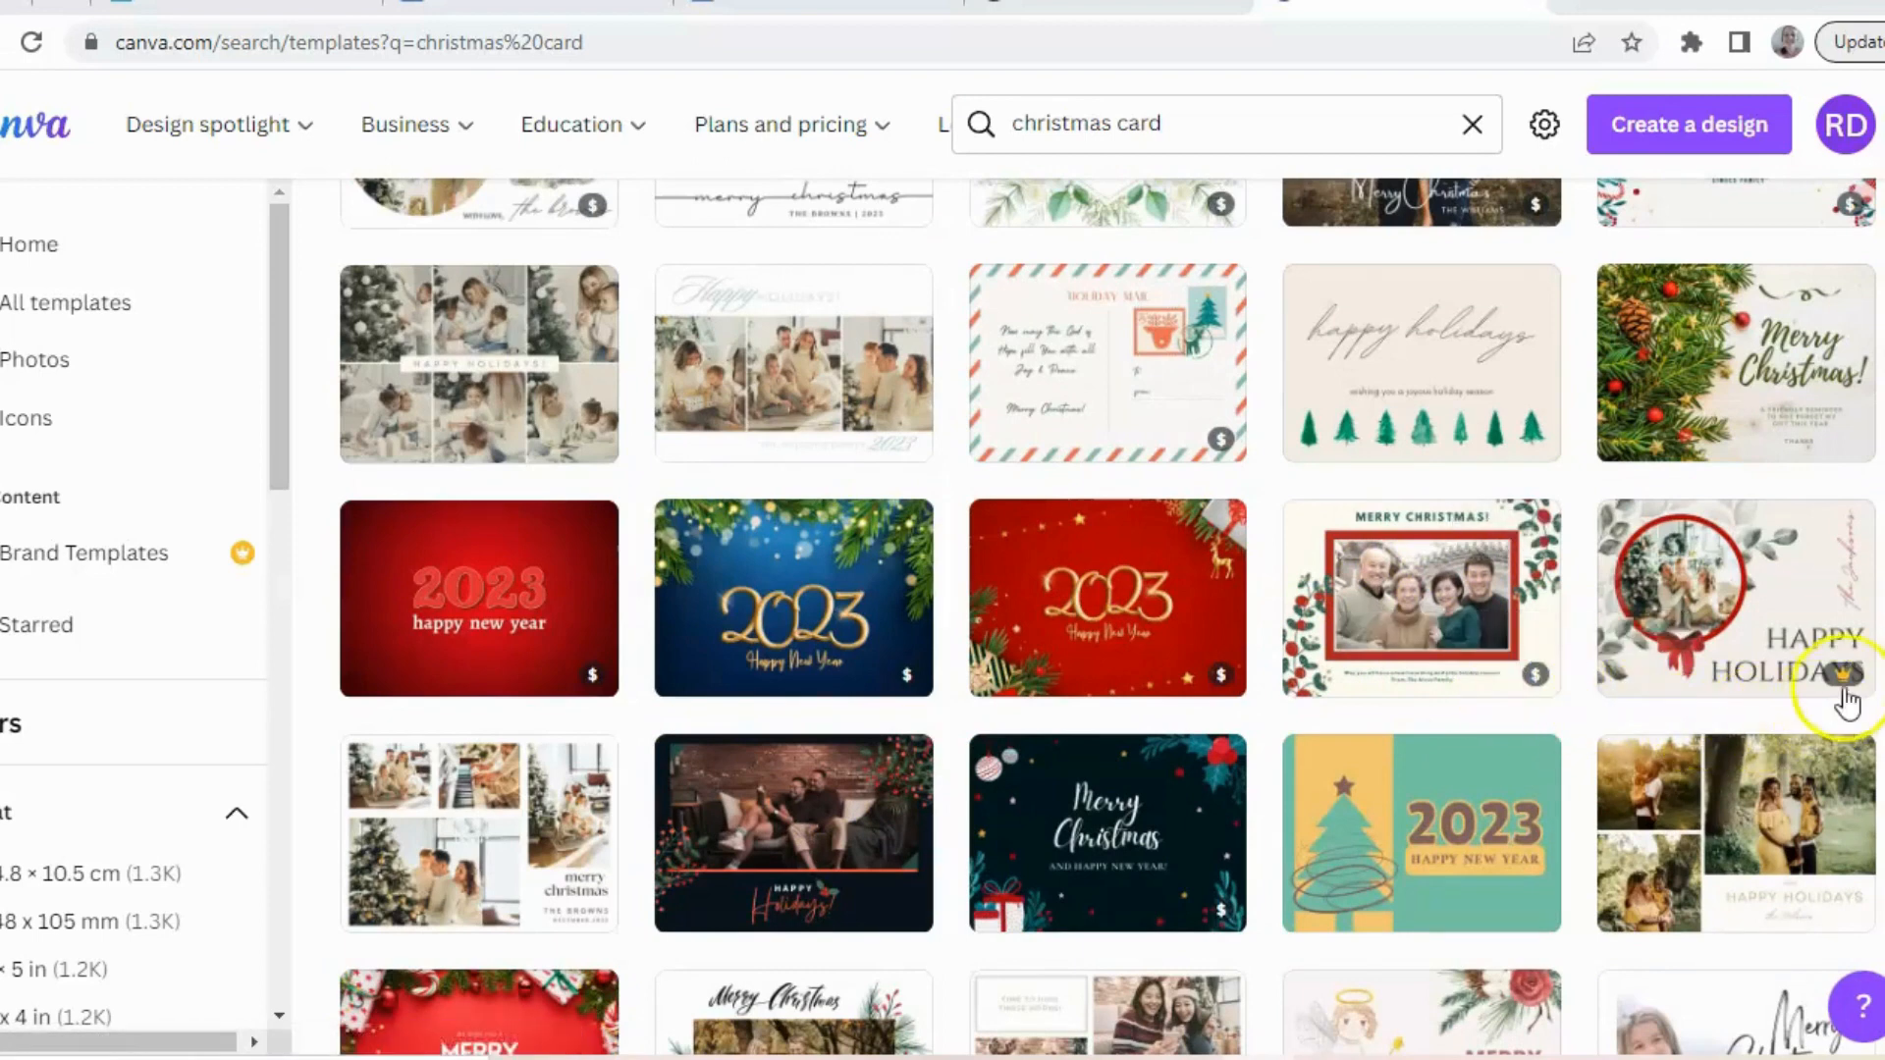
{"action": "mouse_move", "coordinate": [1833, 679]}
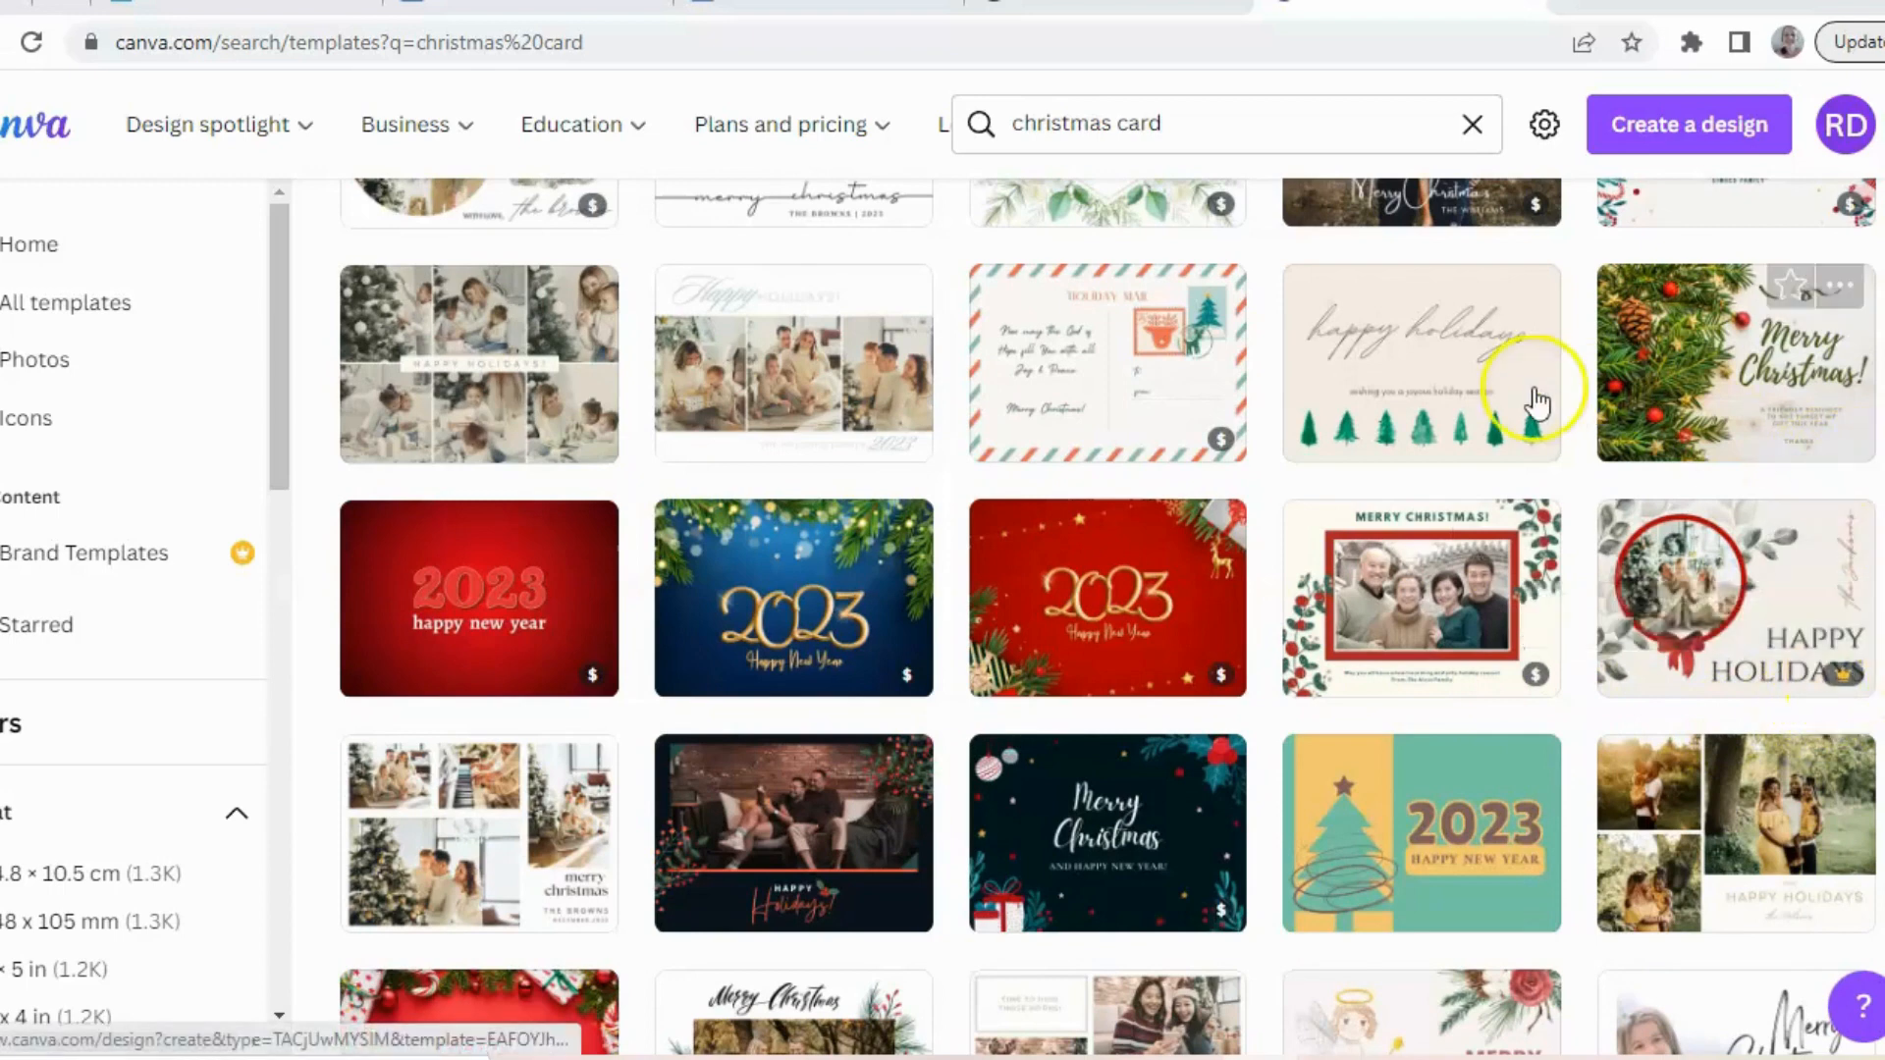
{"action": "mouse_move", "coordinate": [814, 443]}
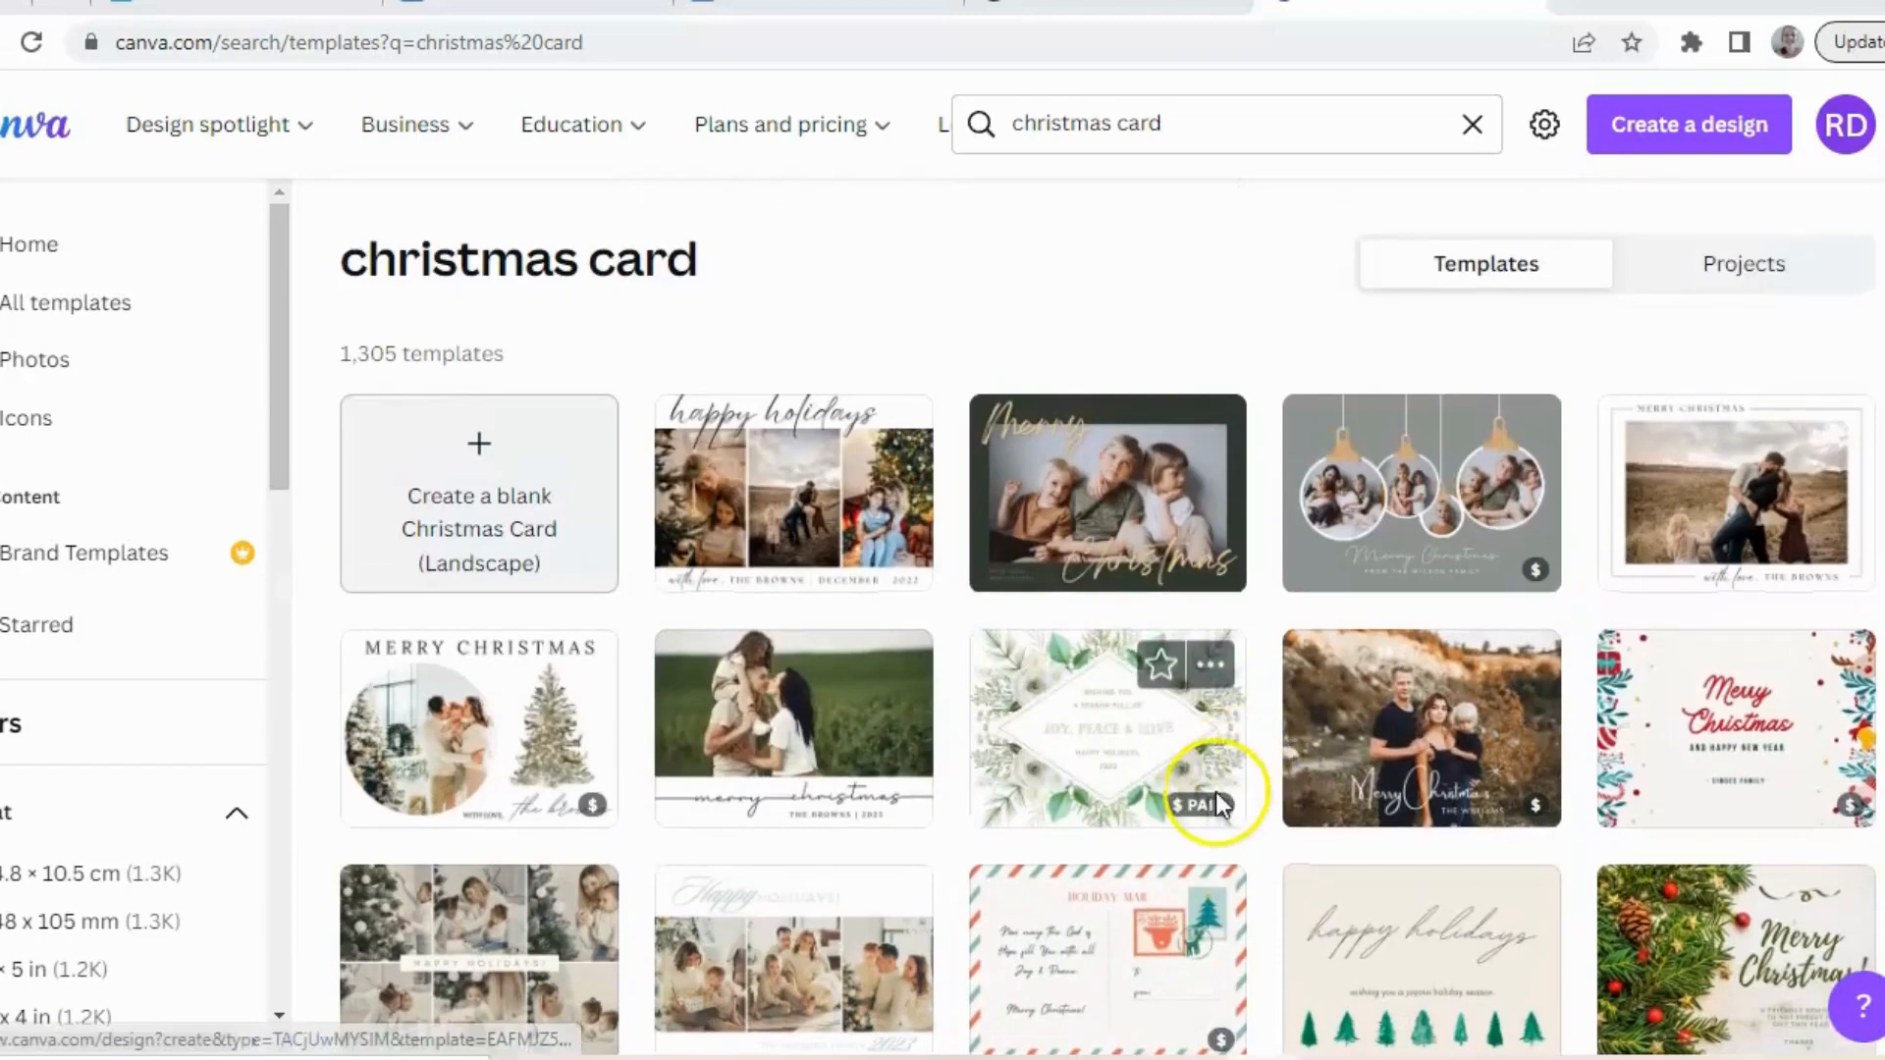
{"action": "mouse_move", "coordinate": [1232, 606]}
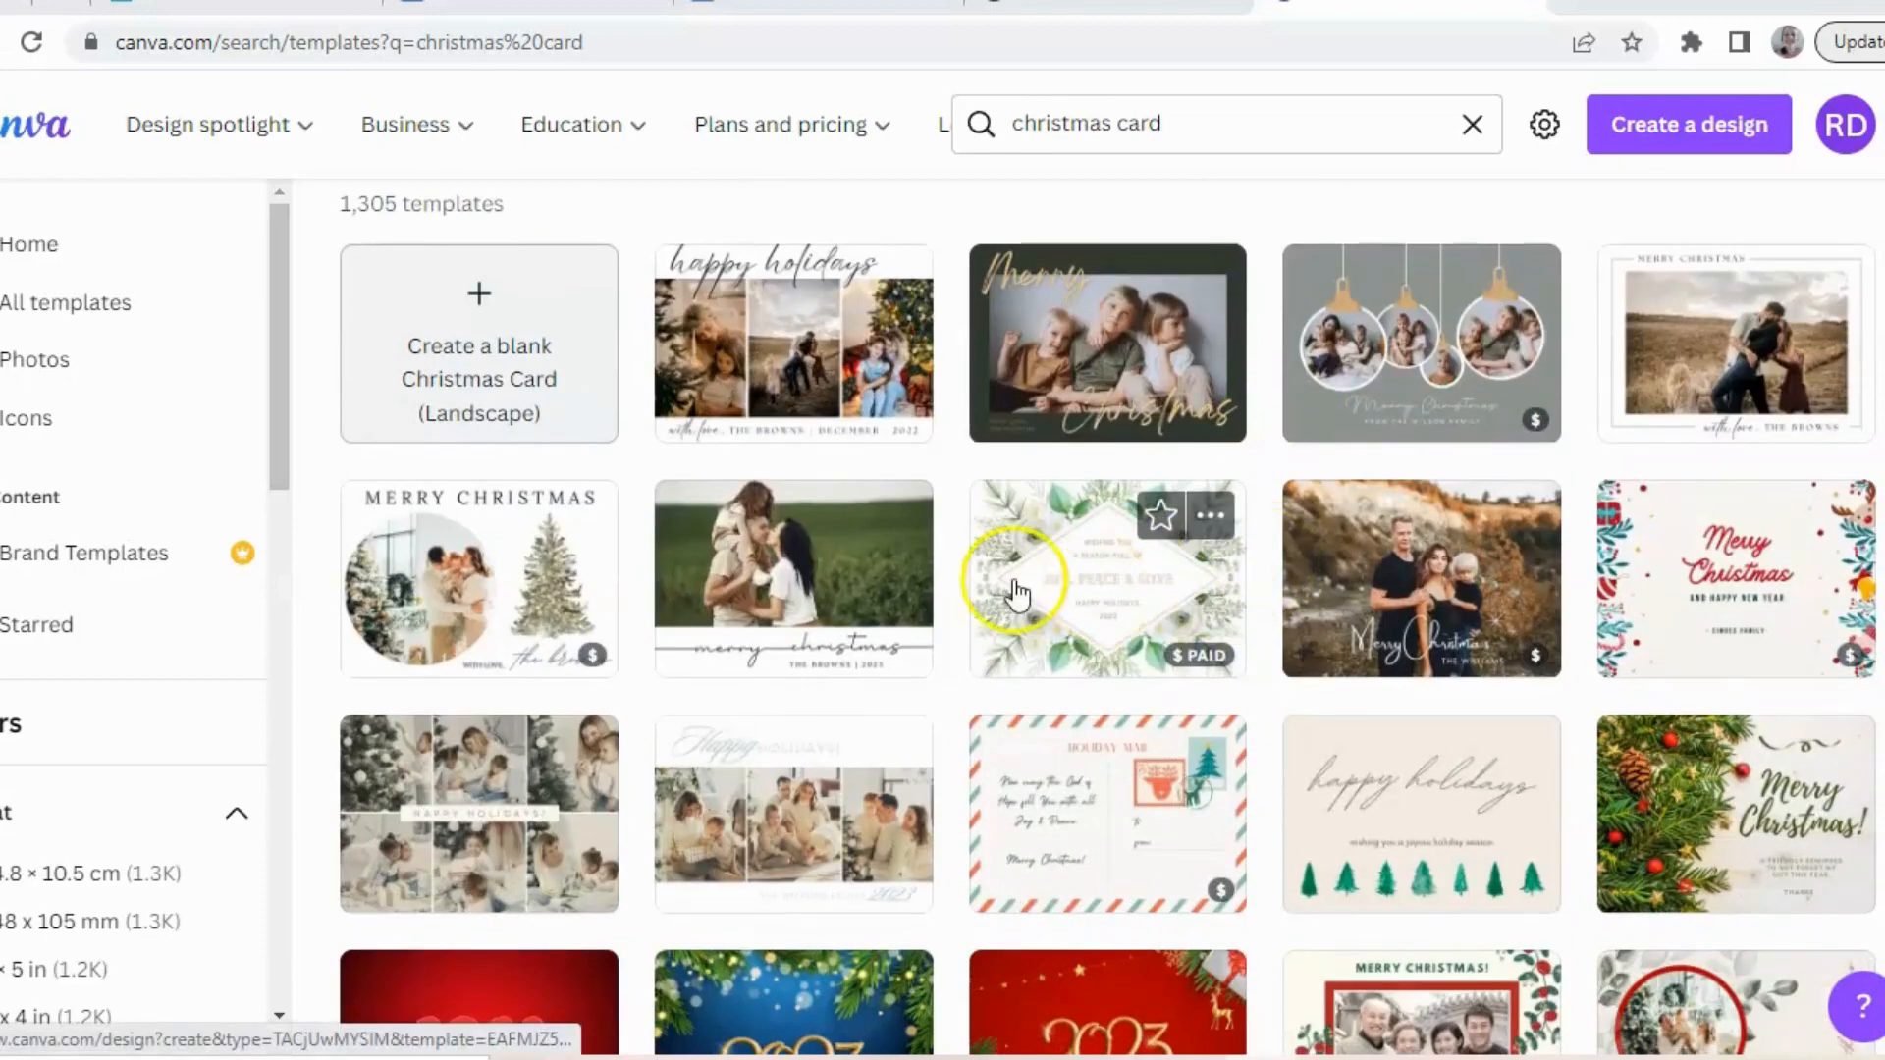
{"action": "scroll", "scroll_direction": "down", "scroll_amount": 3}
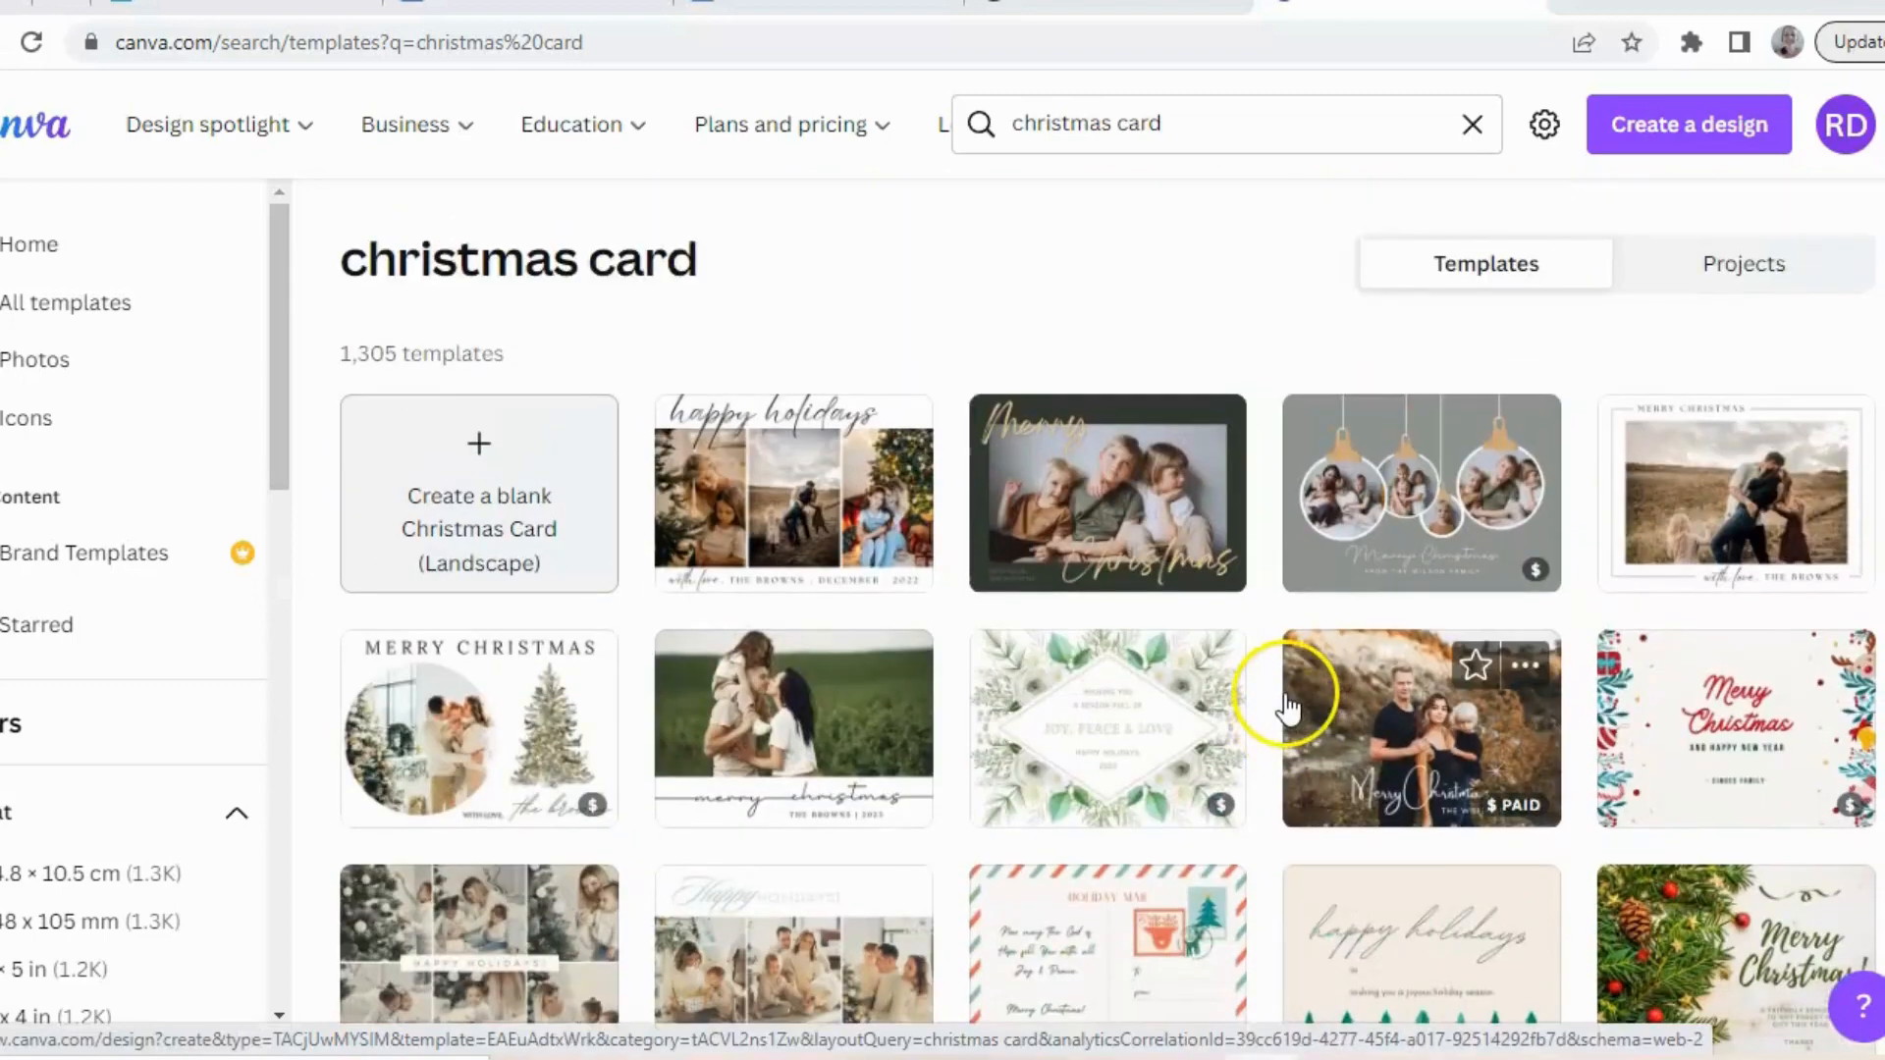
{"action": "scroll", "scroll_direction": "down", "scroll_amount": 3}
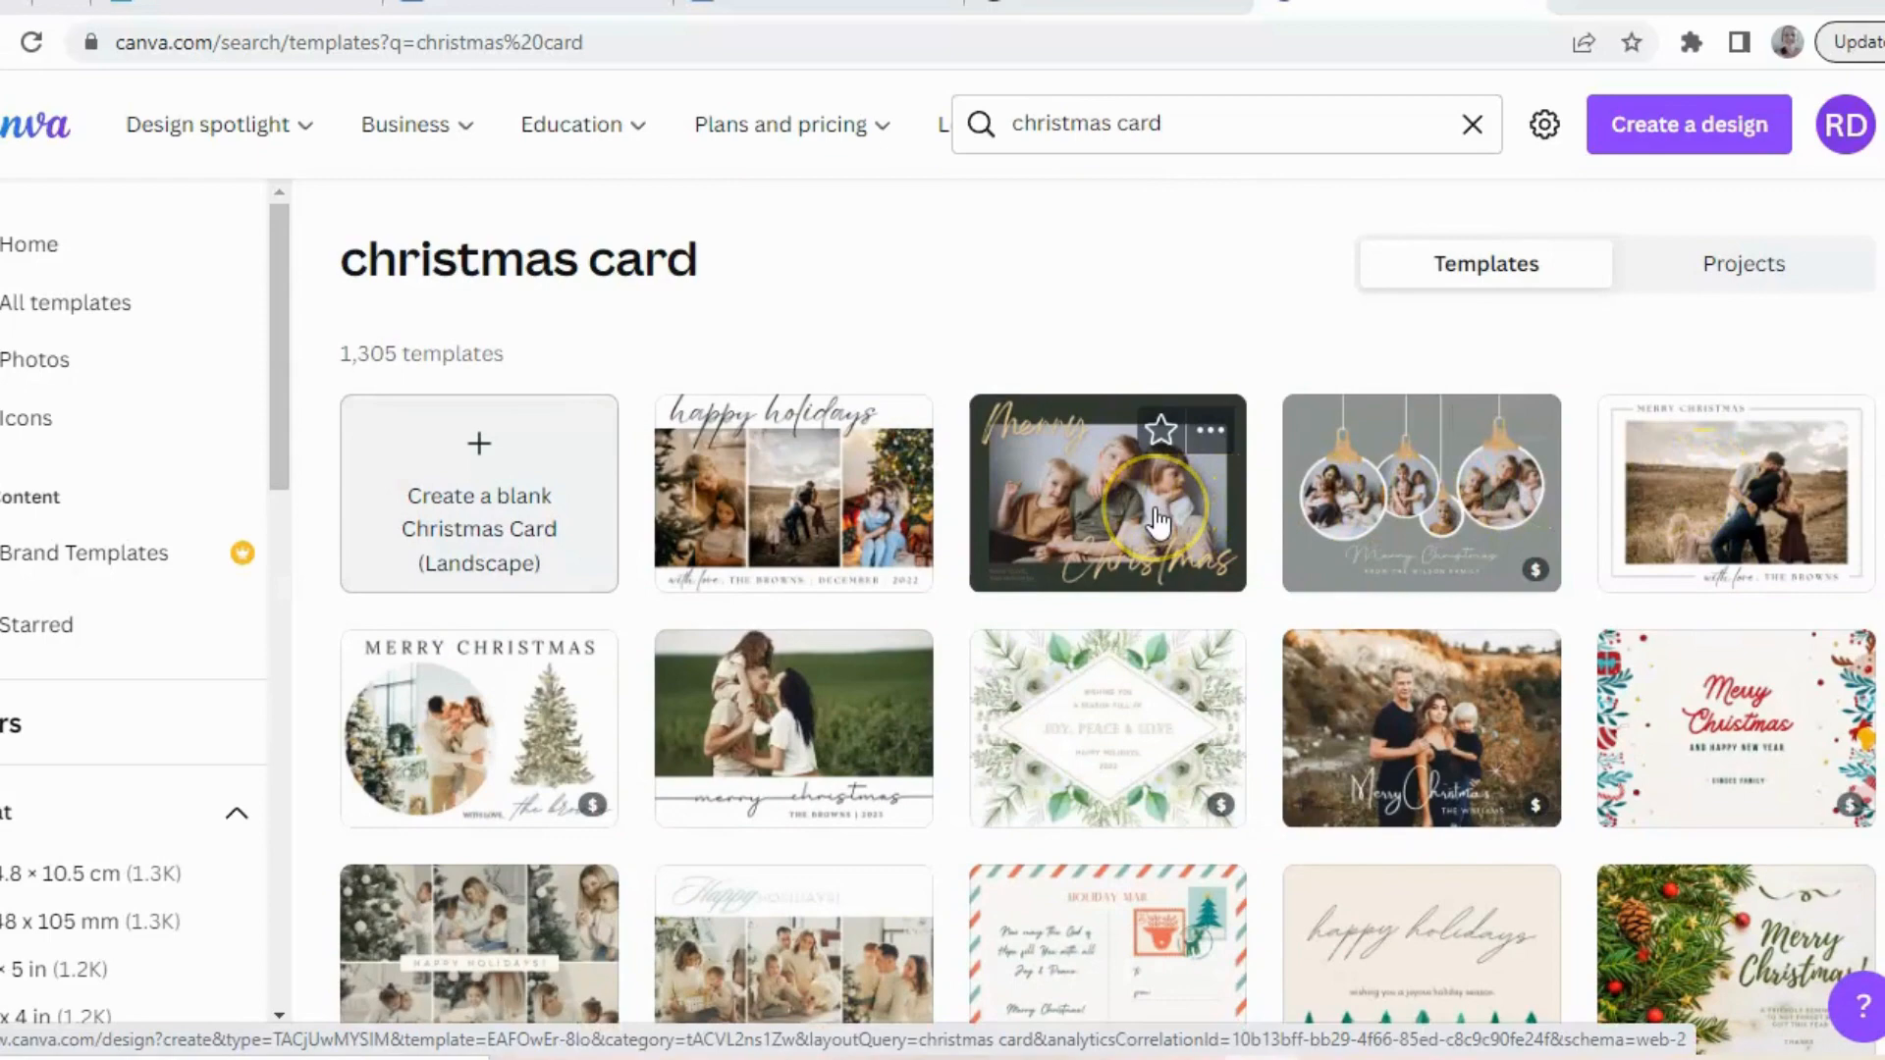
{"action": "left_click", "coordinate": [1106, 492]}
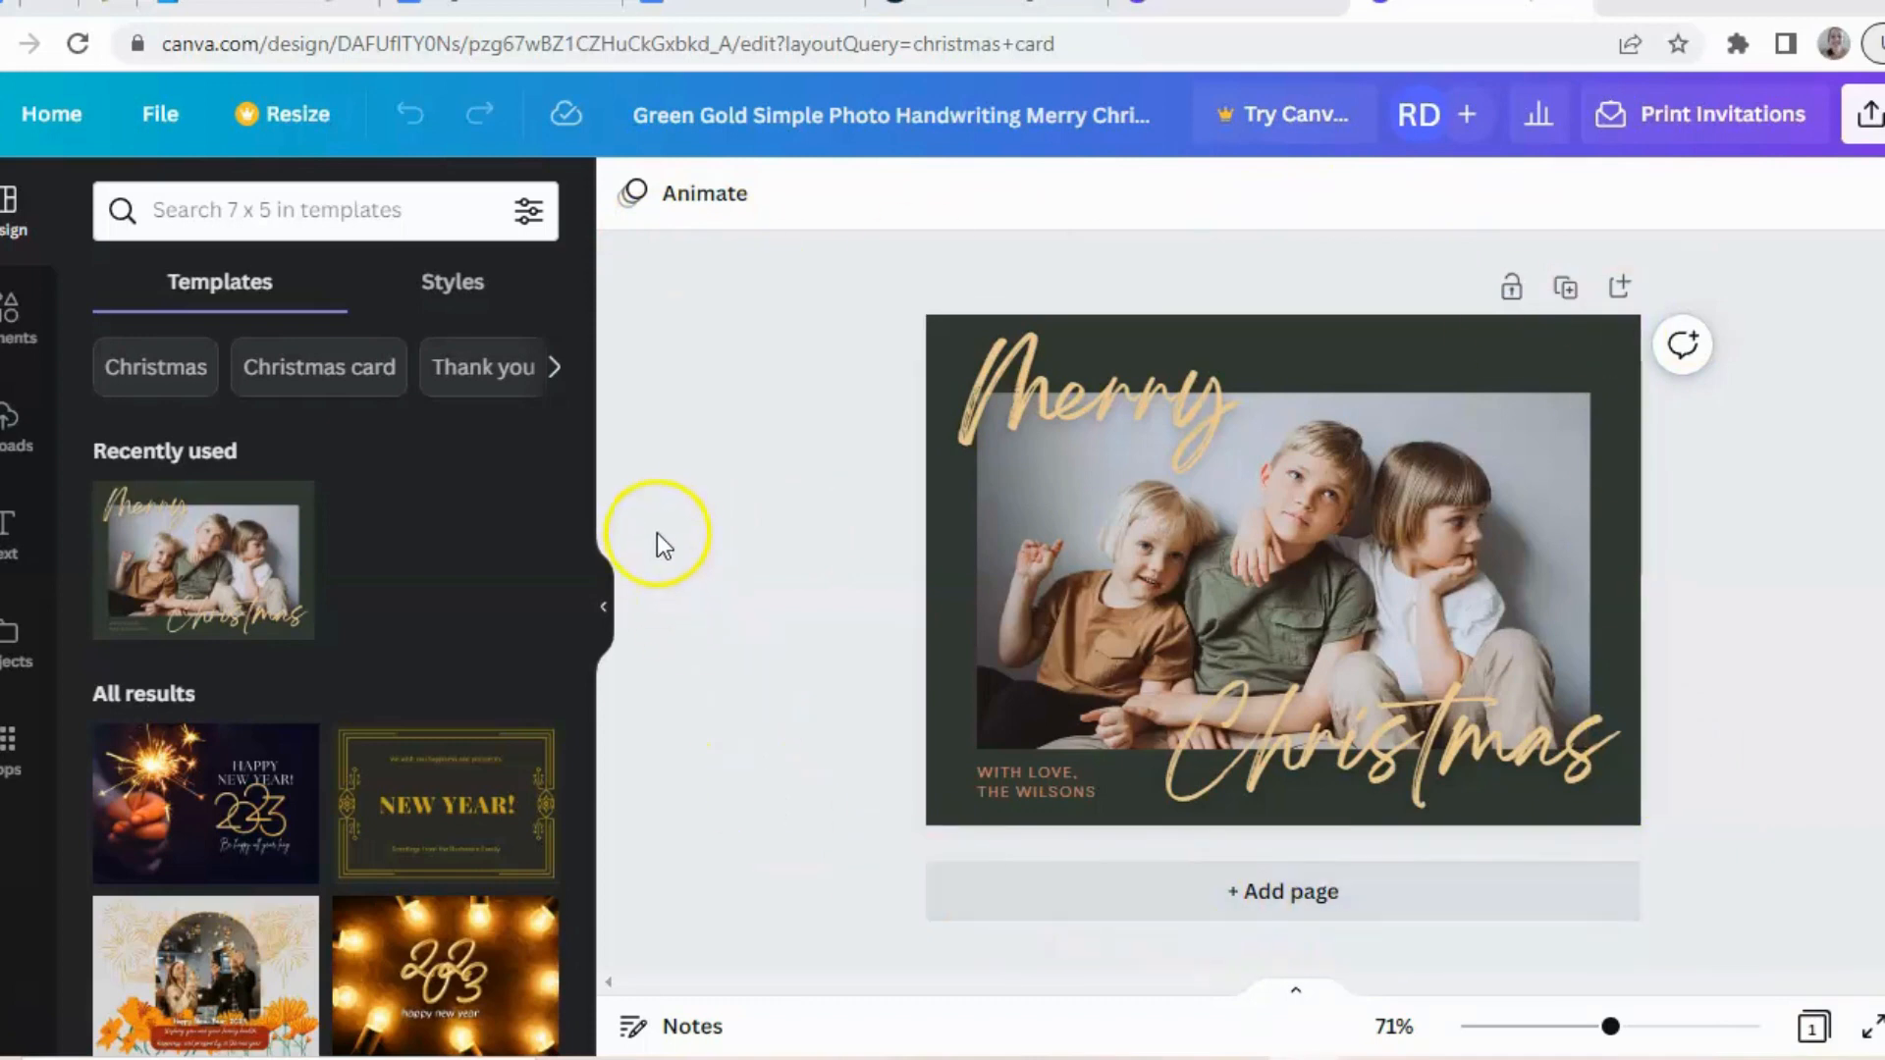
{"action": "mouse_move", "coordinate": [174, 267]}
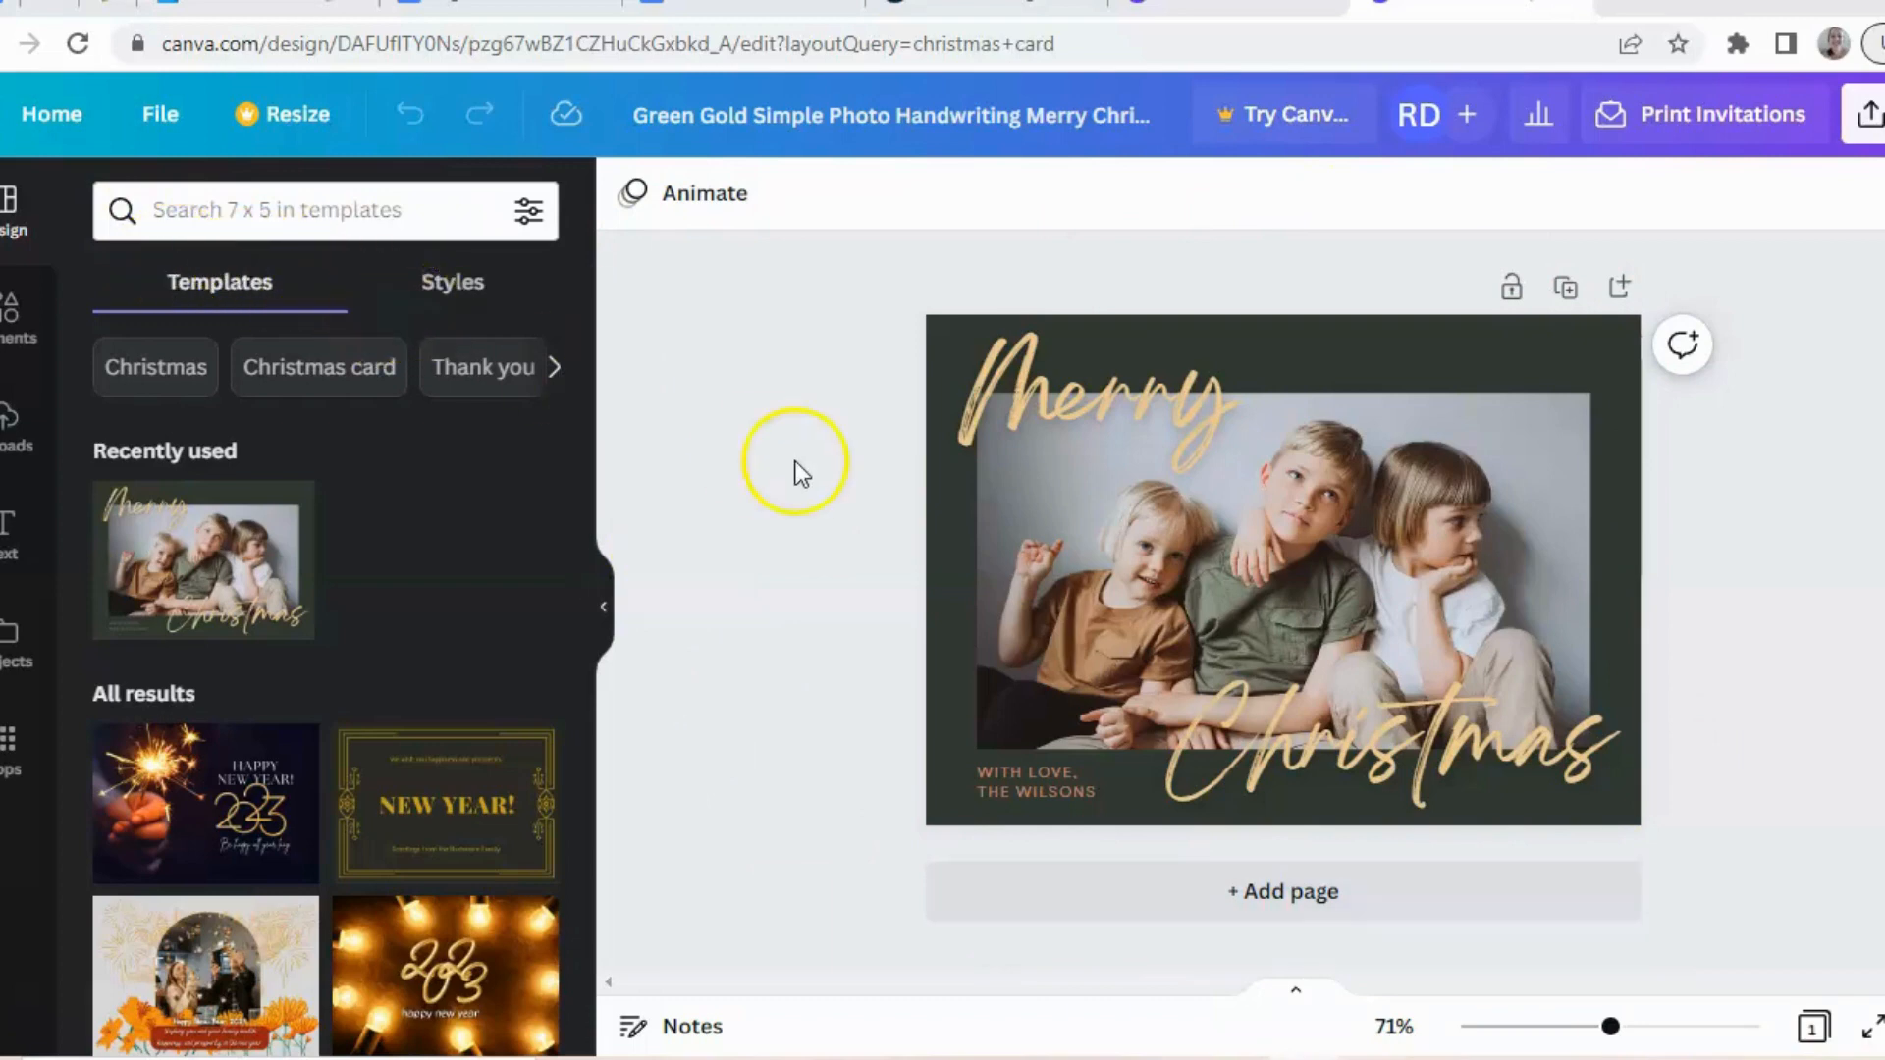
Step: Let the Merry Christmas template load in the editor and focus the card canvas
{"action": "left_click", "coordinate": [1124, 403]}
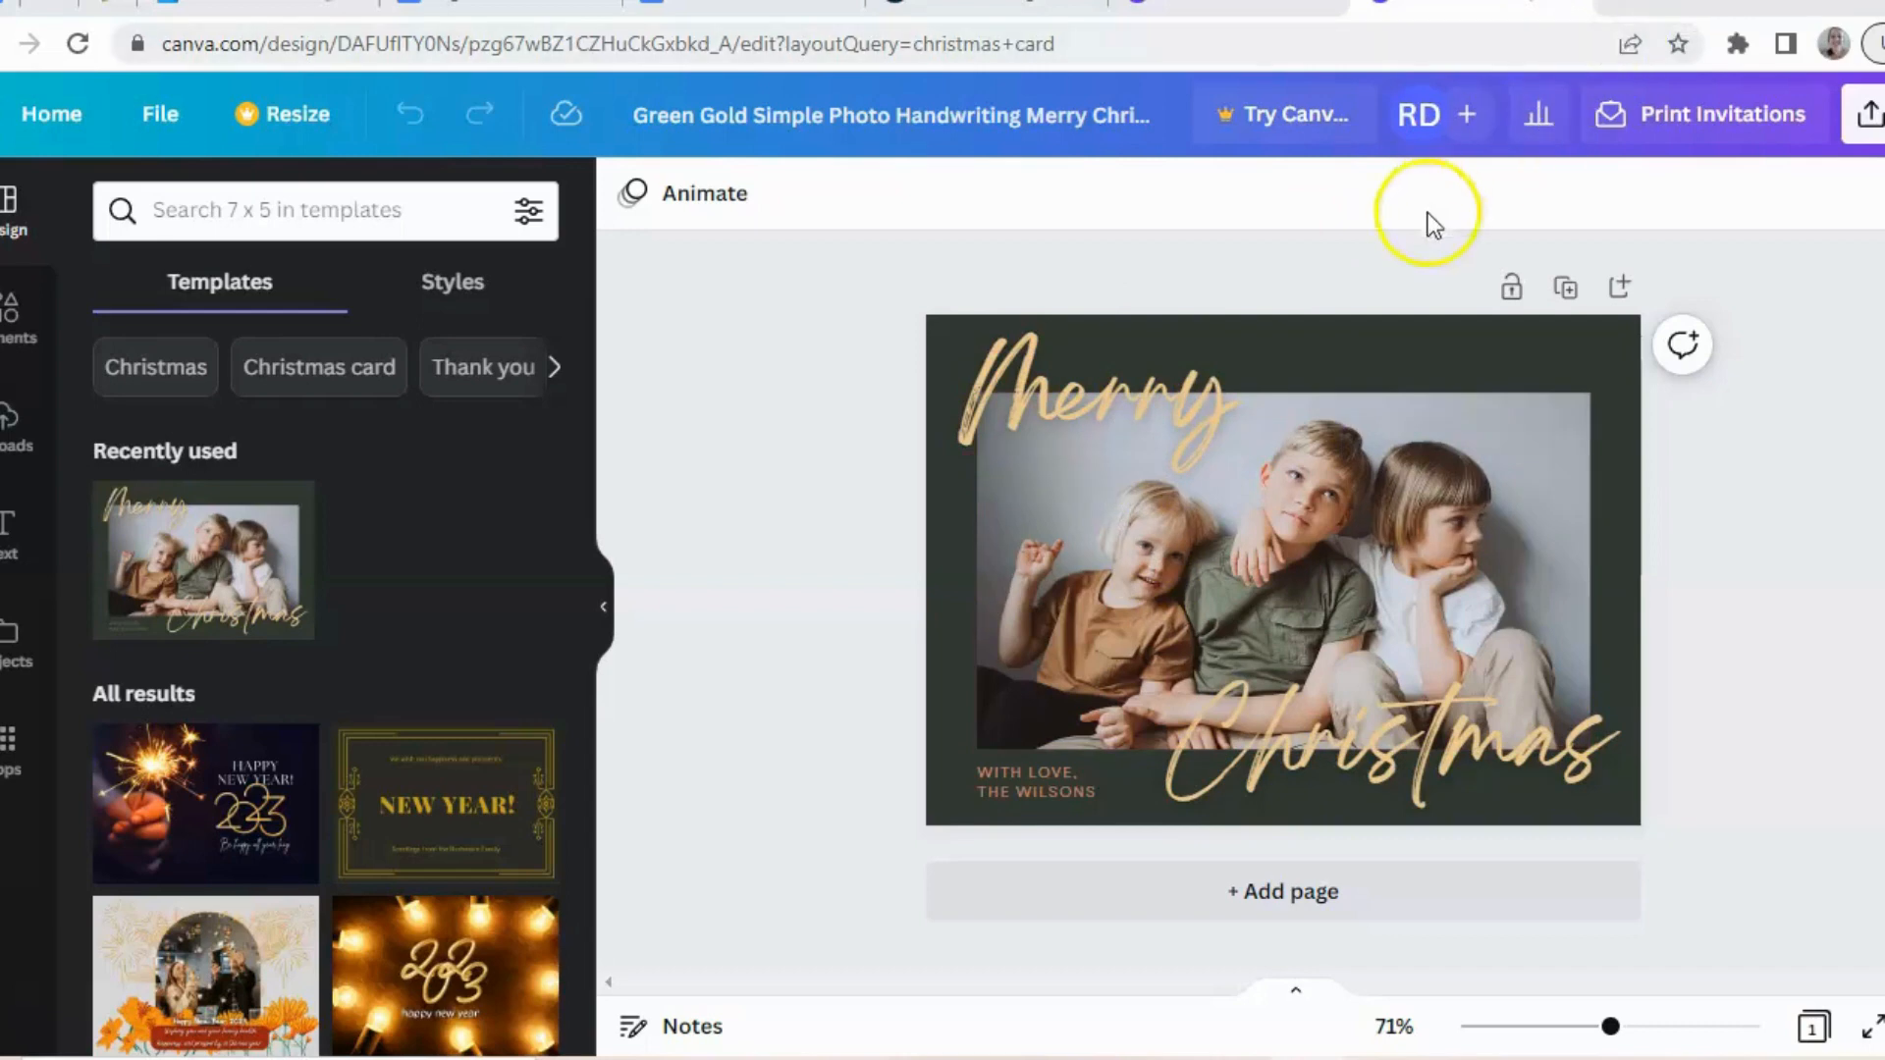
{"action": "mouse_move", "coordinate": [1366, 262]}
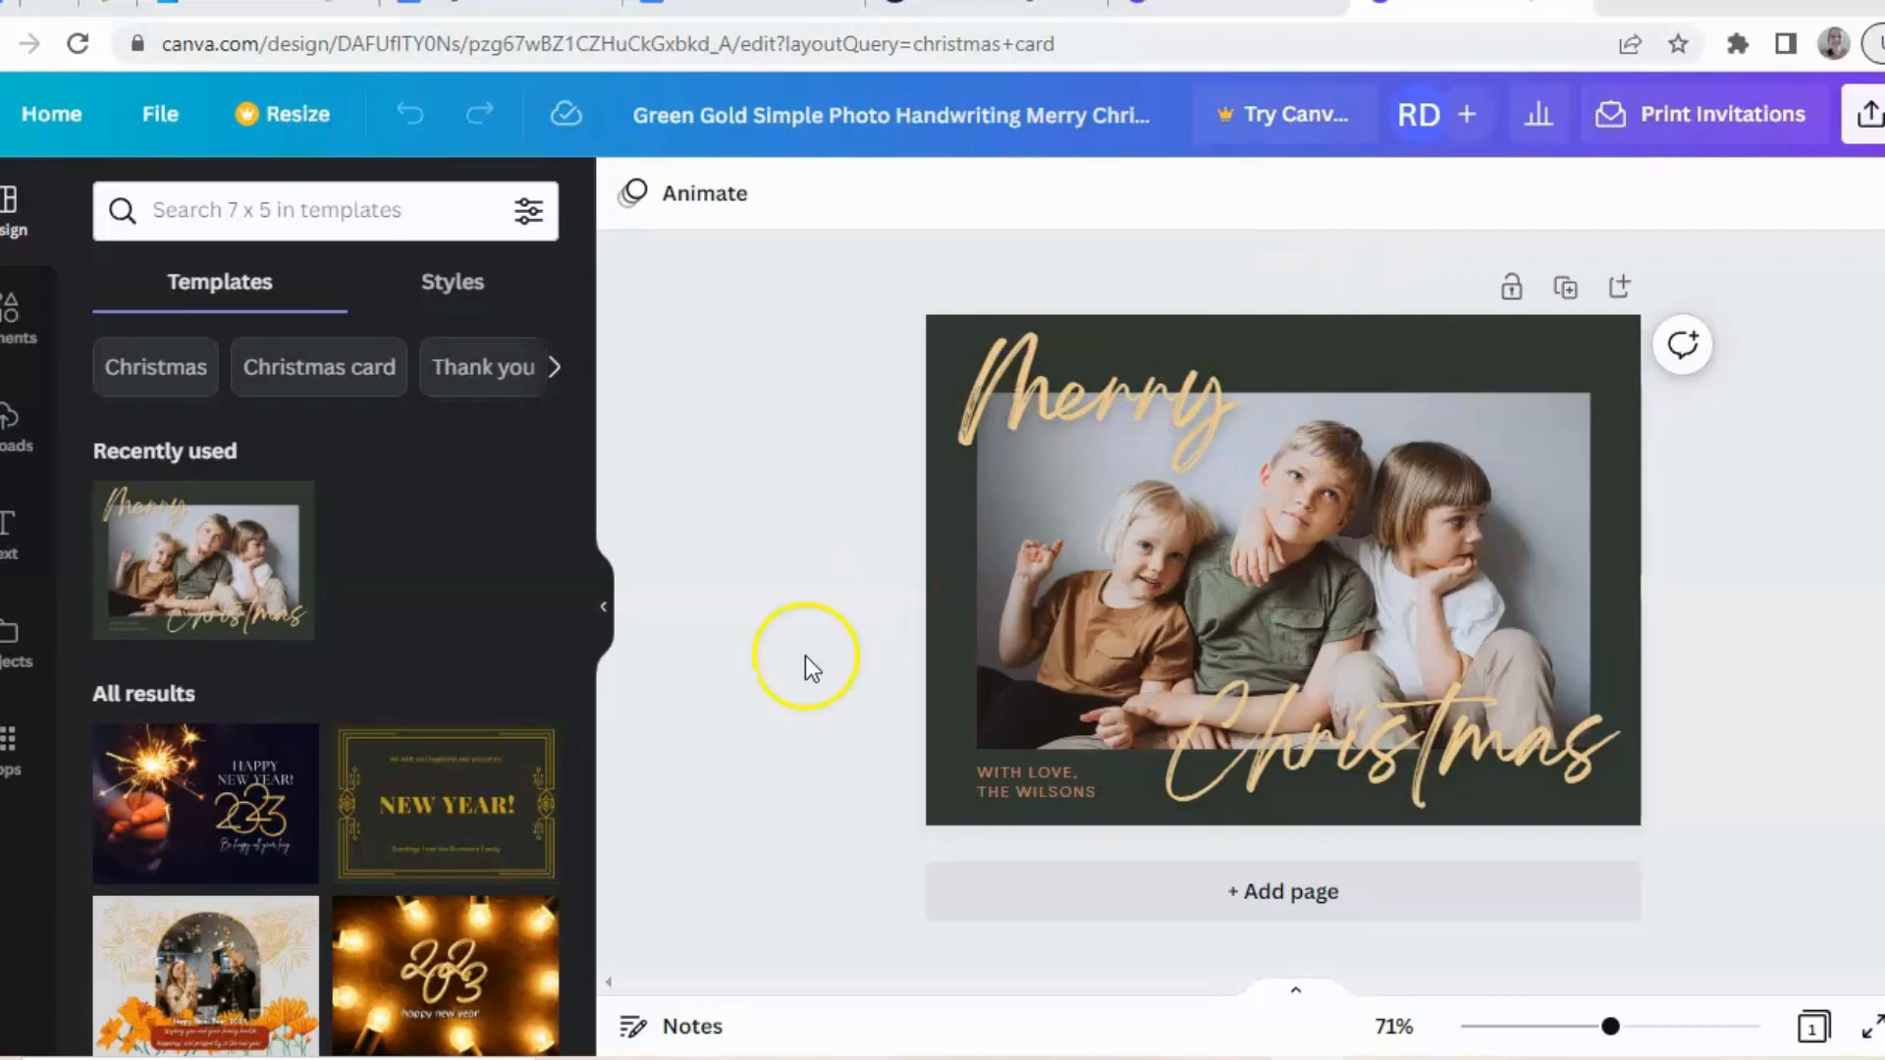
{"action": "mouse_move", "coordinate": [791, 901]}
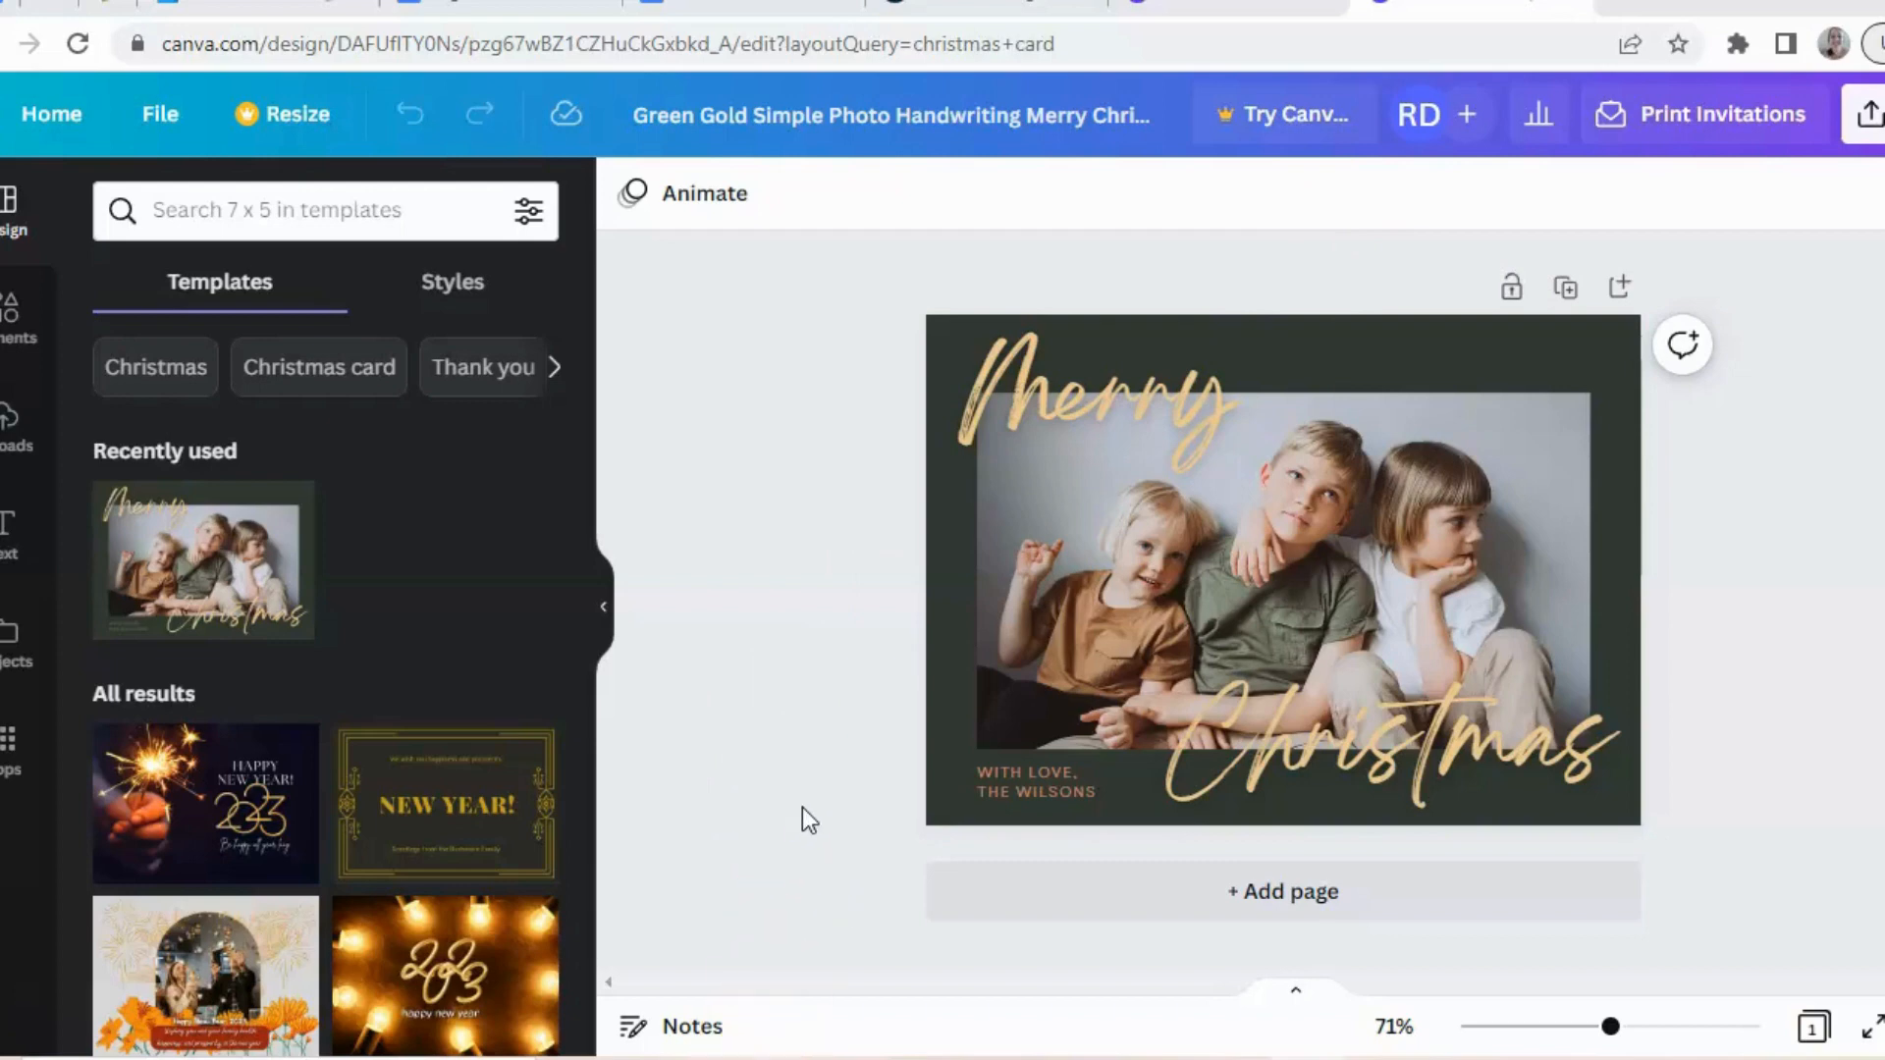
{"action": "left_click", "coordinate": [799, 803]}
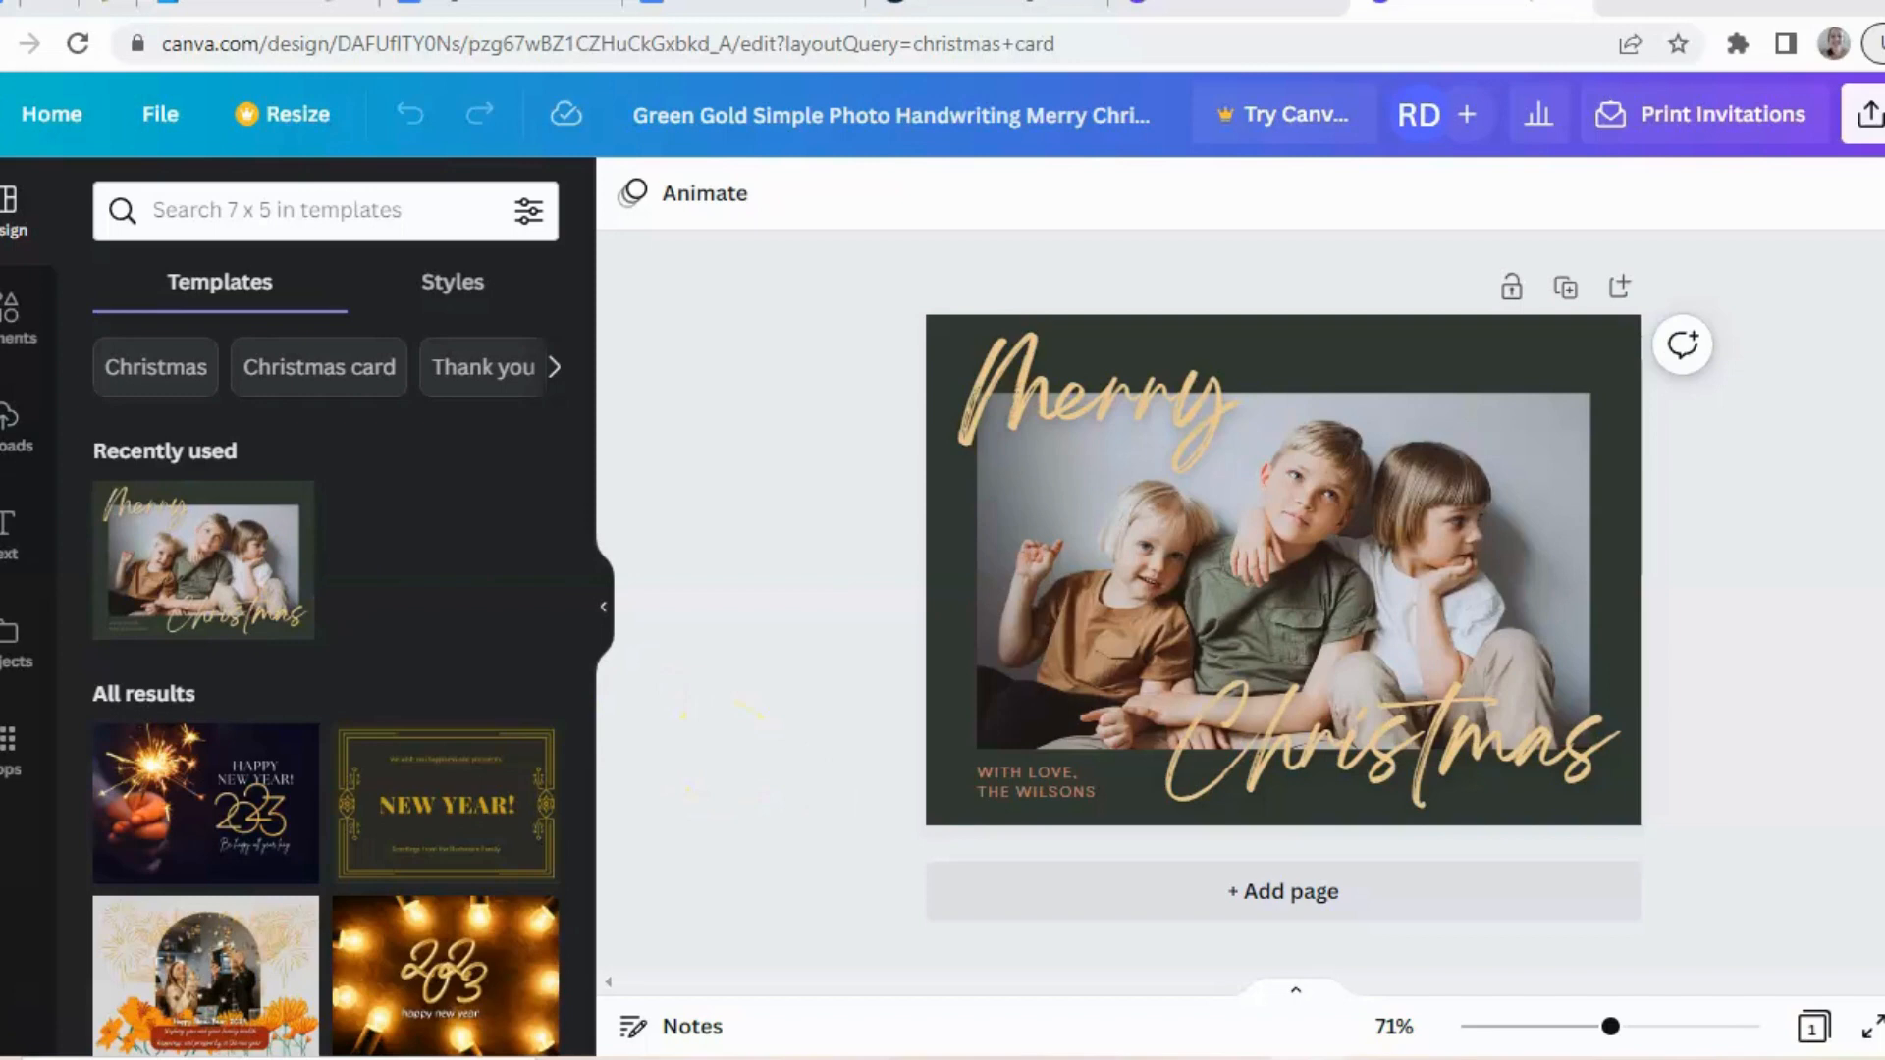
{"action": "left_click", "coordinate": [1064, 739]}
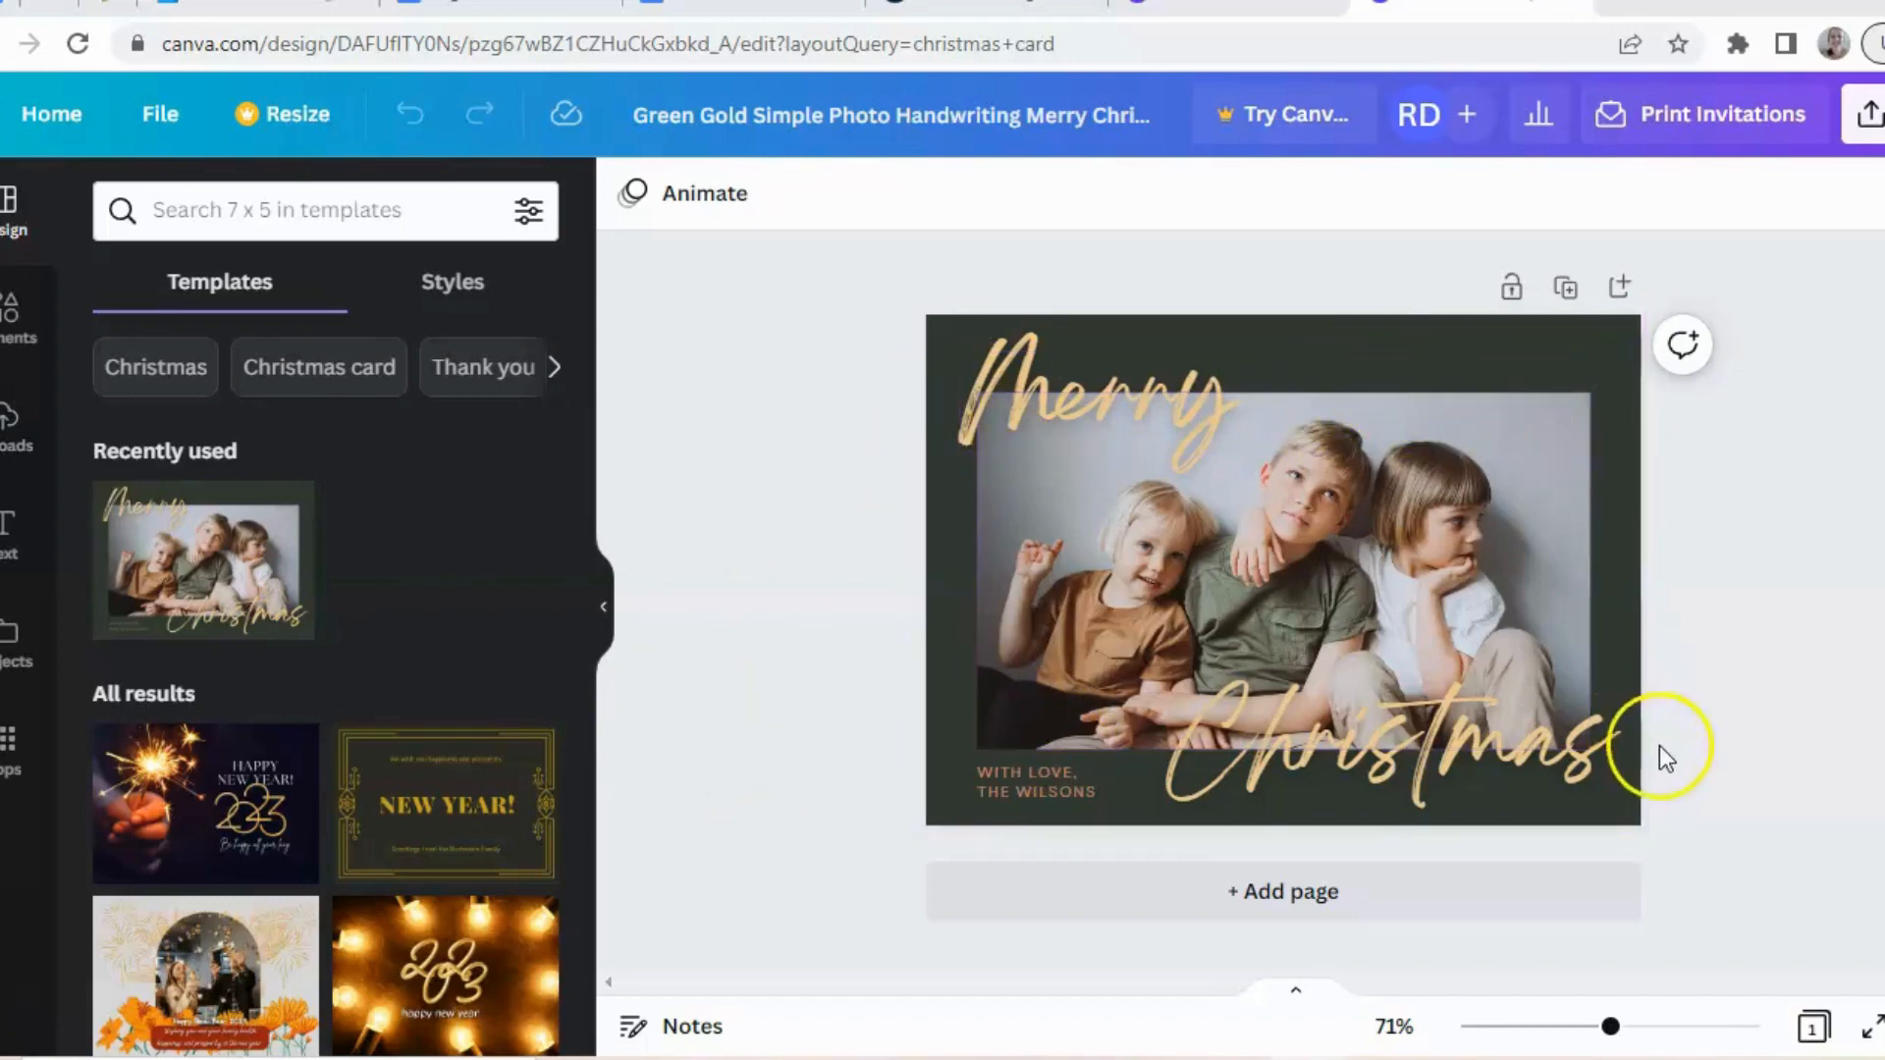
{"action": "left_click", "coordinate": [1034, 789]}
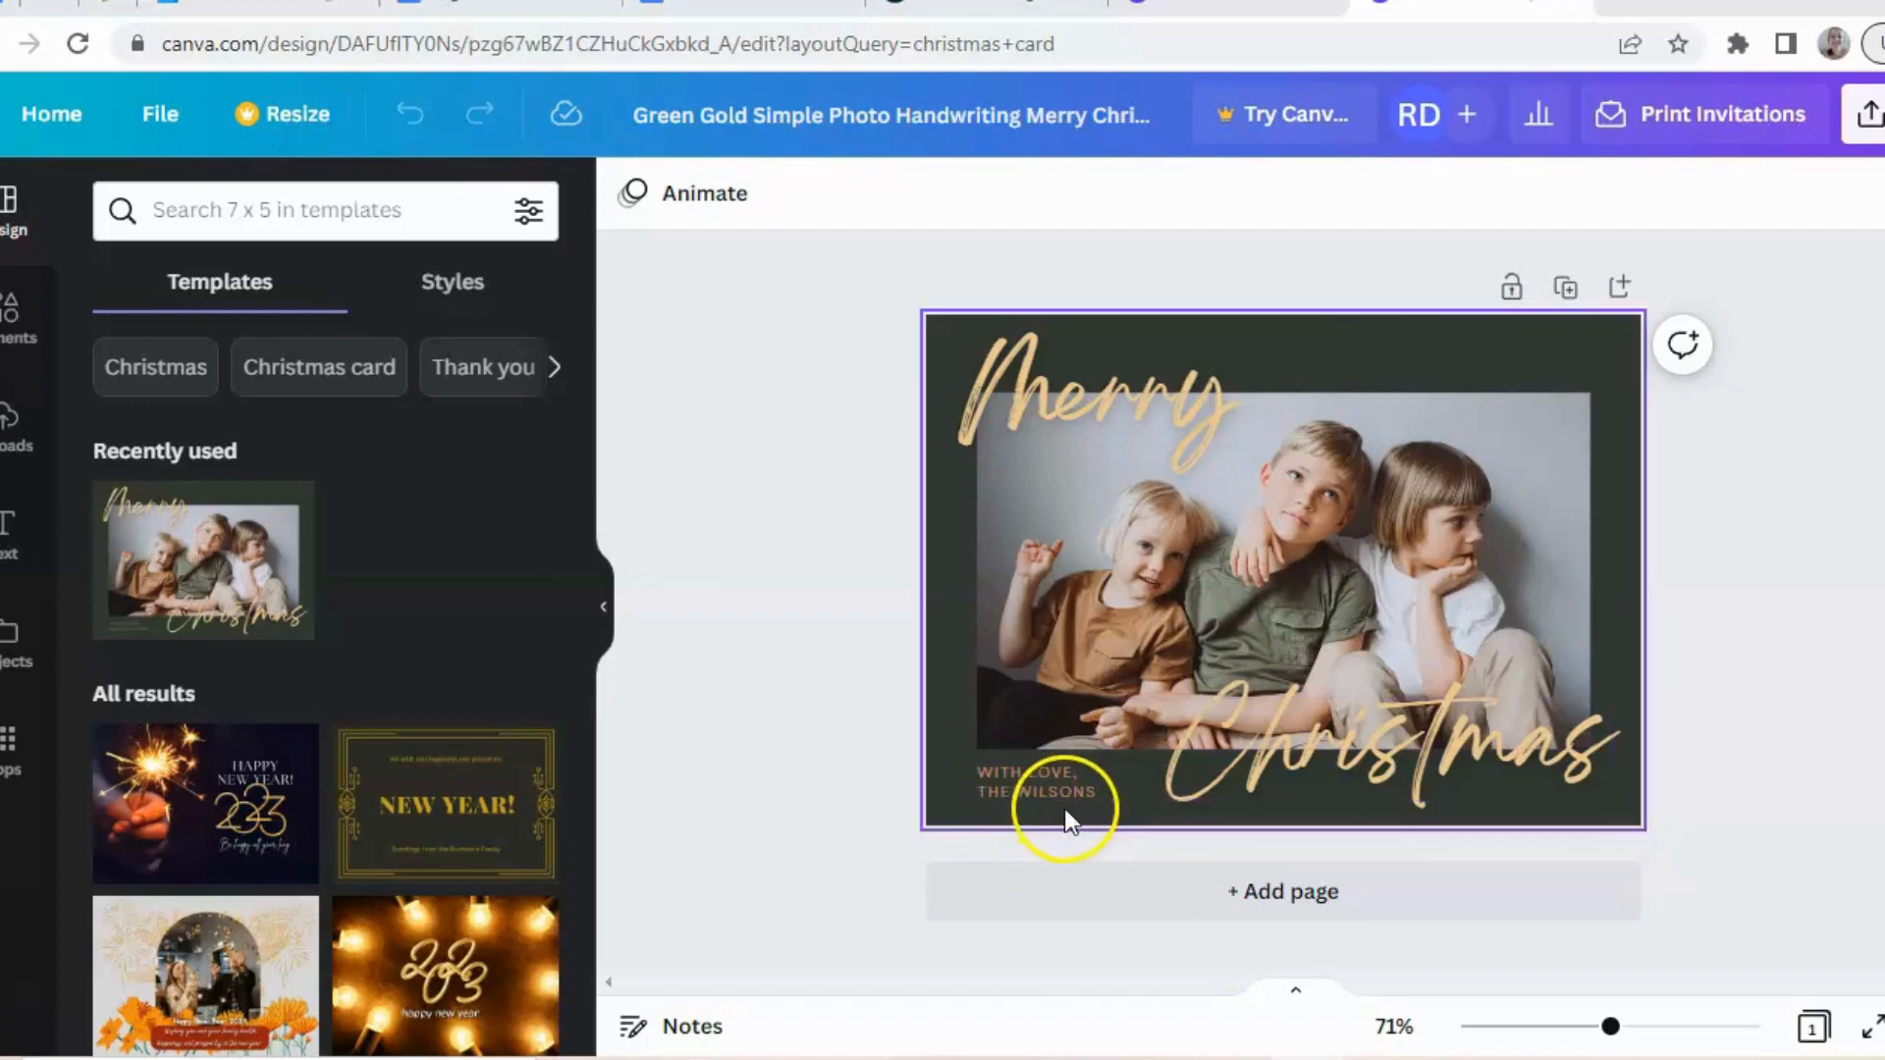
Step: Rewrite the sign-off from 'WITH LOVE, THE WILSONS' to 'WITH LOVE, BONNIE'
{"action": "left_click", "coordinate": [1064, 799]}
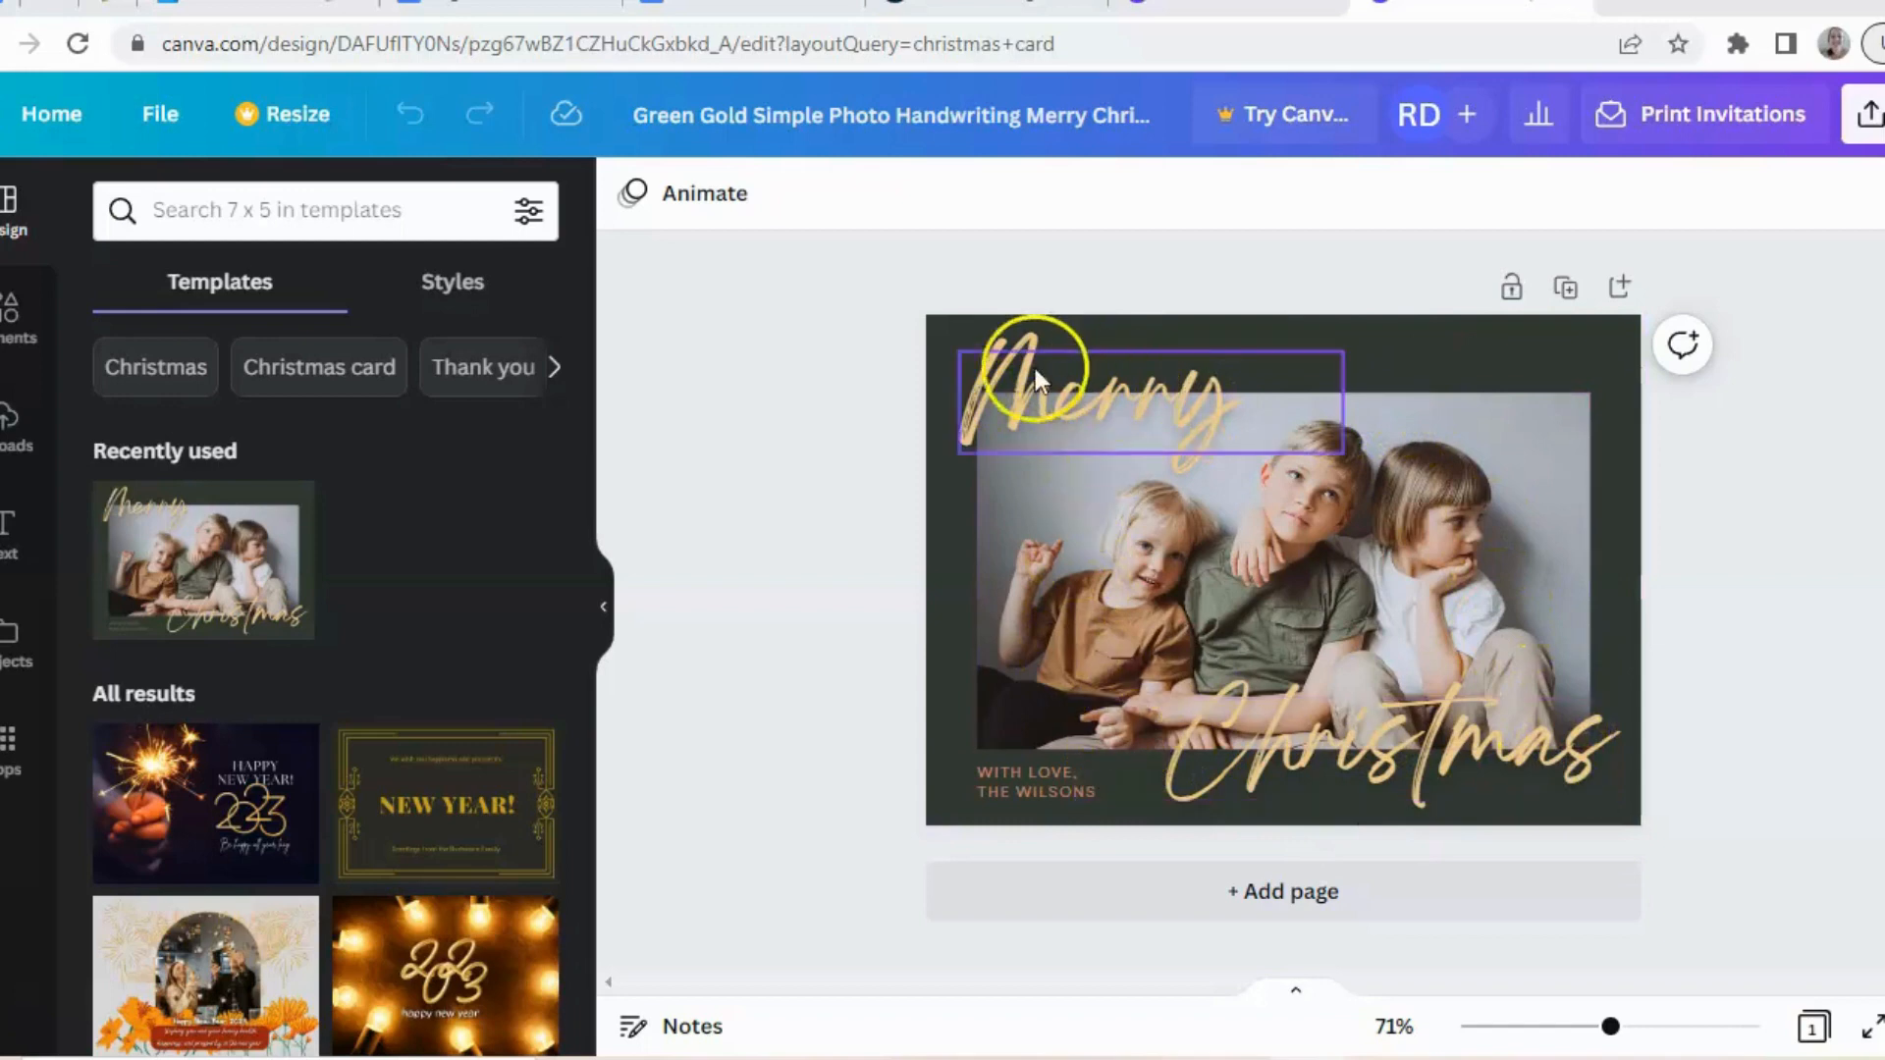
{"action": "mouse_move", "coordinate": [979, 433]}
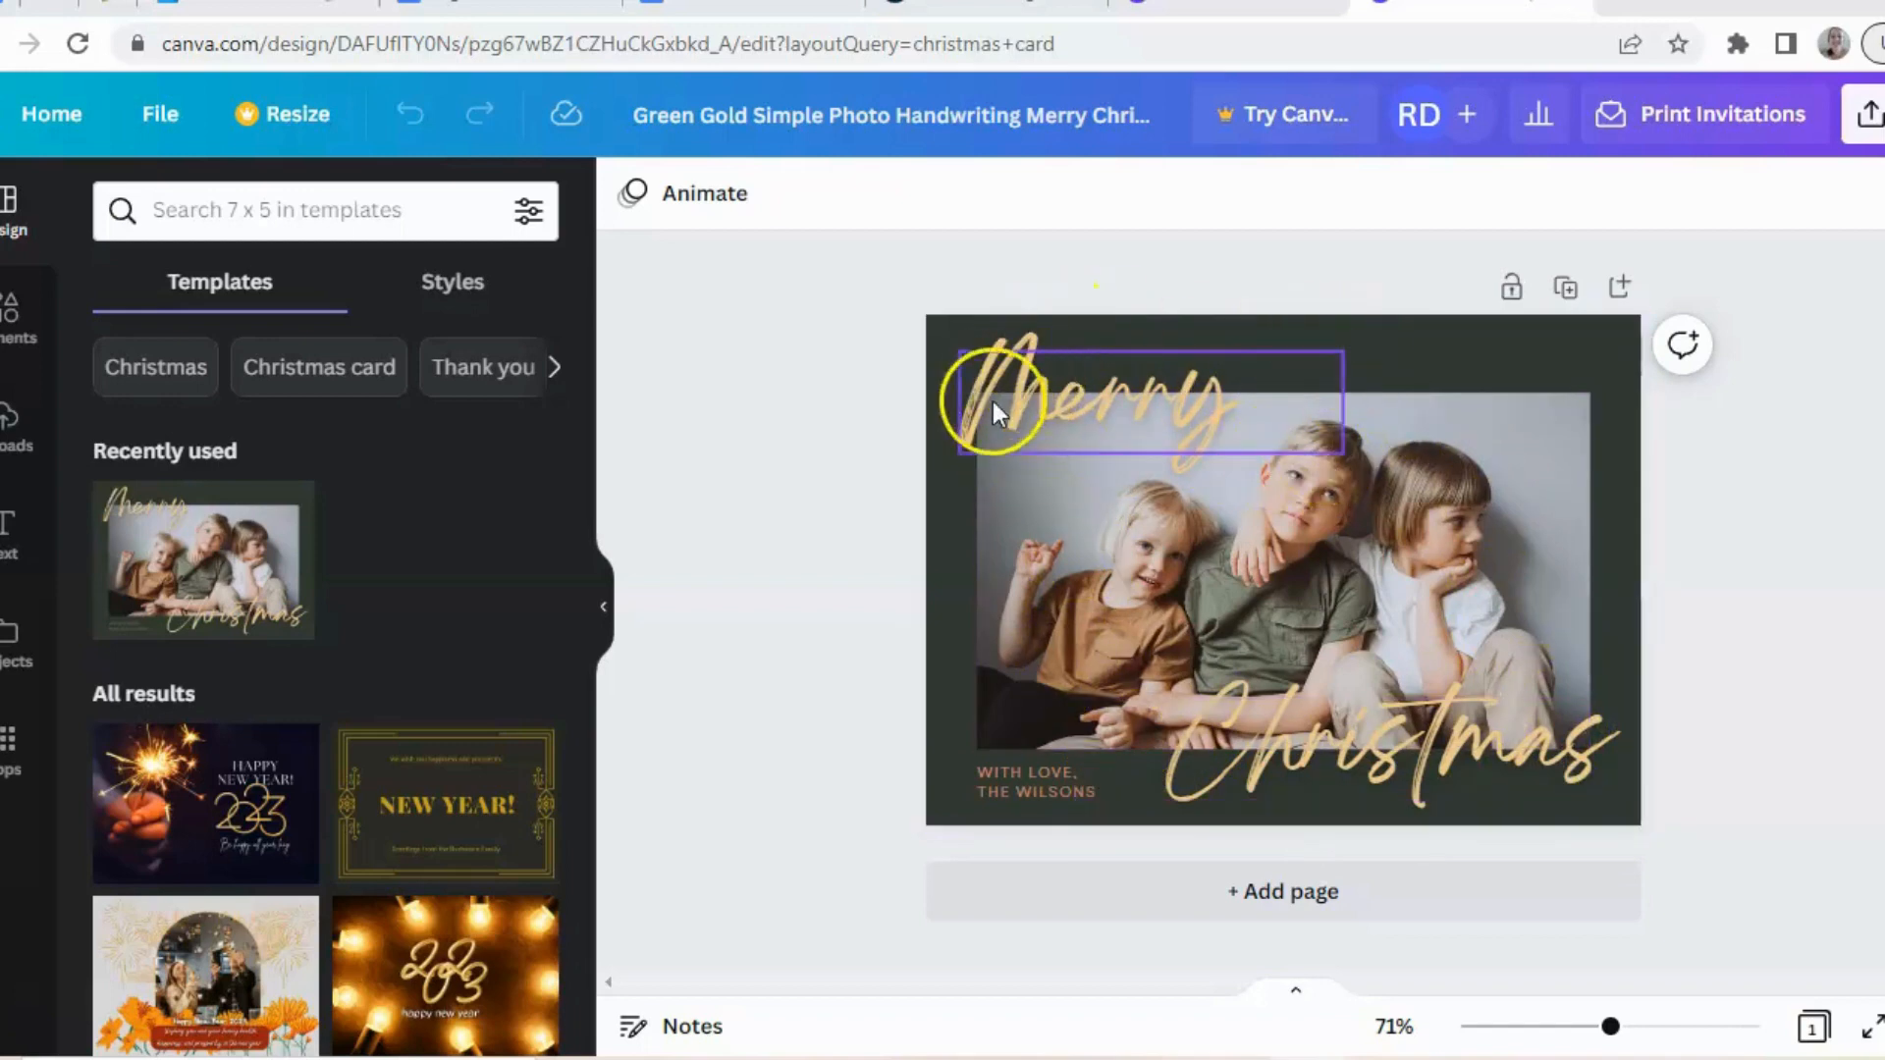
{"action": "left_click", "coordinate": [1051, 791]}
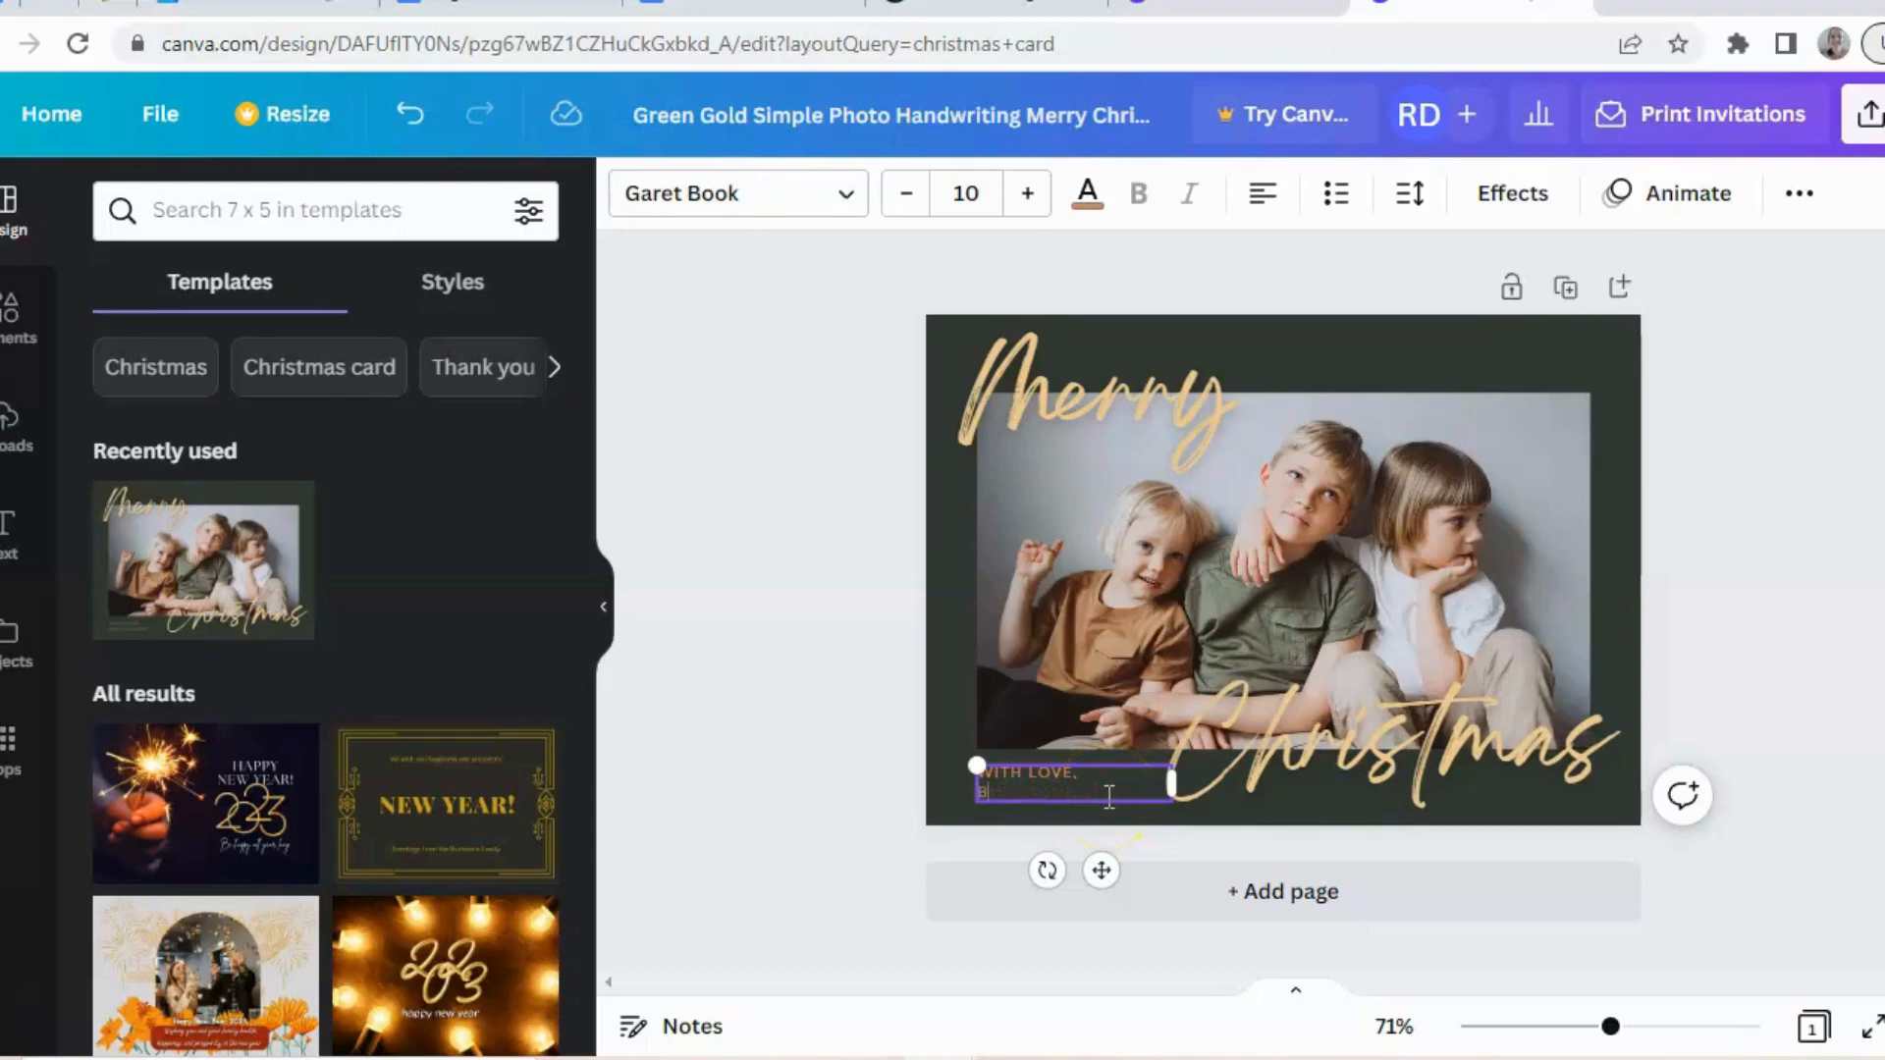
{"action": "type", "text": "BONNIE"}
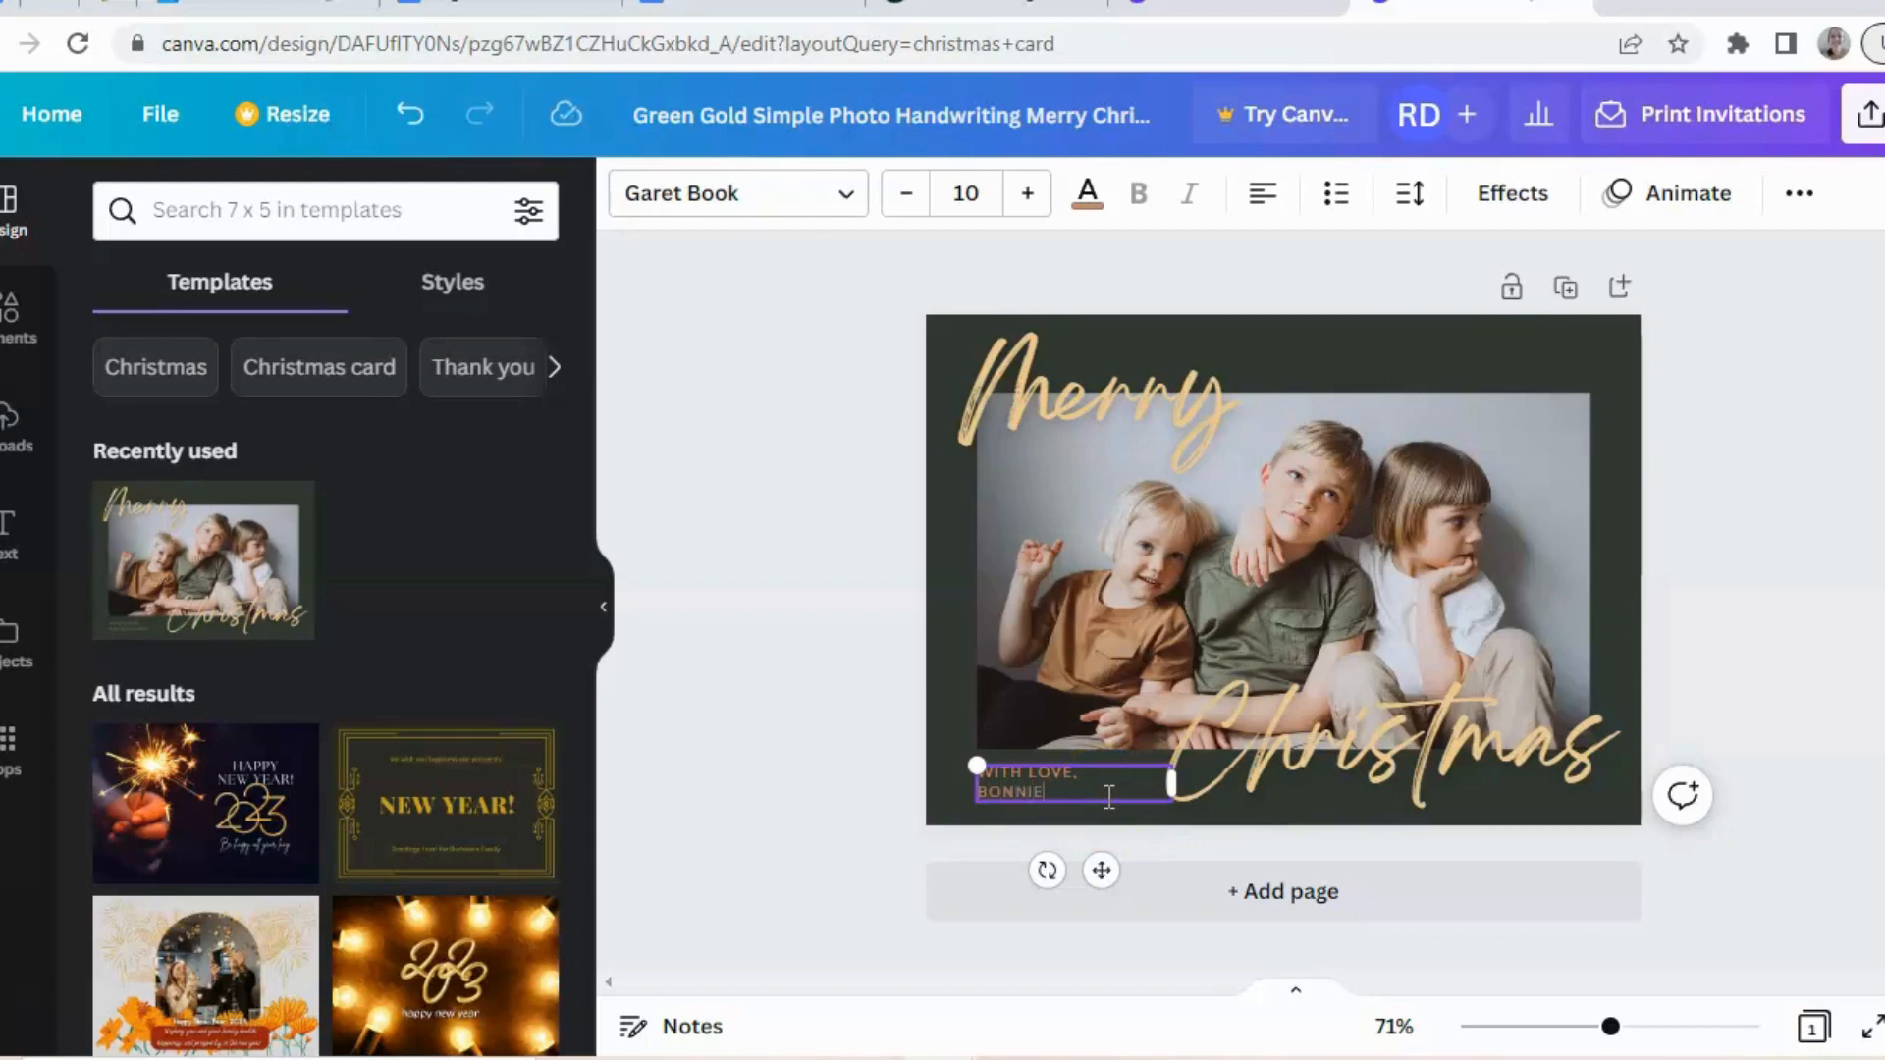
{"action": "left_click", "coordinate": [1040, 589]}
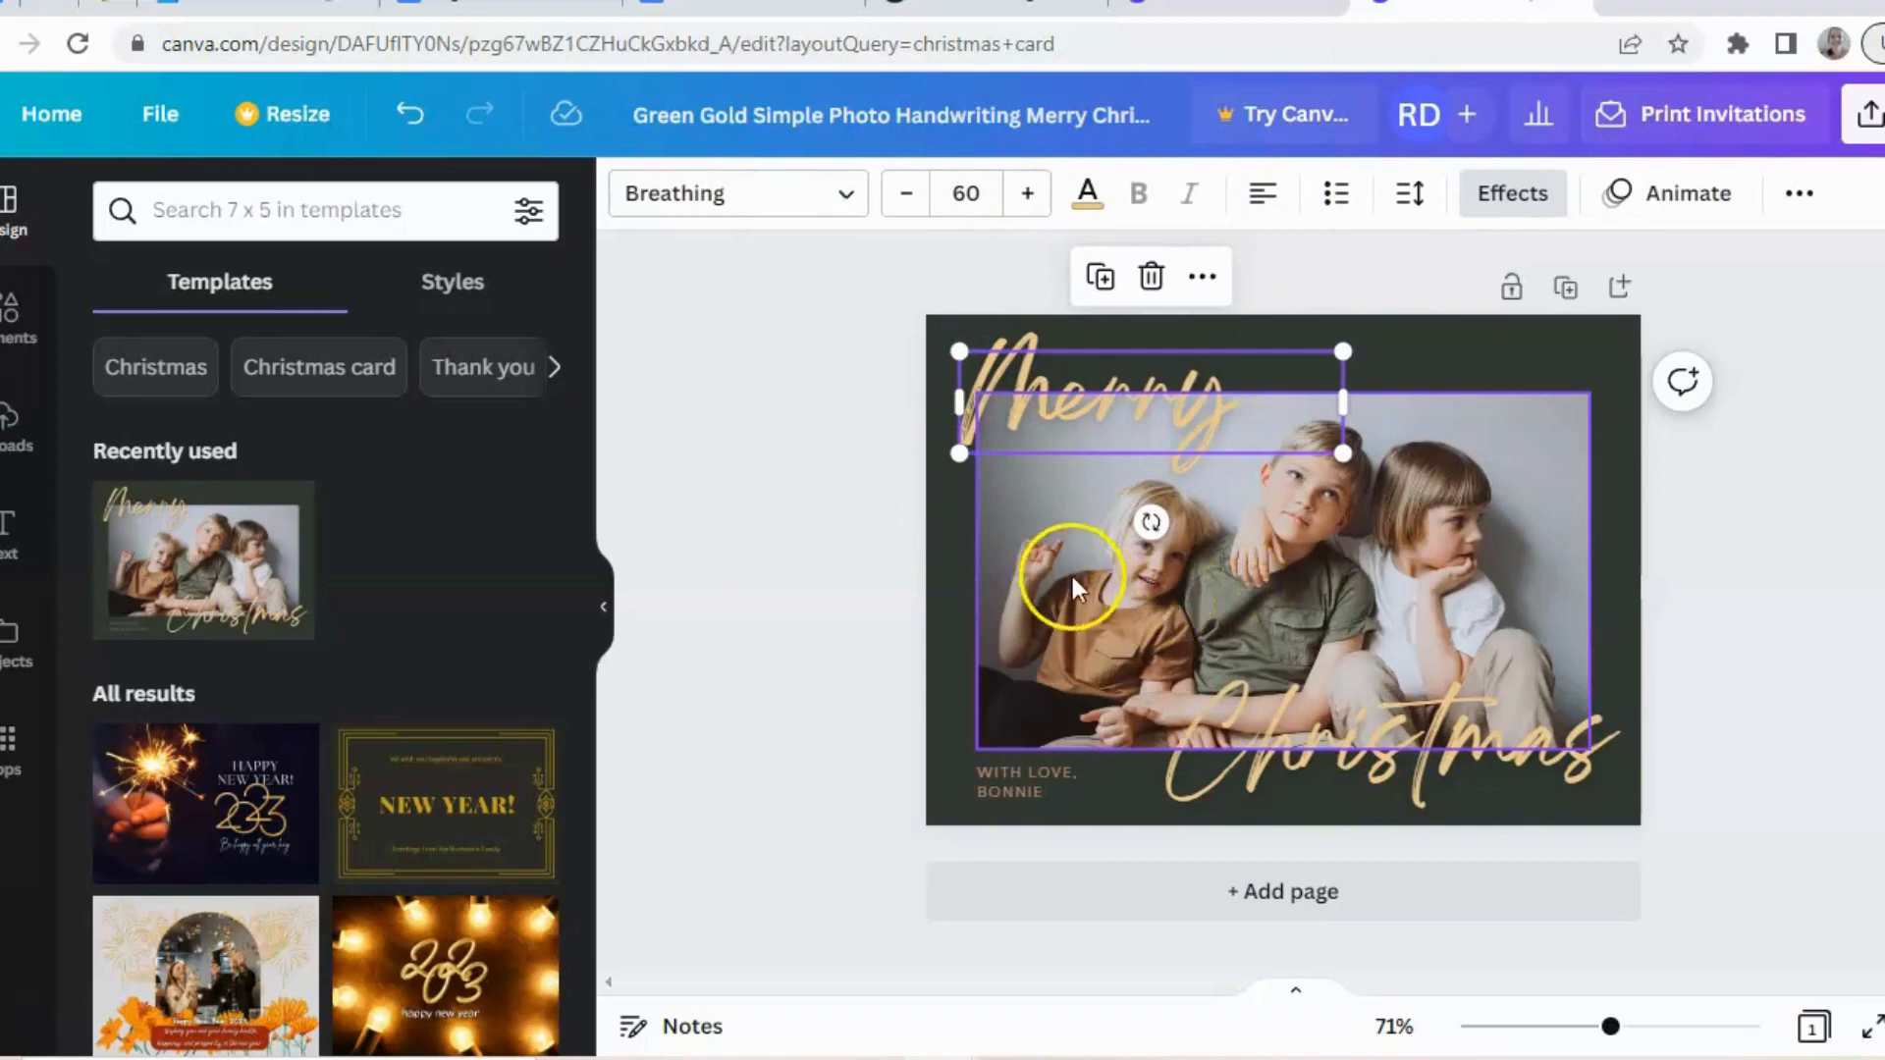
{"action": "mouse_move", "coordinate": [1104, 601]}
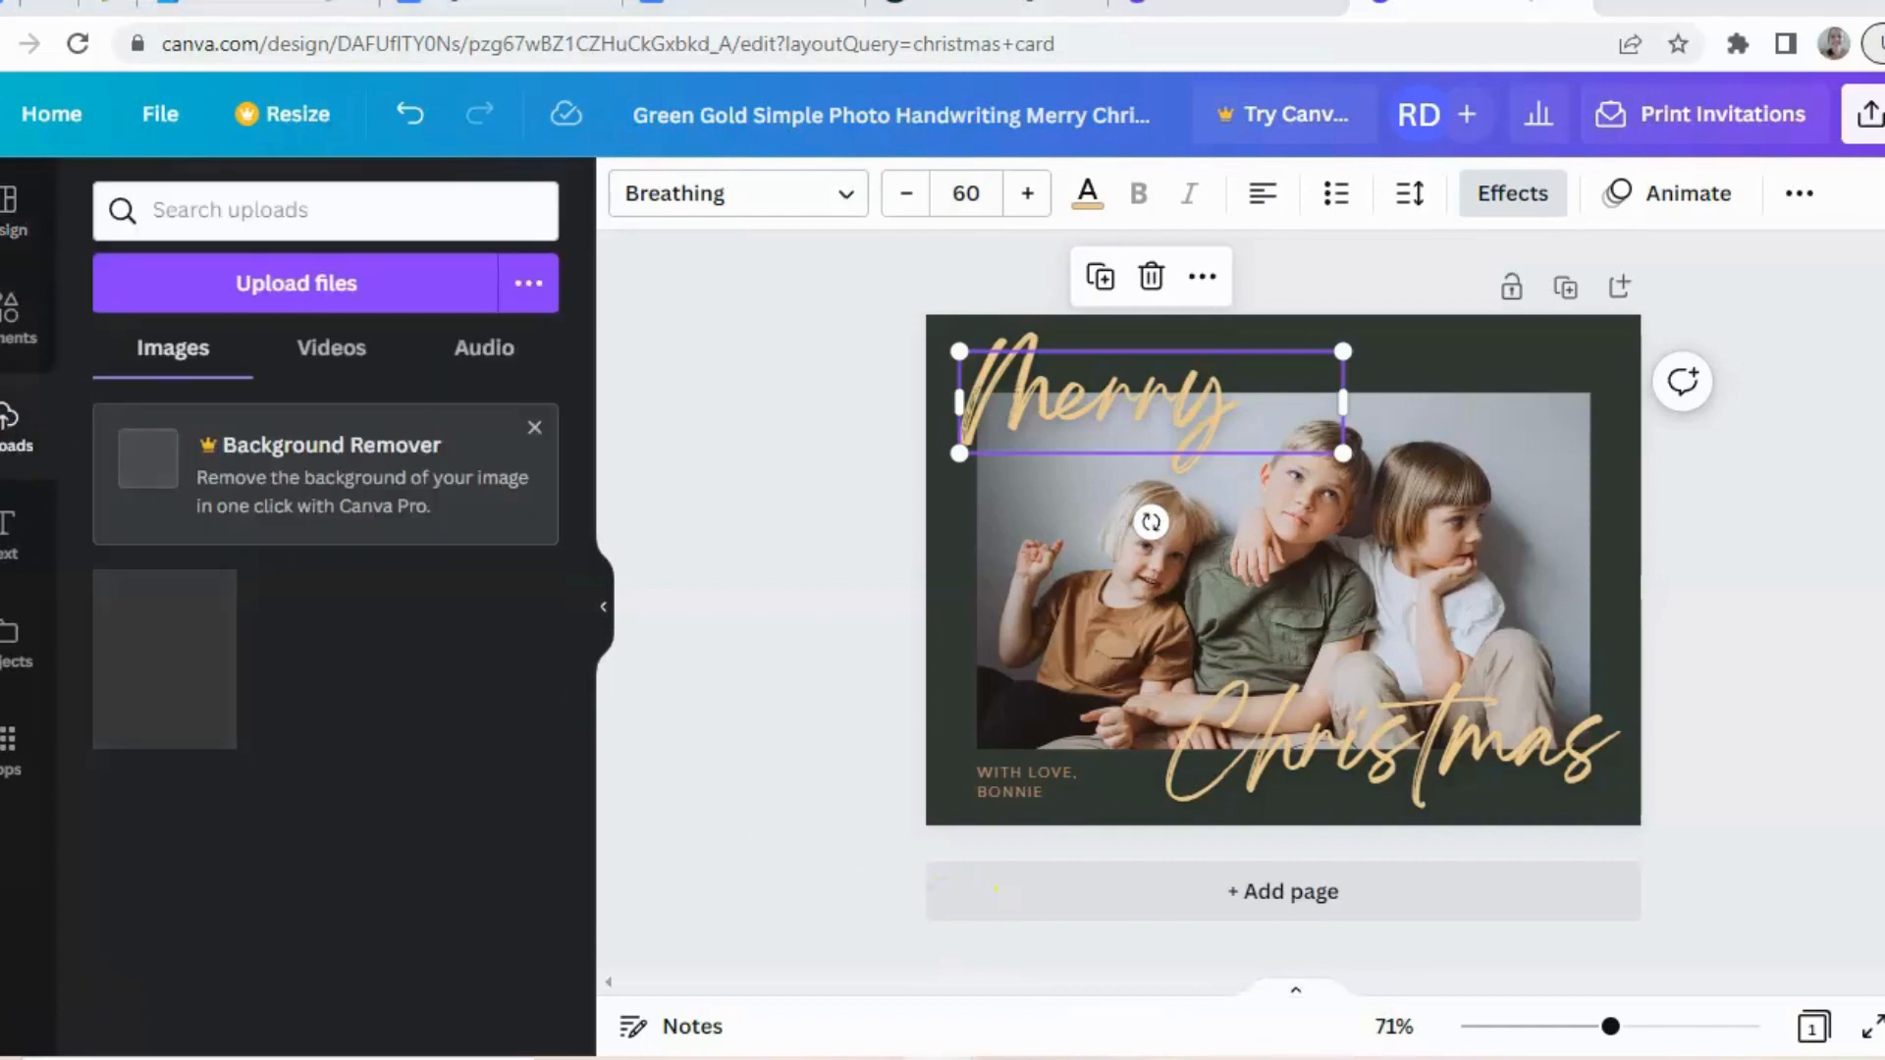
Step: Bring up Upload files in the Uploads panel, then cancel the file dialog
{"action": "left_click", "coordinate": [295, 283]}
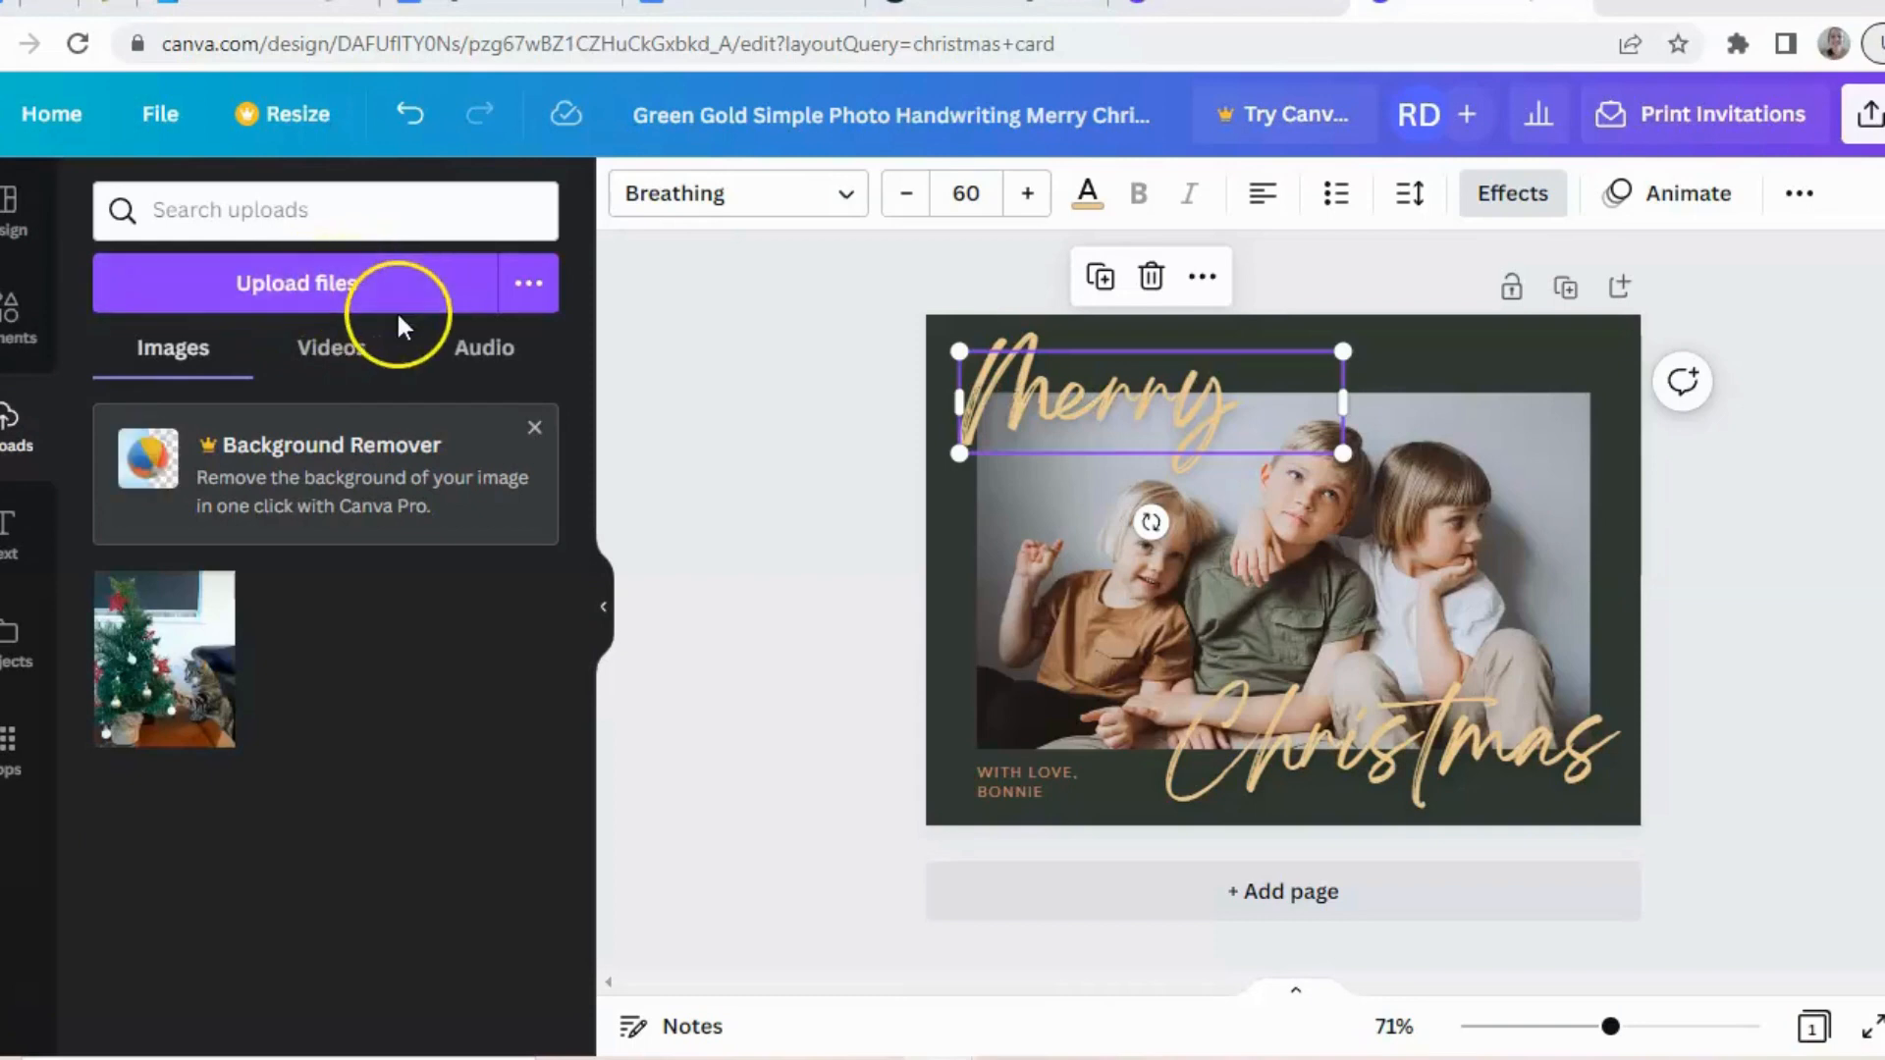
{"action": "mouse_move", "coordinate": [116, 553]}
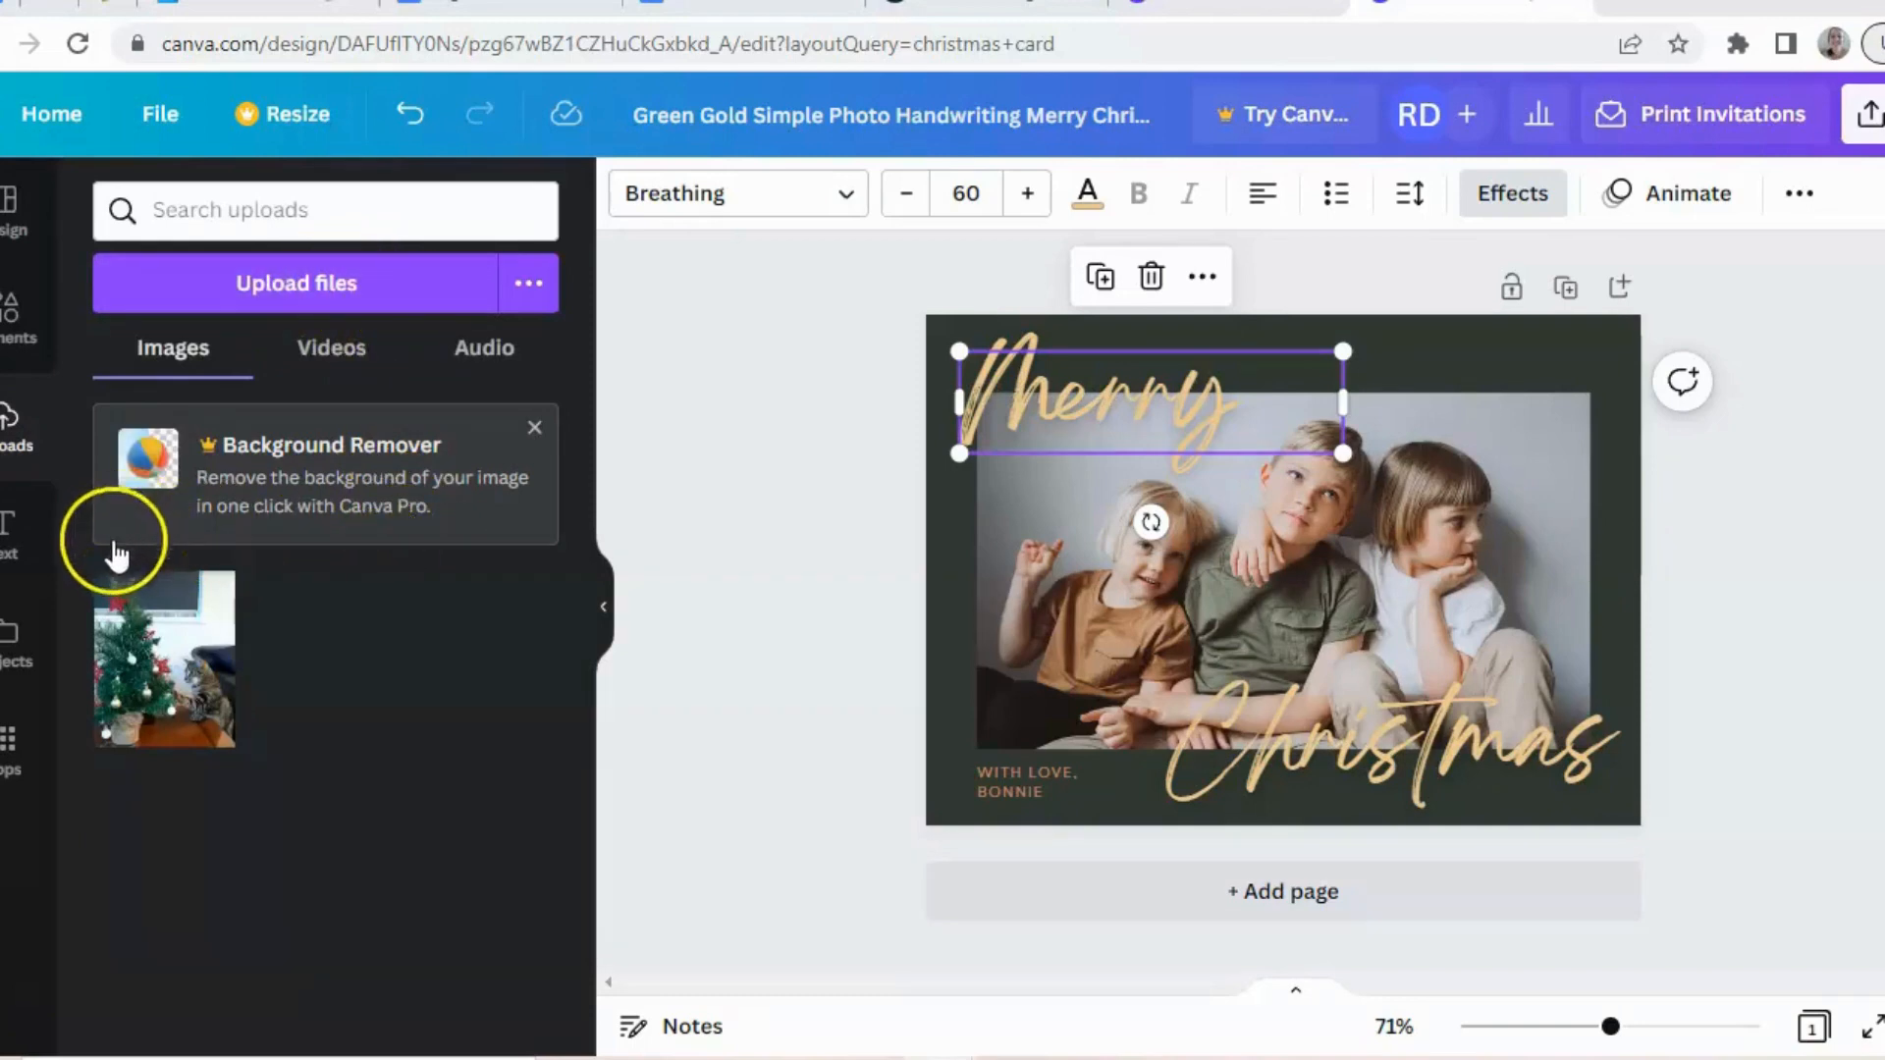
{"action": "mouse_move", "coordinate": [376, 601]}
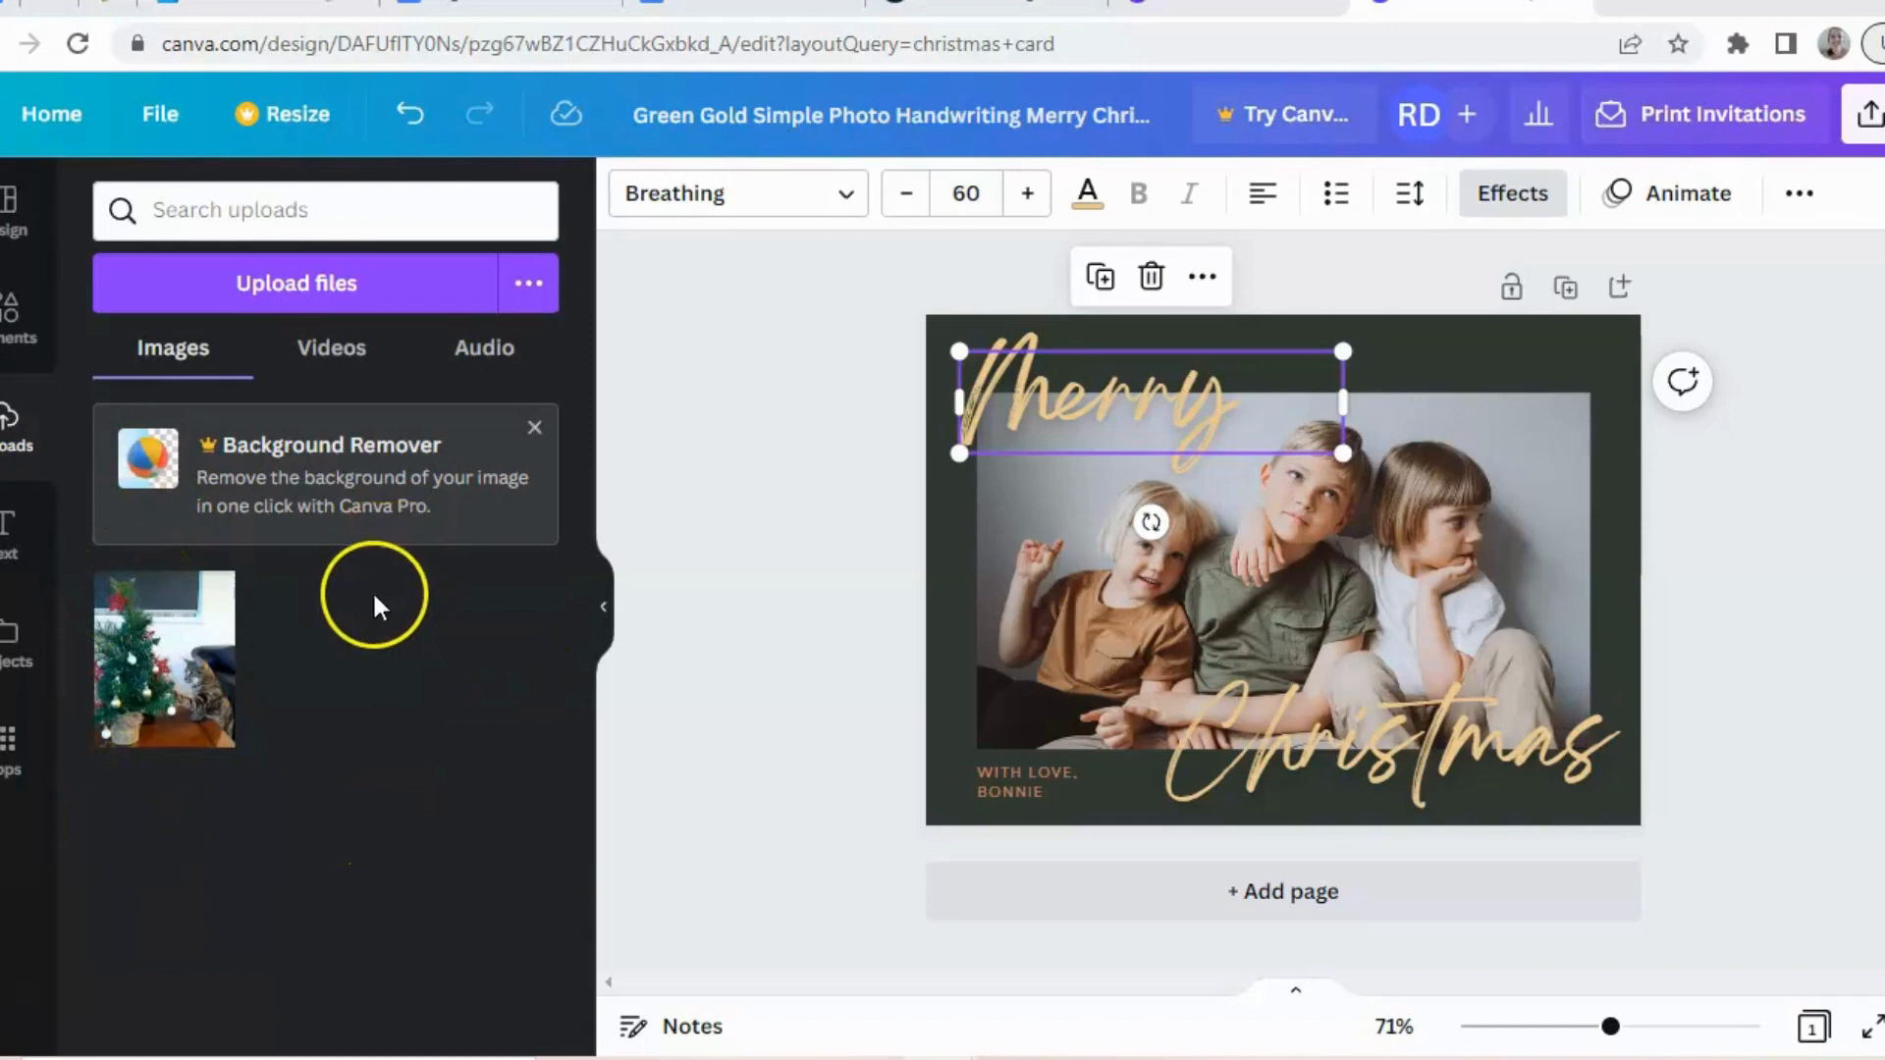
{"action": "mouse_move", "coordinate": [403, 298]}
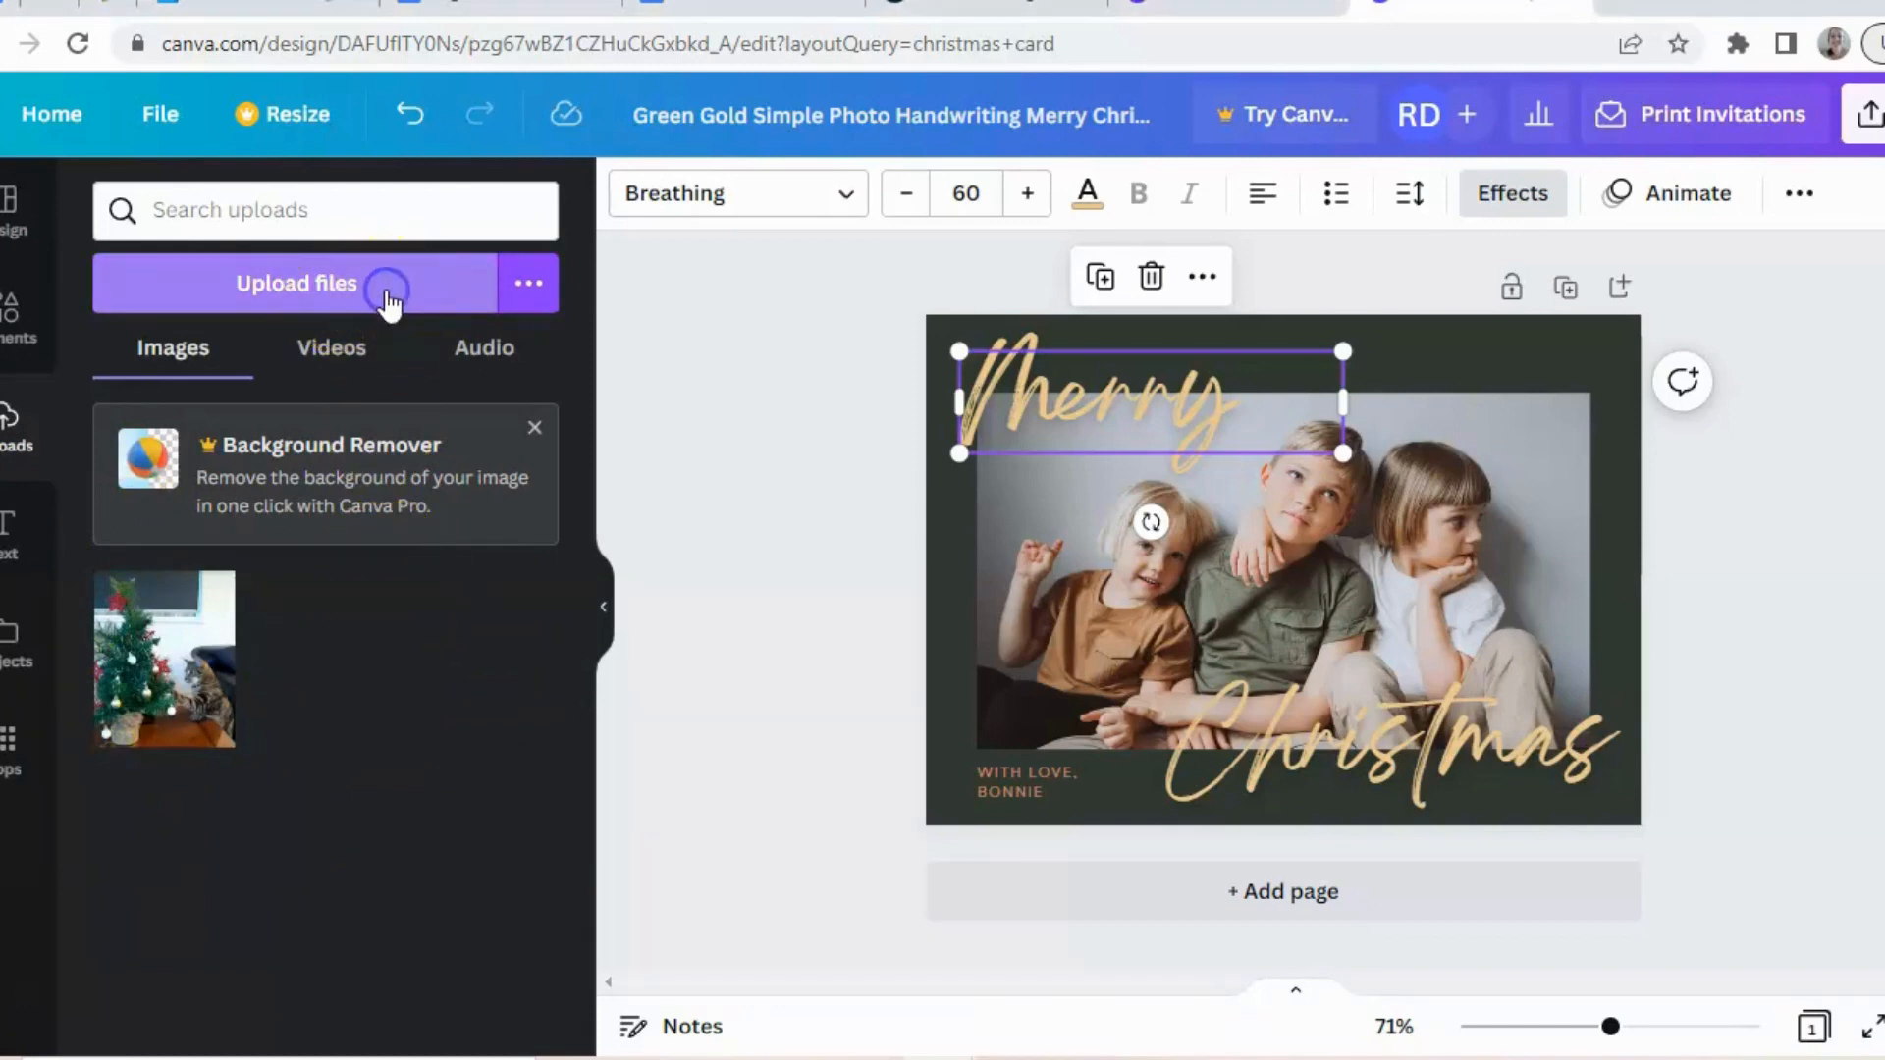
{"action": "left_click", "coordinate": [296, 283]}
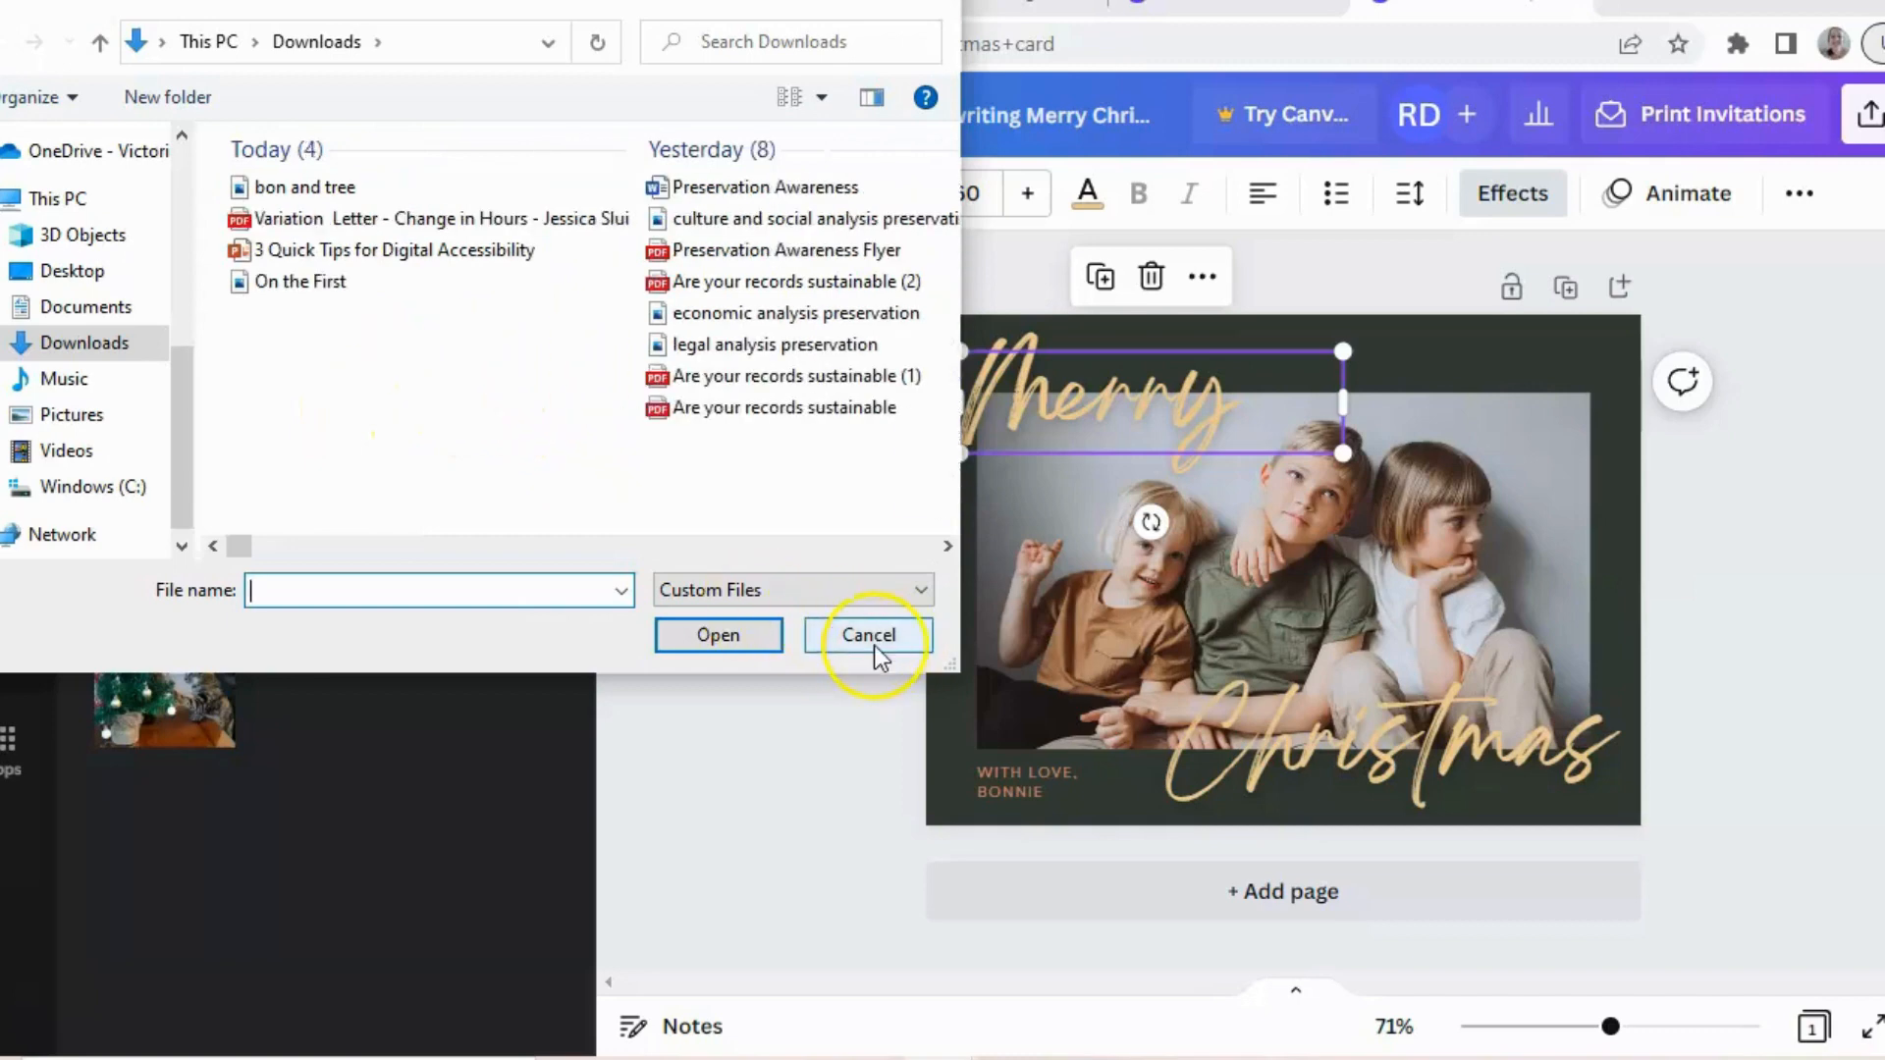
{"action": "left_click", "coordinate": [868, 635]}
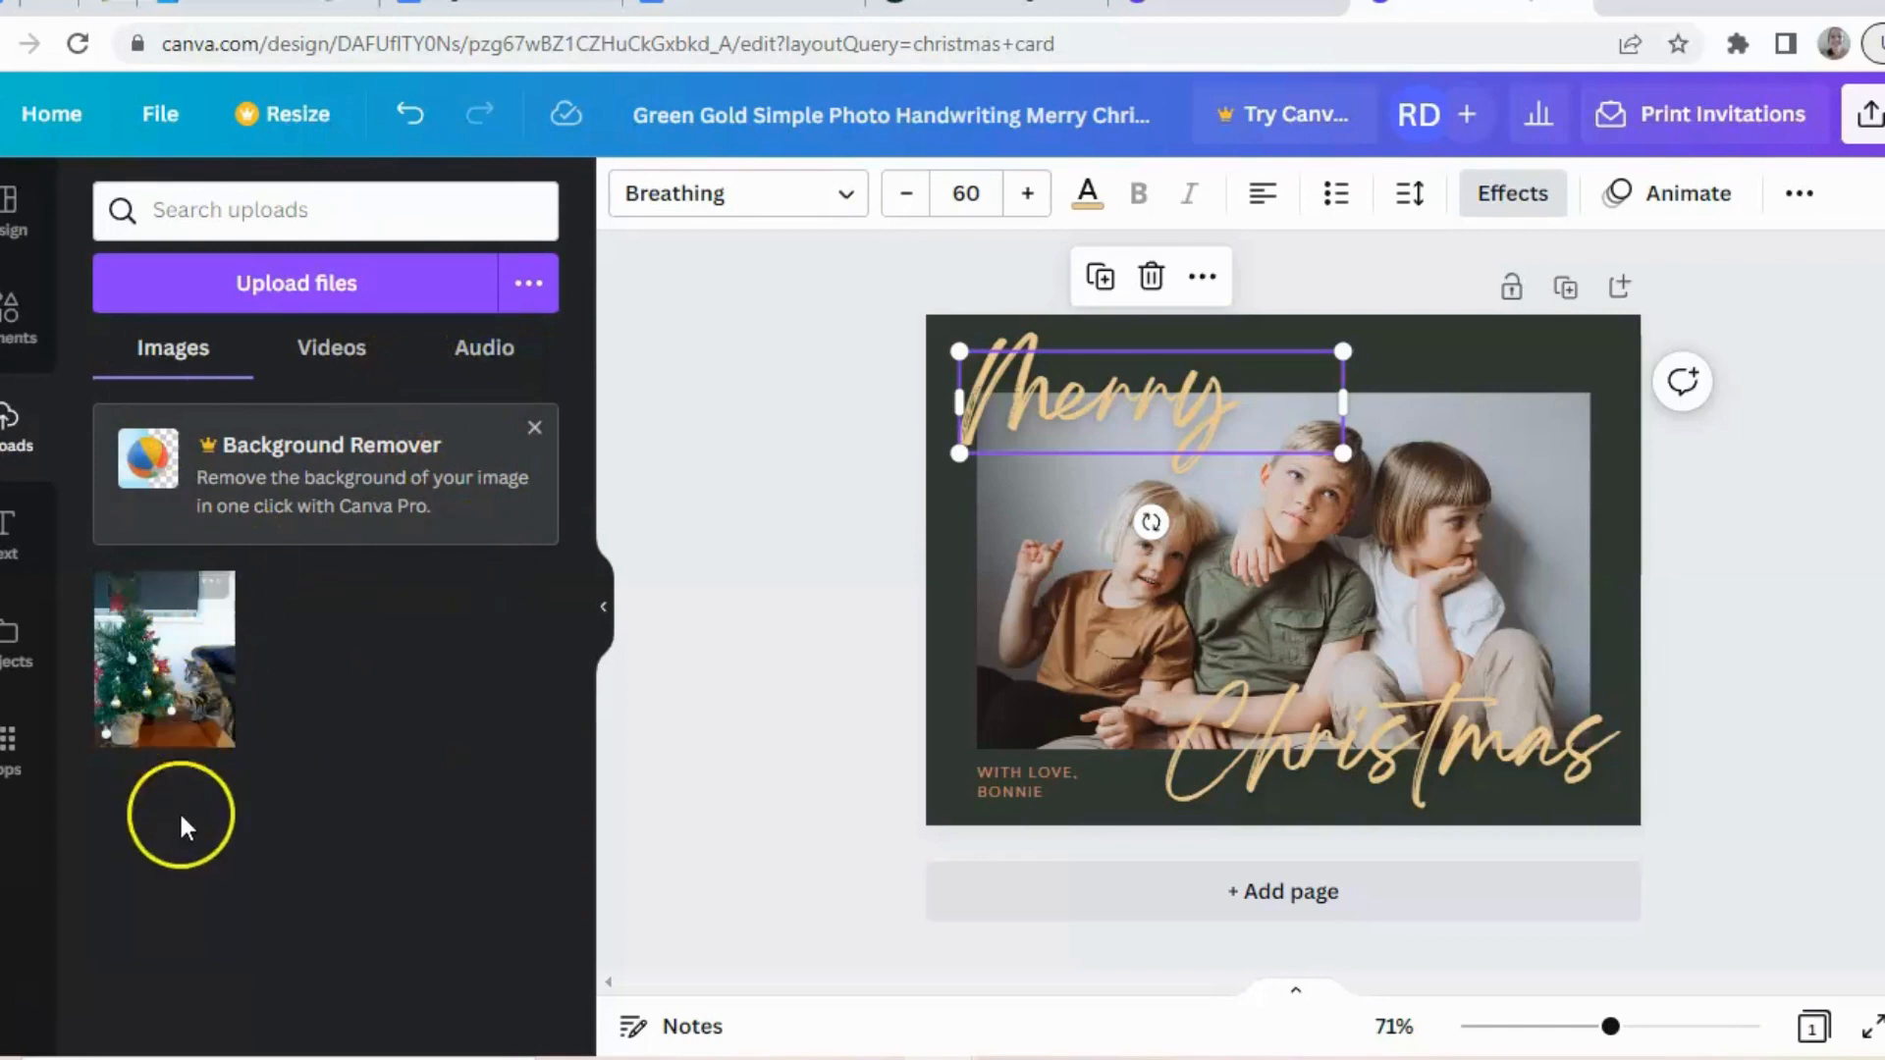
{"action": "mouse_move", "coordinate": [418, 721]}
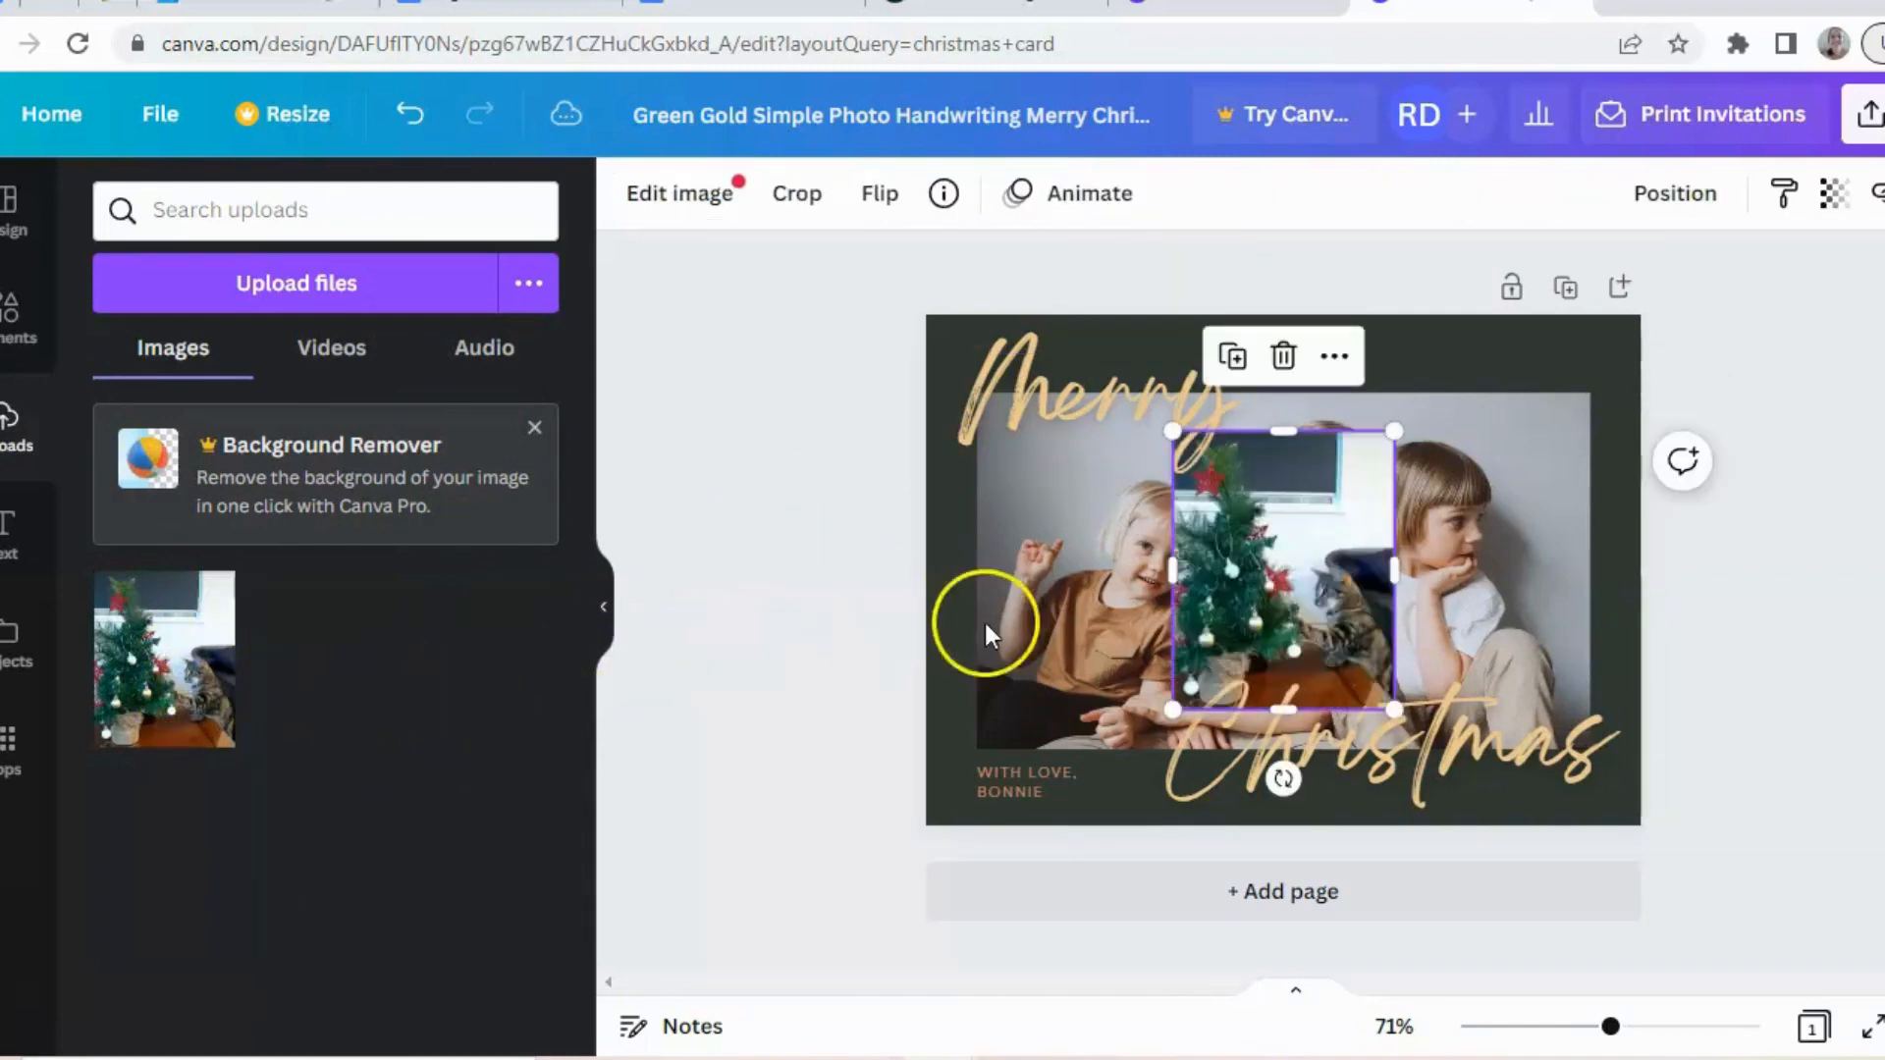
Step: Move the tree-and-cat photo to the right and select the children photo for removal
{"action": "left_click_drag", "start_coordinate": [1283, 561], "coordinate": [1442, 554]}
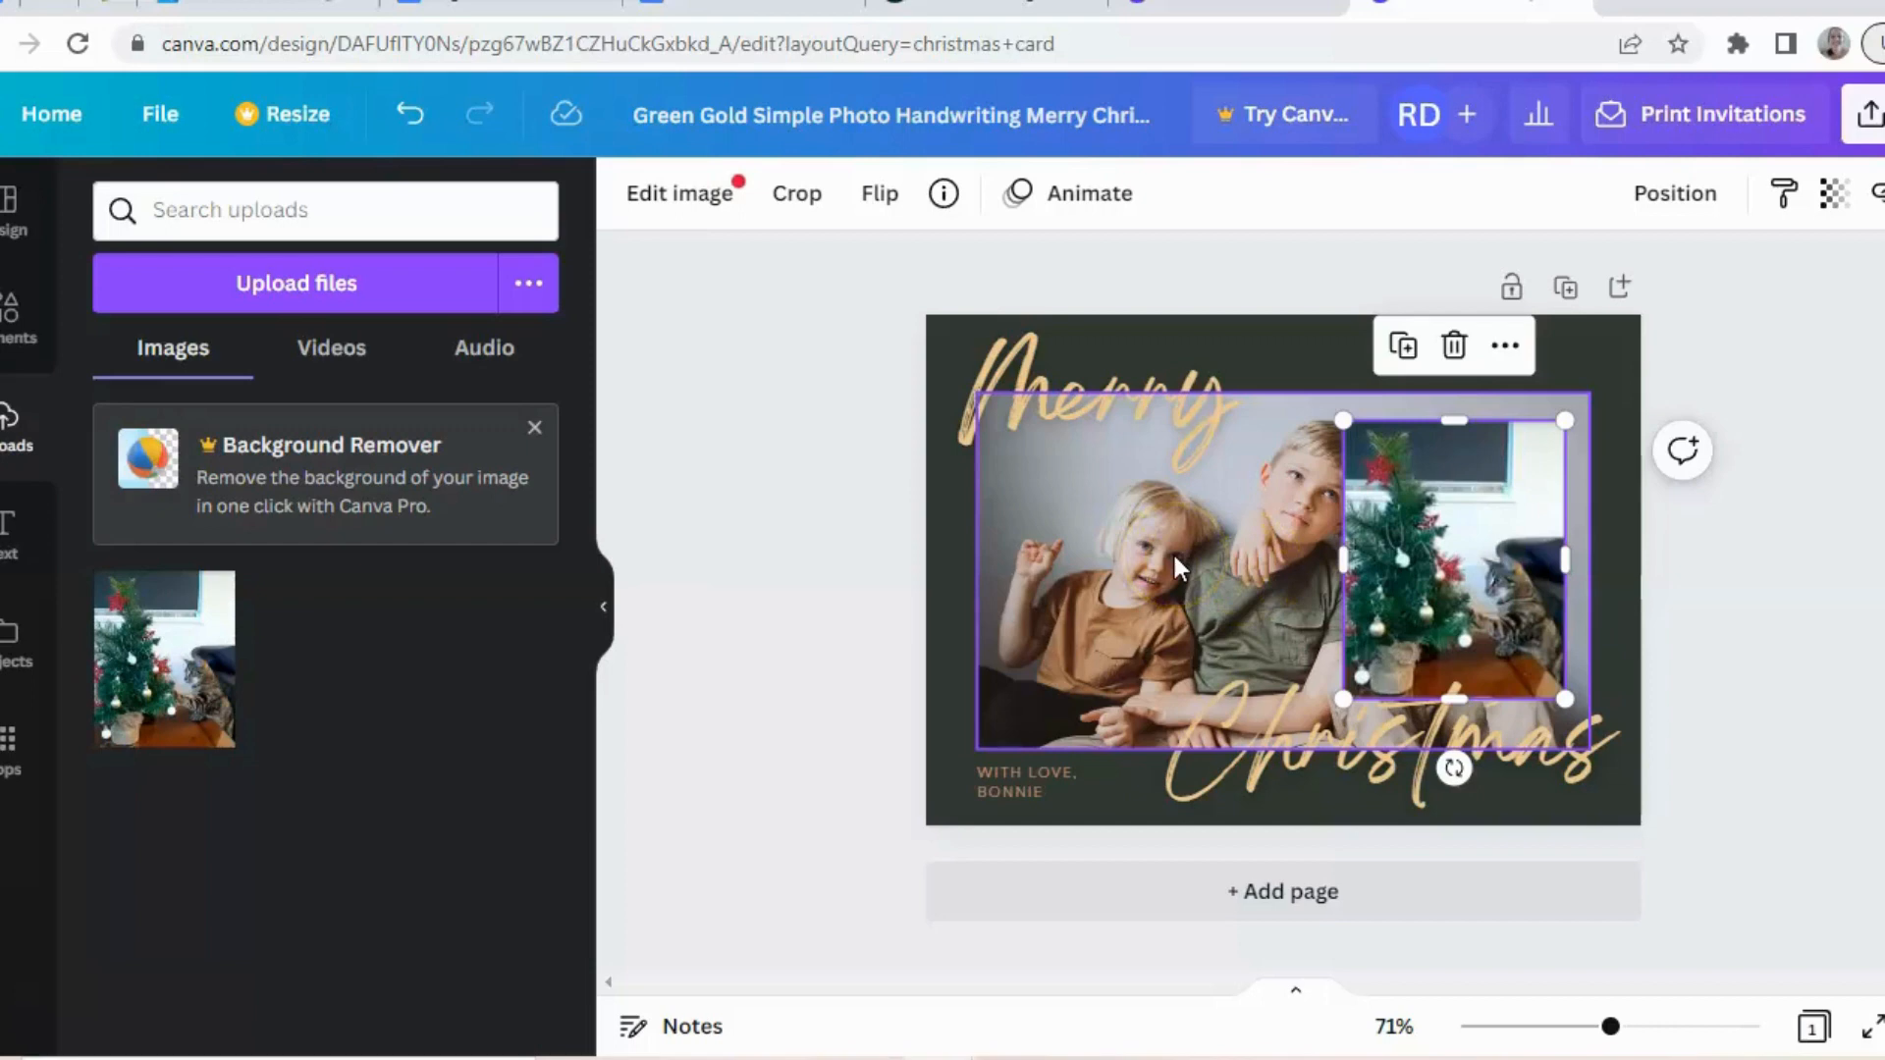
{"action": "left_click", "coordinate": [1193, 562]}
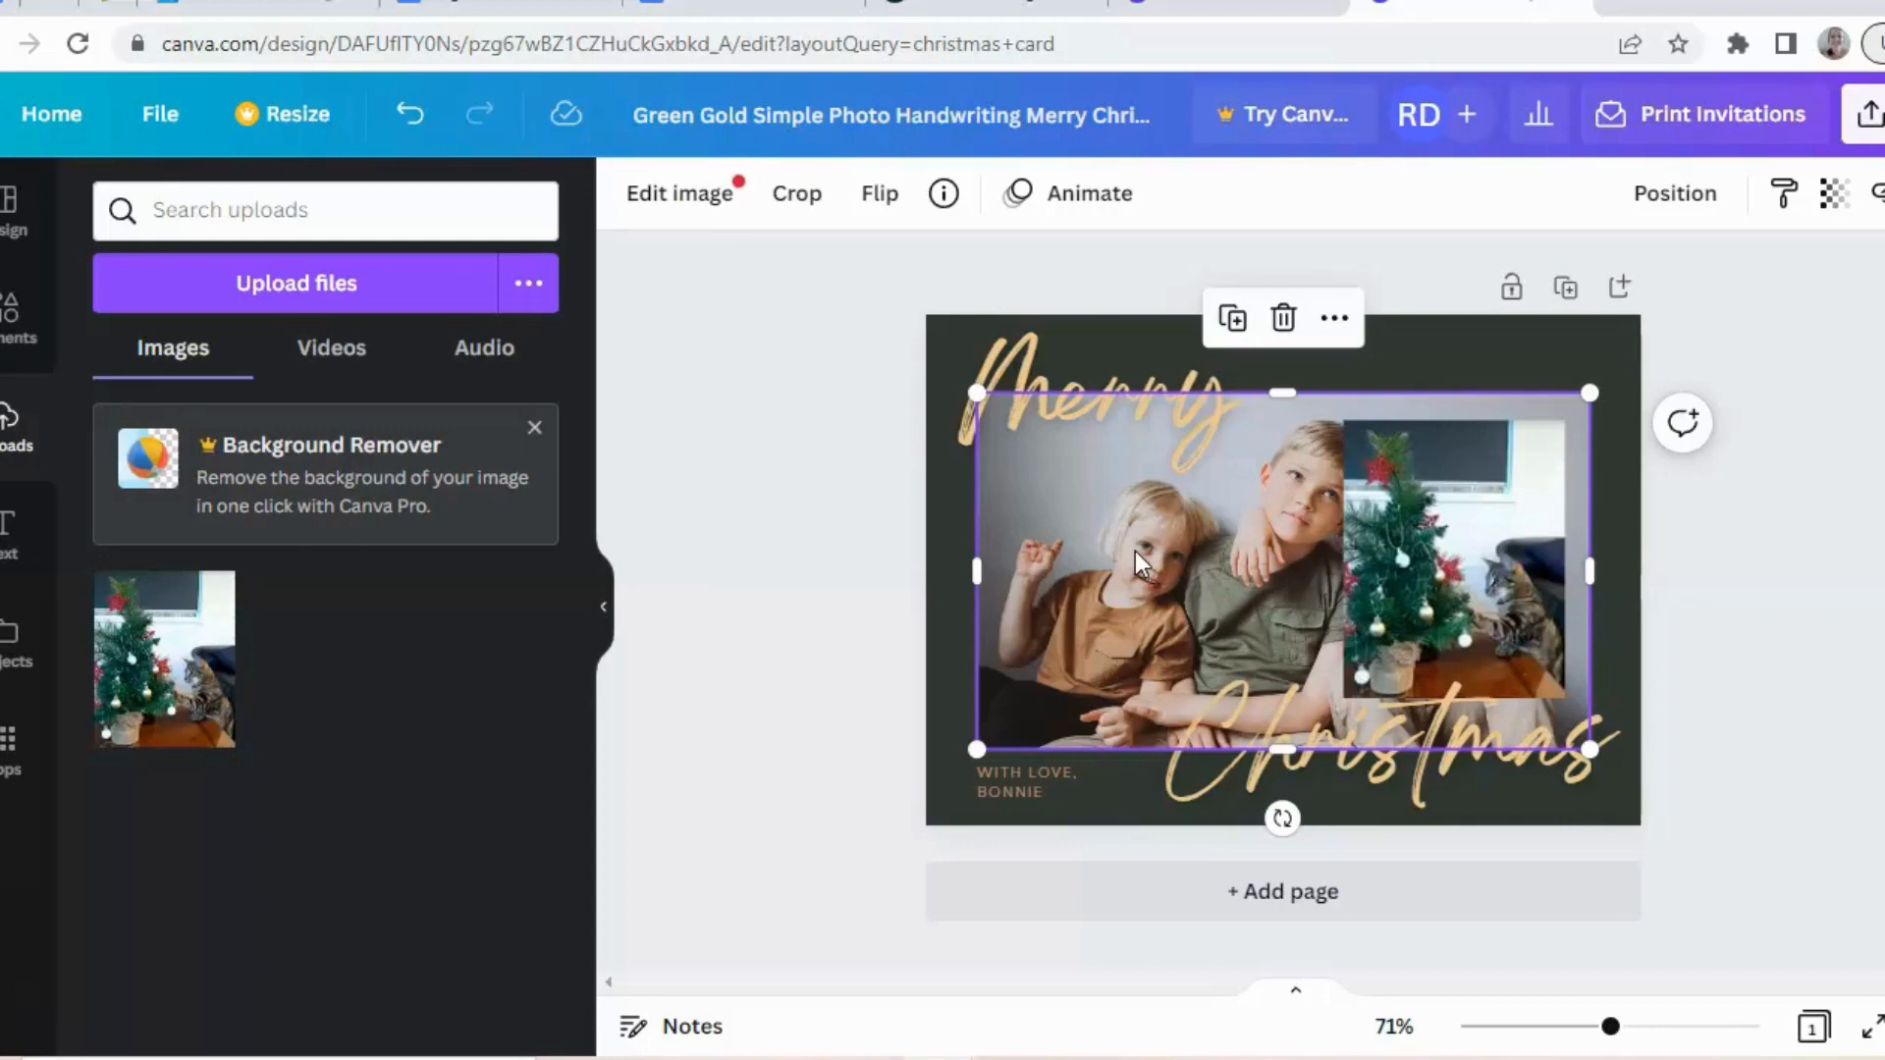
{"action": "mouse_move", "coordinate": [1281, 317]}
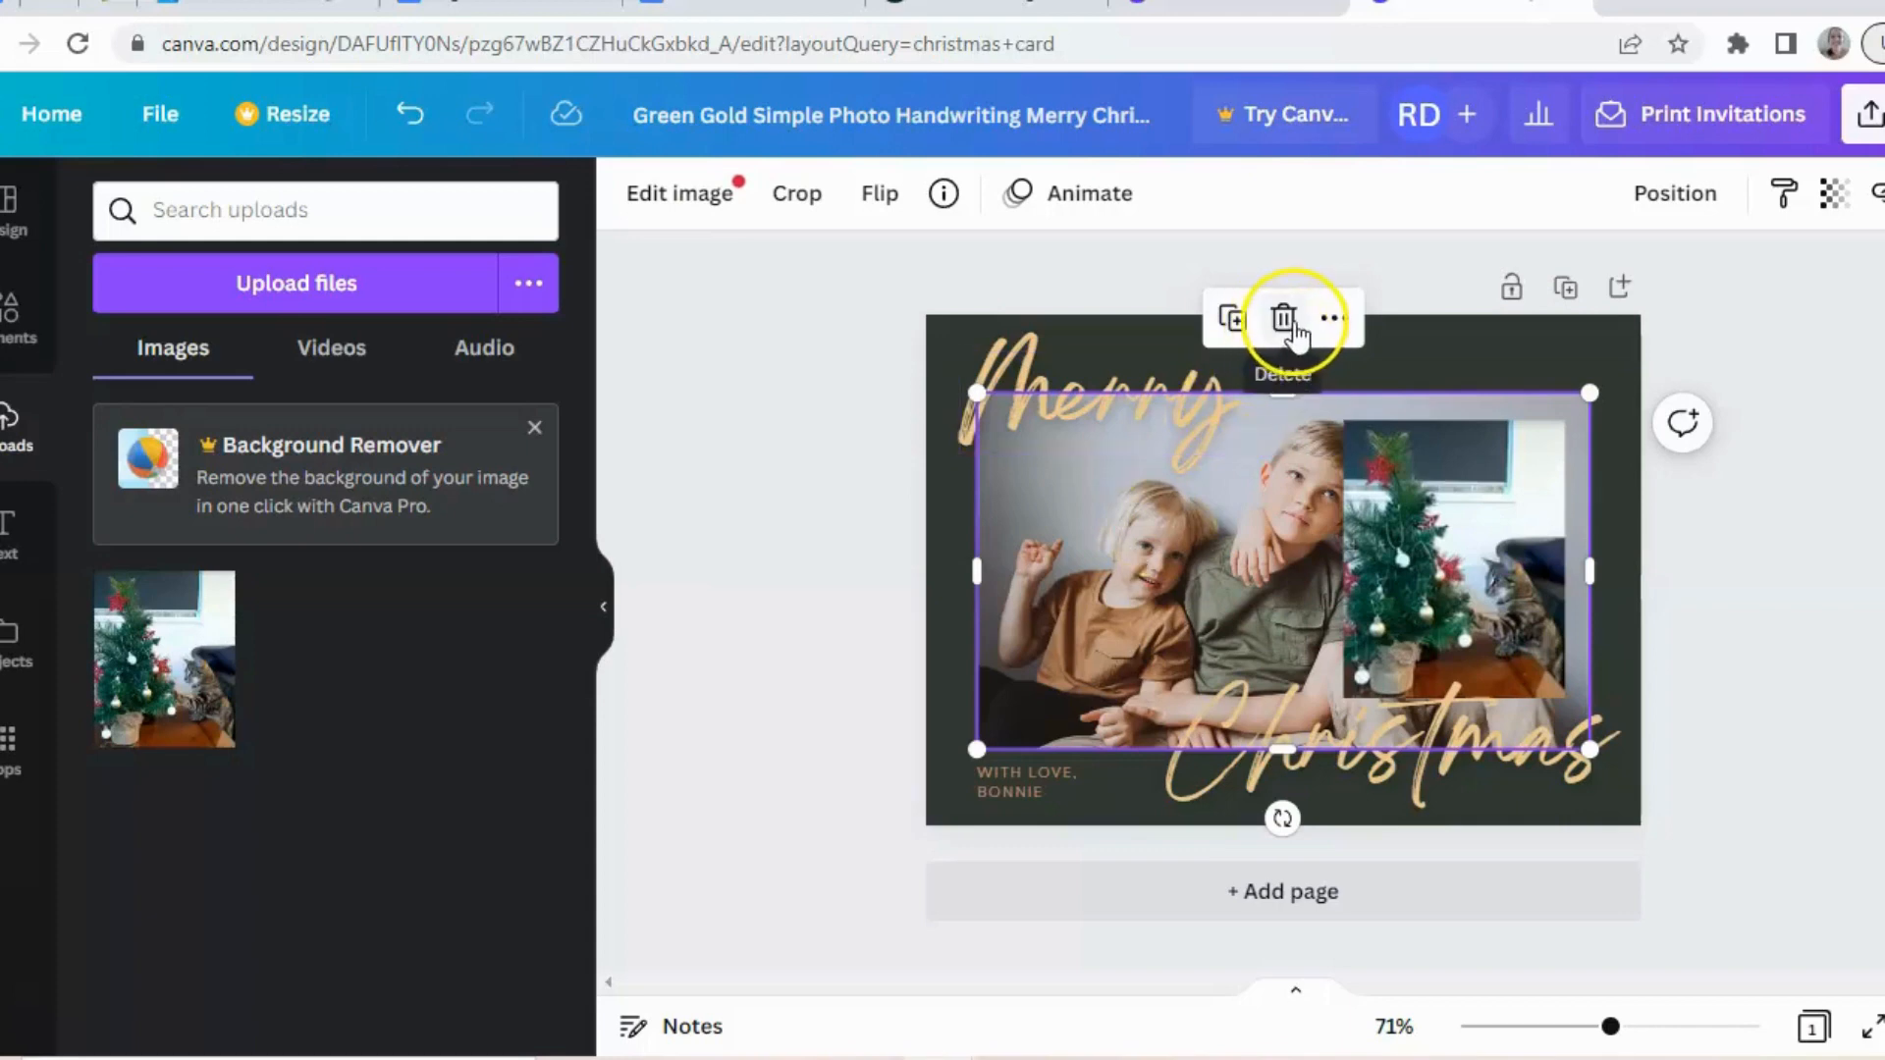
{"action": "mouse_move", "coordinate": [1334, 331]}
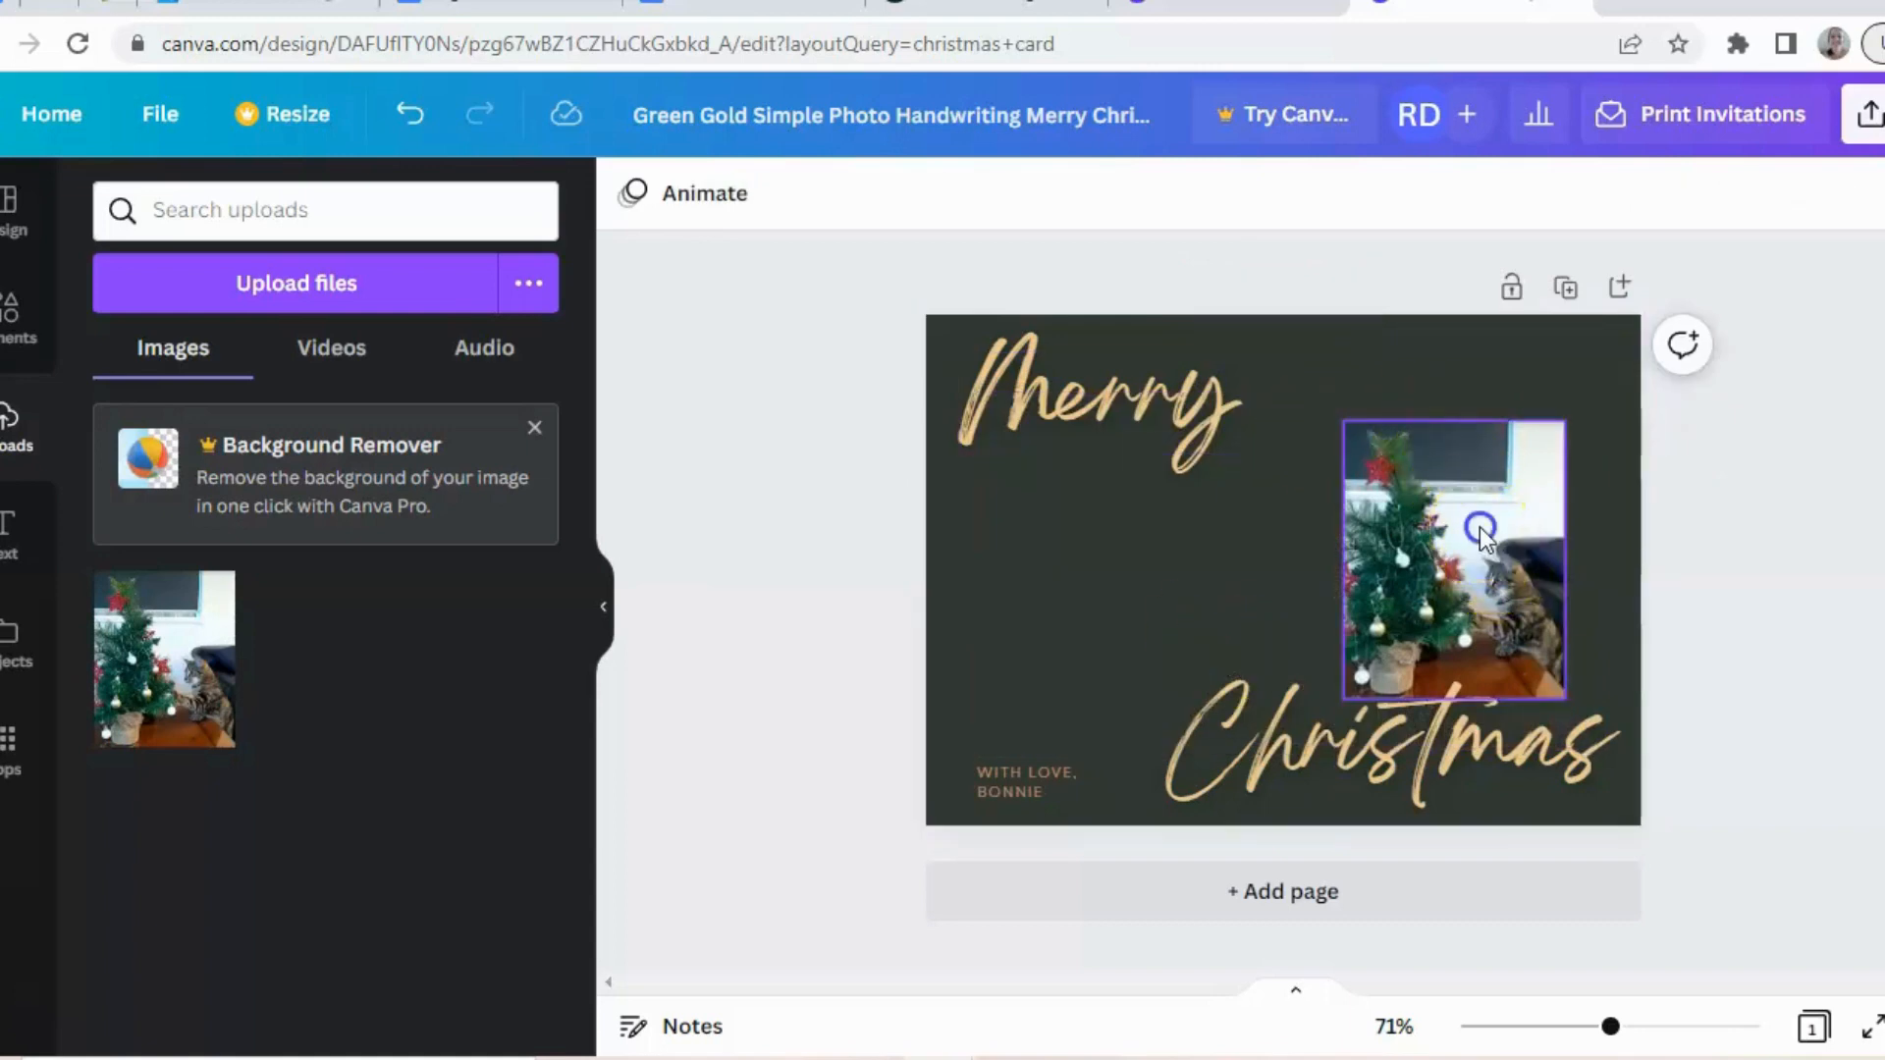
Step: Centre the tree-and-cat photo on the card between Merry and Christmas using the guides
{"action": "left_click_drag", "start_coordinate": [1485, 535], "coordinate": [1289, 546]}
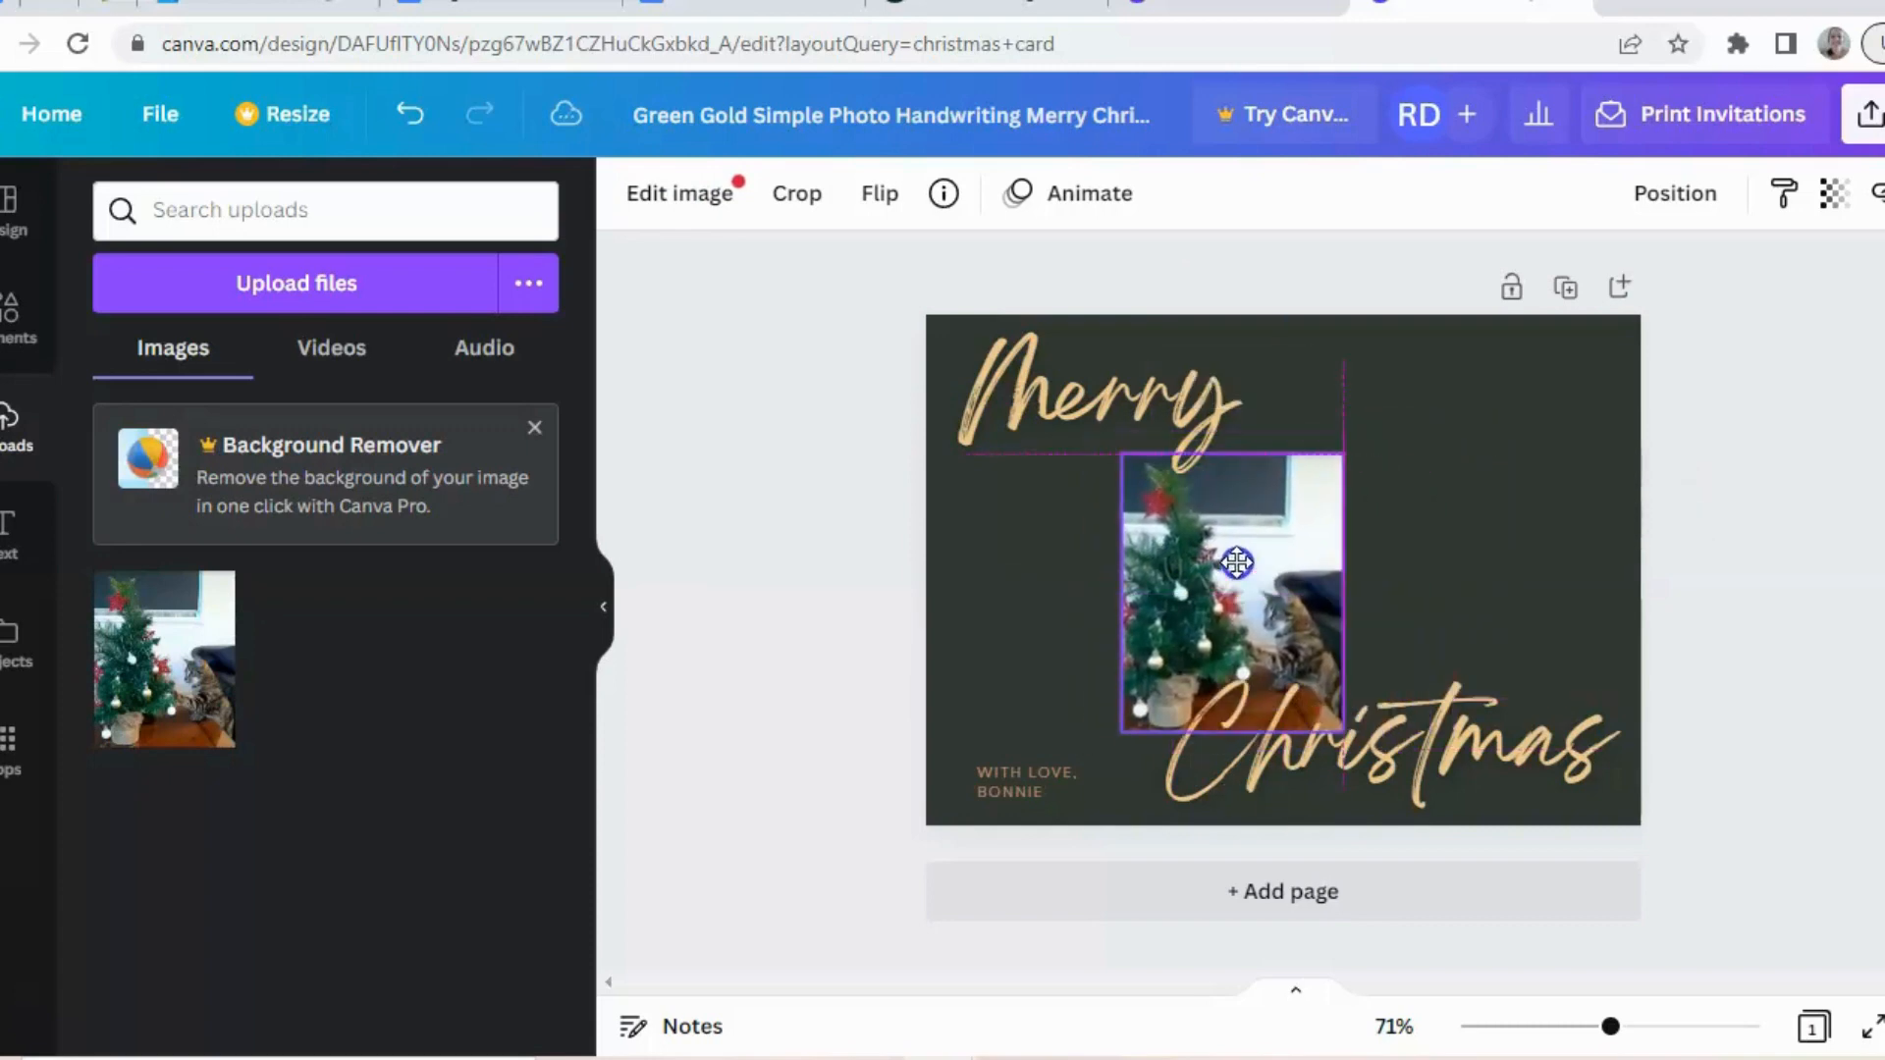
{"action": "left_click_drag", "start_coordinate": [1232, 562], "coordinate": [1262, 573]}
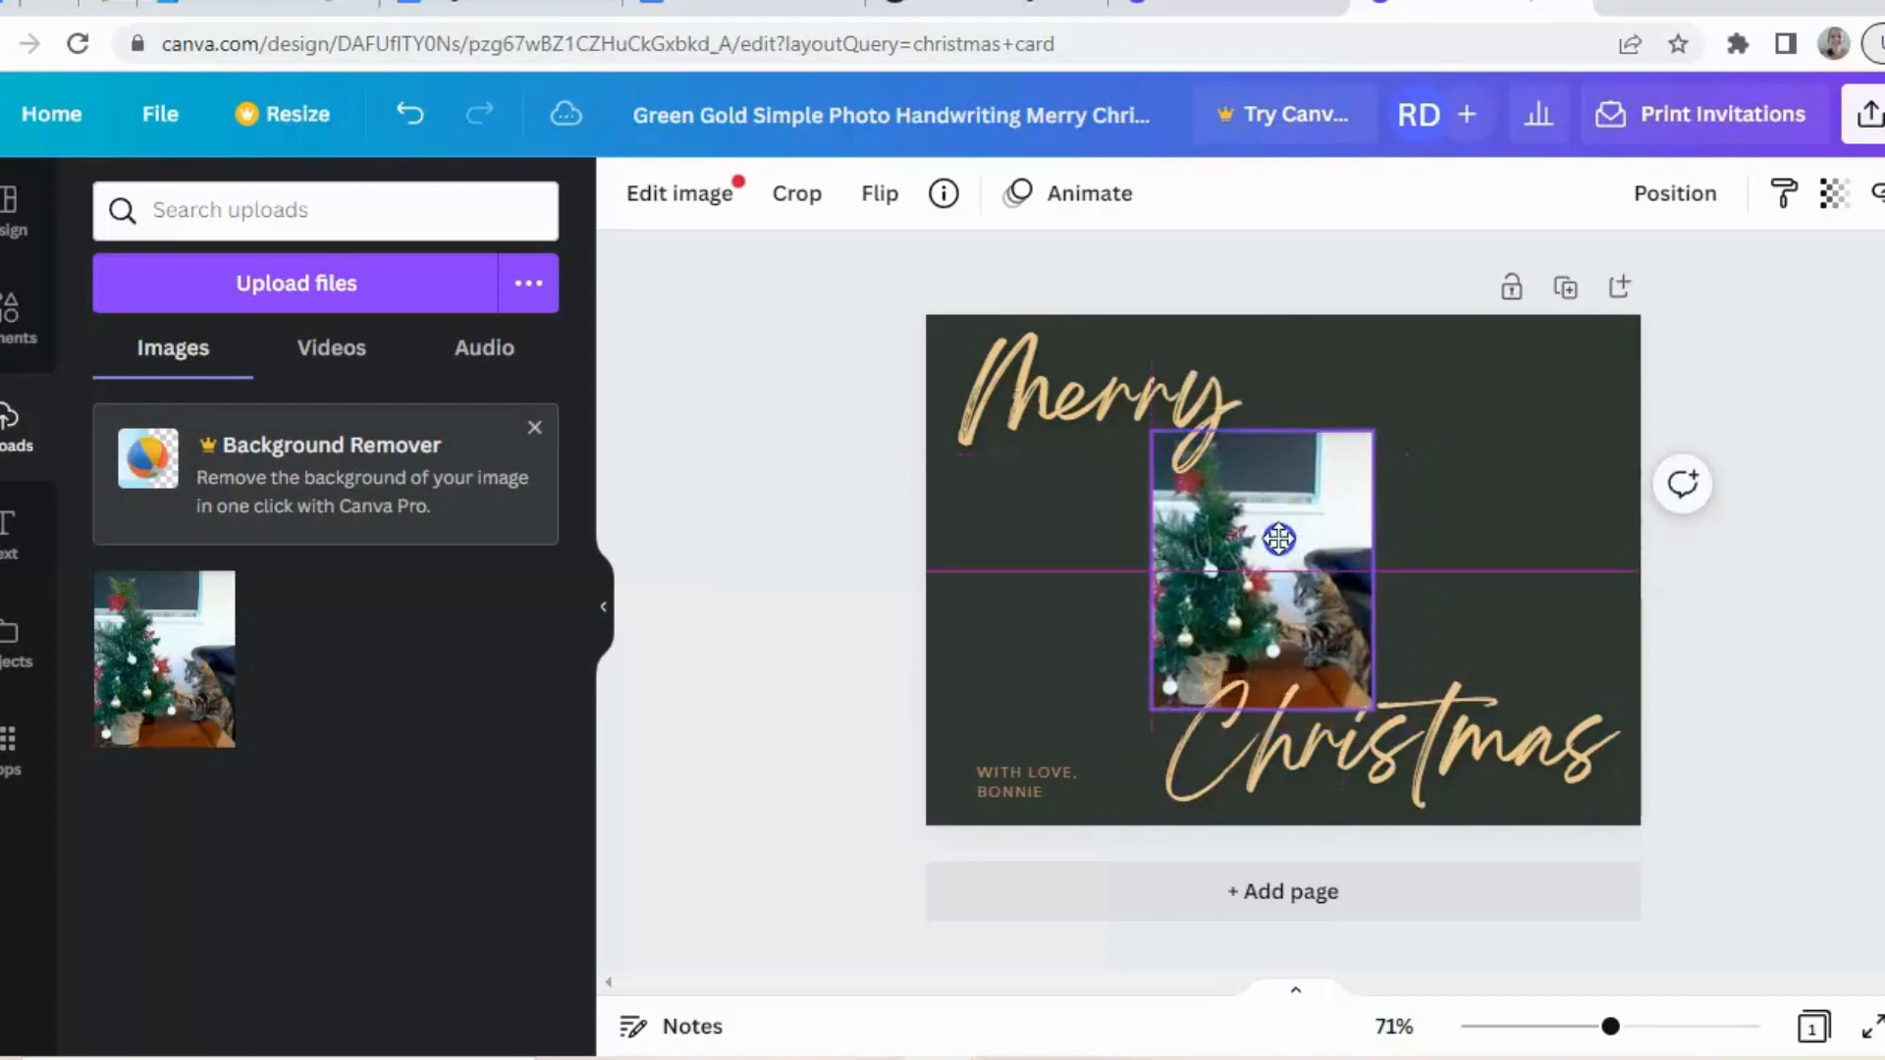
{"action": "left_click_drag", "start_coordinate": [1280, 541], "coordinate": [1272, 548]}
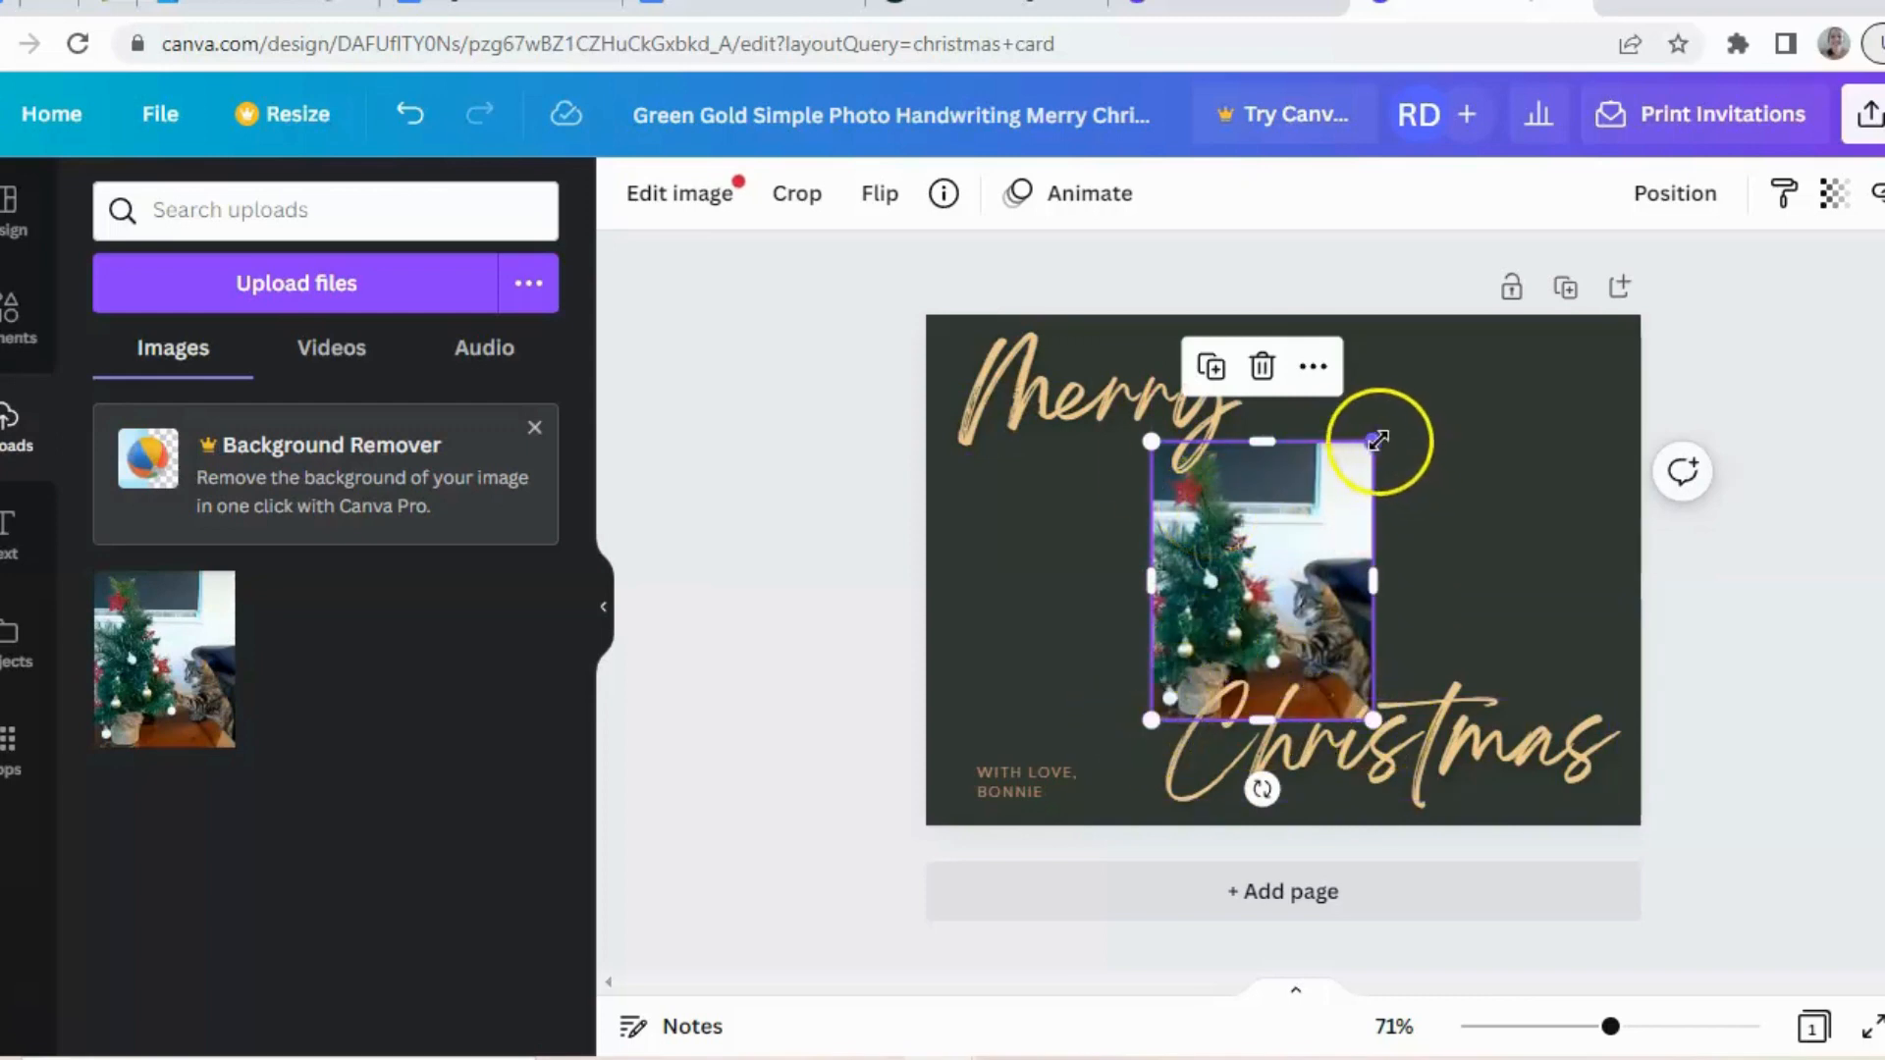
Step: Enlarge the tree-and-cat photo and nudge the Merry text slightly to fit beside it
{"action": "left_click_drag", "start_coordinate": [1377, 439], "coordinate": [1442, 353]}
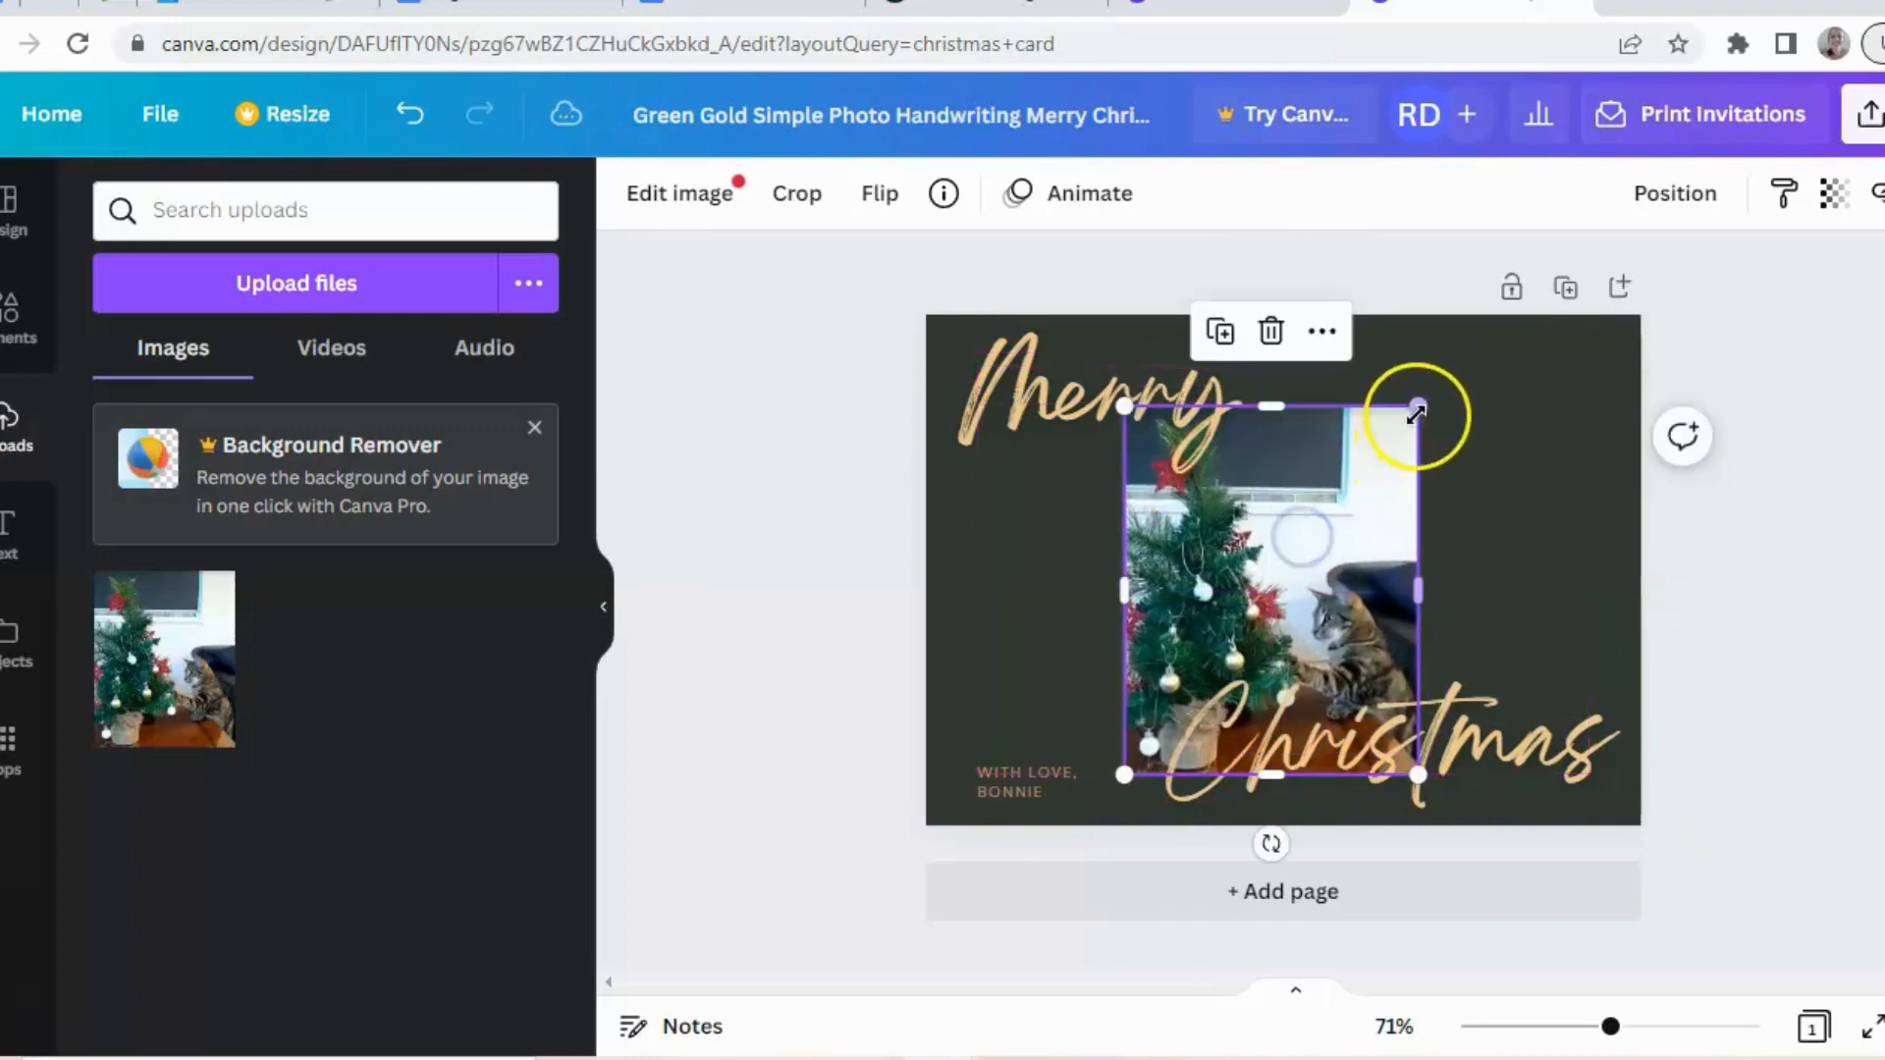
{"action": "left_click_drag", "start_coordinate": [1418, 406], "coordinate": [1460, 355]}
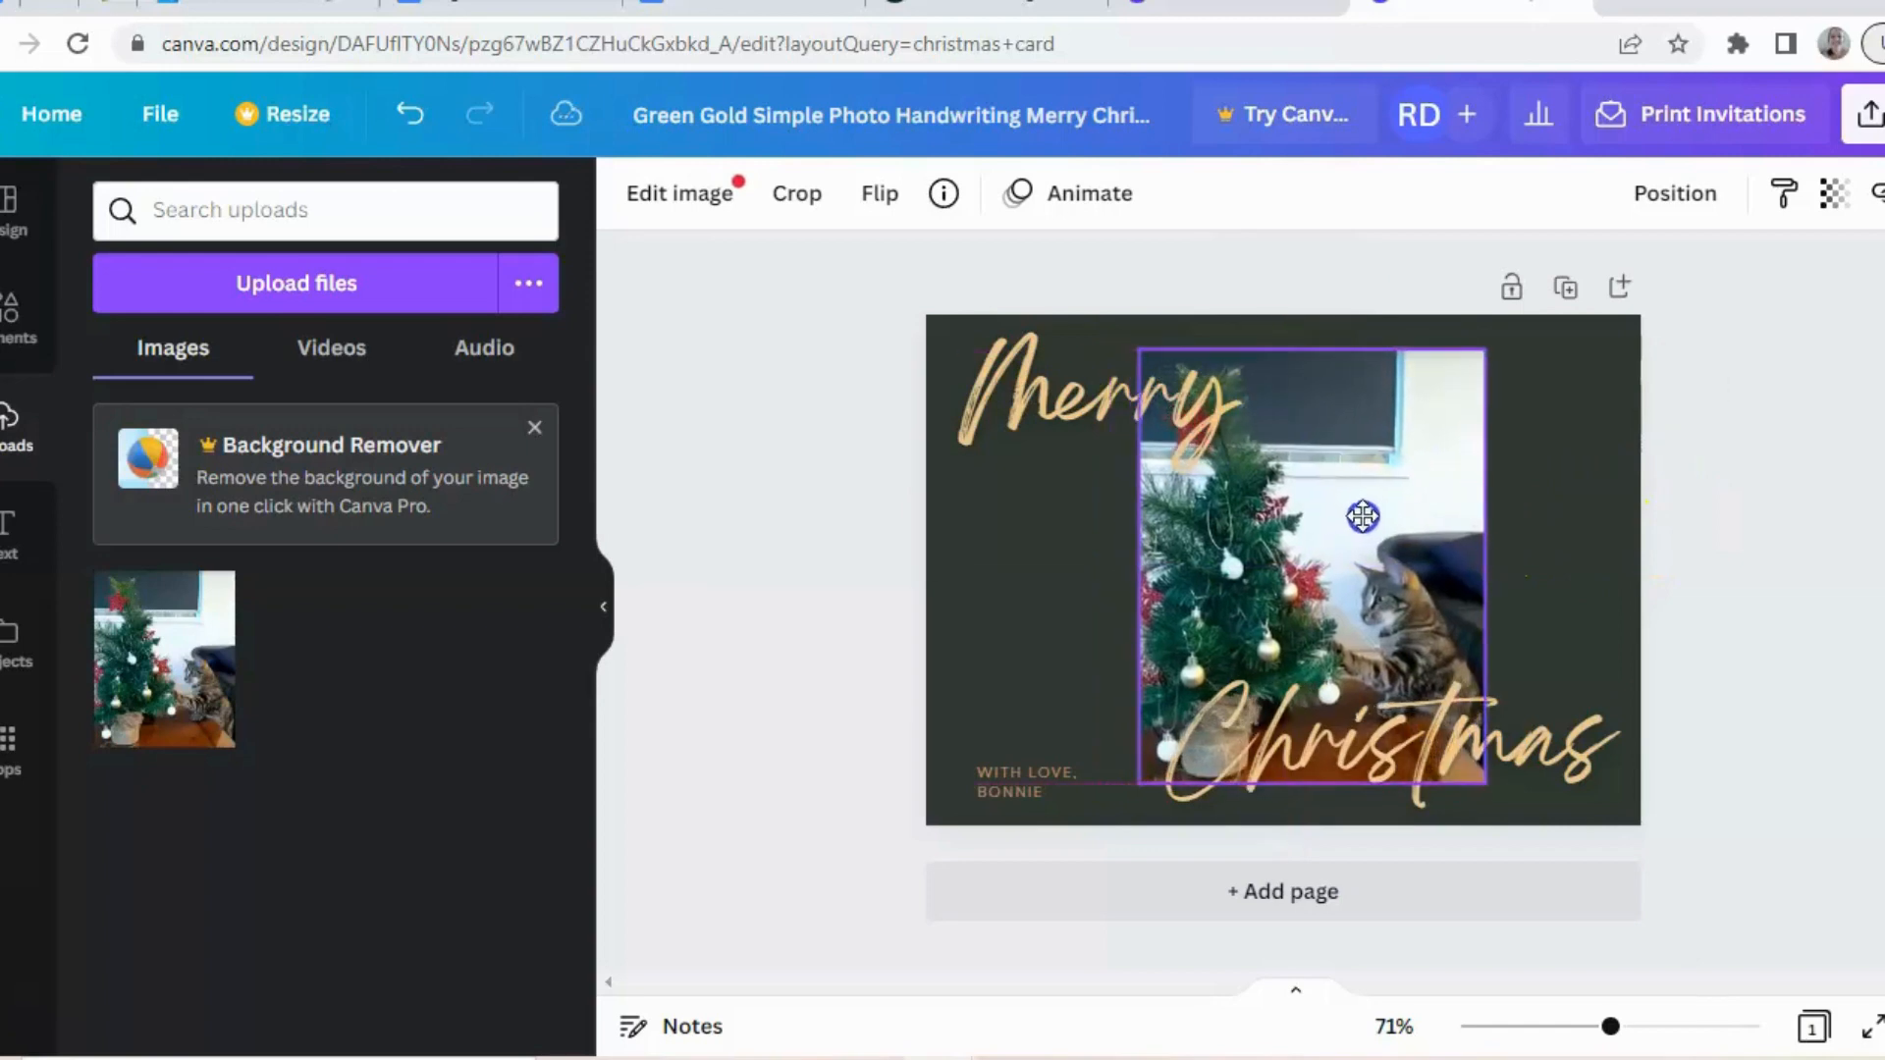
{"action": "left_click_drag", "start_coordinate": [1363, 515], "coordinate": [1345, 520]}
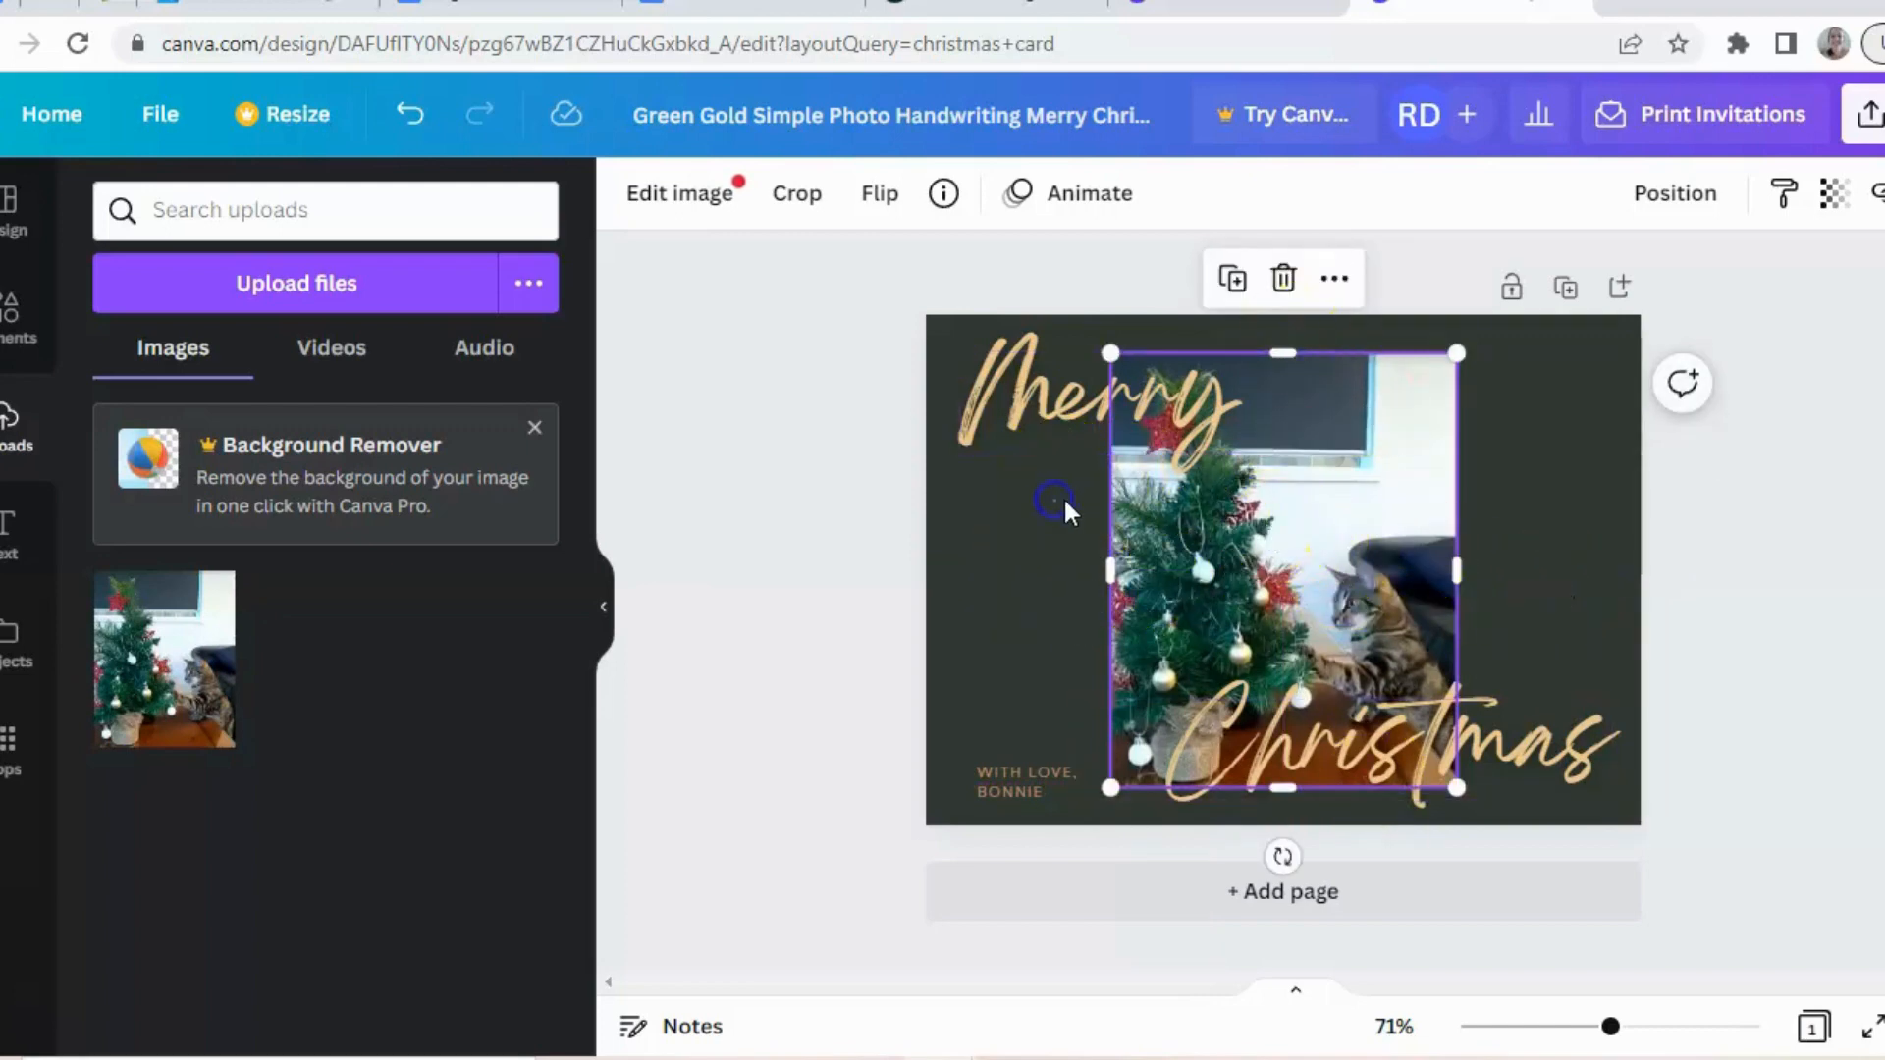
{"action": "left_click", "coordinate": [1045, 391]}
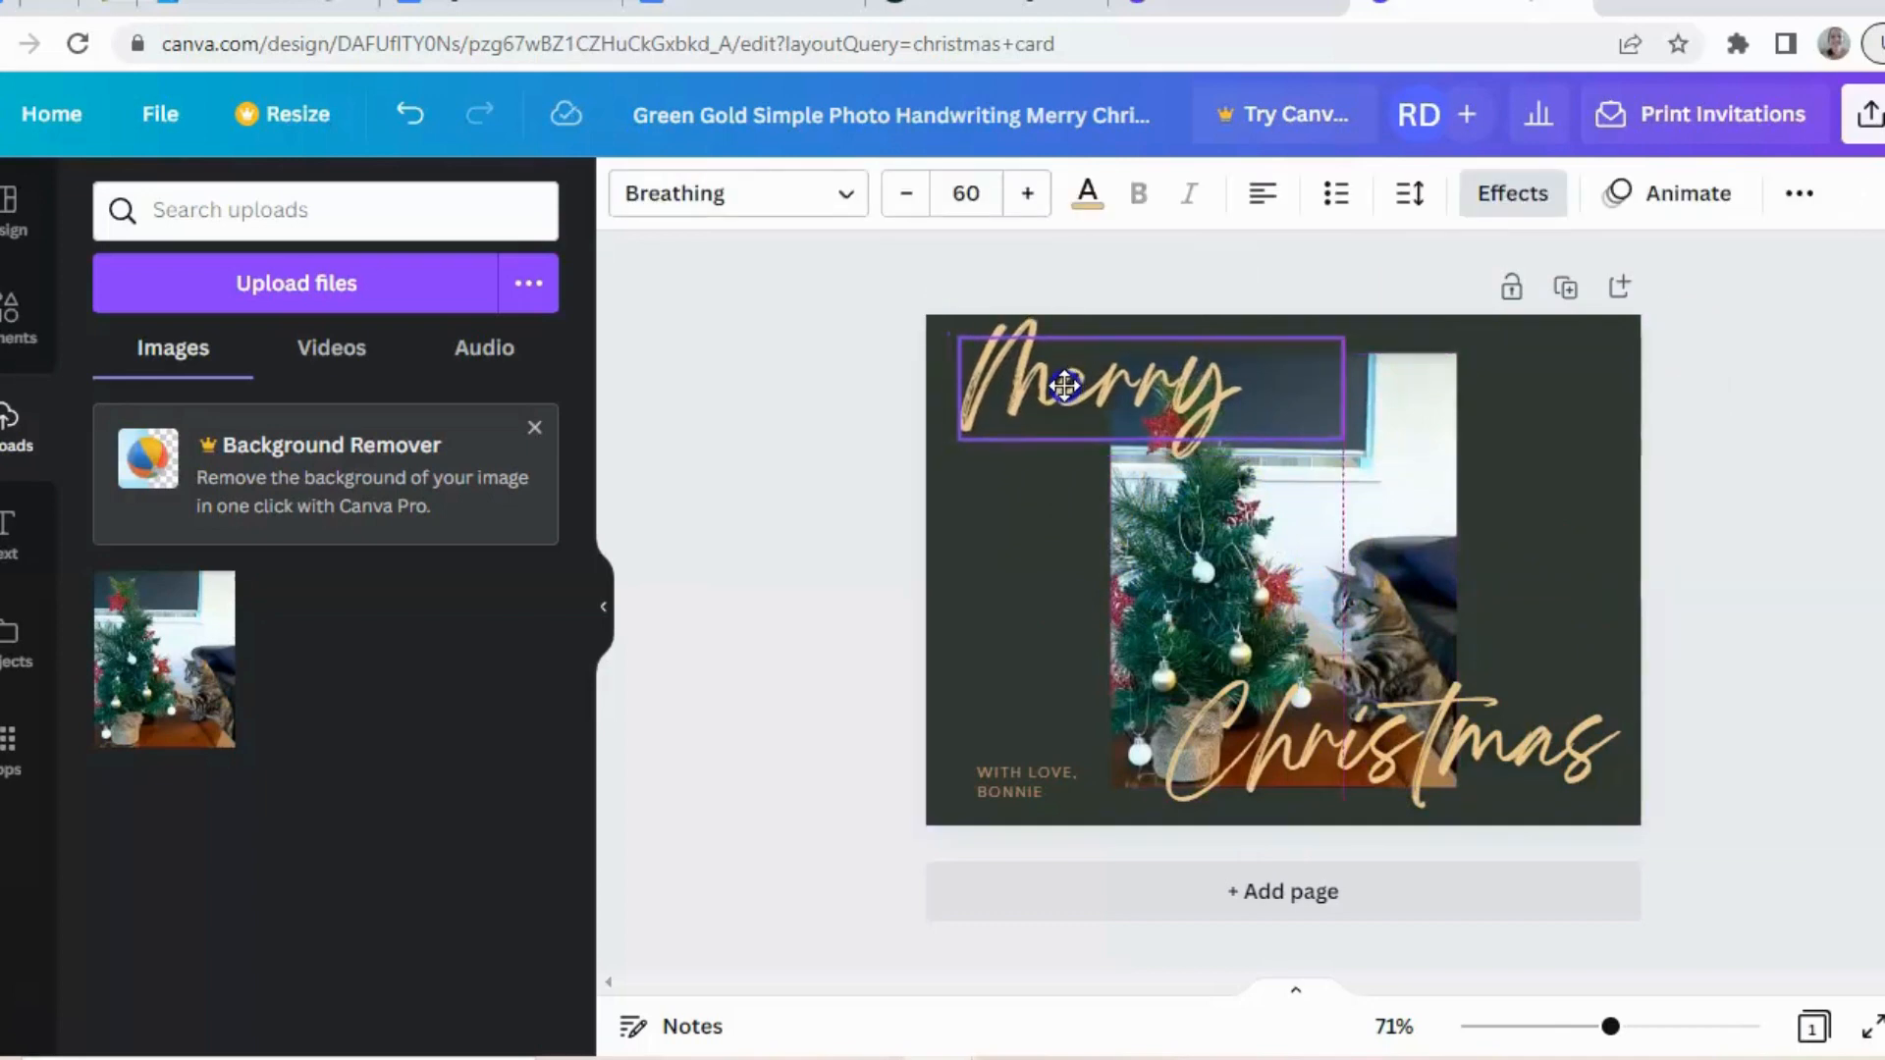
{"action": "left_click_drag", "start_coordinate": [1064, 384], "coordinate": [1370, 396]}
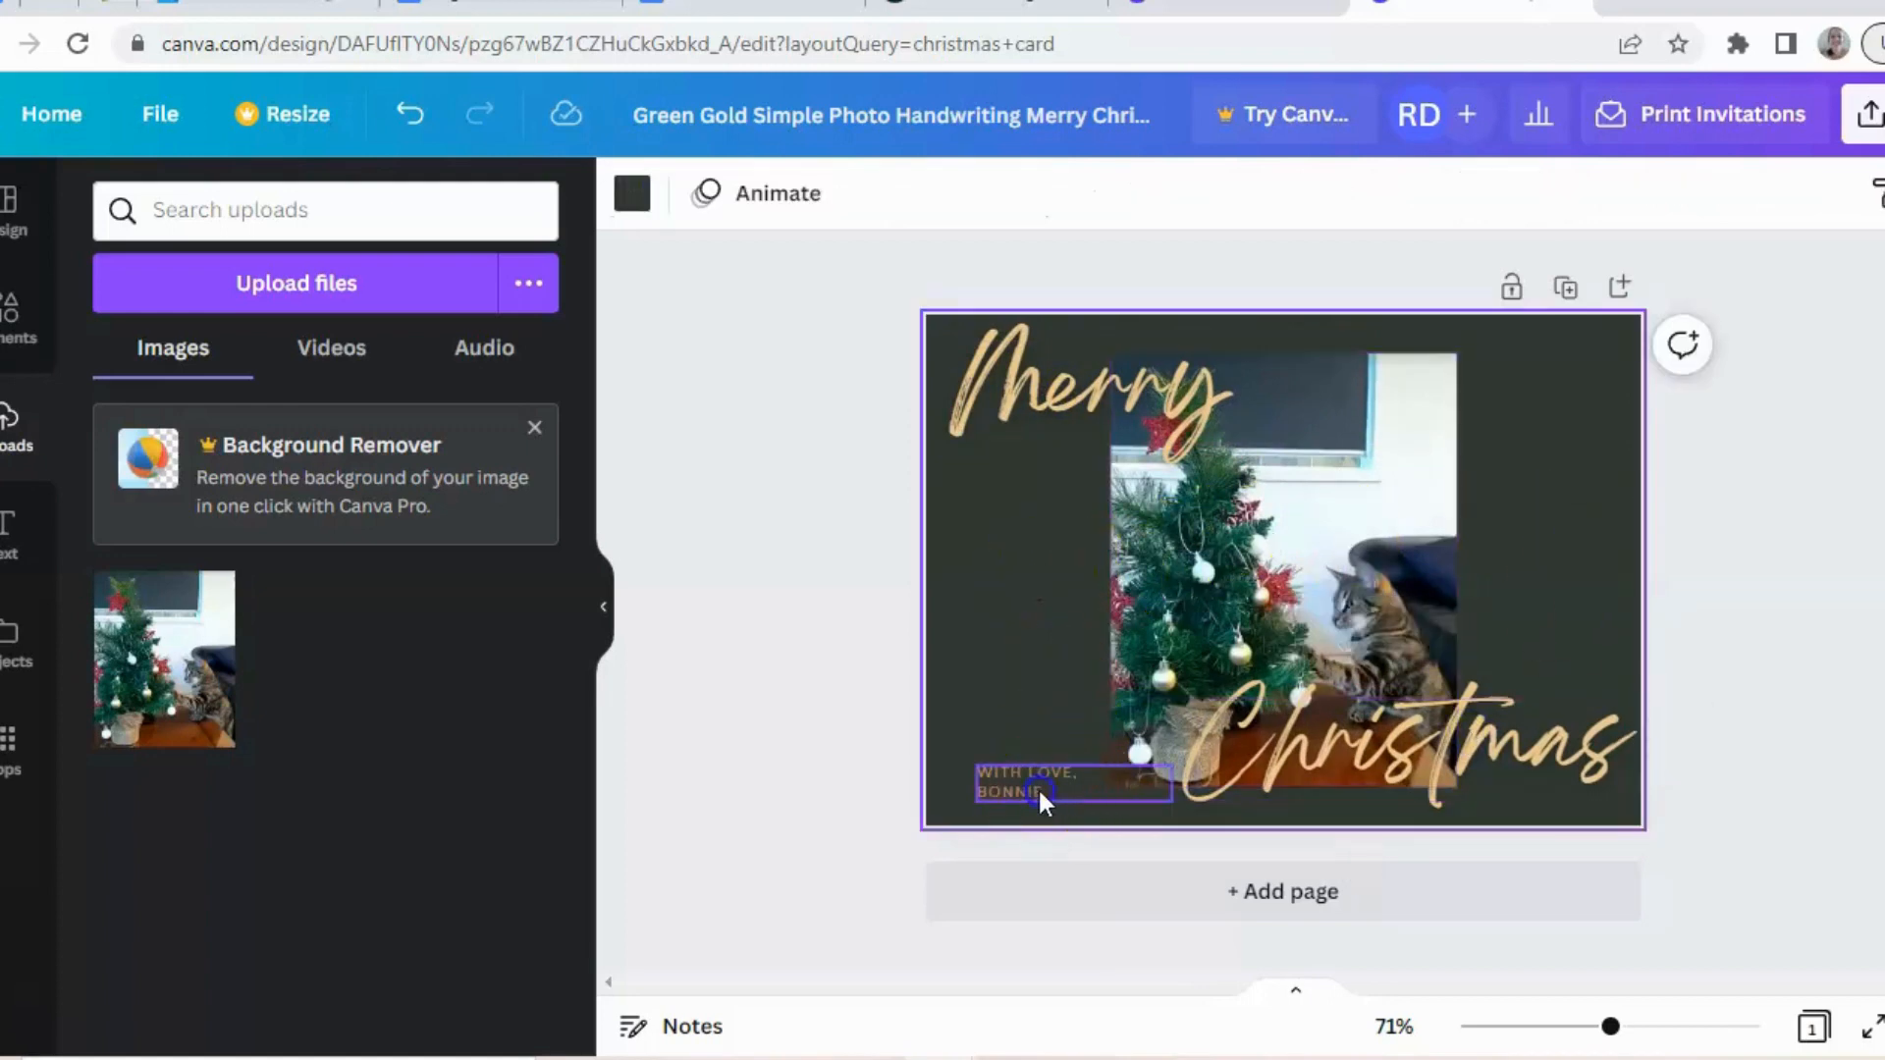
Step: Raise the 'With love, Bonnie' font size to about 19
{"action": "left_click", "coordinate": [1040, 791]}
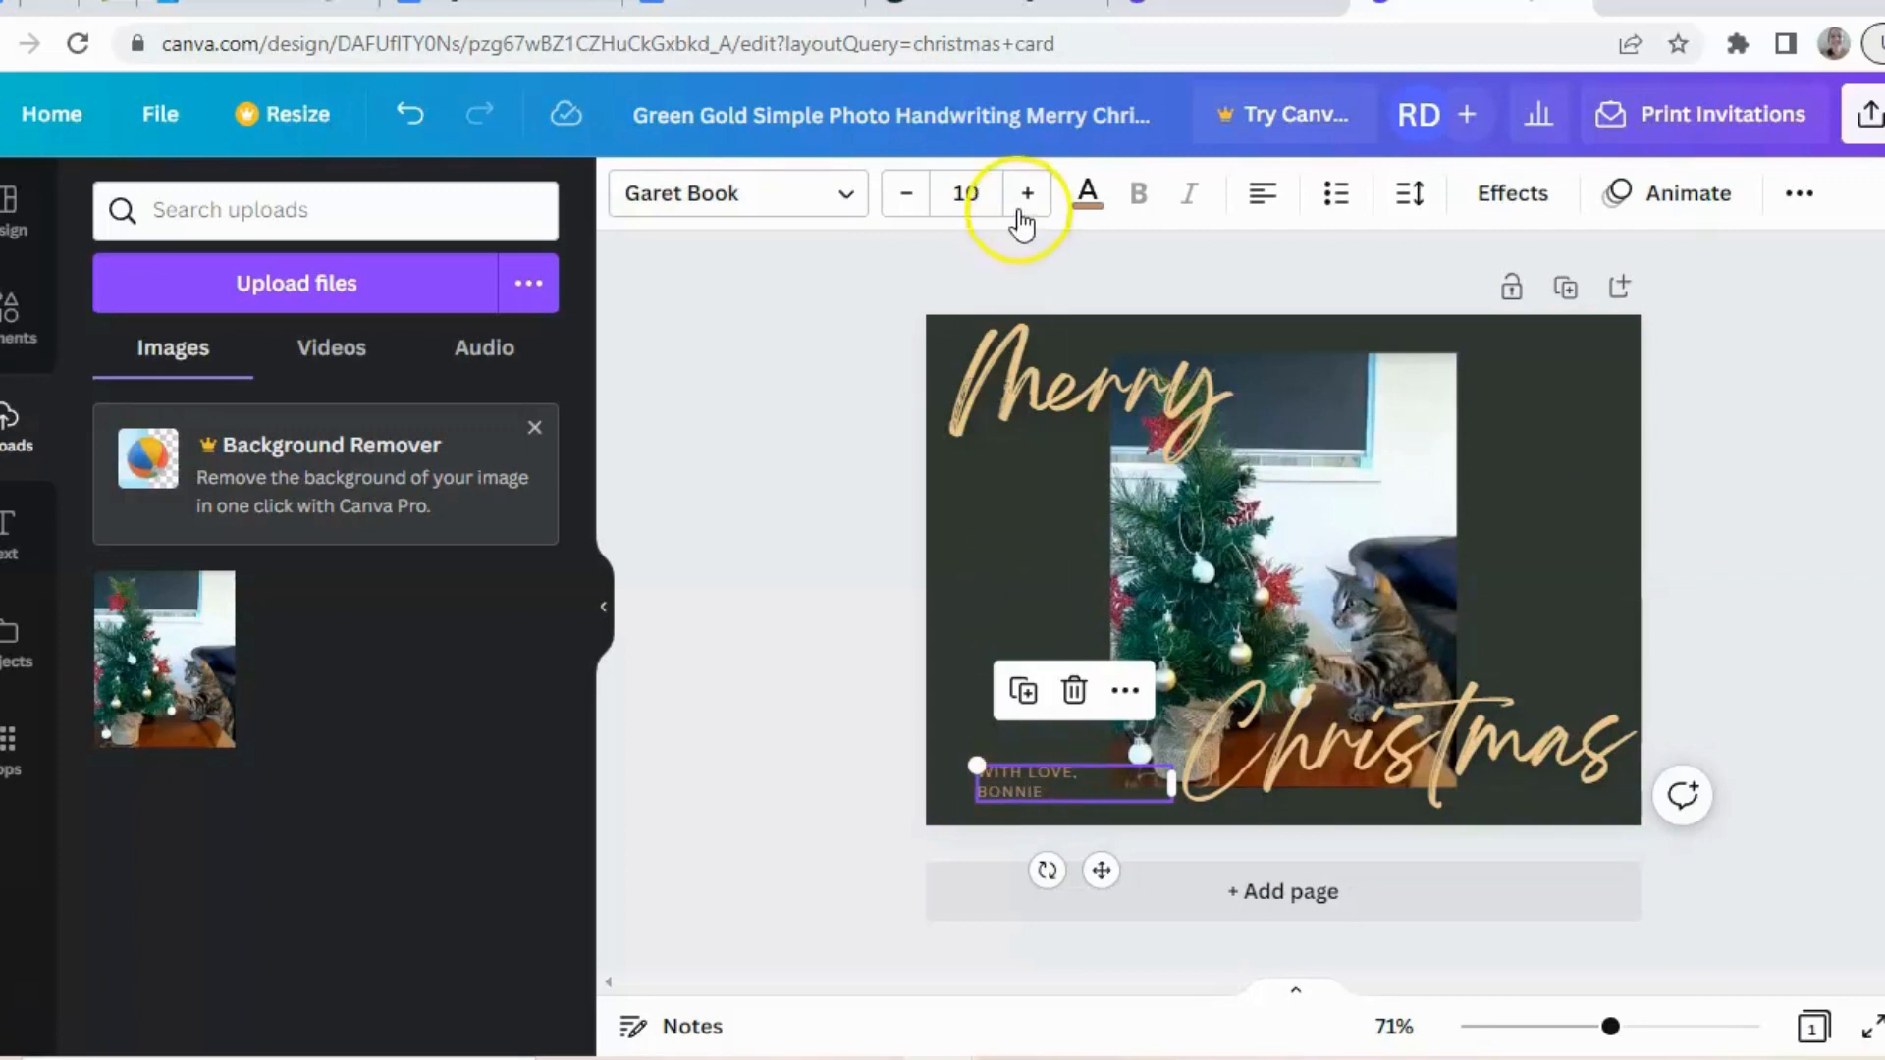
{"action": "mouse_move", "coordinate": [1027, 193]}
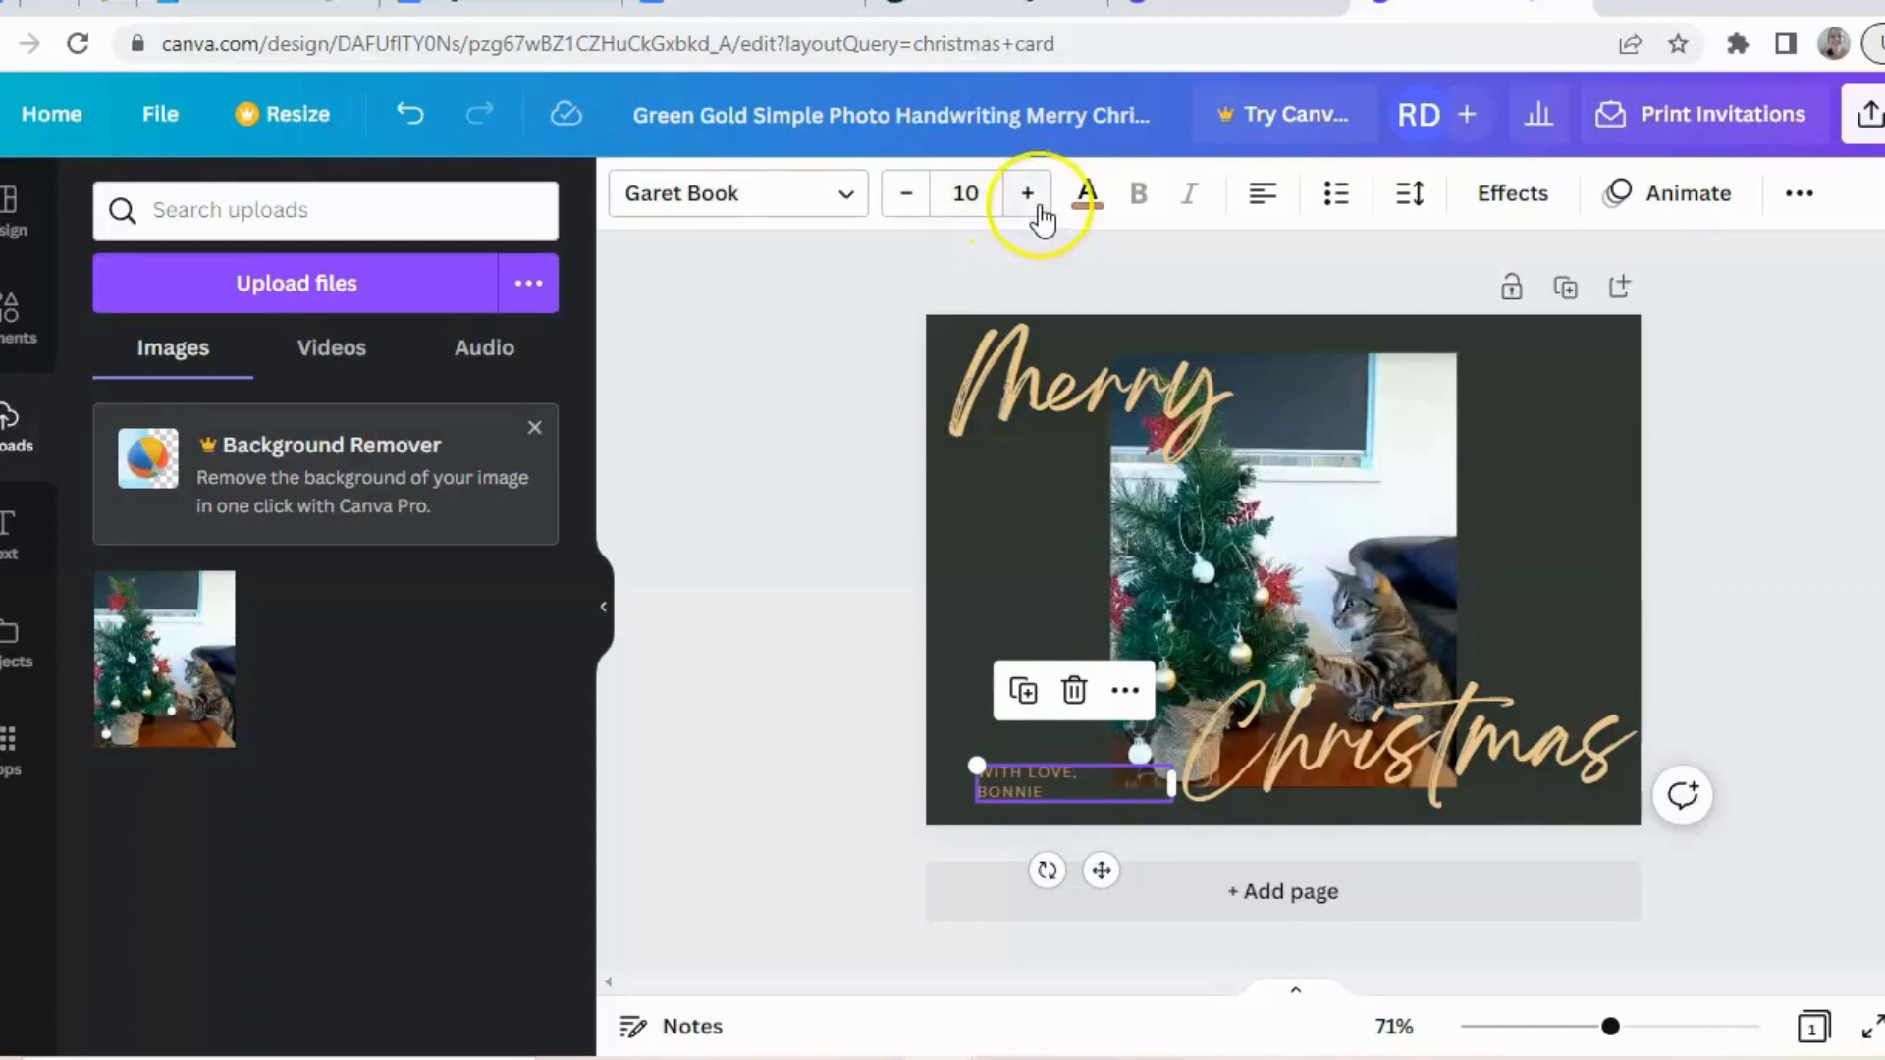
{"action": "left_click", "coordinate": [963, 192]}
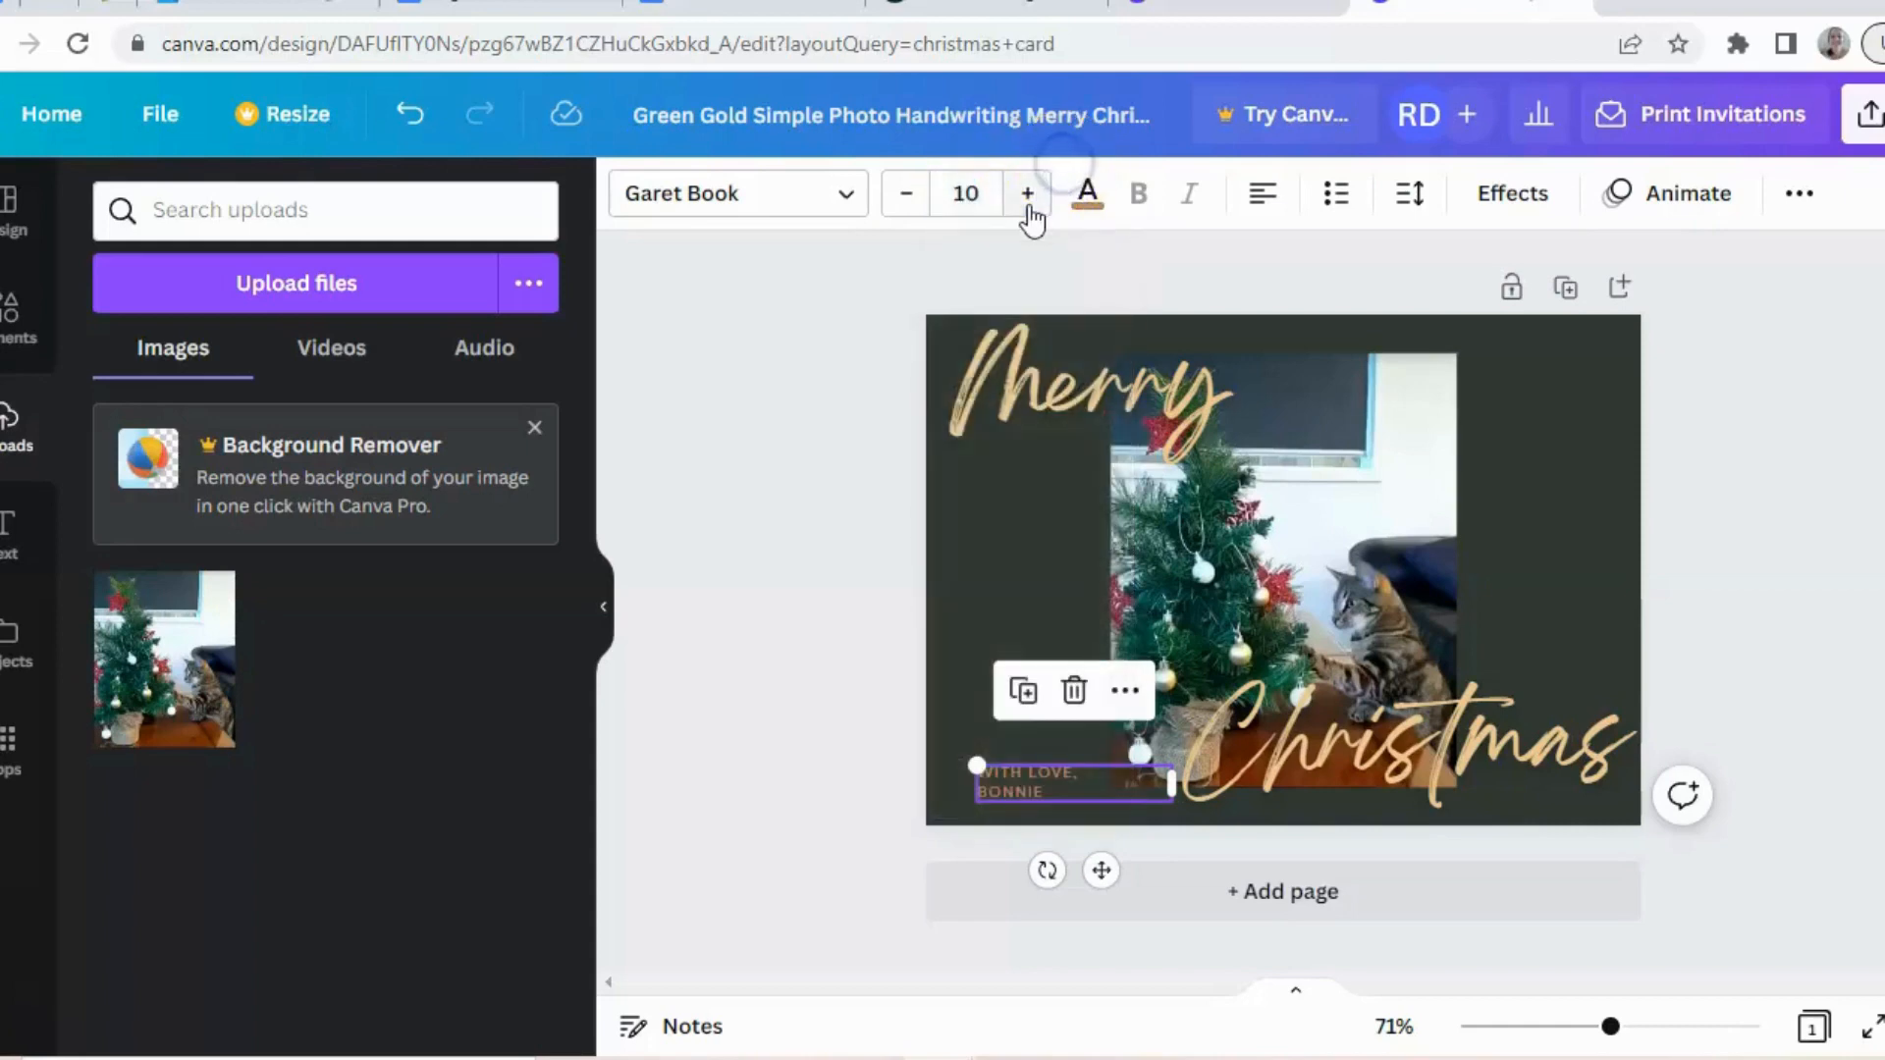
{"action": "left_click", "coordinate": [1027, 193]}
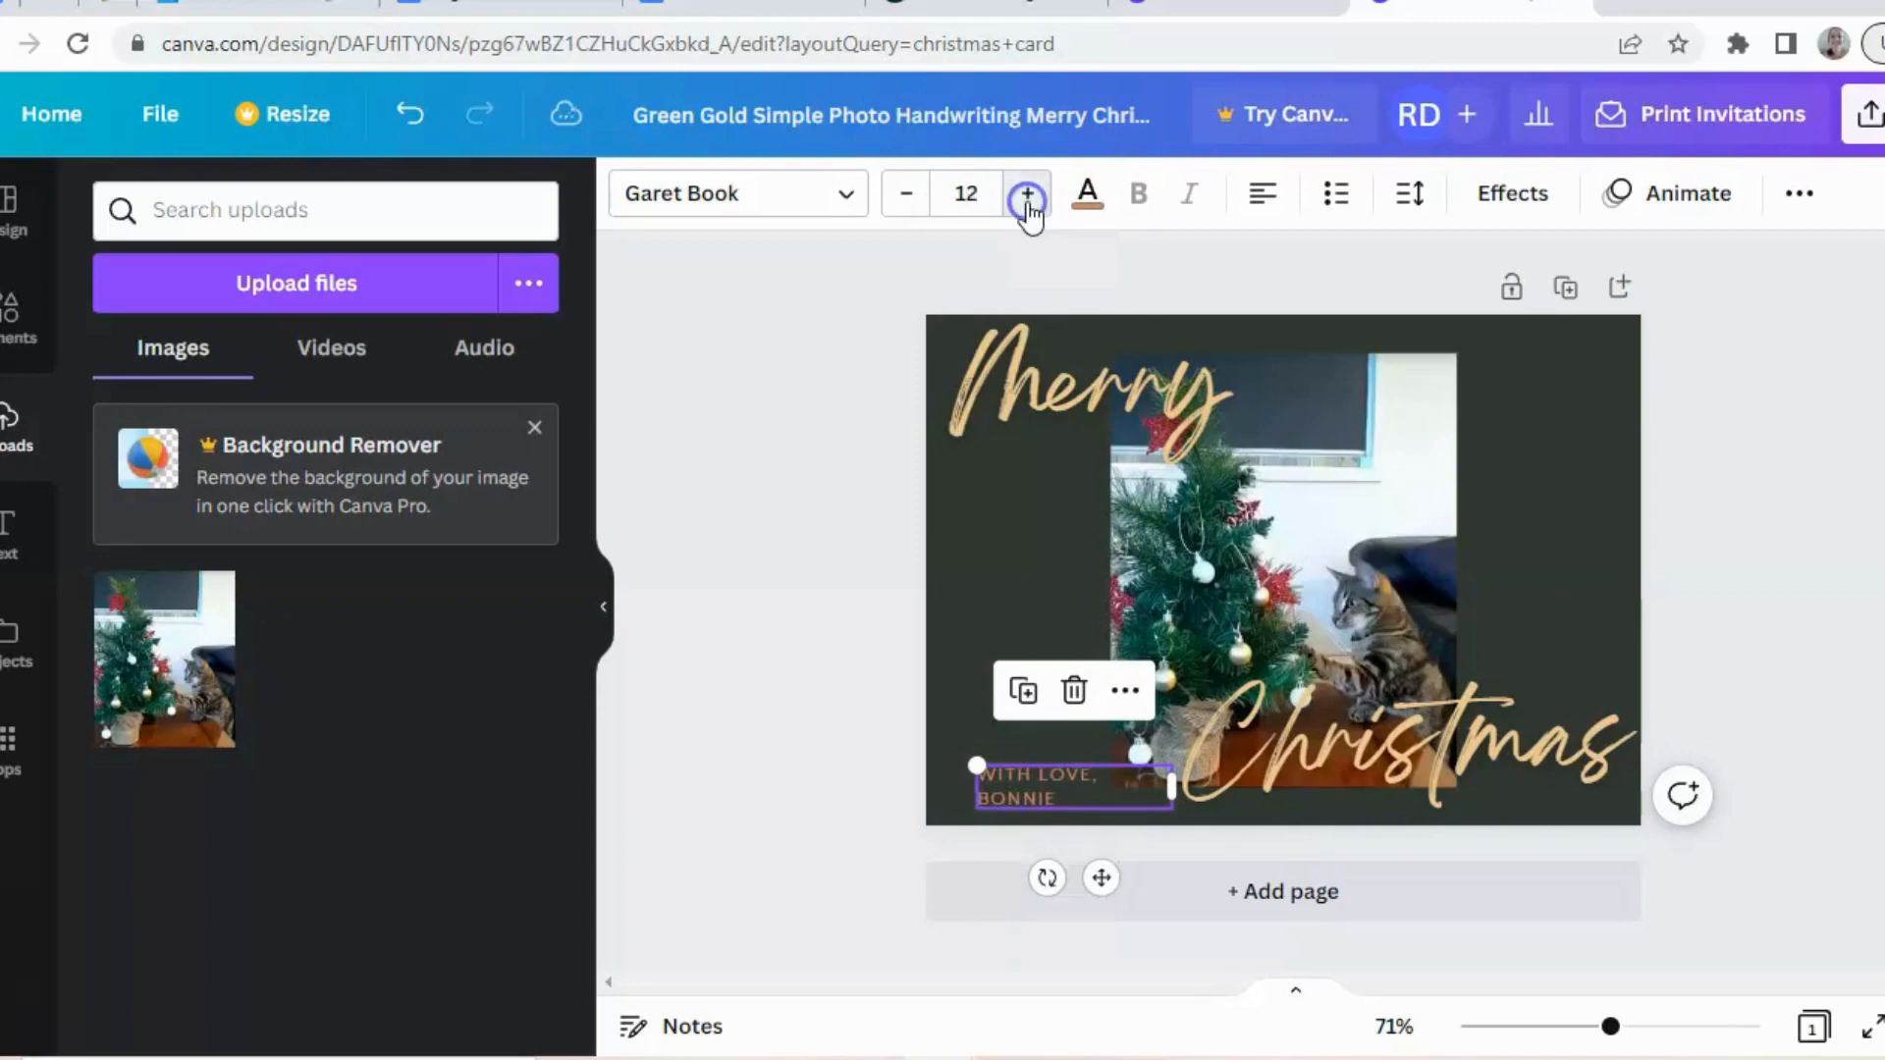
{"action": "left_click", "coordinate": [1025, 194]}
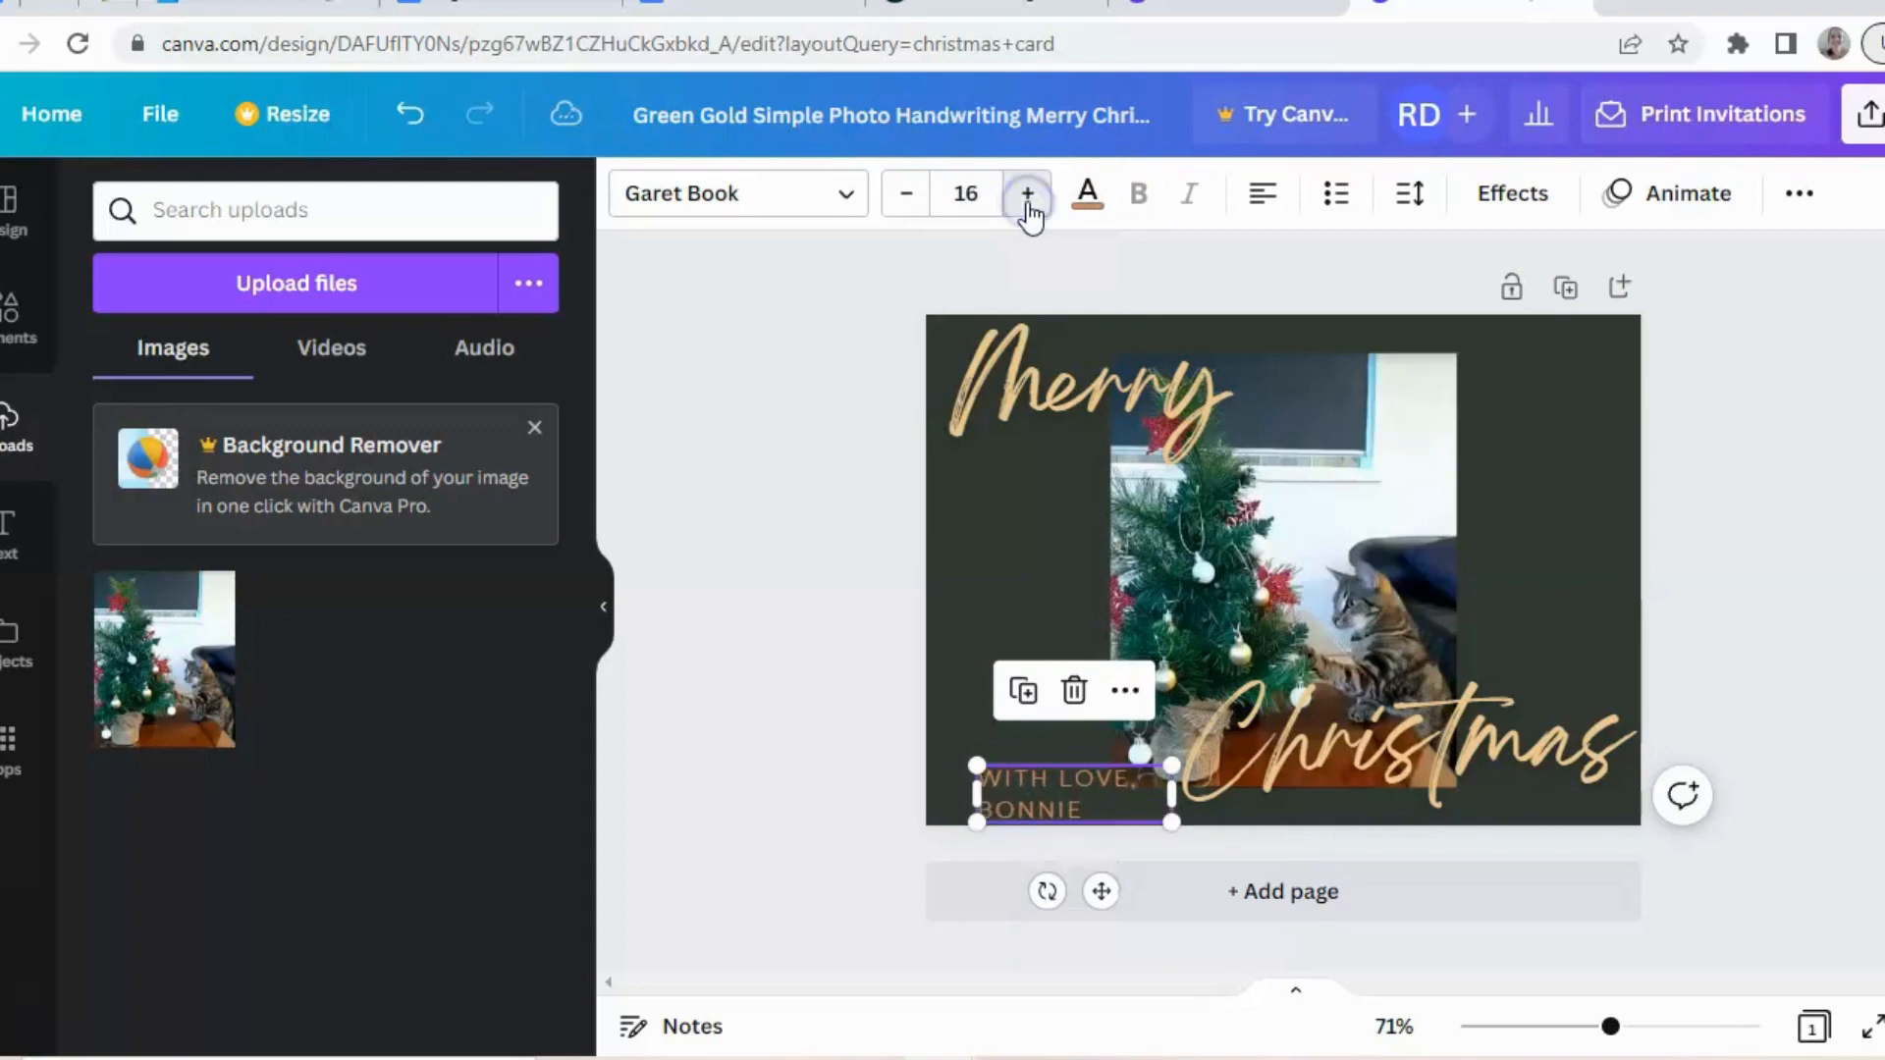
{"action": "left_click", "coordinate": [1027, 193]}
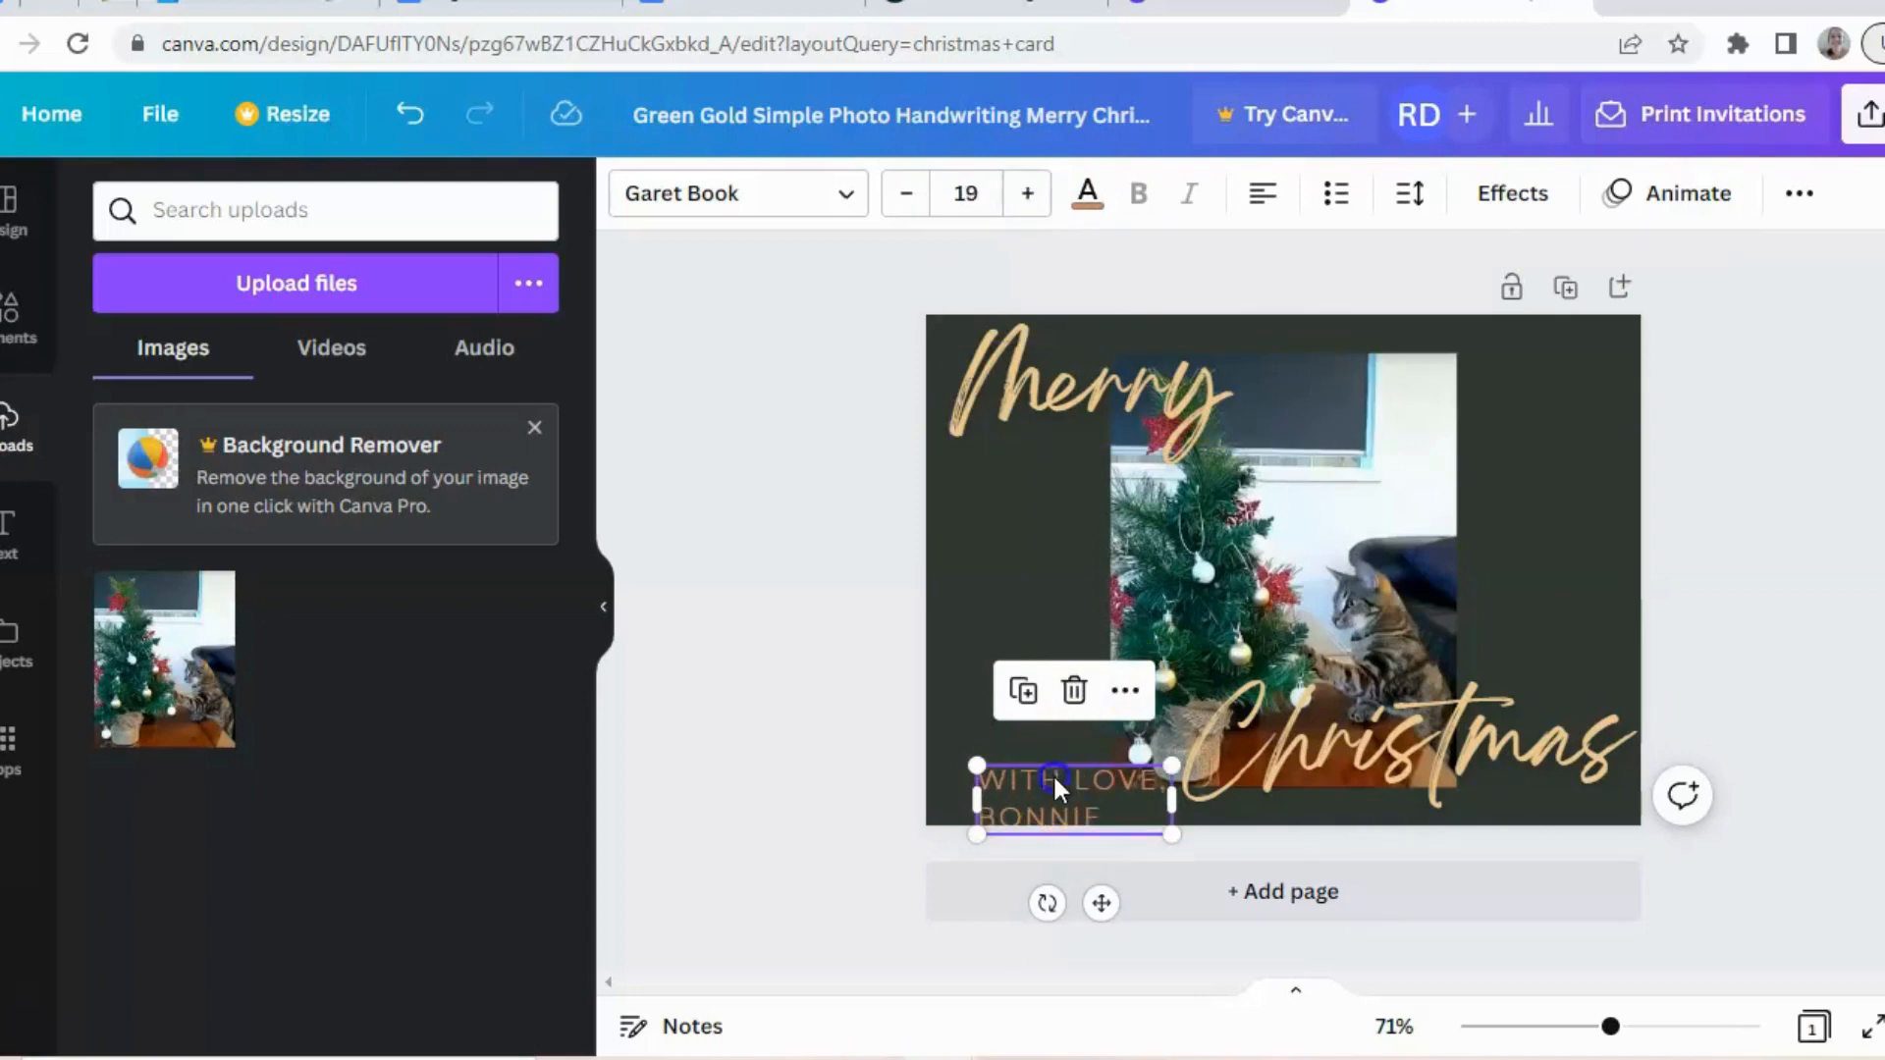
Step: Move the 'With love, Bonnie' sign-off to the card's lower-left edge beside the photo
{"action": "left_click_drag", "start_coordinate": [1070, 793], "coordinate": [1022, 708]}
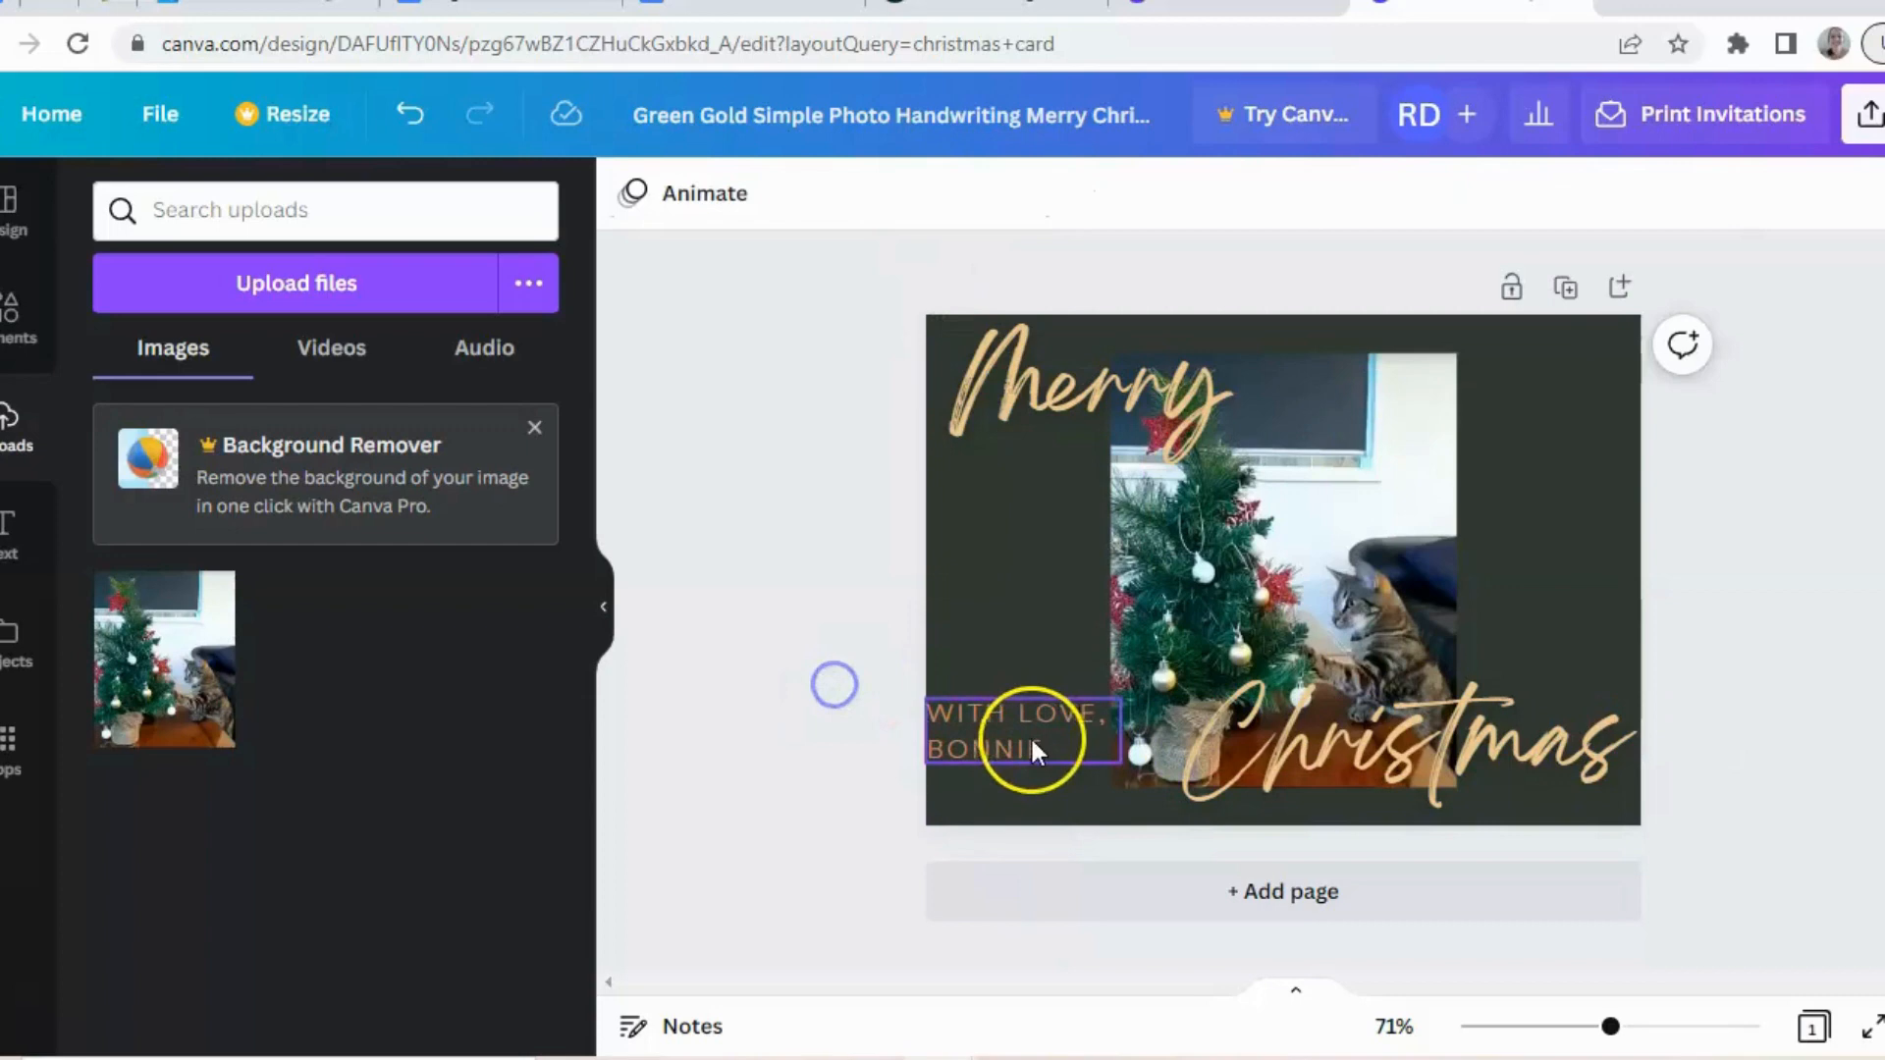
{"action": "left_click", "coordinate": [1016, 734]}
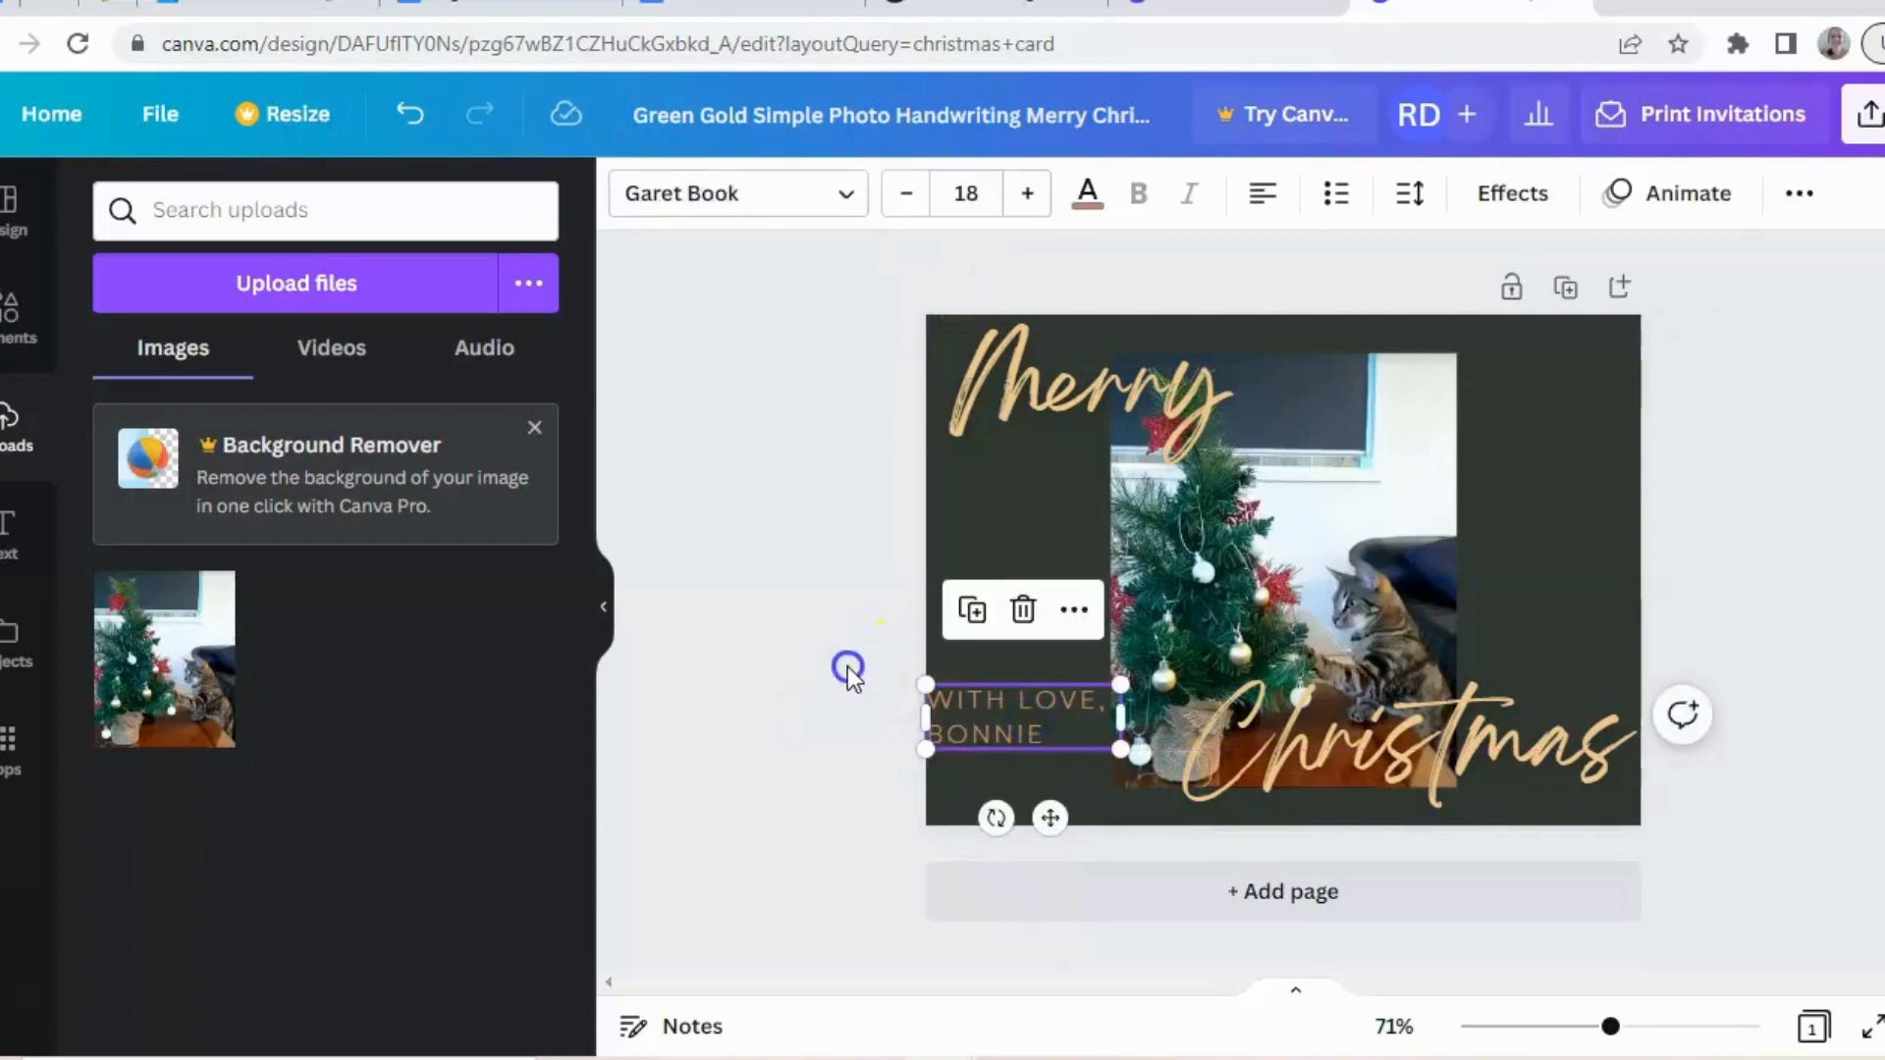
{"action": "left_click", "coordinate": [1045, 535]}
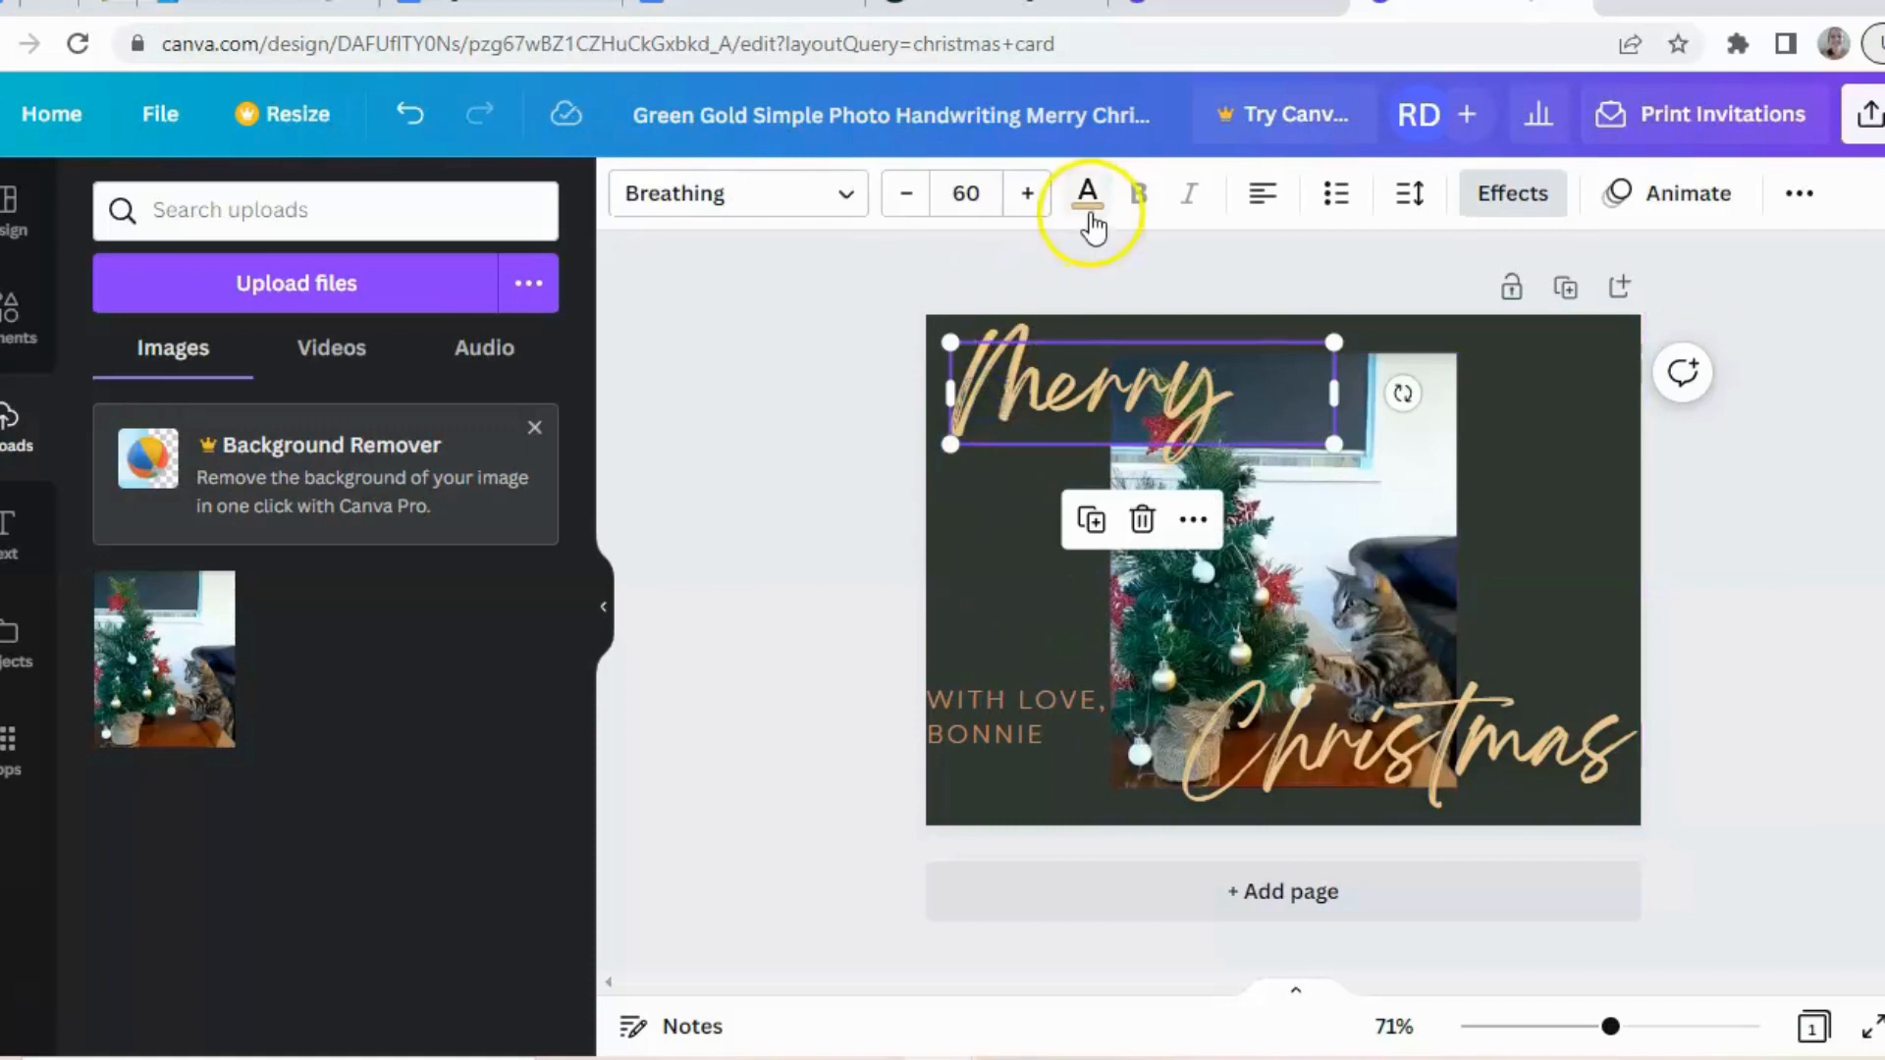
{"action": "left_click", "coordinate": [1086, 193]}
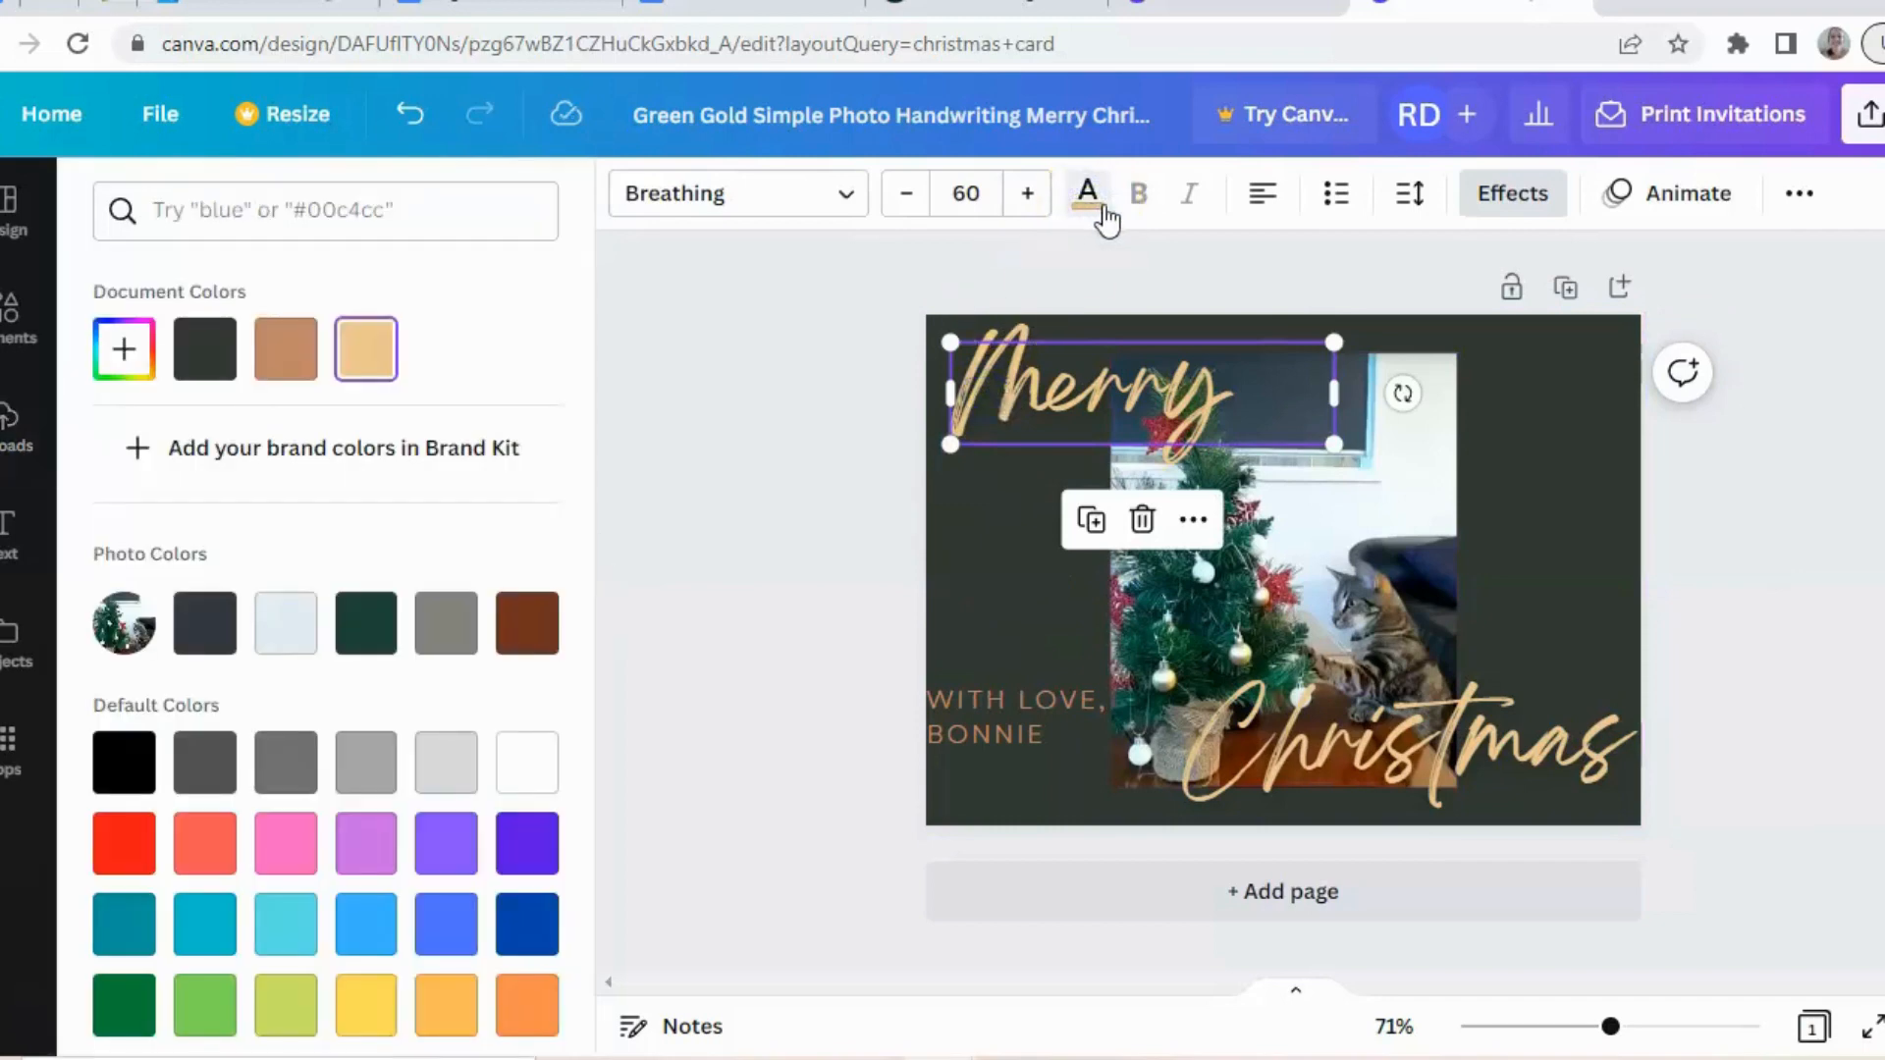
{"action": "left_click", "coordinate": [1086, 193]}
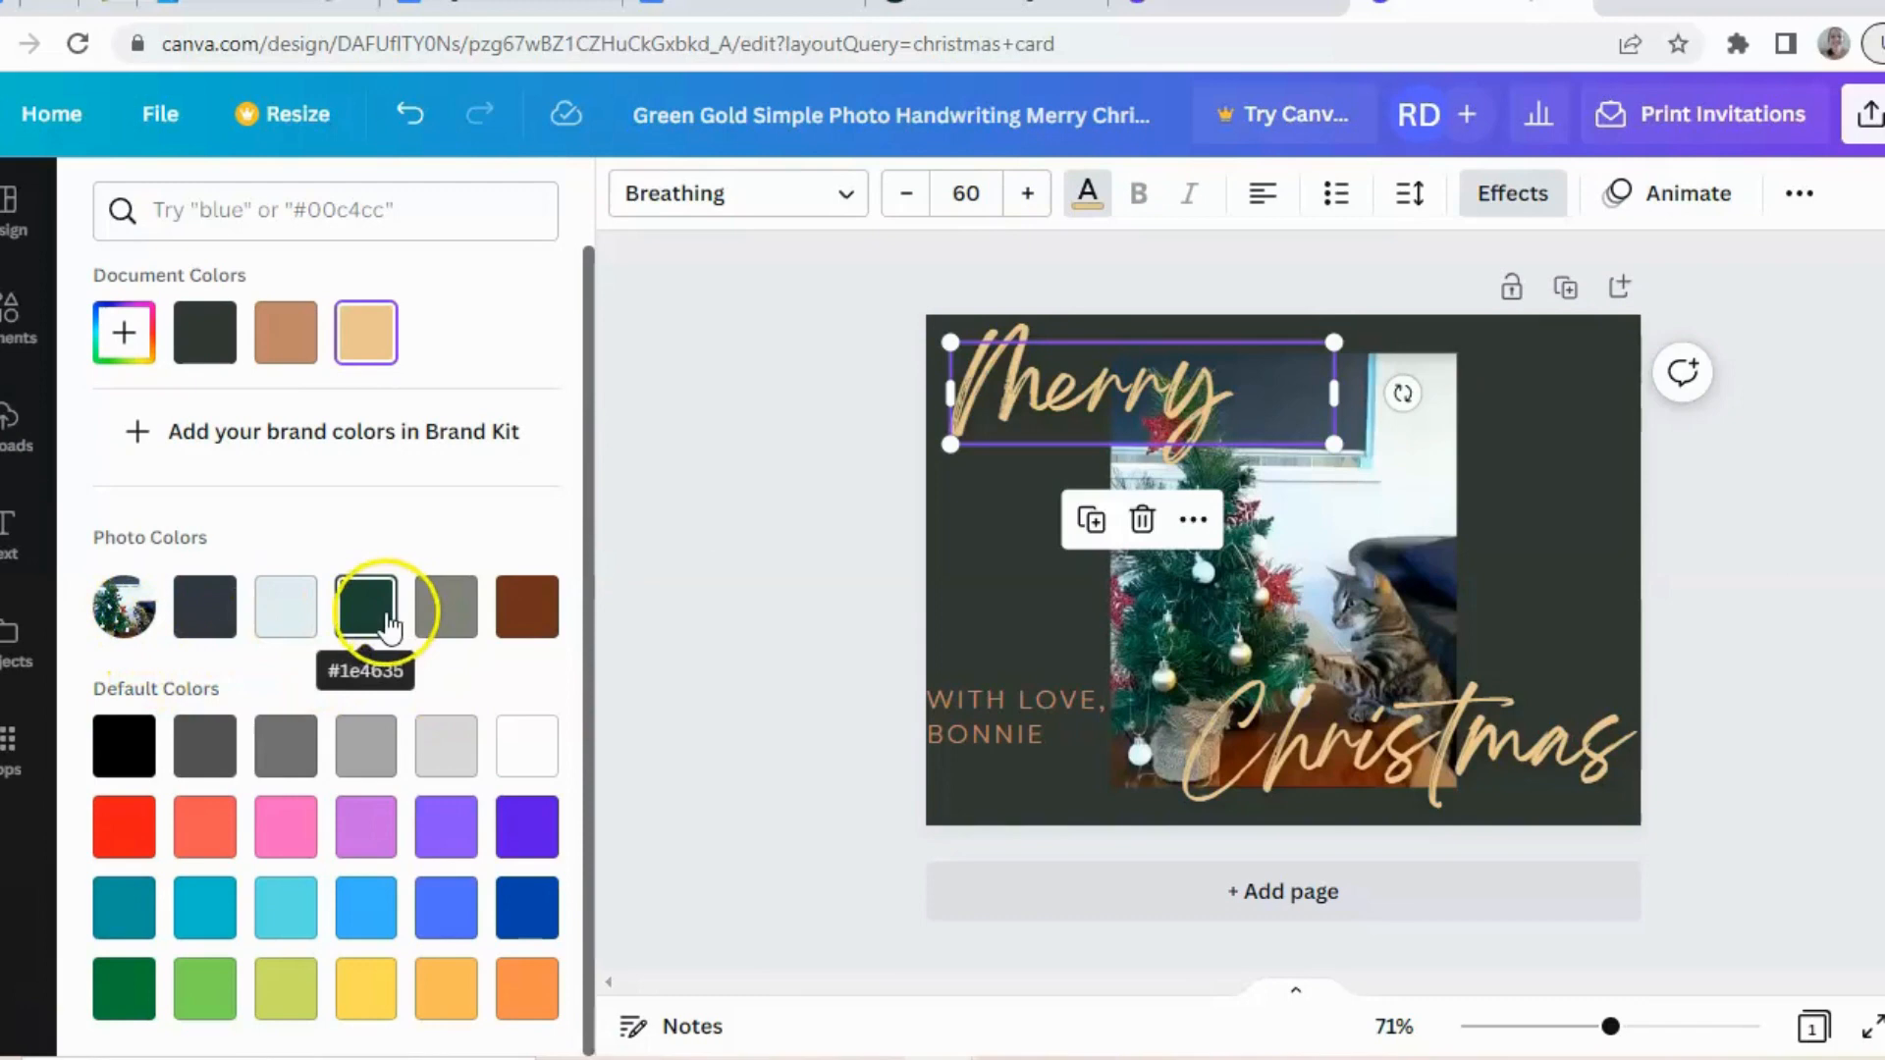
{"action": "left_click", "coordinate": [365, 606]}
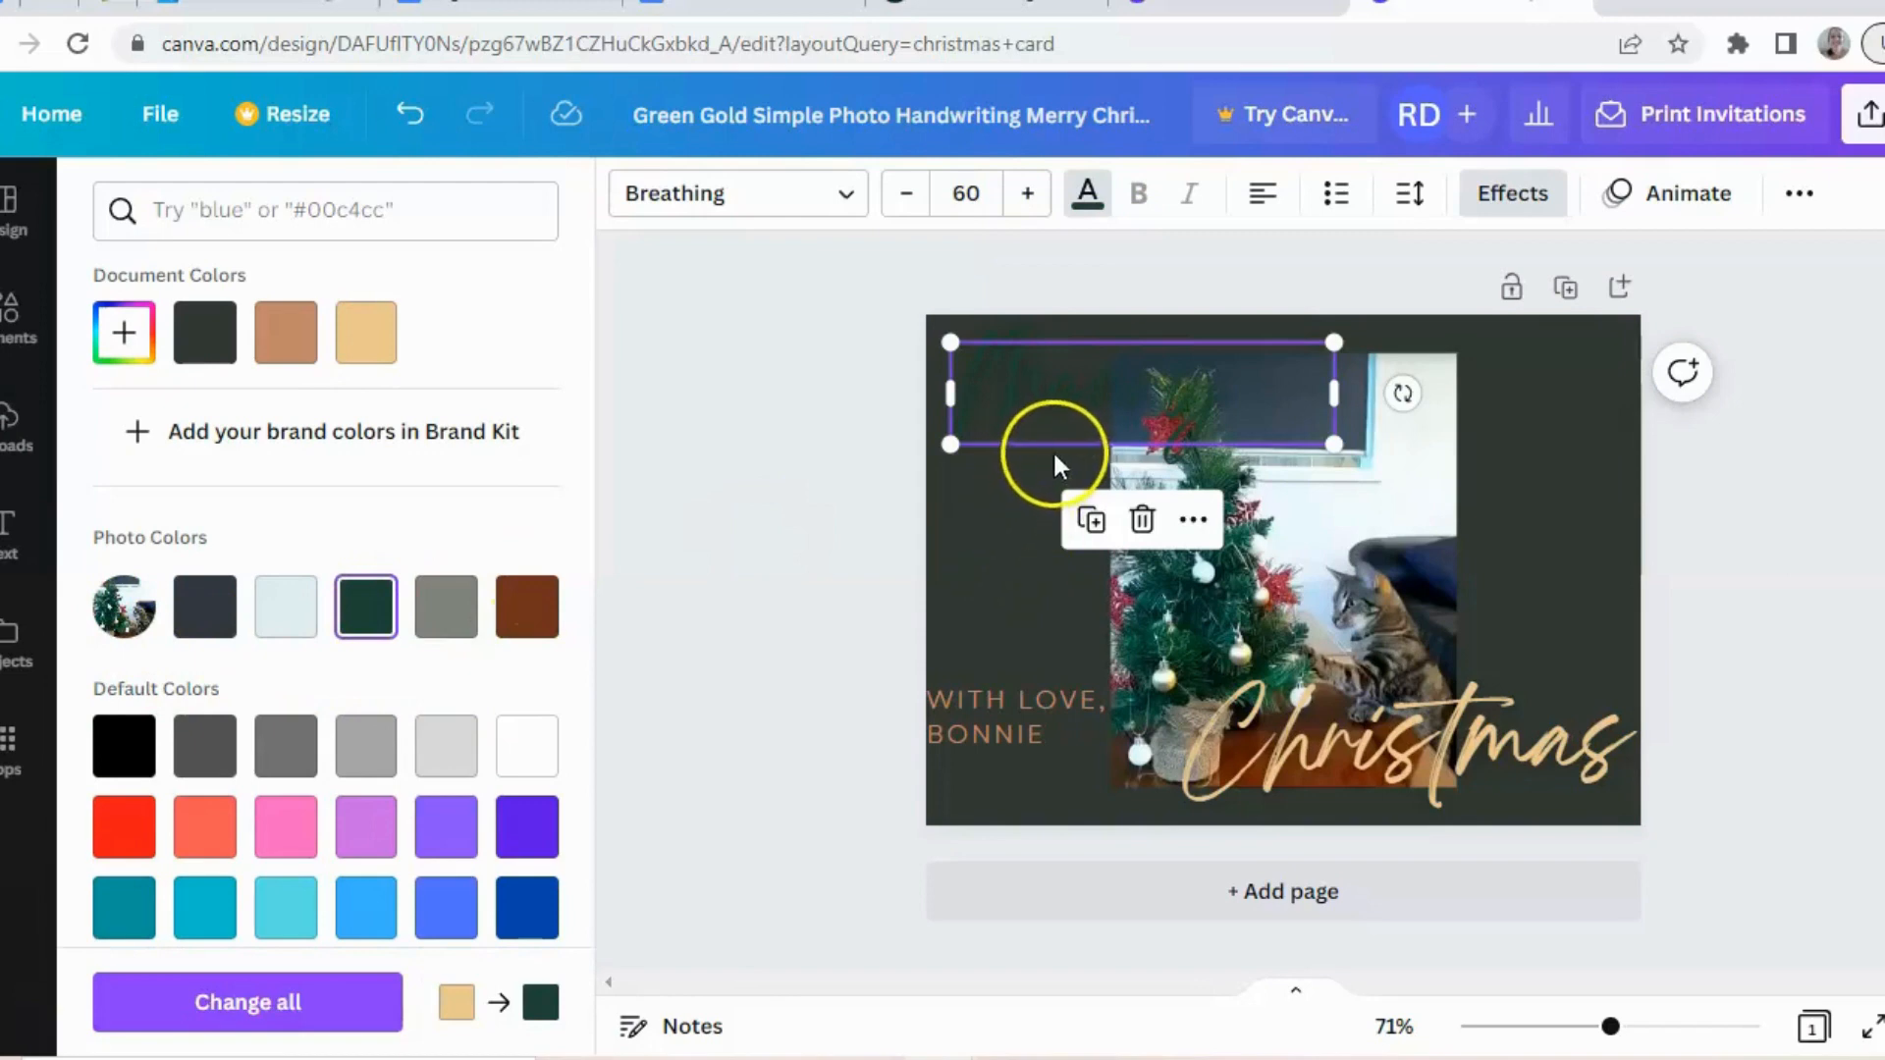
{"action": "left_click", "coordinate": [525, 607]}
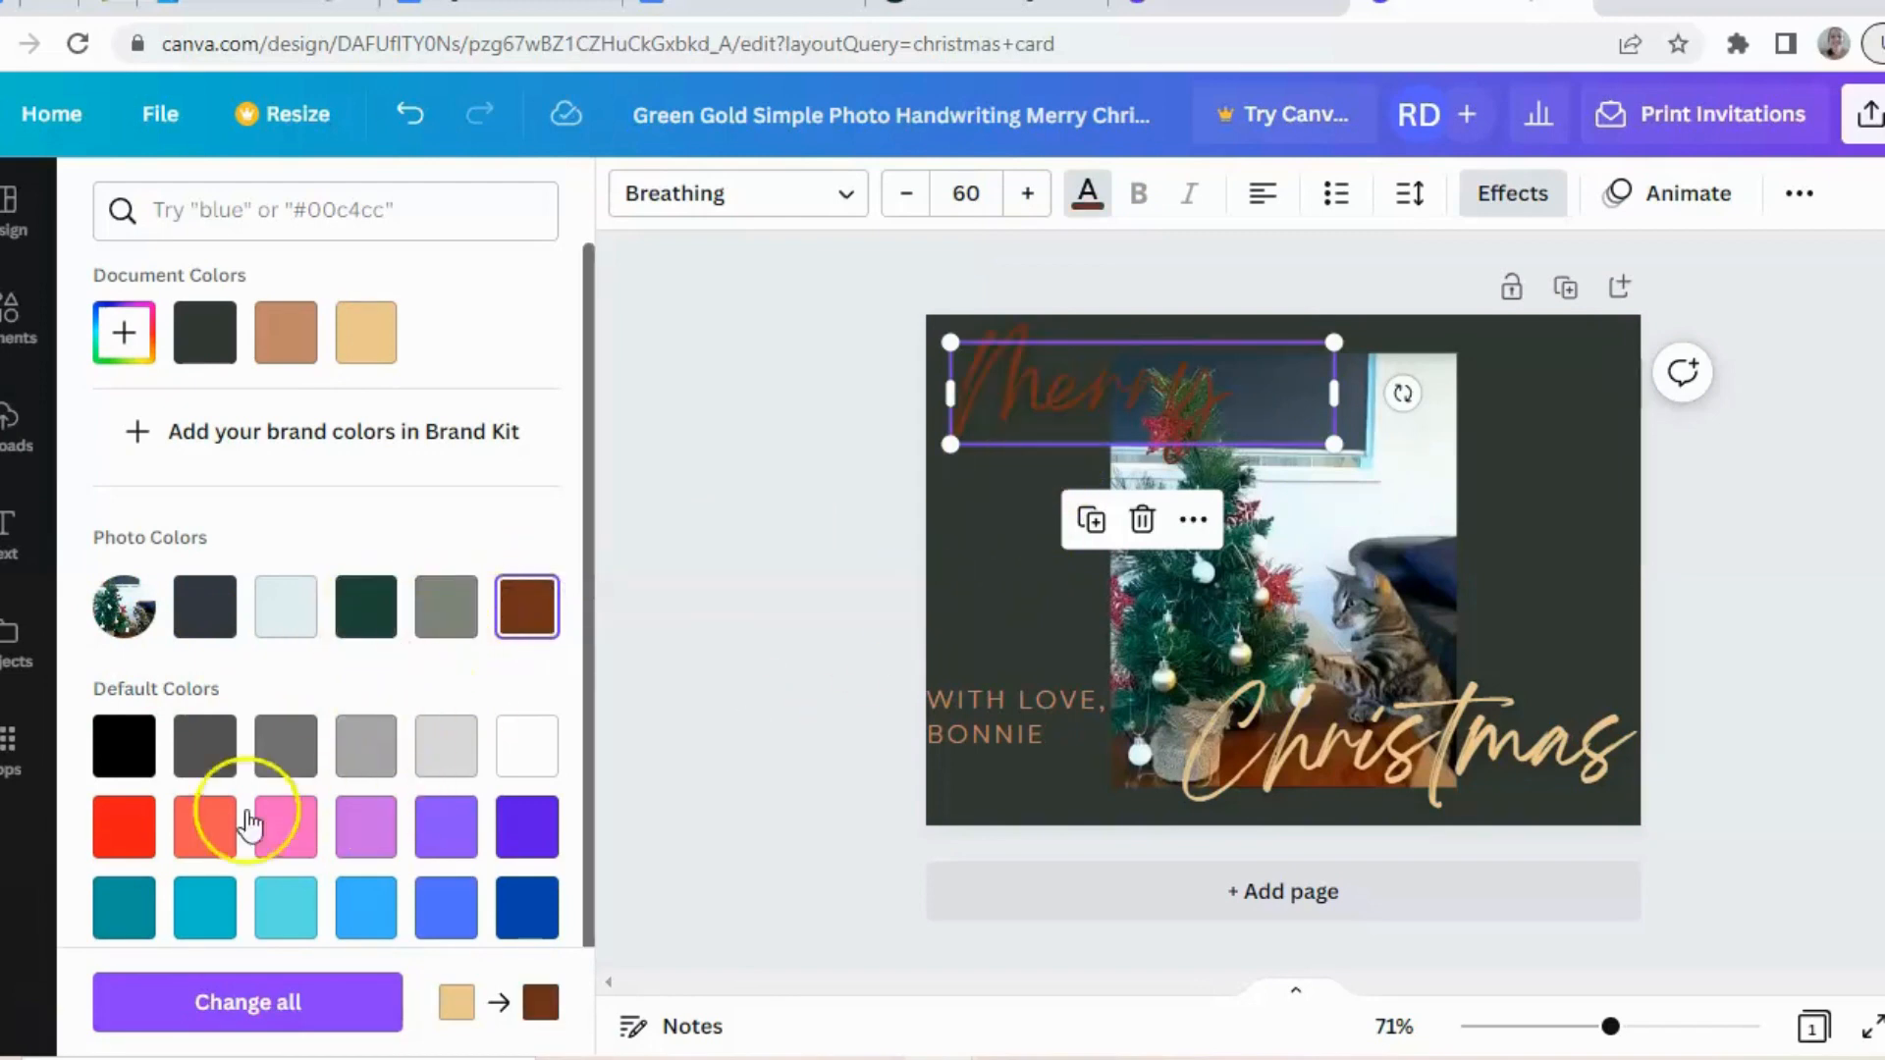
{"action": "left_click", "coordinate": [122, 827]}
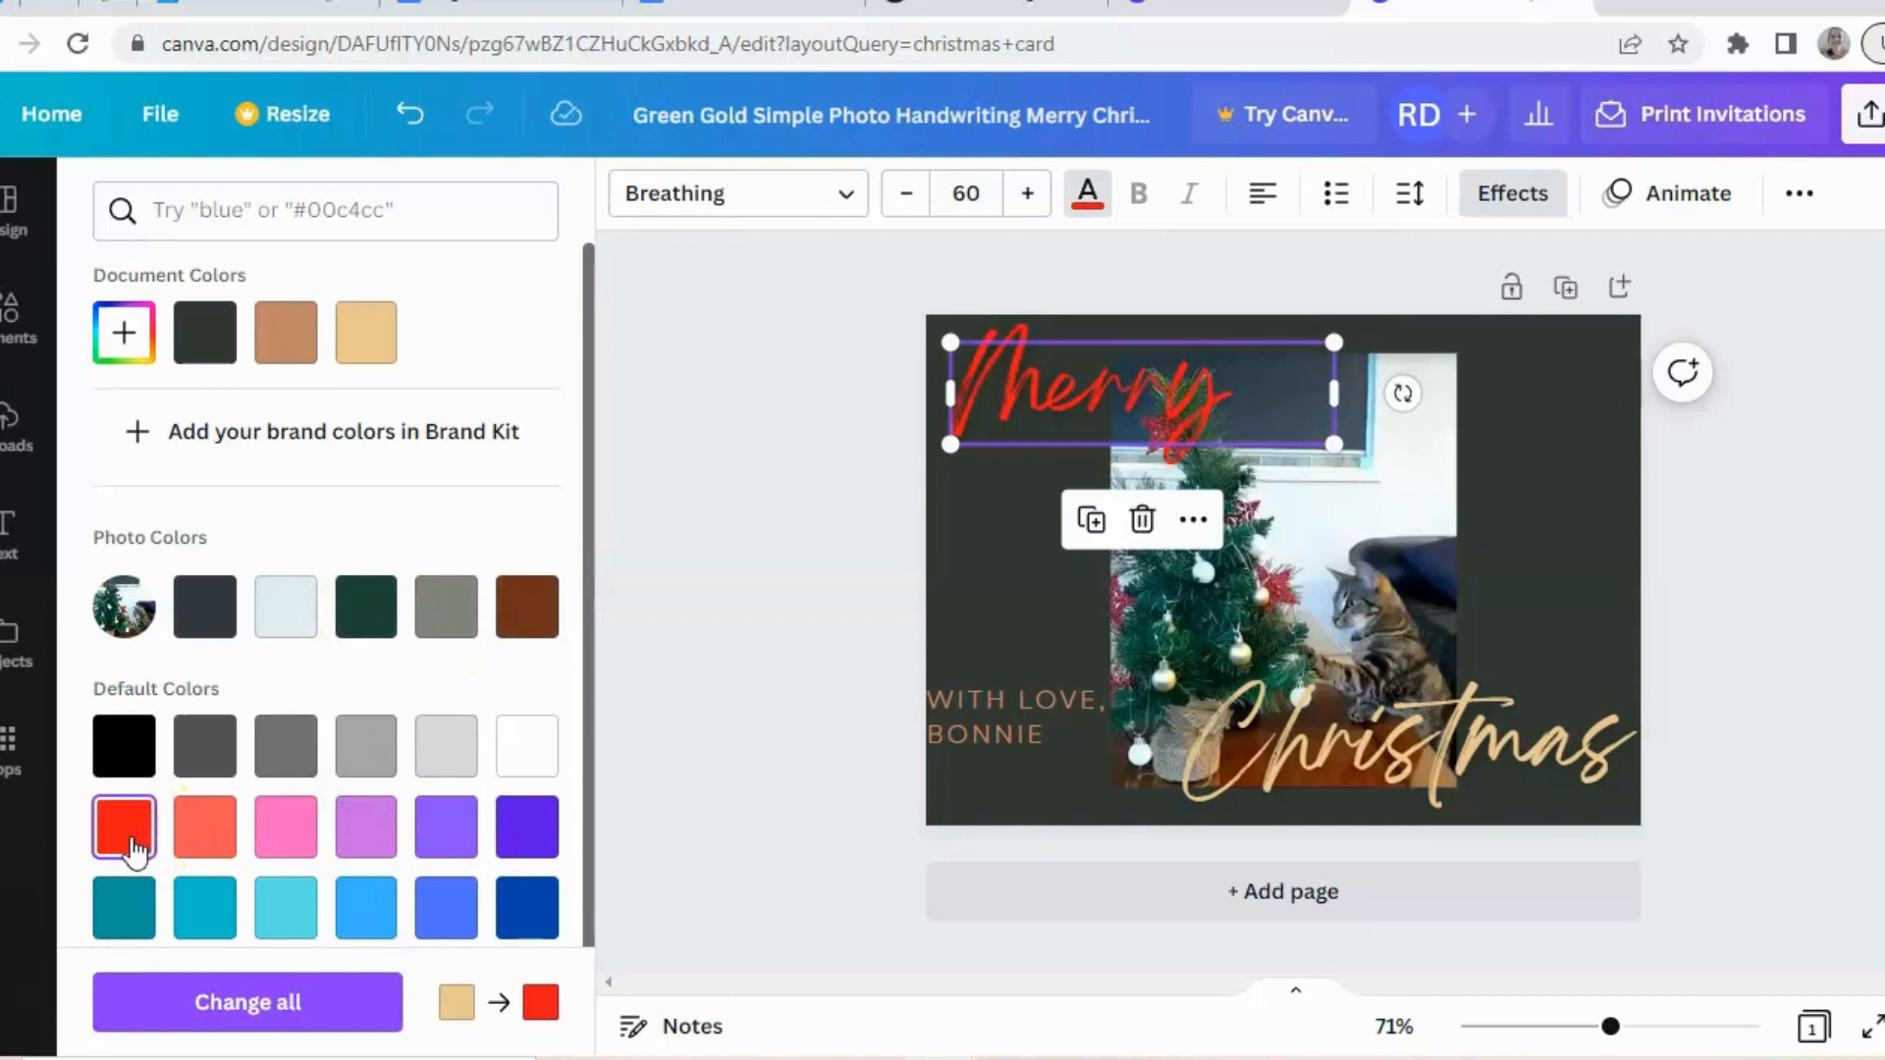
{"action": "mouse_move", "coordinate": [284, 746]}
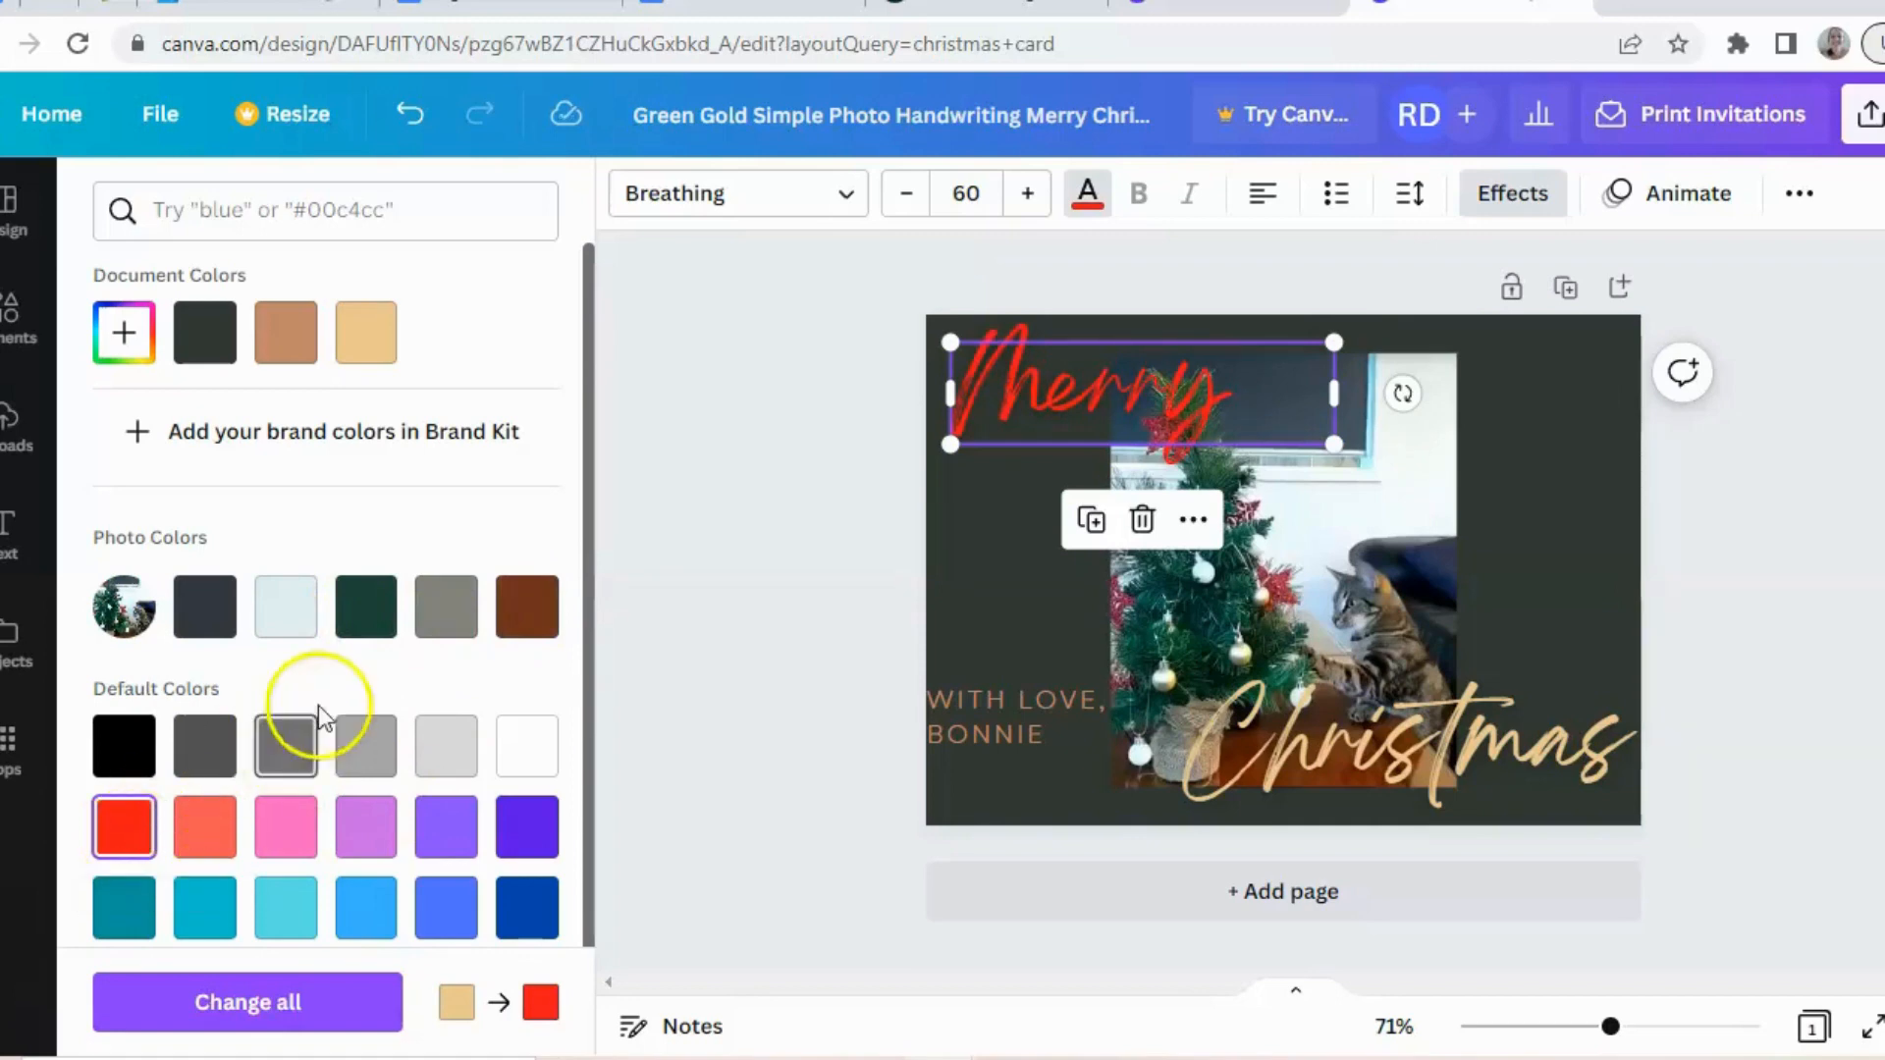
{"action": "scroll", "scroll_direction": "down", "scroll_amount": 3}
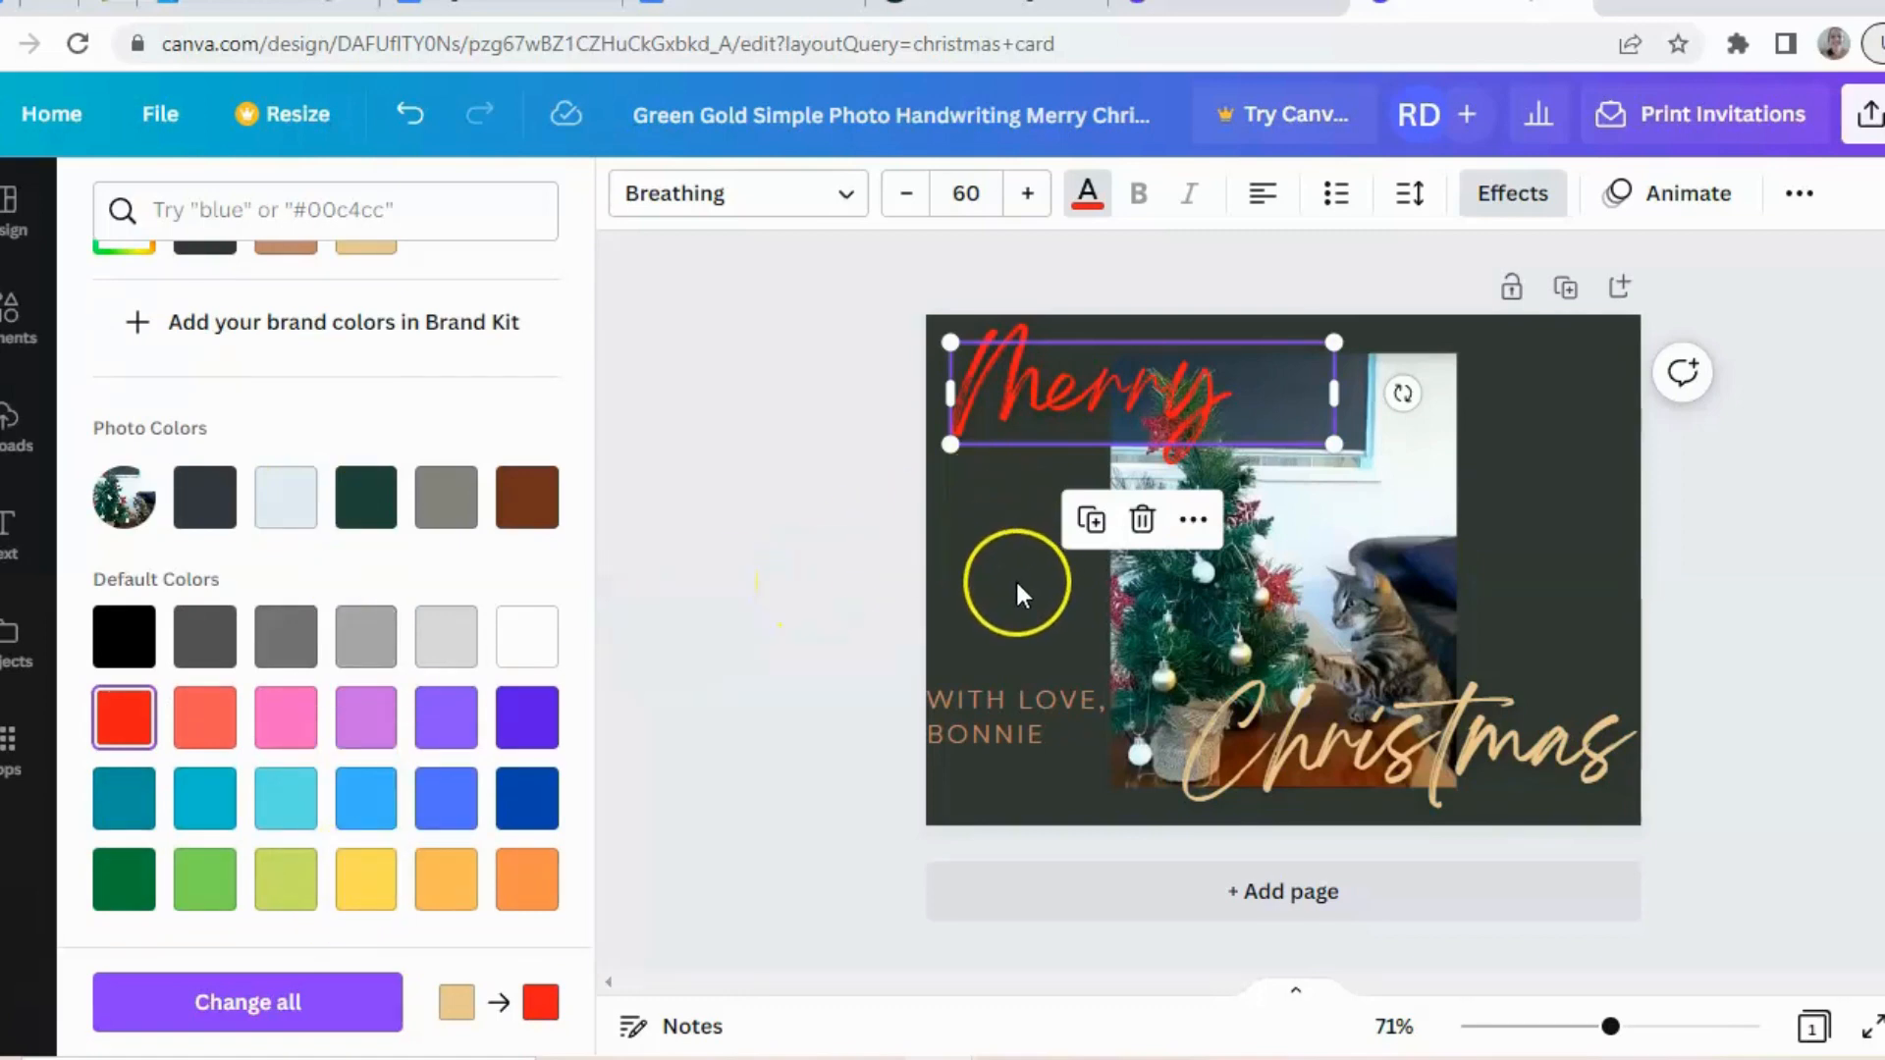
{"action": "left_click", "coordinate": [365, 497]}
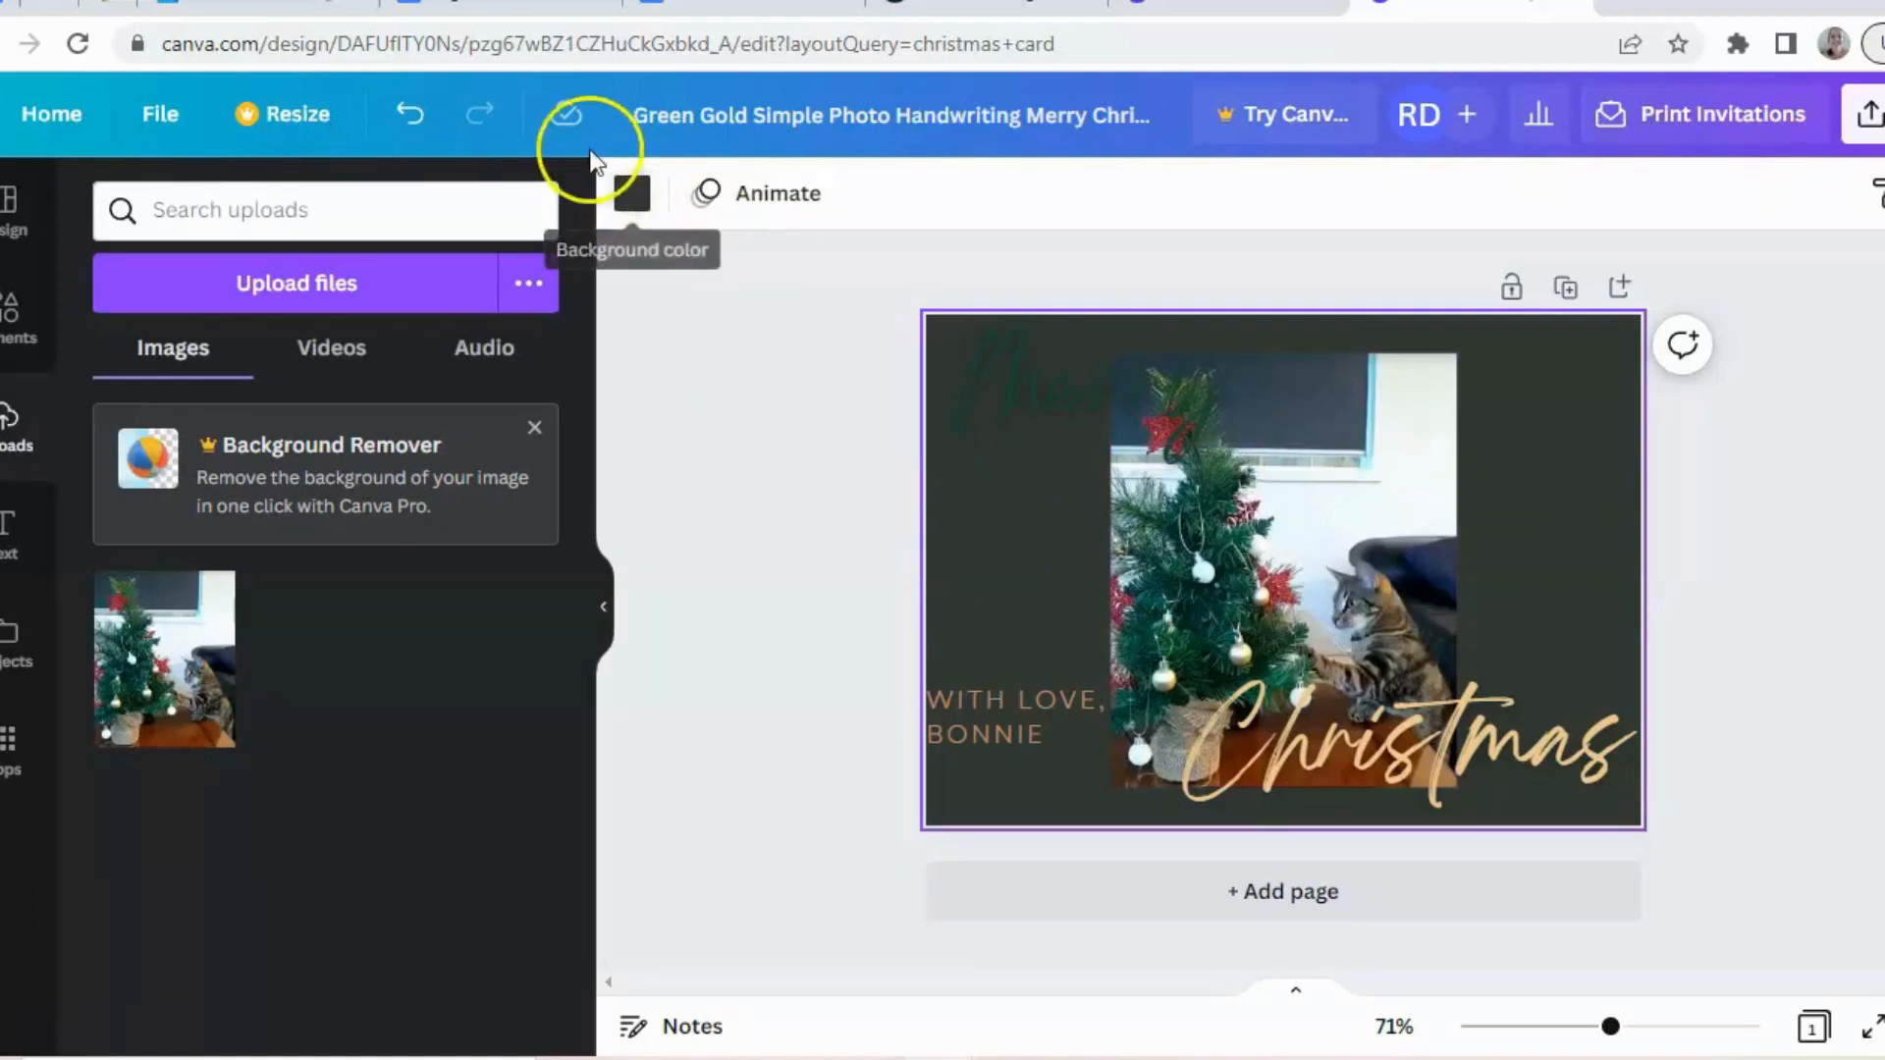
Step: Try several default background colours, including orange, and settle on soft light gray
{"action": "left_click", "coordinate": [630, 192]}
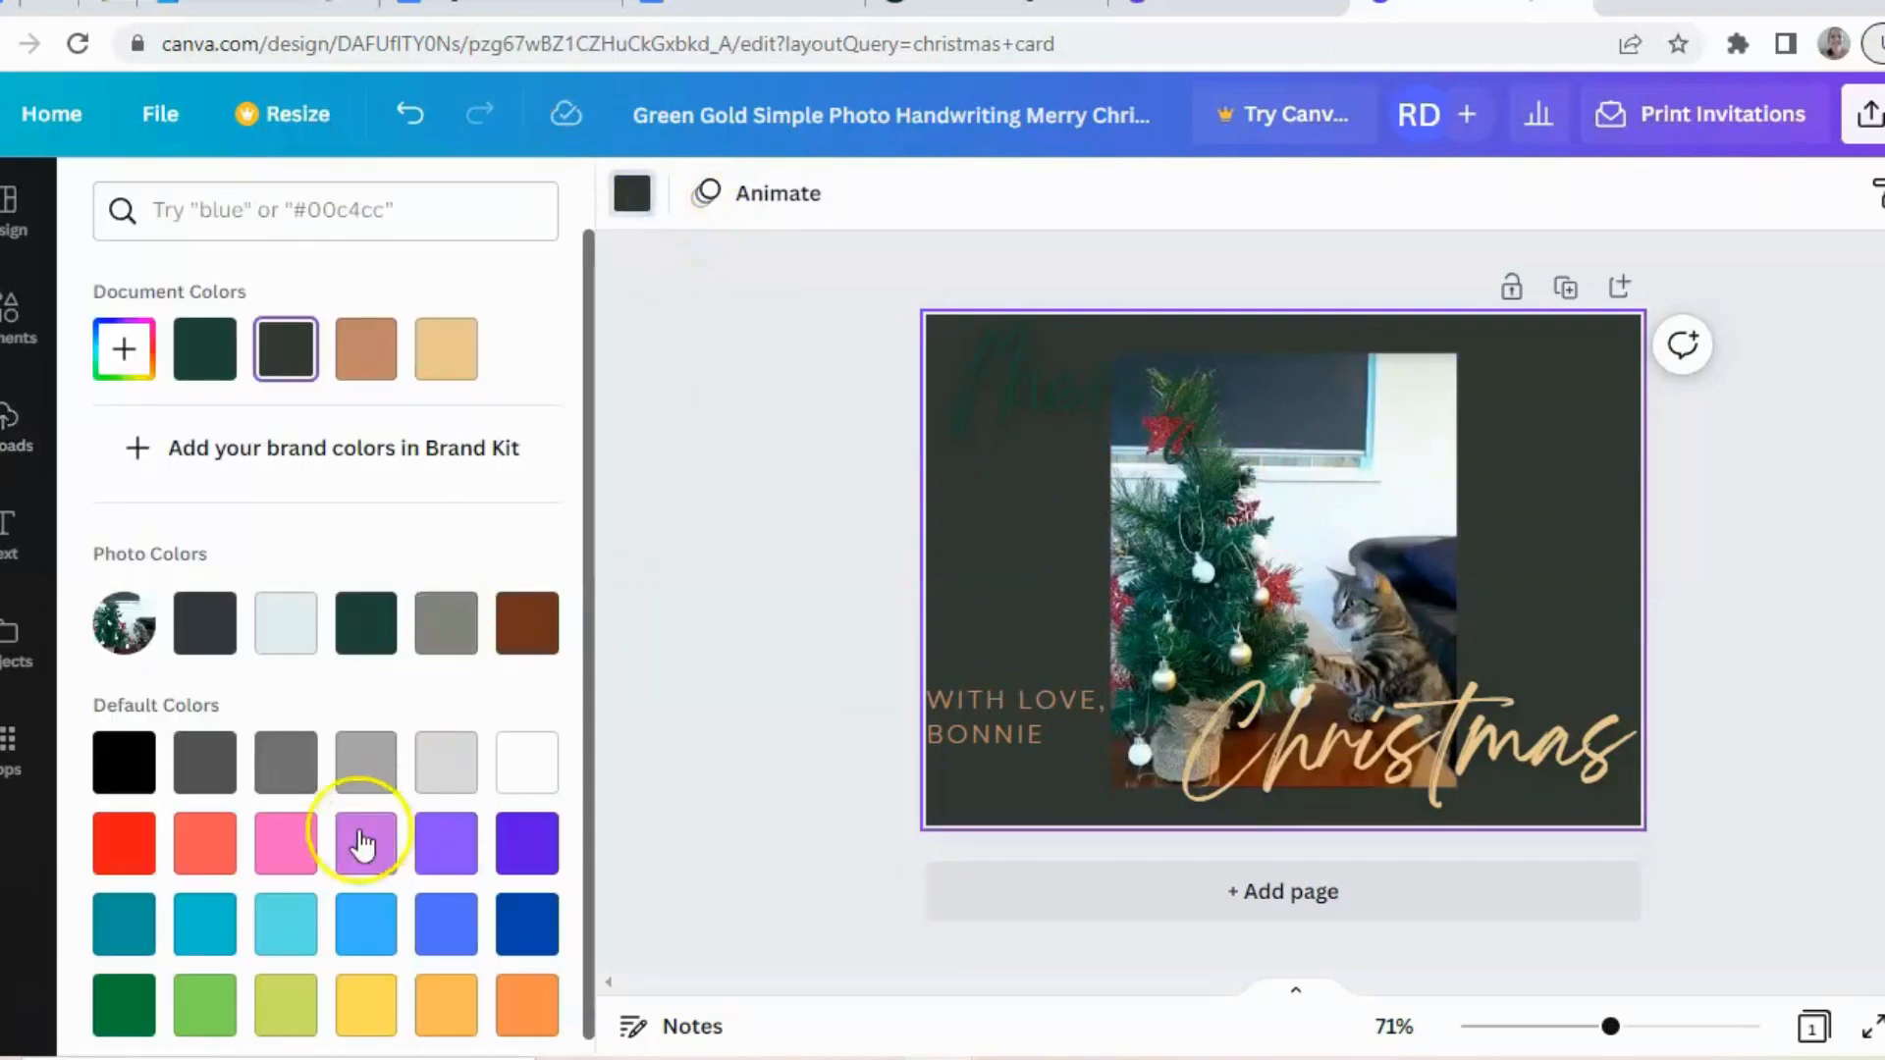
{"action": "left_click", "coordinate": [285, 623]}
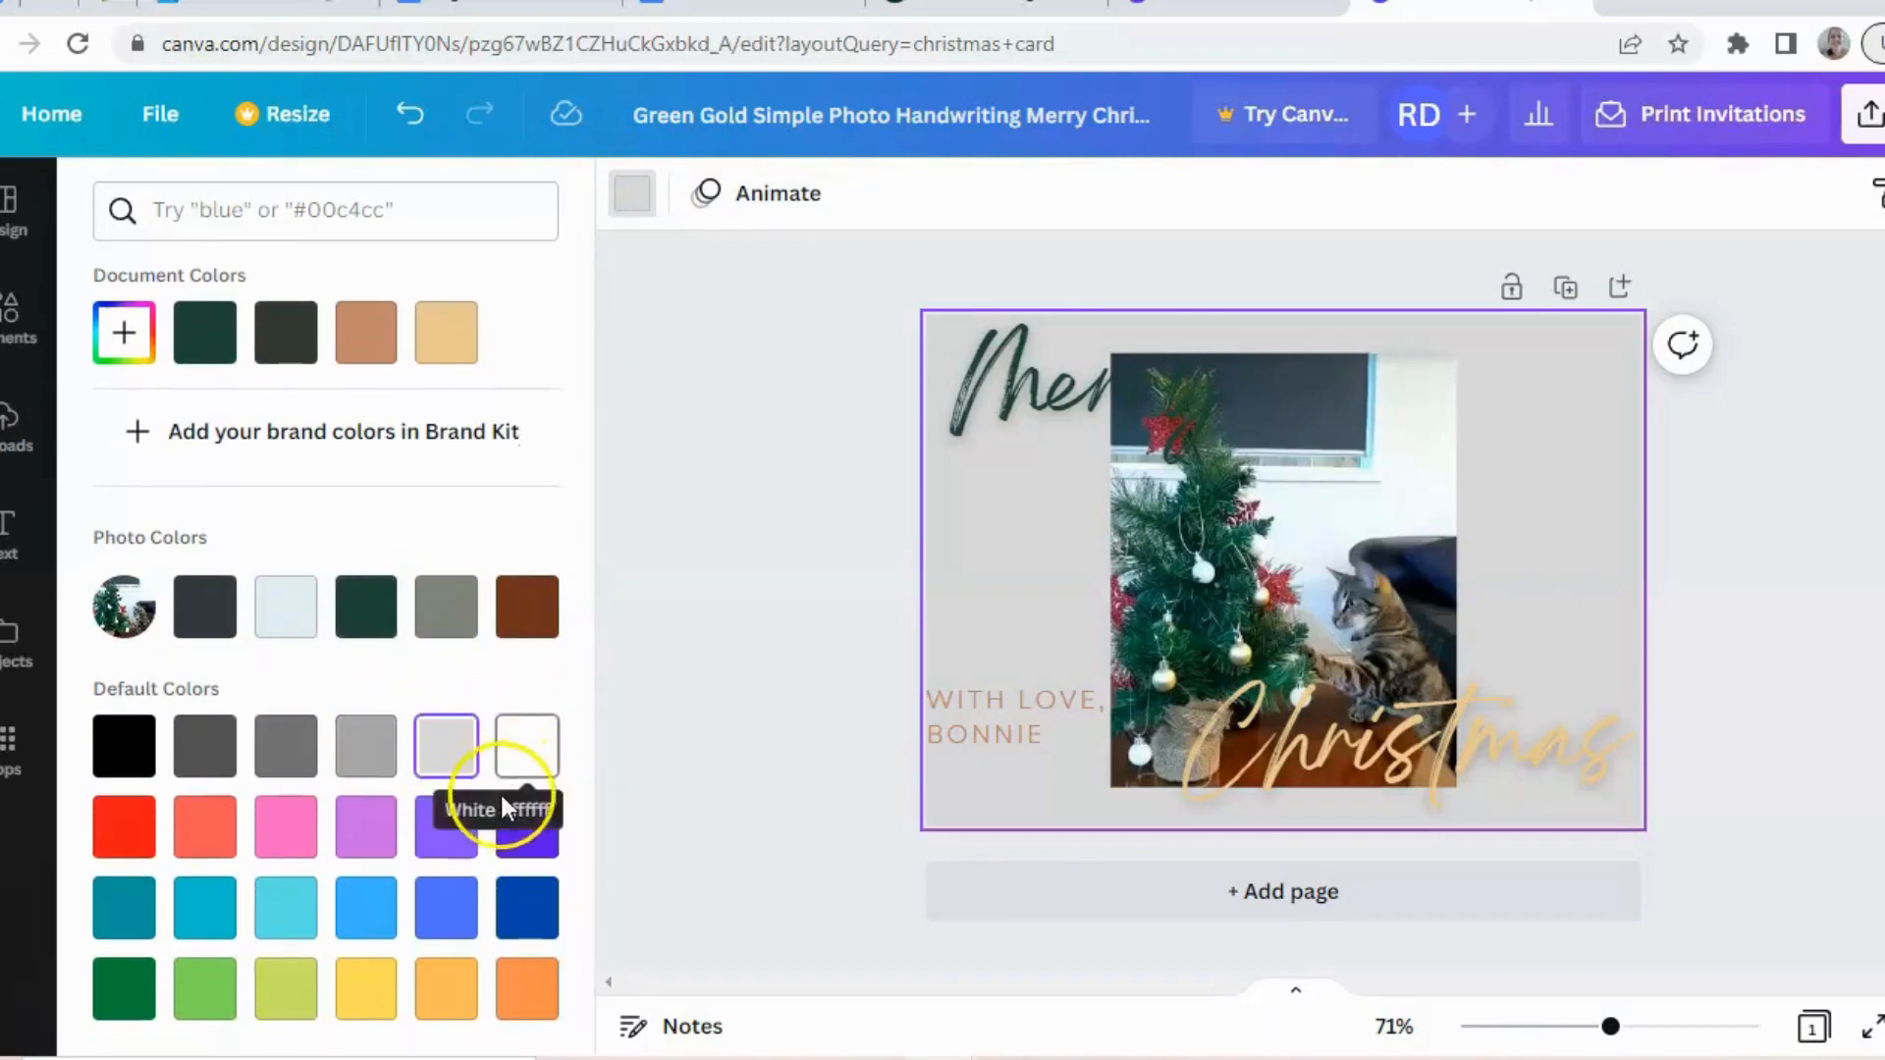
{"action": "left_click", "coordinate": [446, 988]}
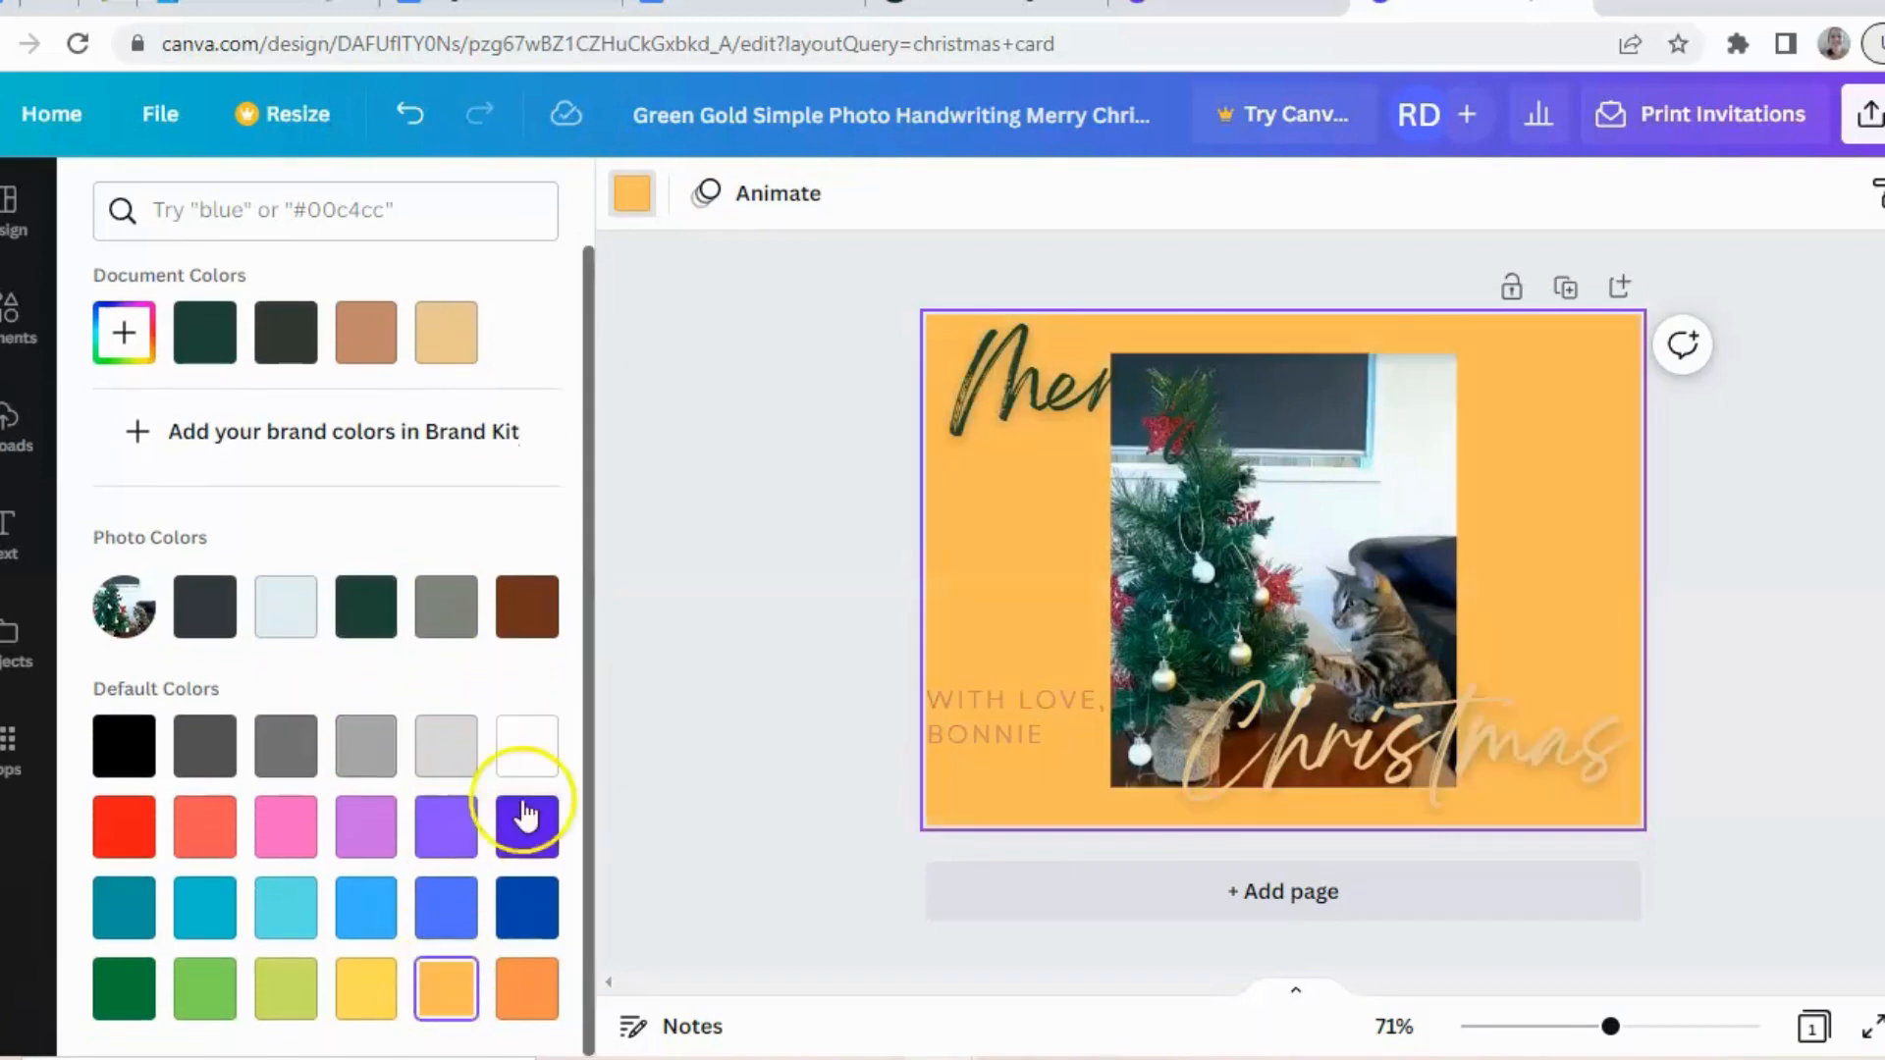
{"action": "left_click", "coordinate": [445, 745]}
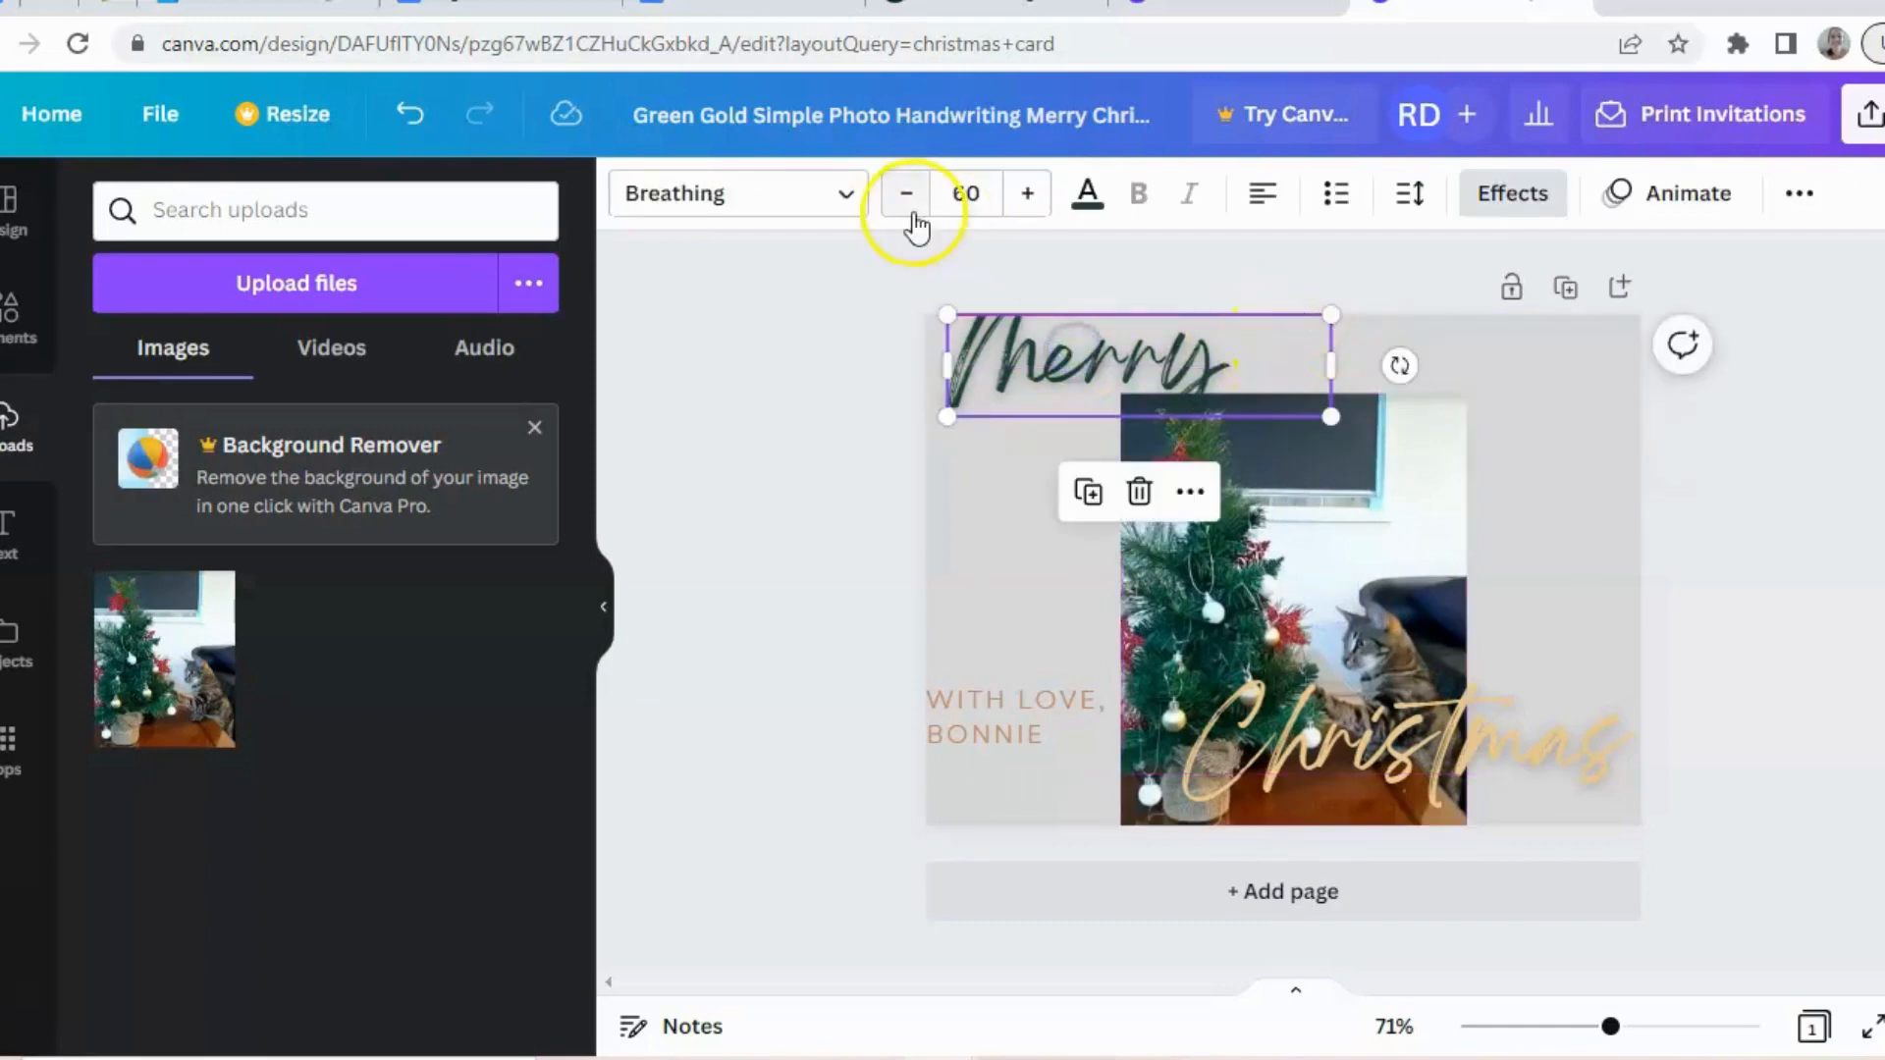
Step: Reduce the Merry and Christmas script sizes so they stack on the left
{"action": "left_click", "coordinate": [905, 193]}
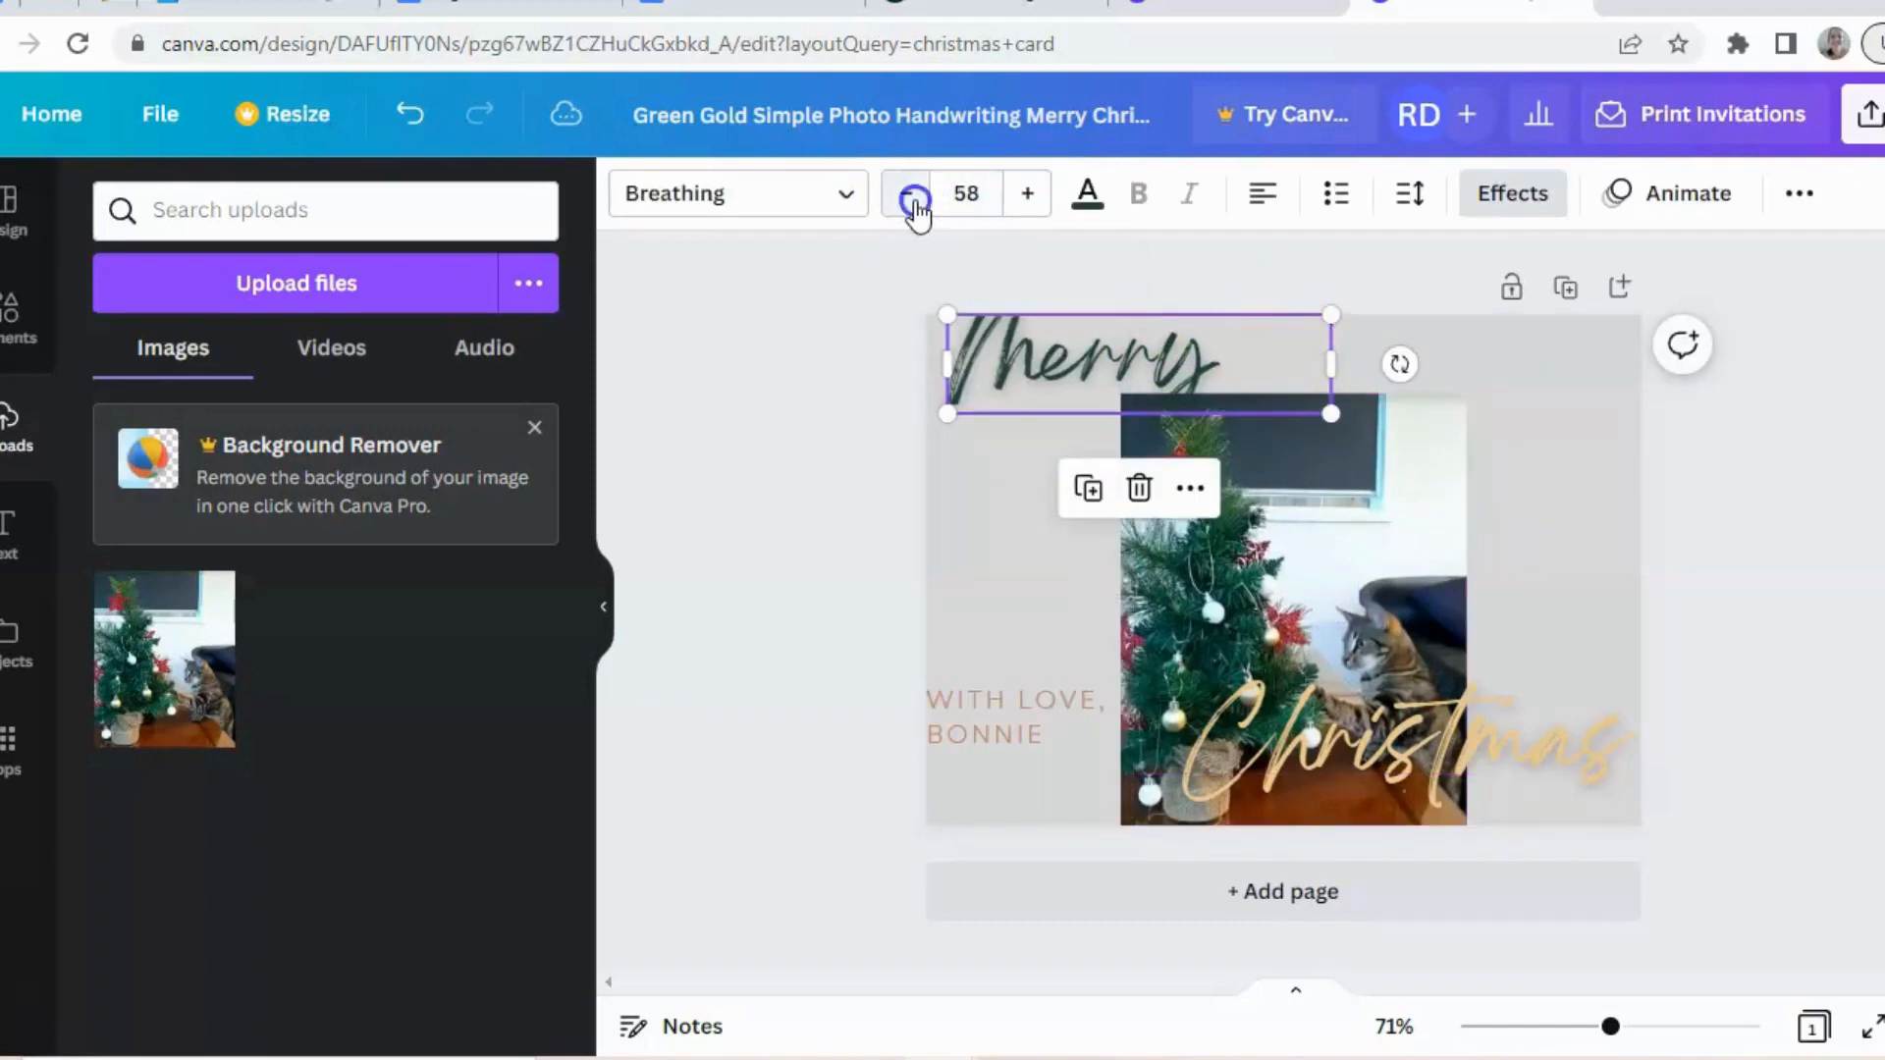
{"action": "left_click", "coordinate": [1382, 541]}
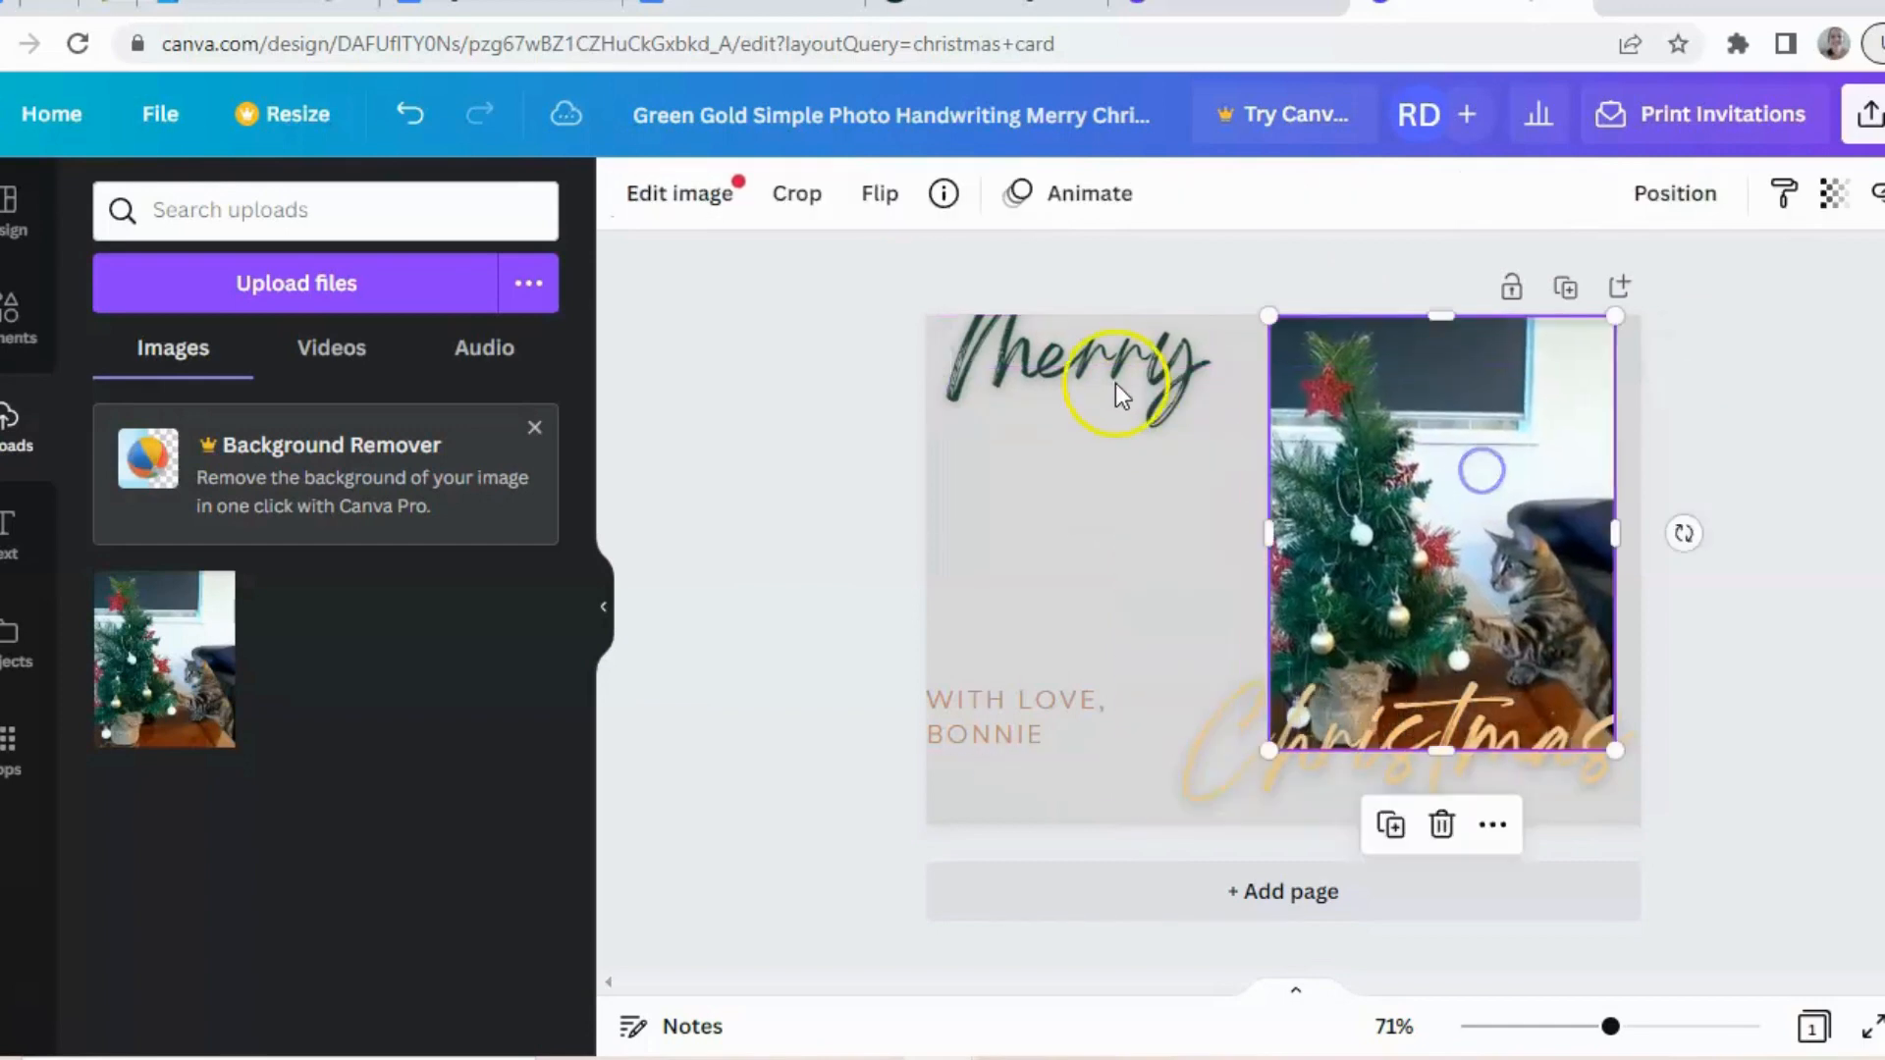
{"action": "left_click", "coordinate": [1082, 384]}
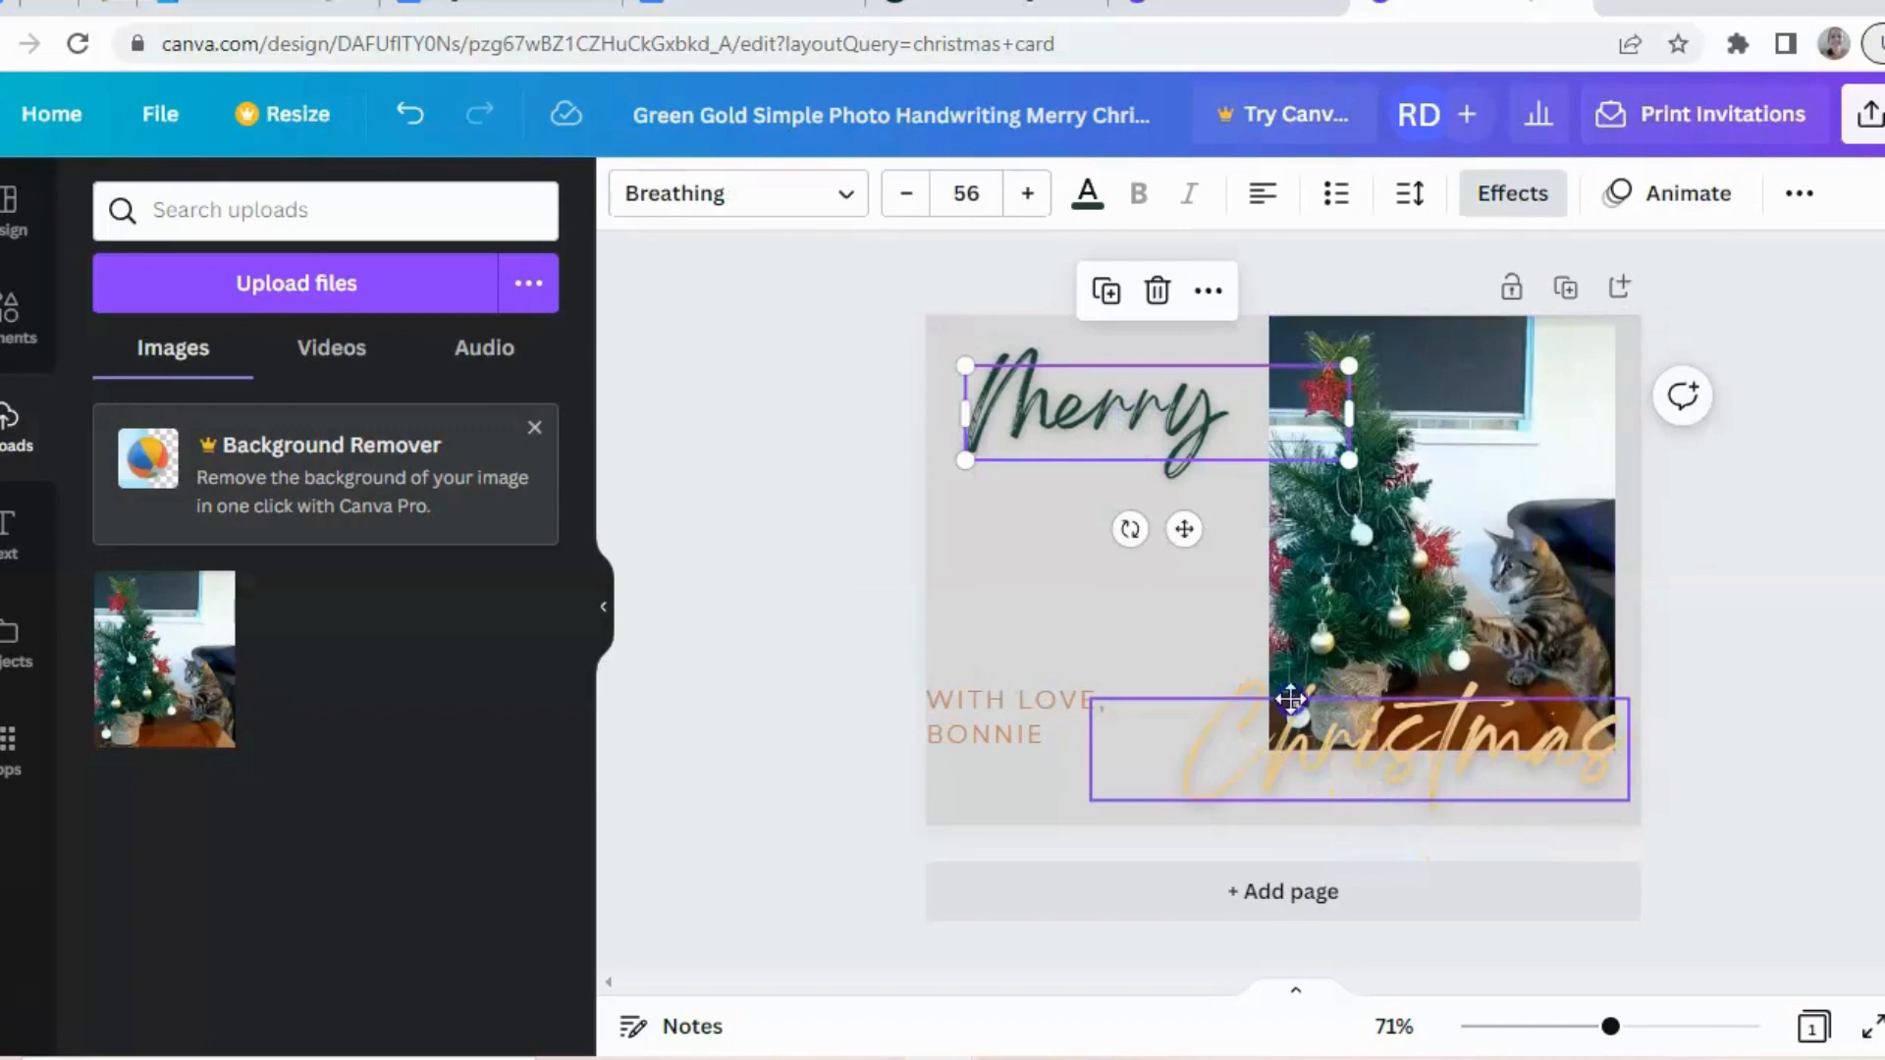
{"action": "left_click", "coordinate": [904, 194]}
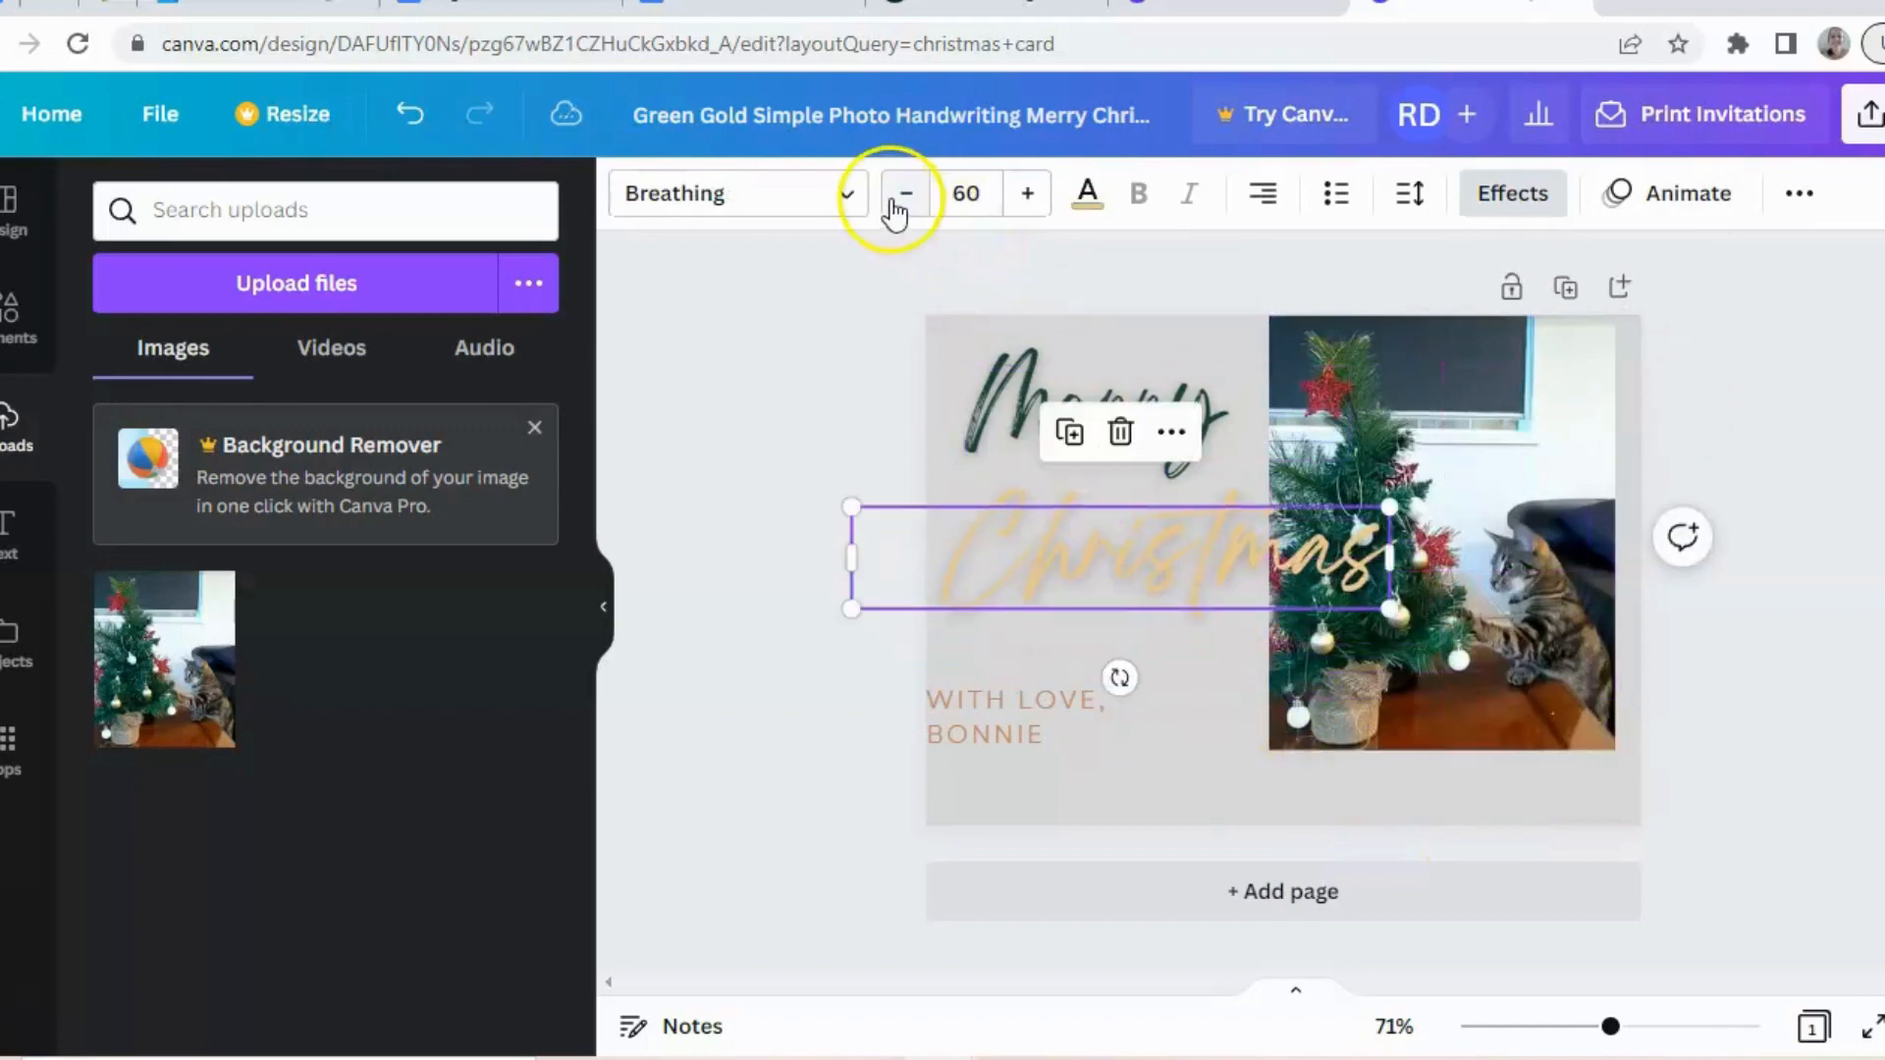
{"action": "left_click", "coordinate": [901, 193]}
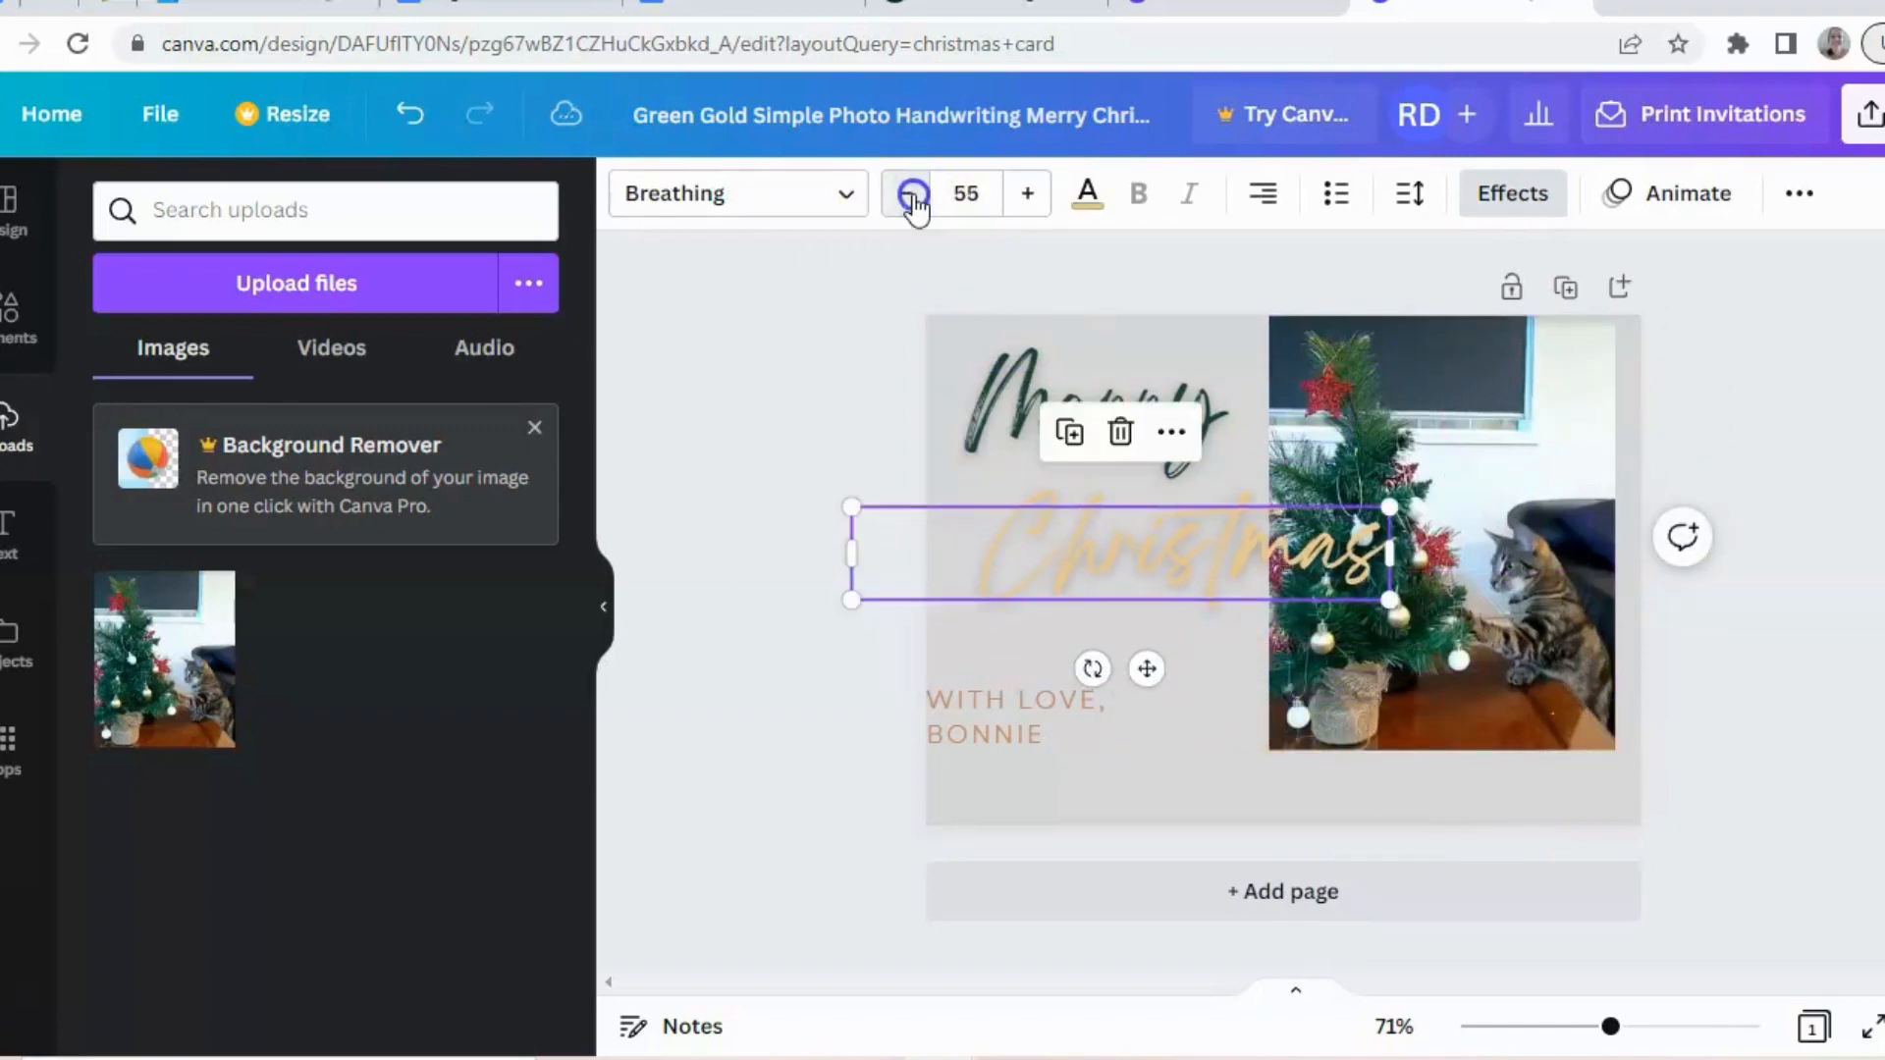
{"action": "left_click", "coordinate": [905, 194]}
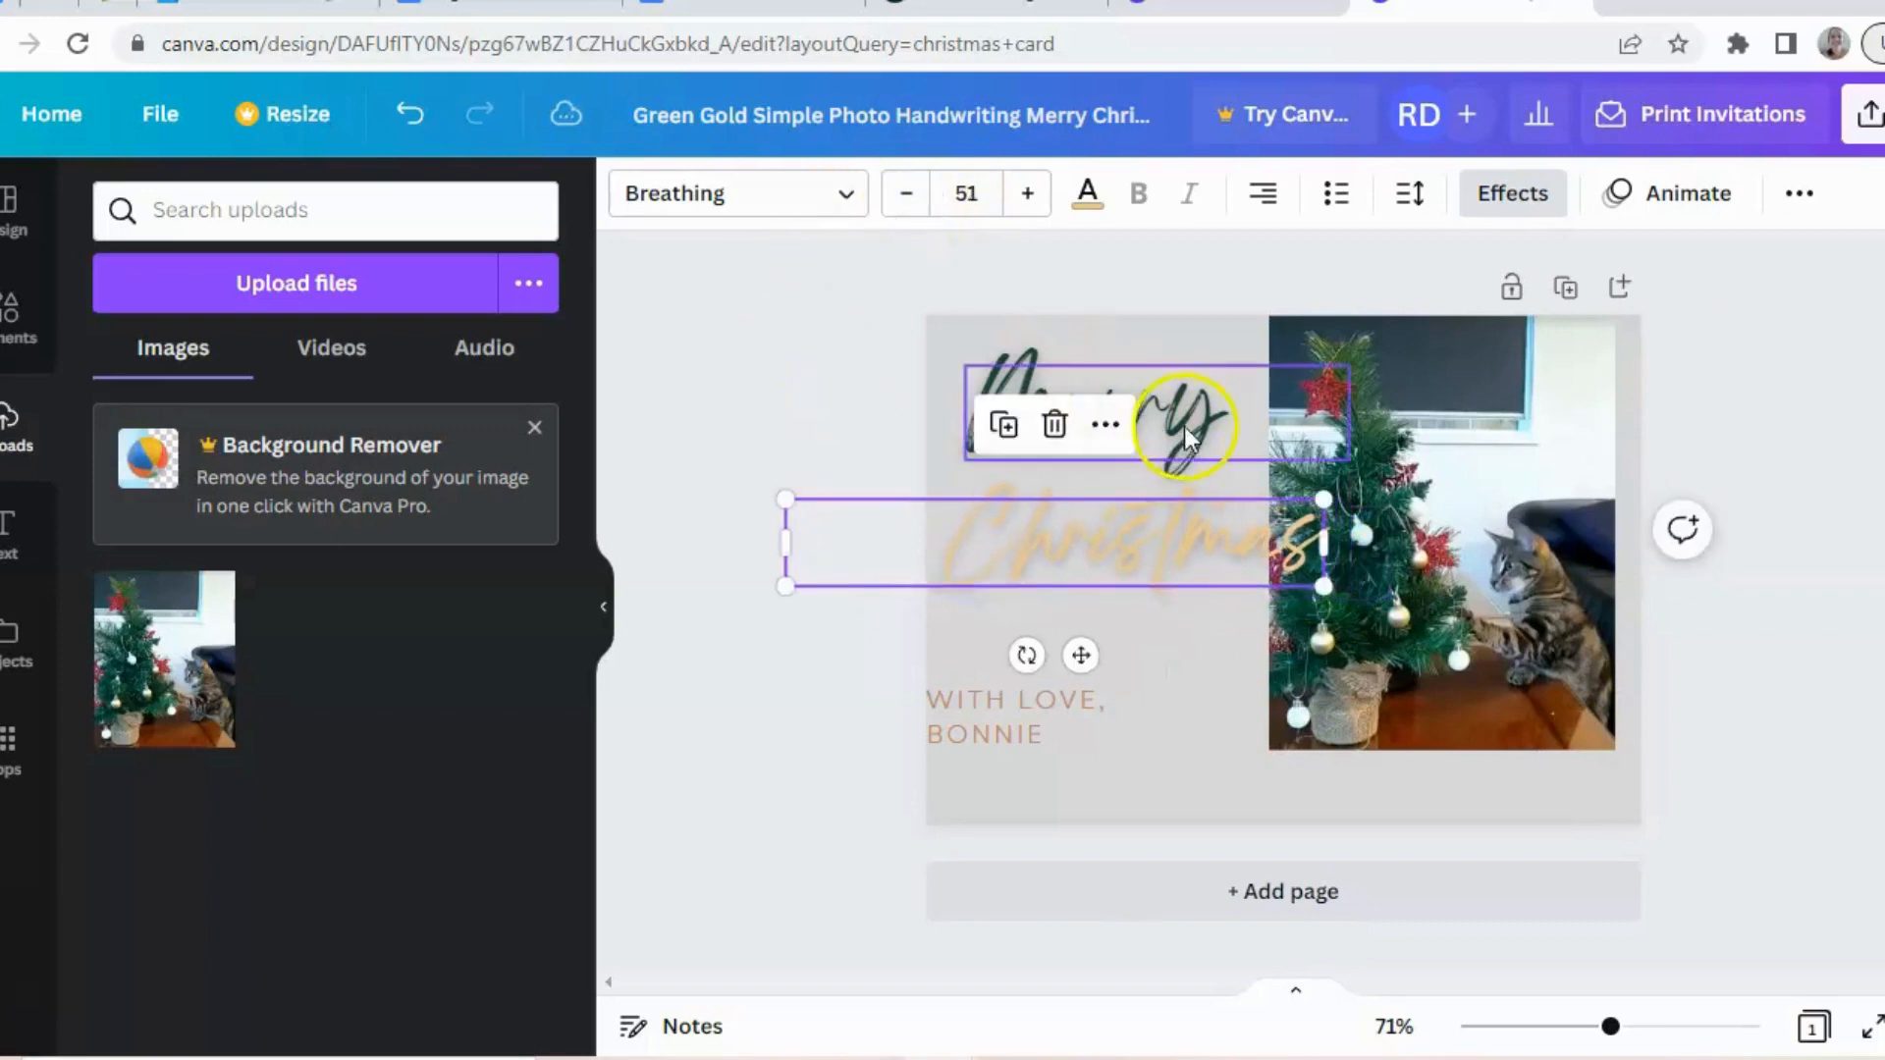
{"action": "left_click", "coordinate": [1027, 193]}
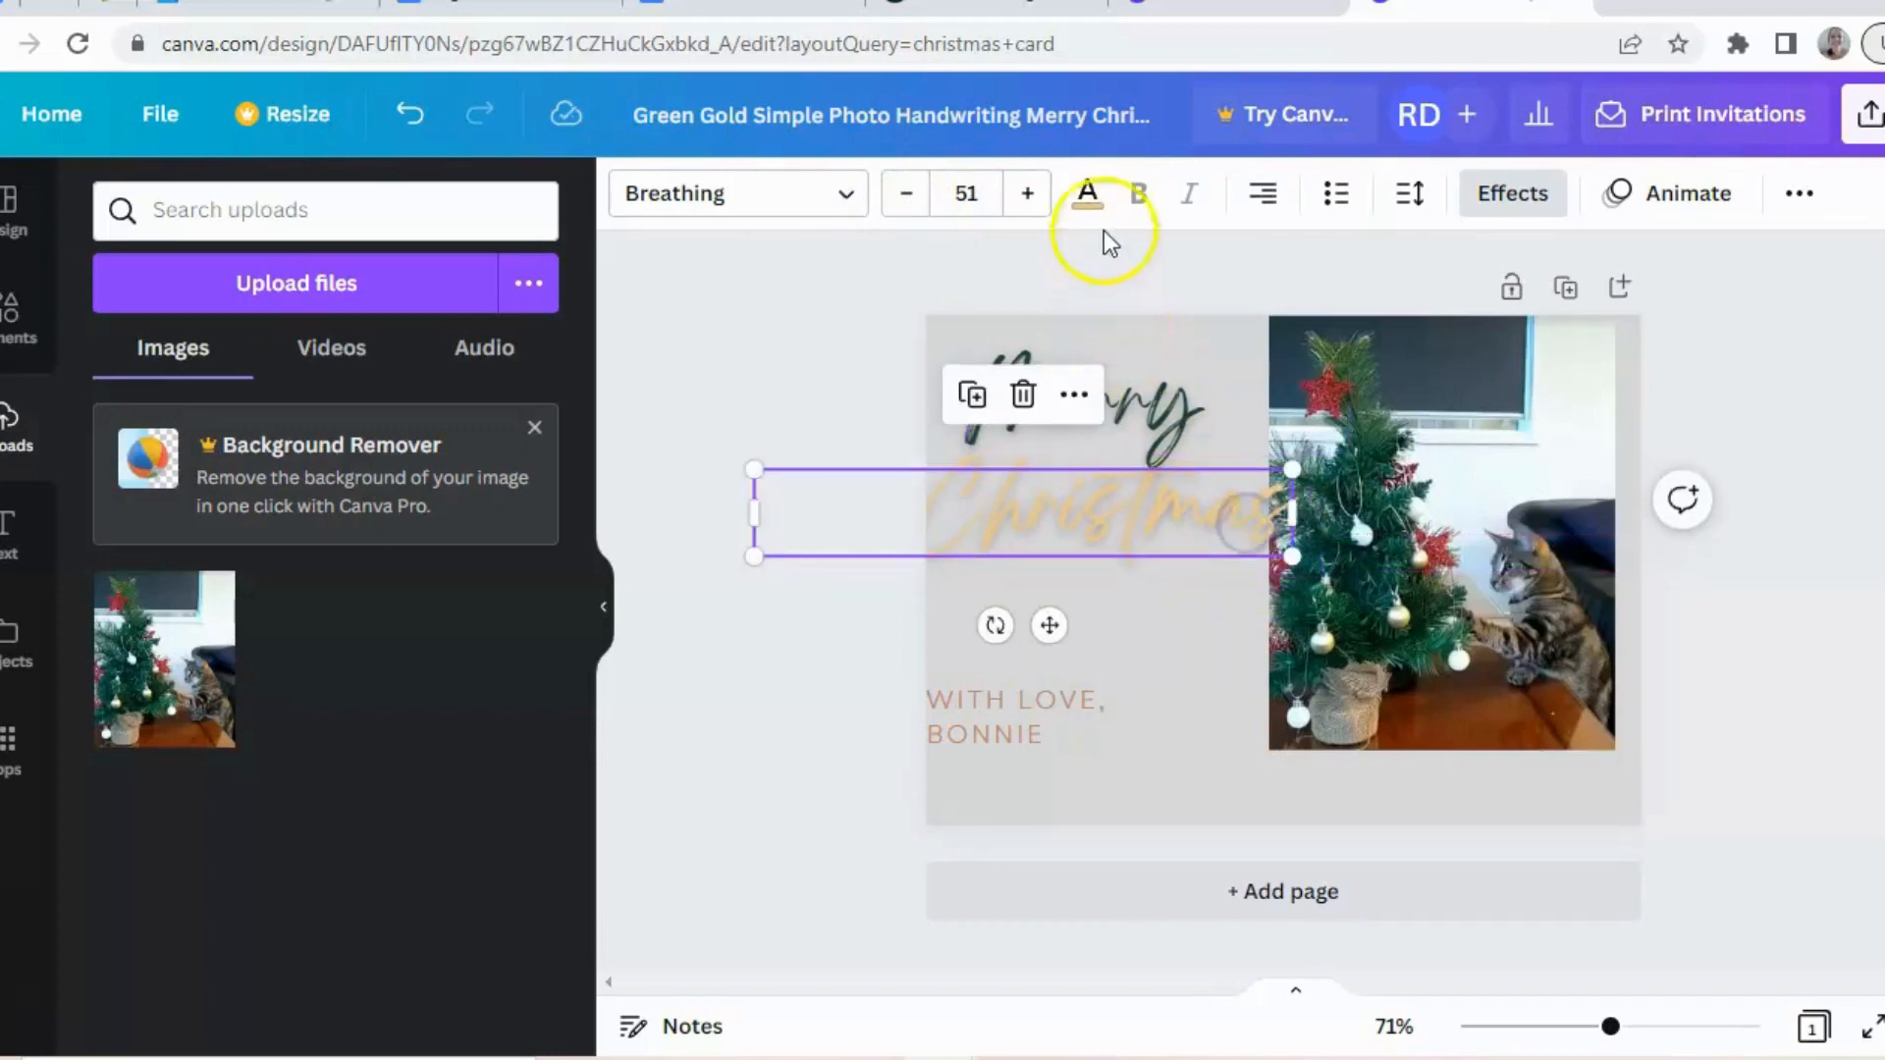
Step: Colour Christmas dark green to match Merry and shrink it to fit beside the photo
{"action": "left_click", "coordinate": [1083, 192]}
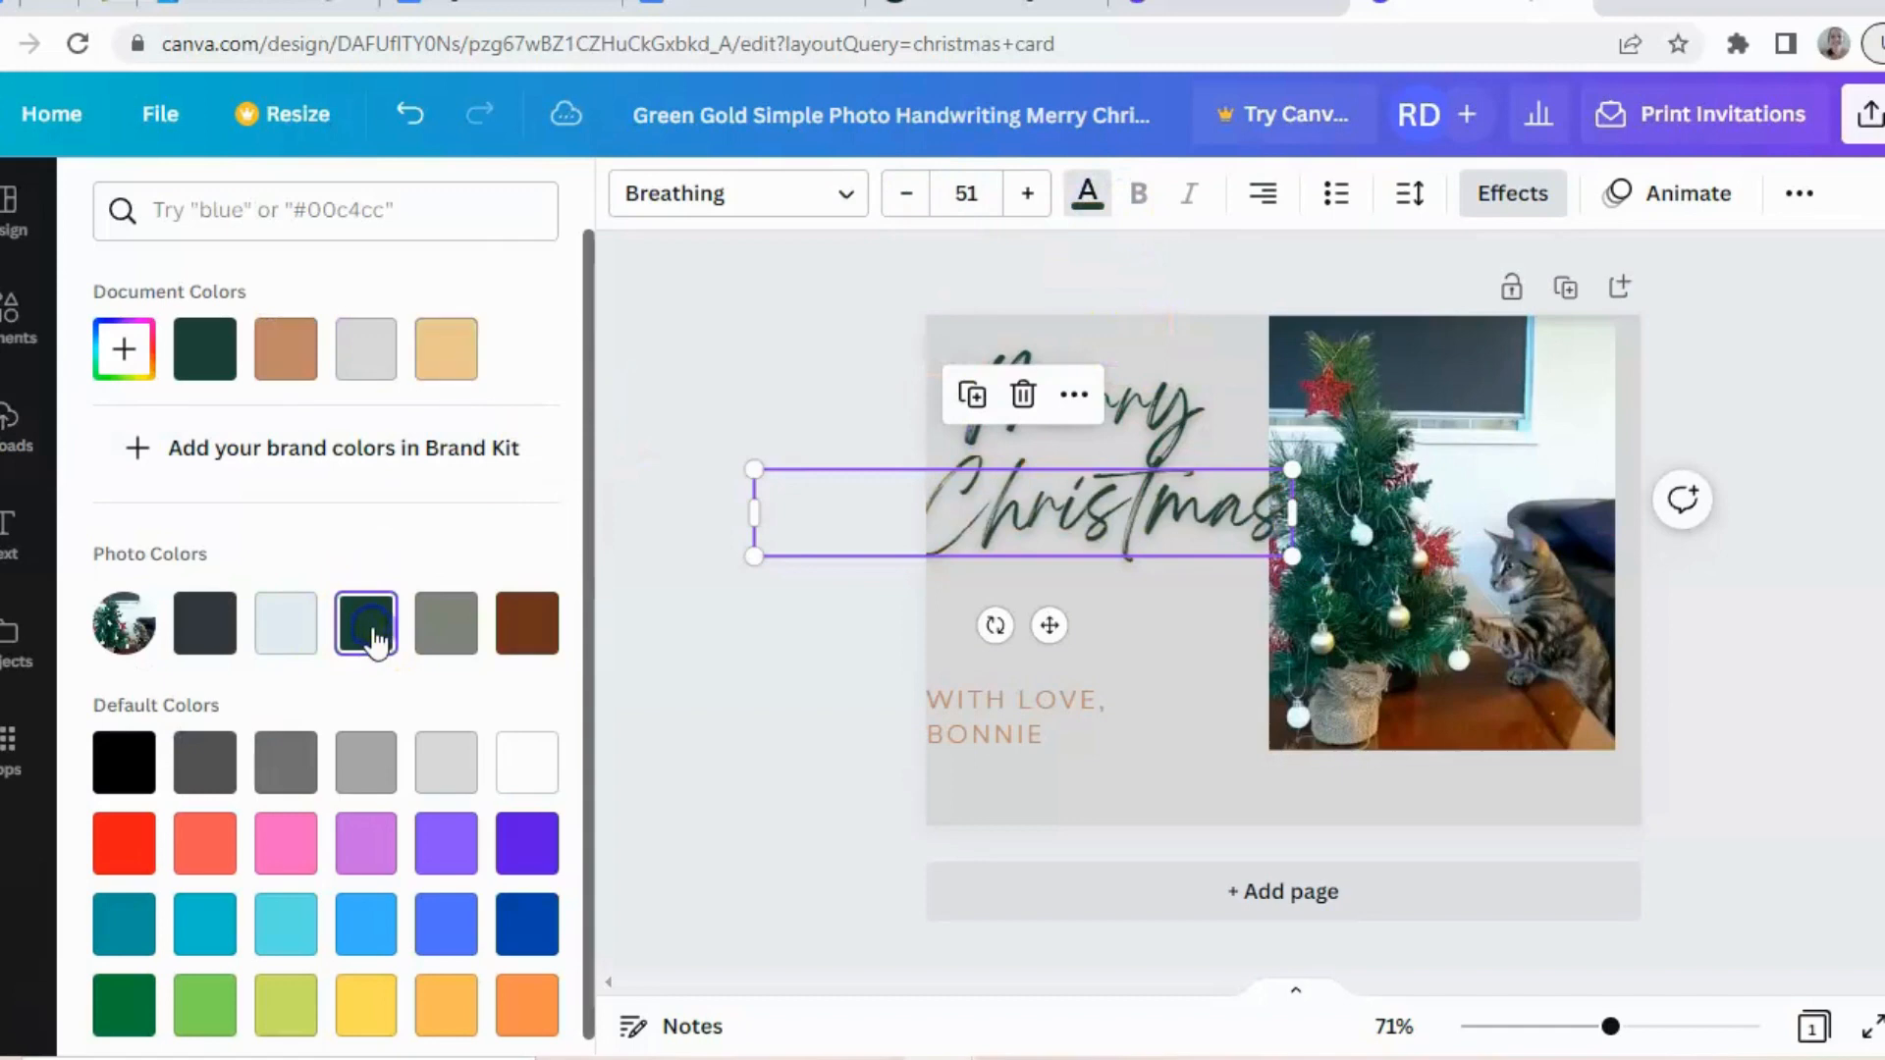
{"action": "left_click", "coordinate": [364, 622]}
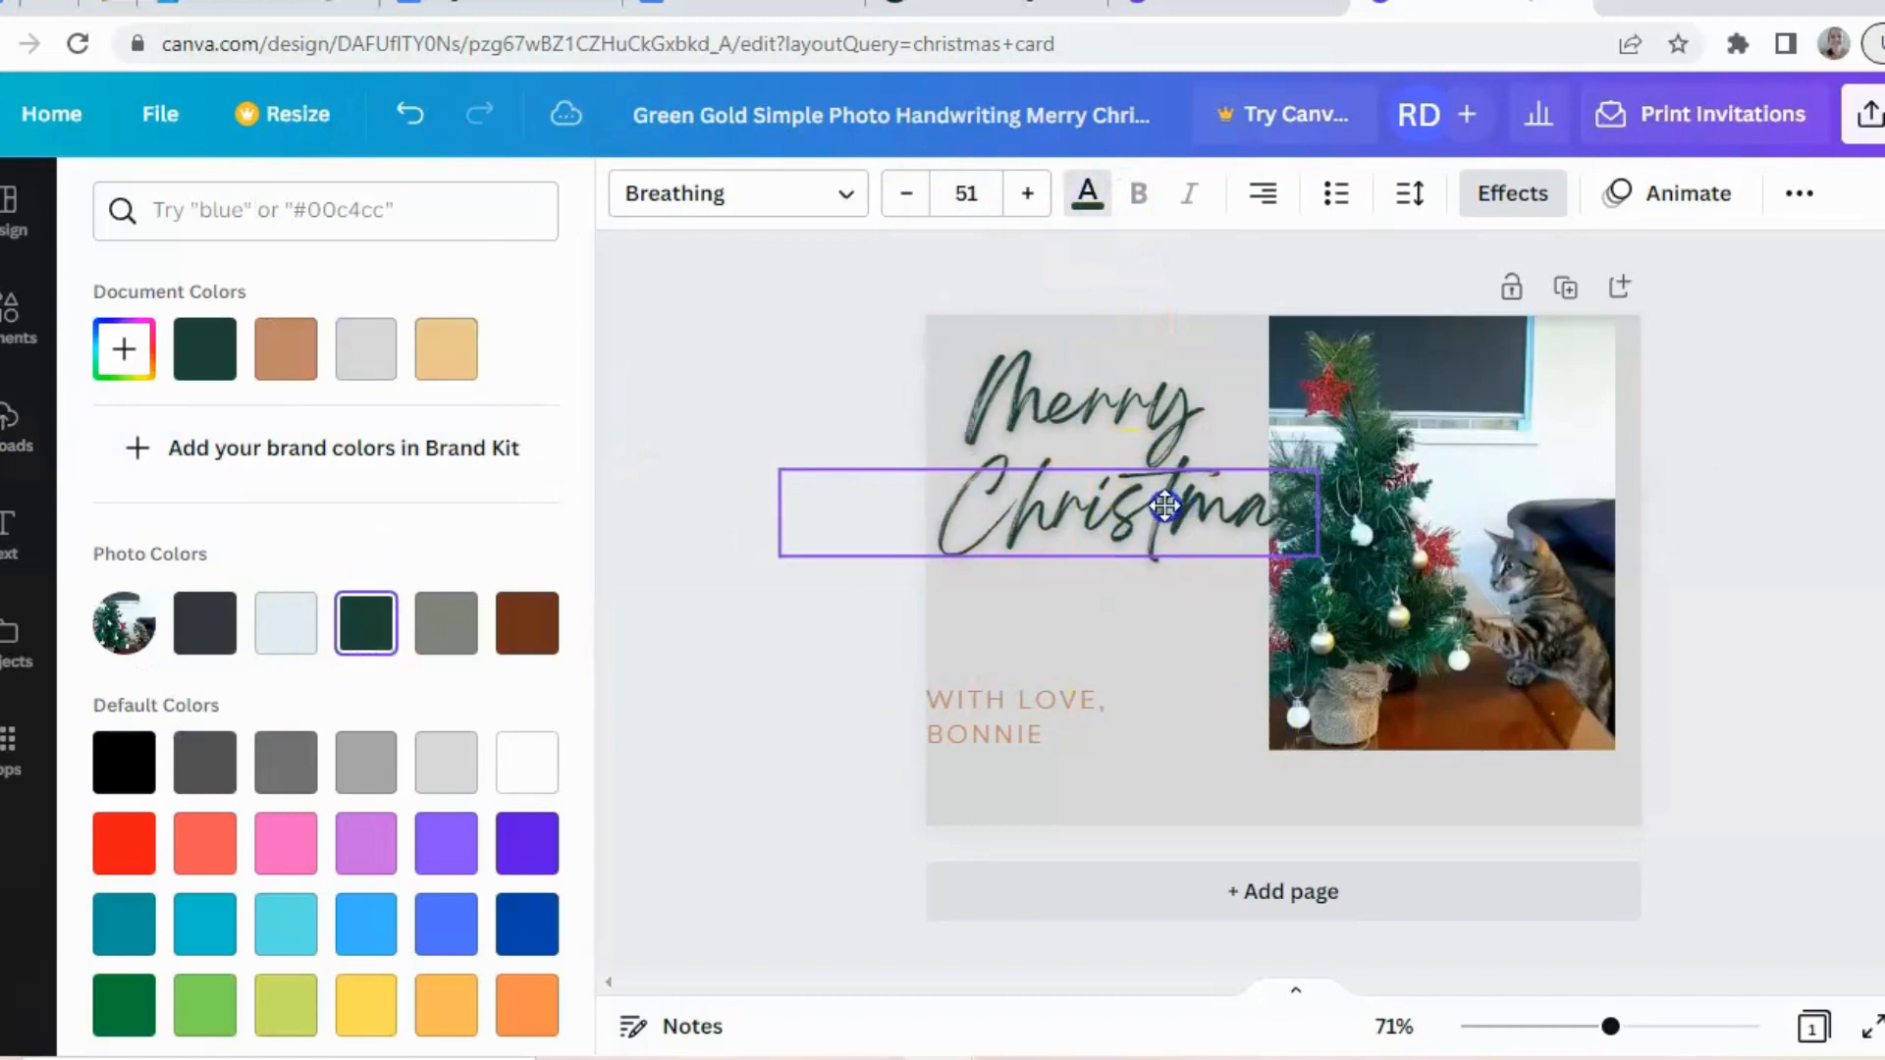
{"action": "left_click", "coordinate": [1155, 505]}
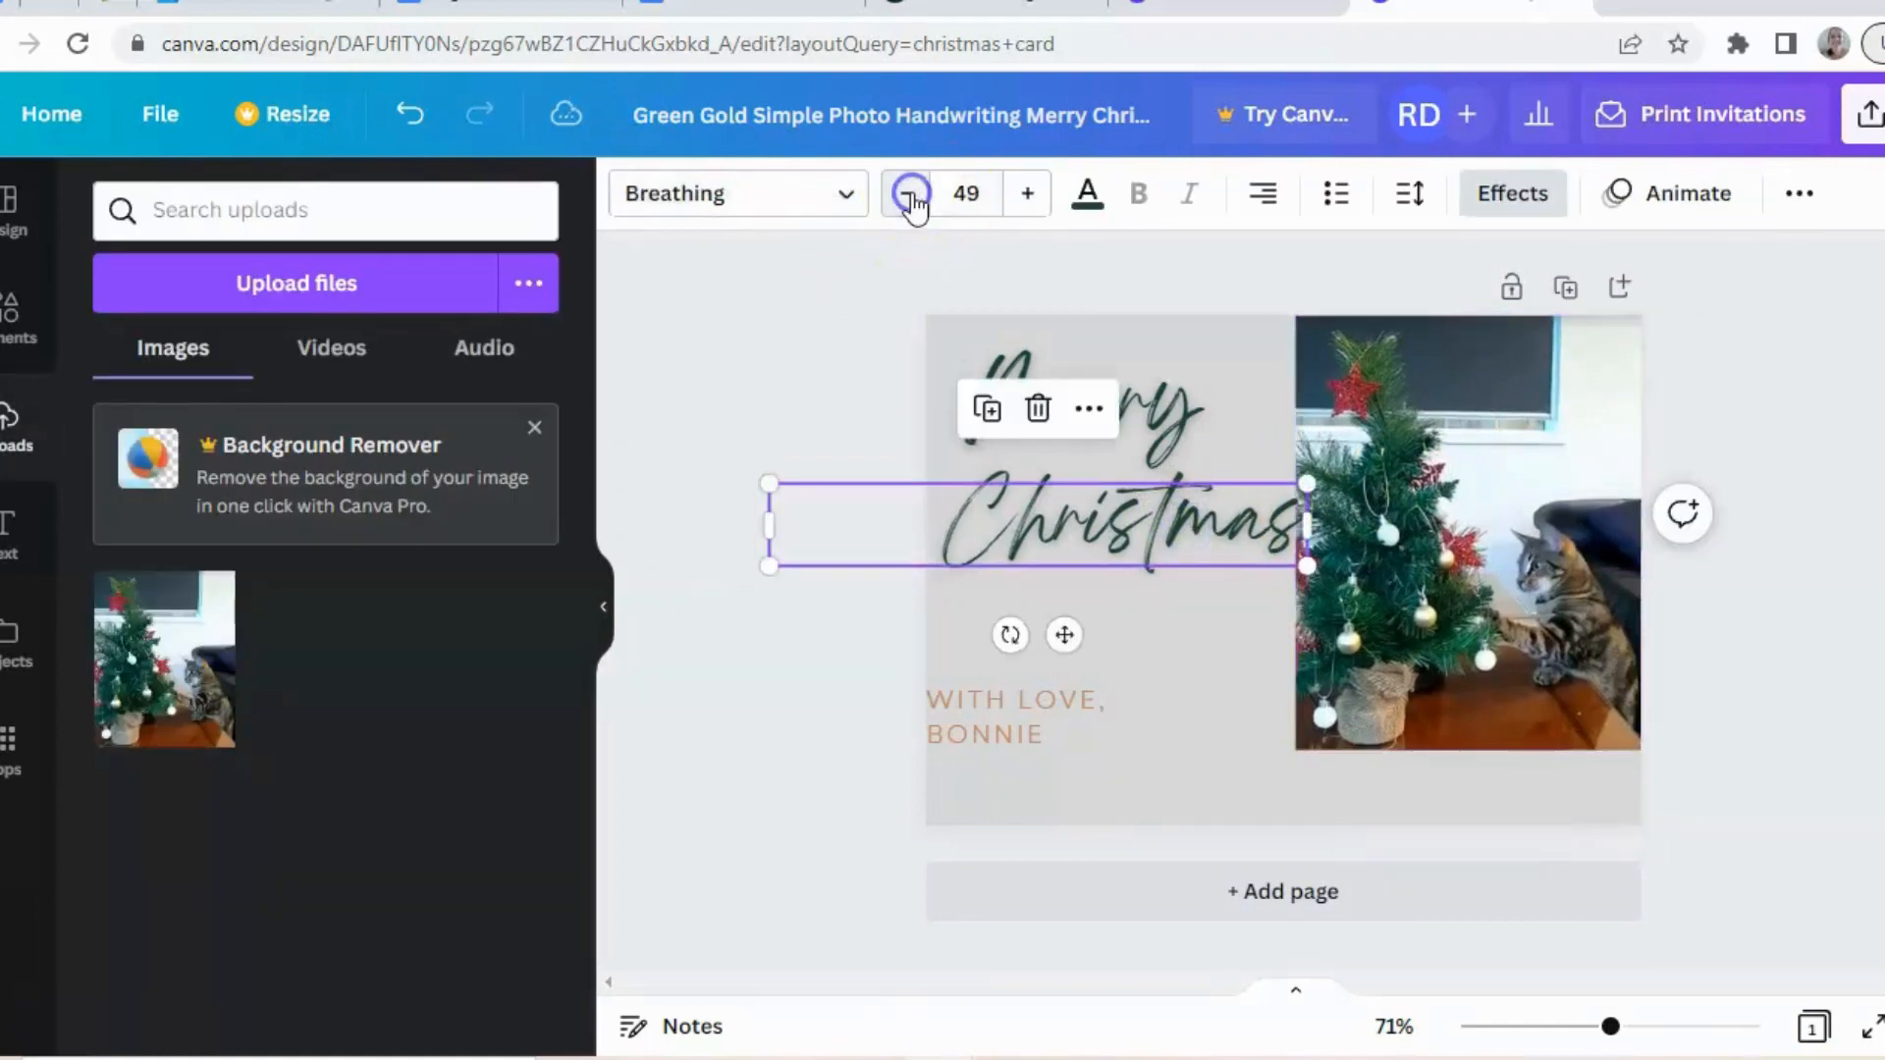
{"action": "left_click", "coordinate": [905, 193]}
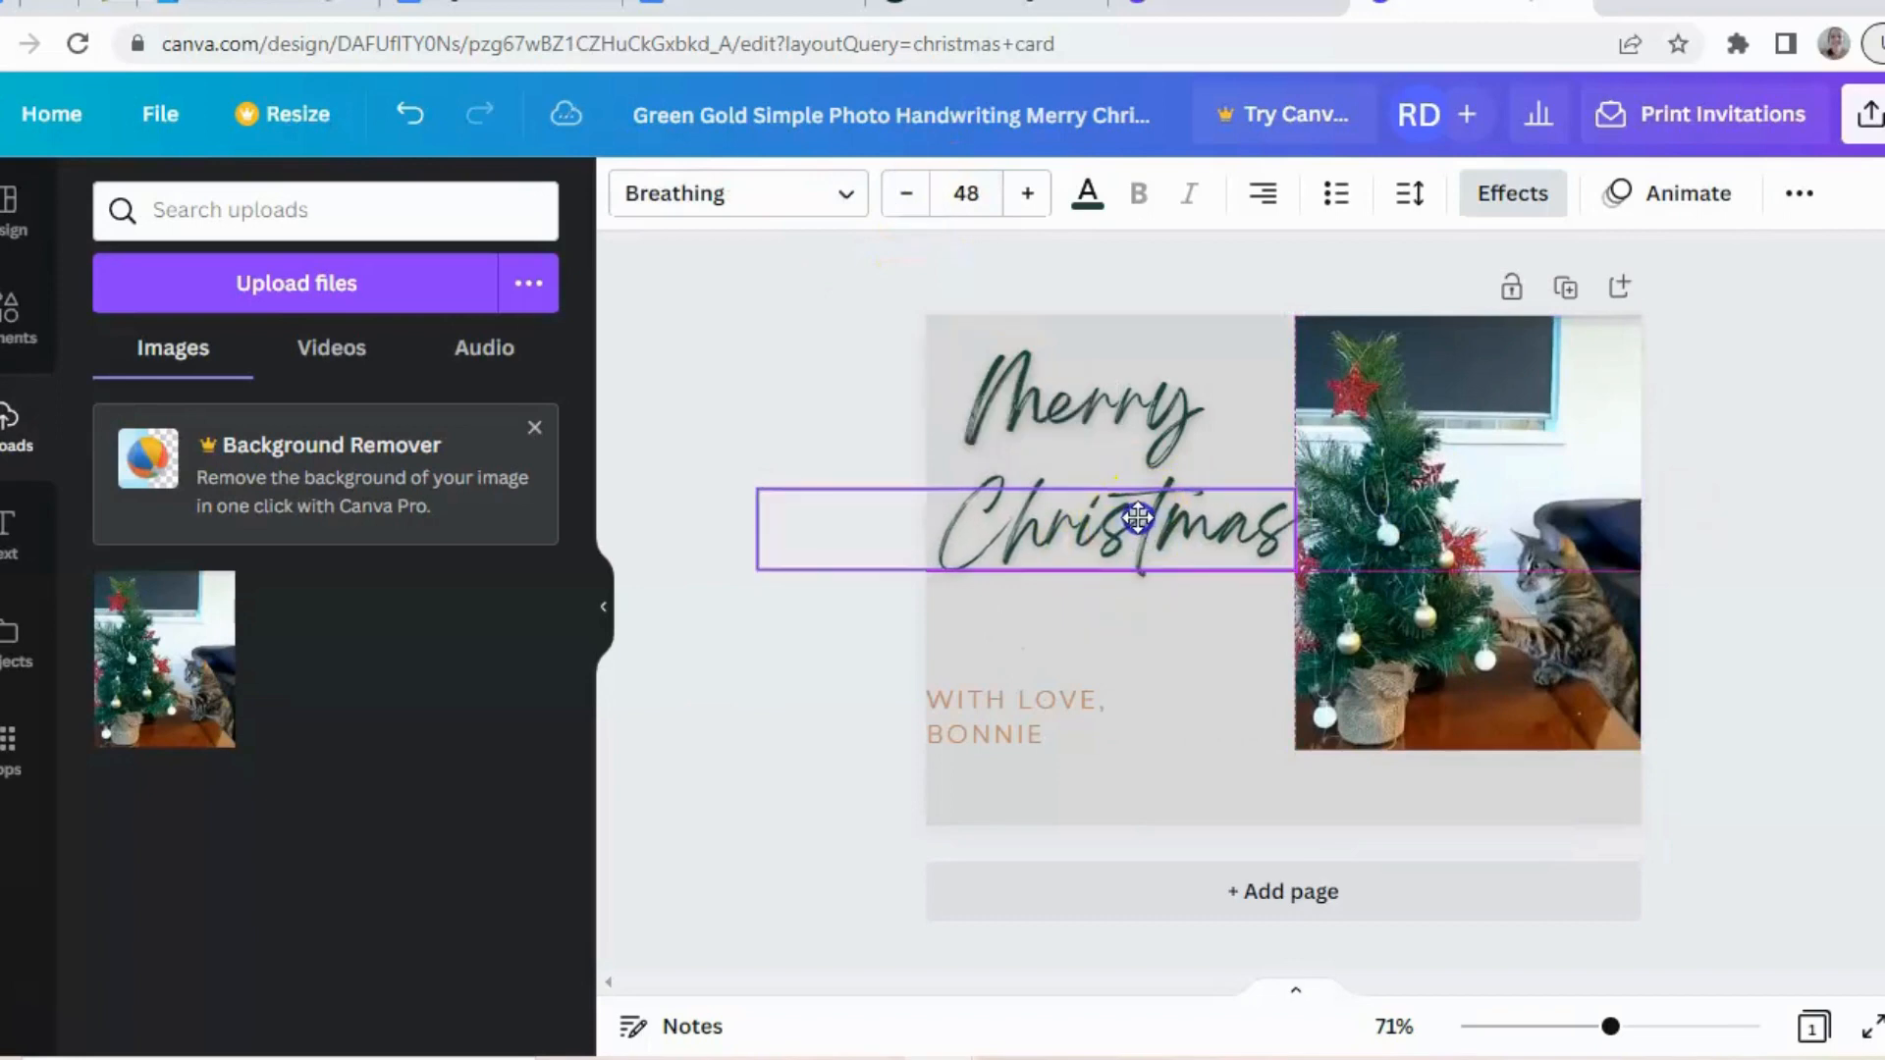
{"action": "left_click", "coordinate": [1081, 421]}
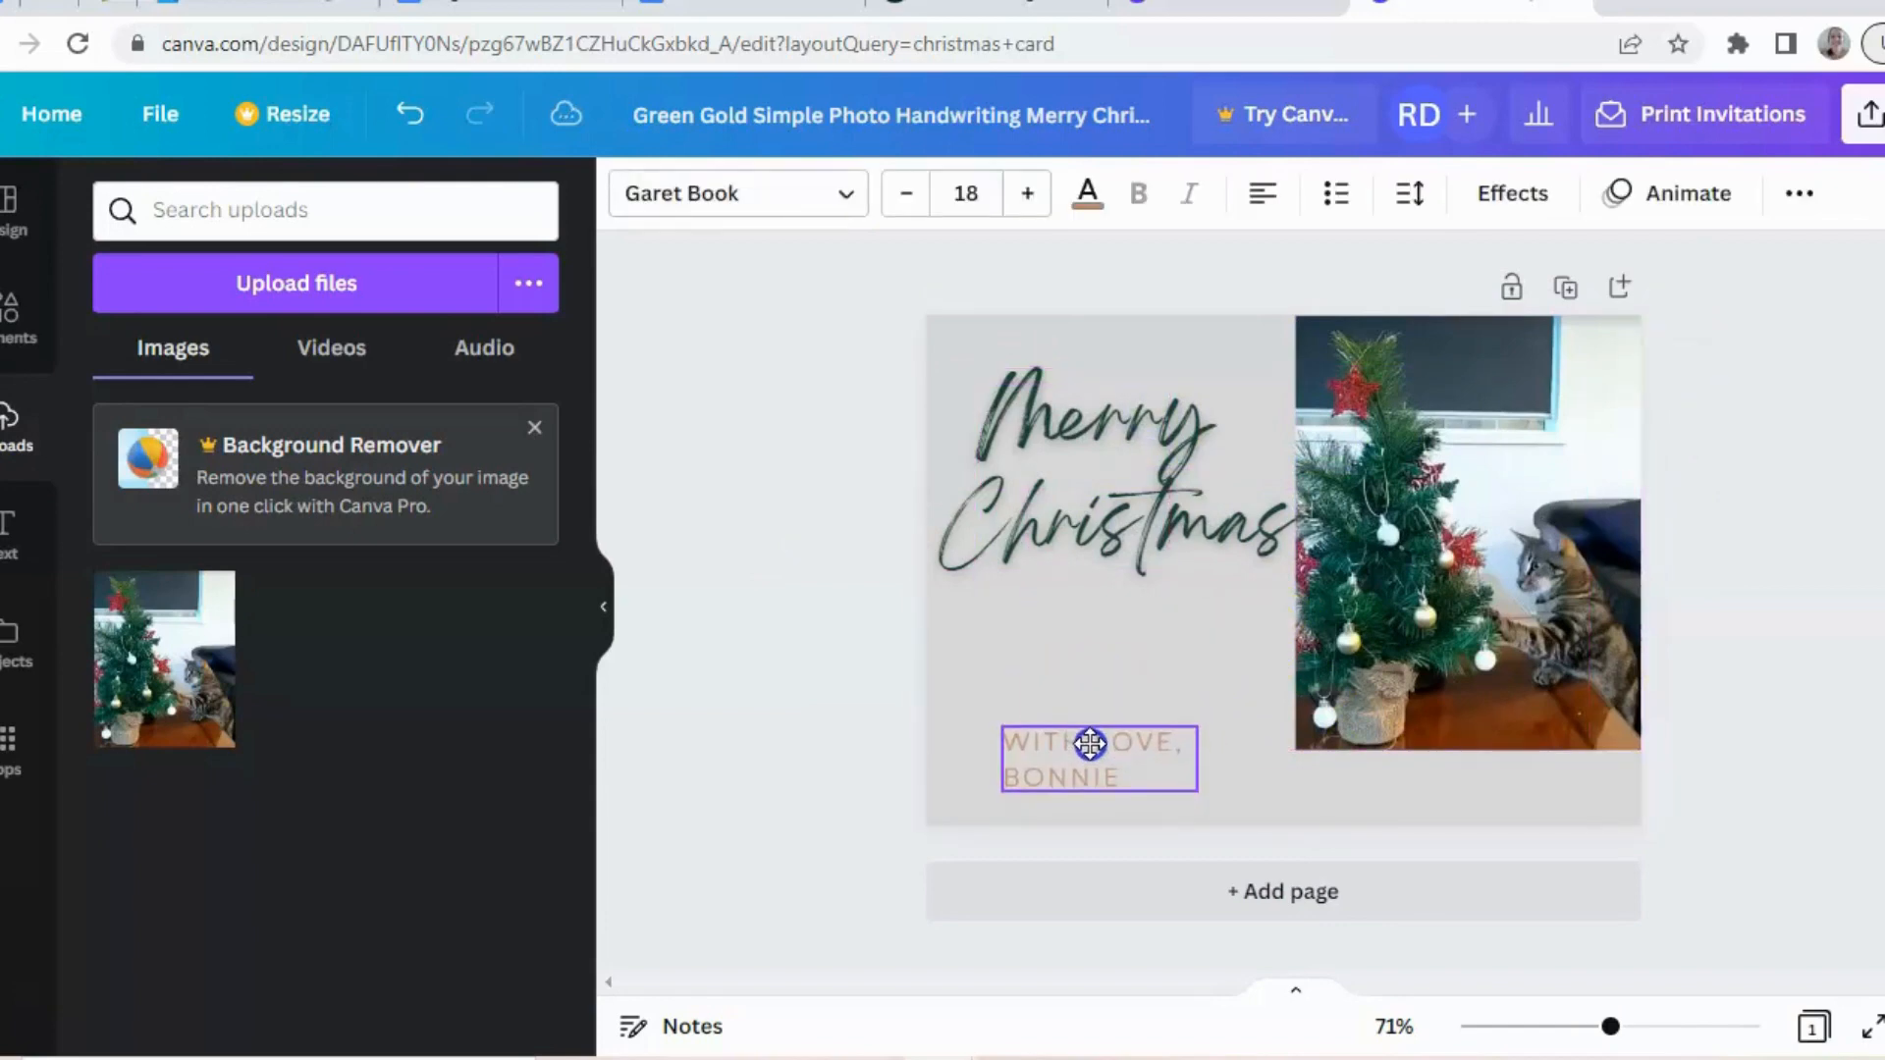
{"action": "left_click", "coordinate": [1087, 743]}
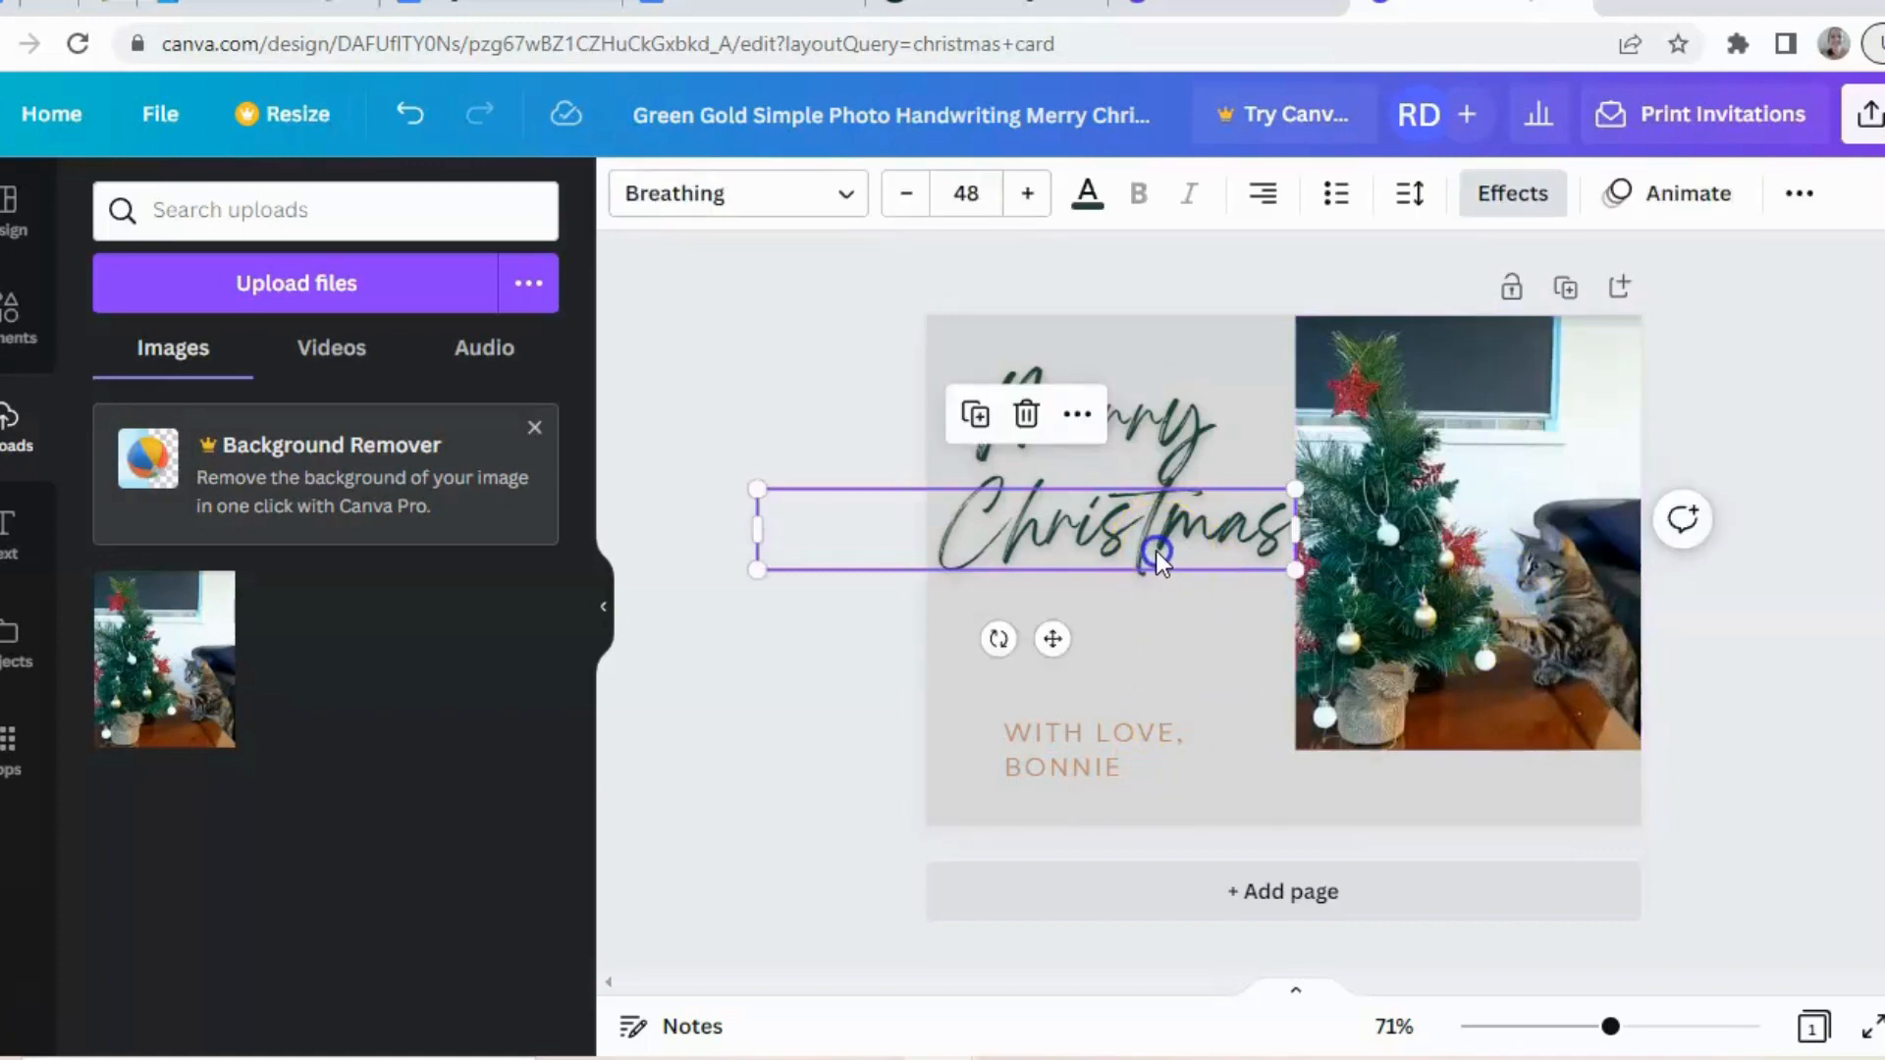
{"action": "mouse_move", "coordinate": [1163, 568]}
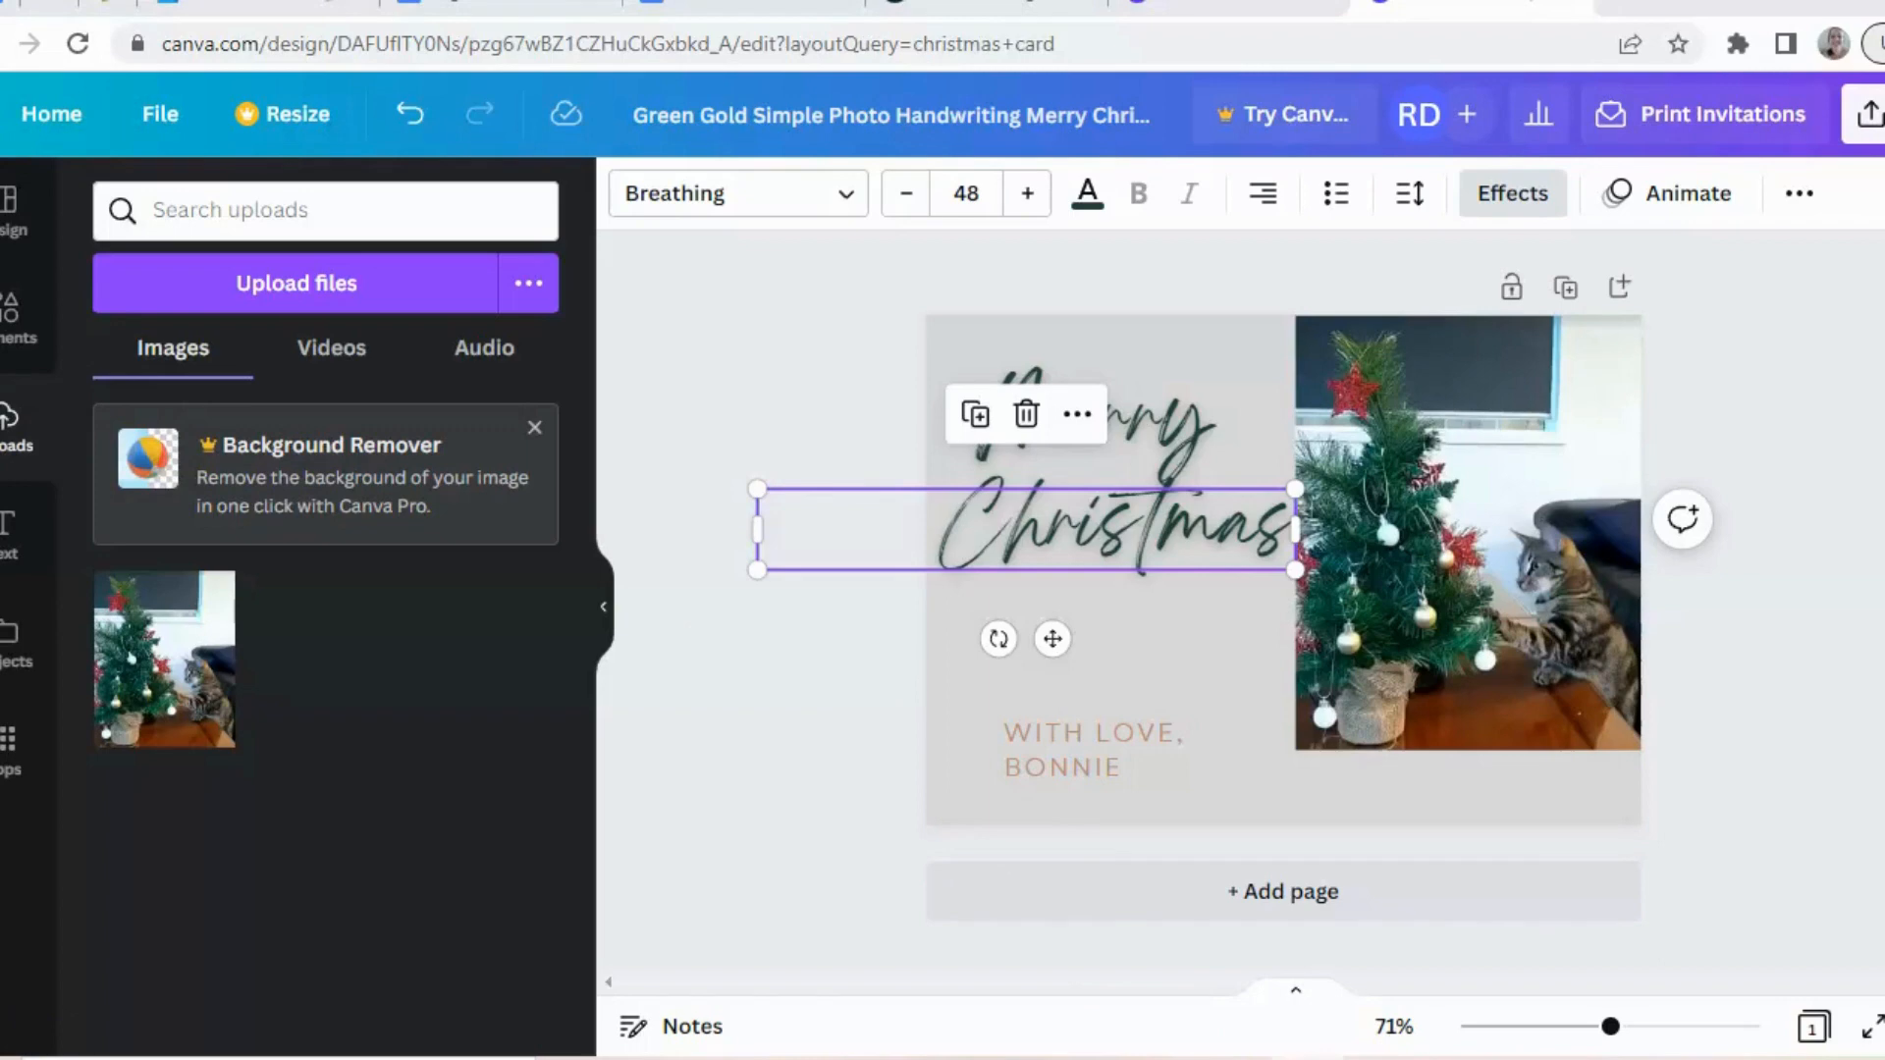
Step: Search Elements for 'paw print', add the black paw graphic and shrink it above the signature
{"action": "left_click", "coordinate": [294, 209]}
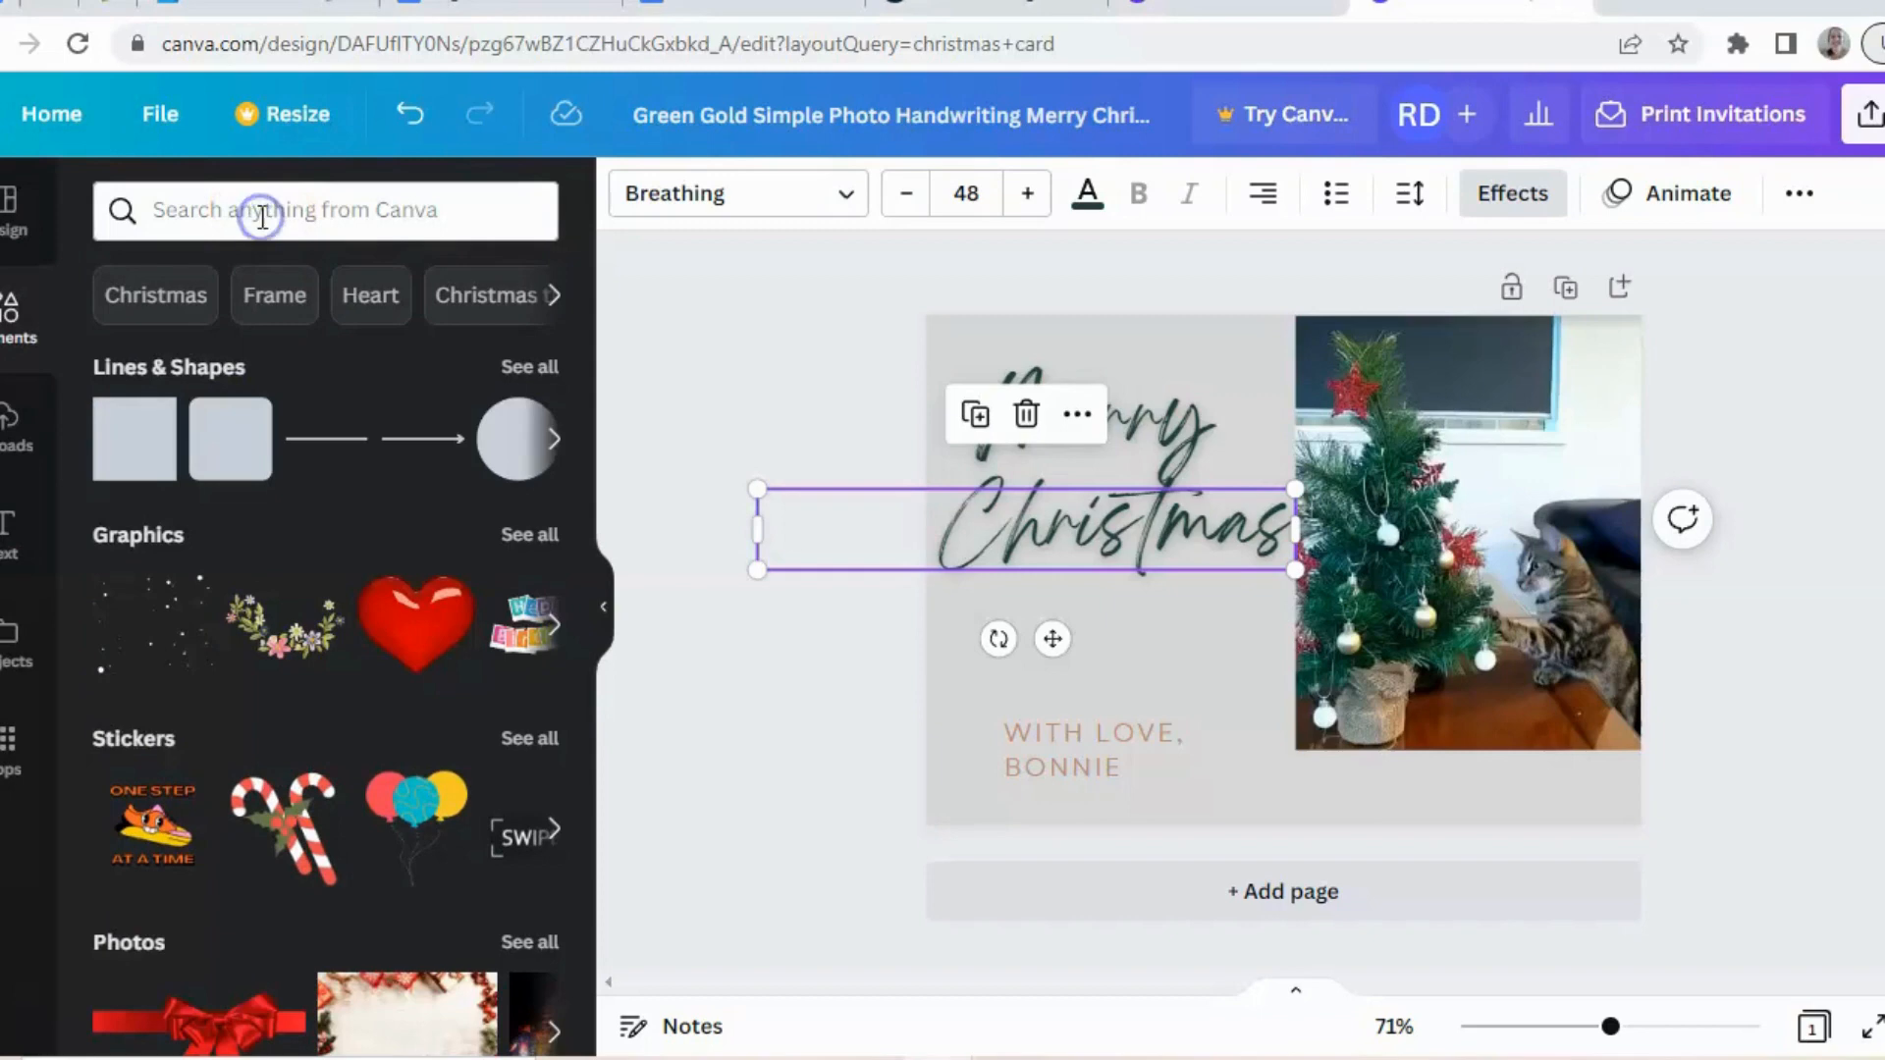
{"action": "left_click", "coordinate": [325, 210]}
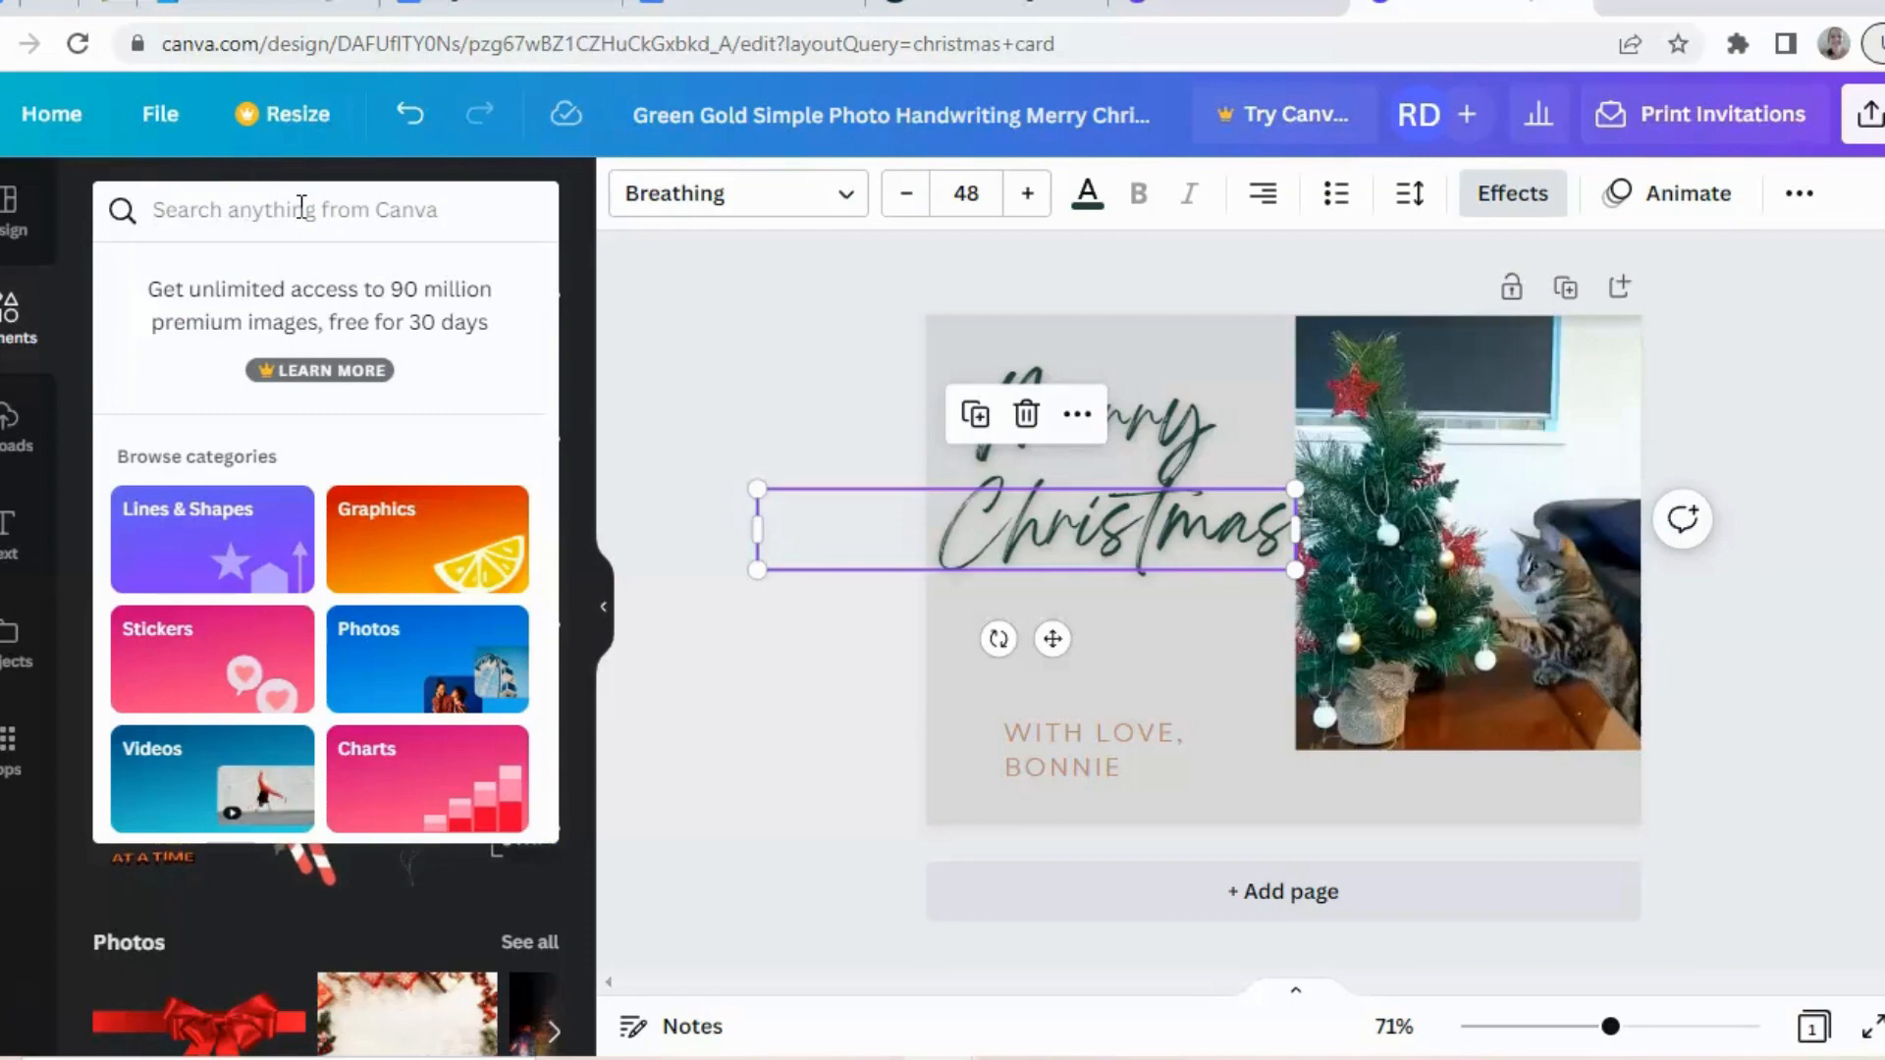
{"action": "type", "text": "paw print"}
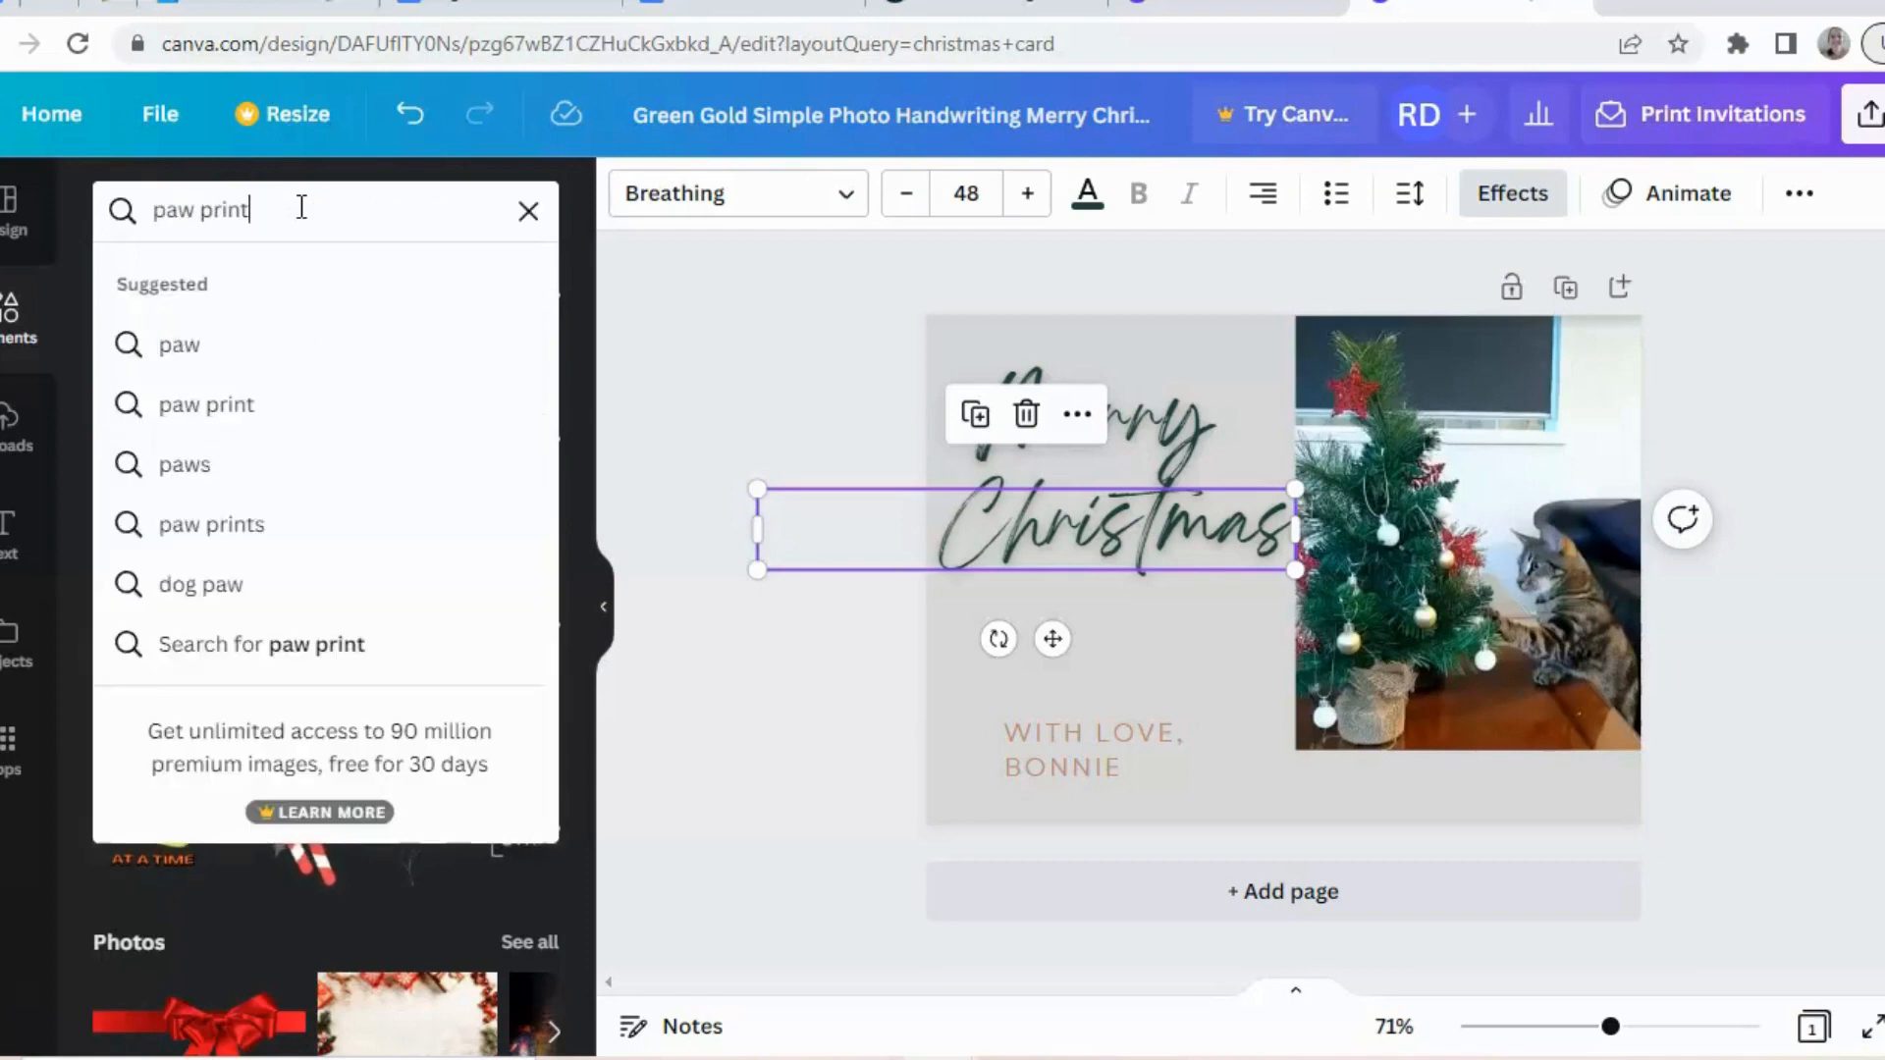
{"action": "key", "text": "Enter"}
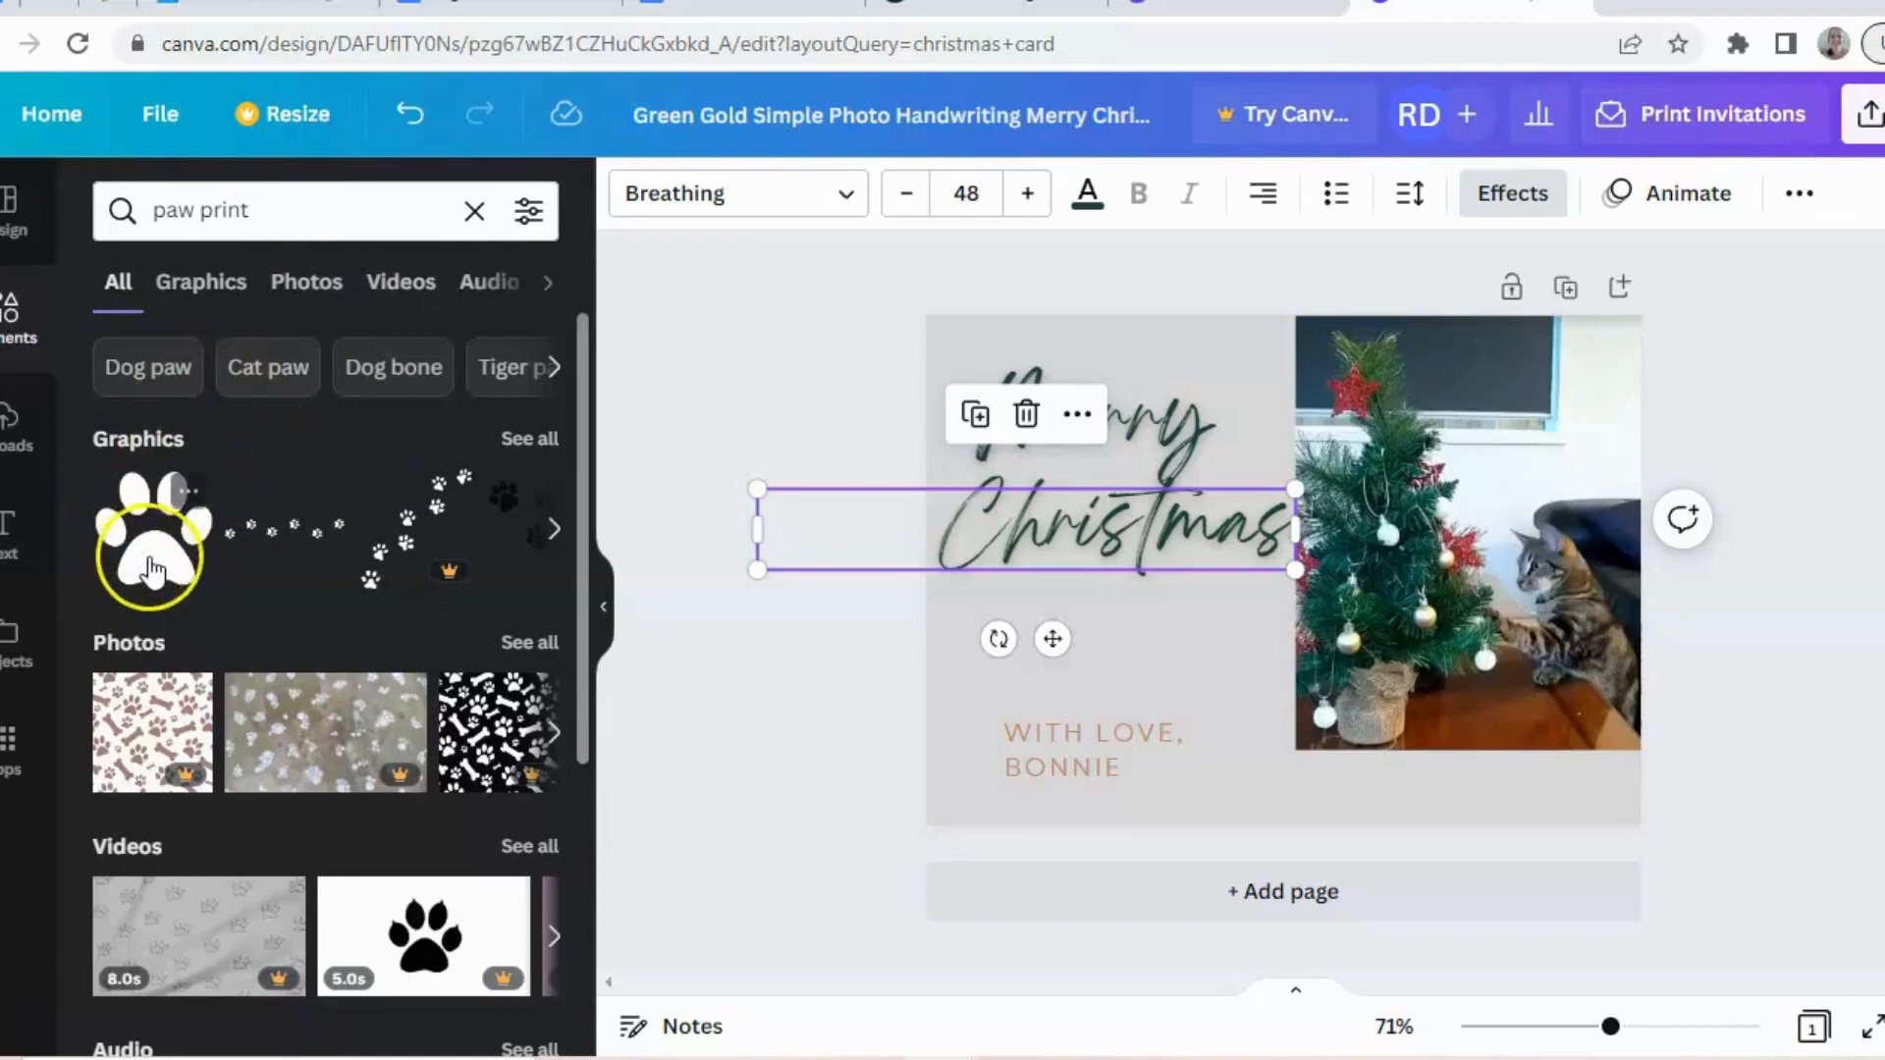
{"action": "mouse_move", "coordinate": [366, 595]}
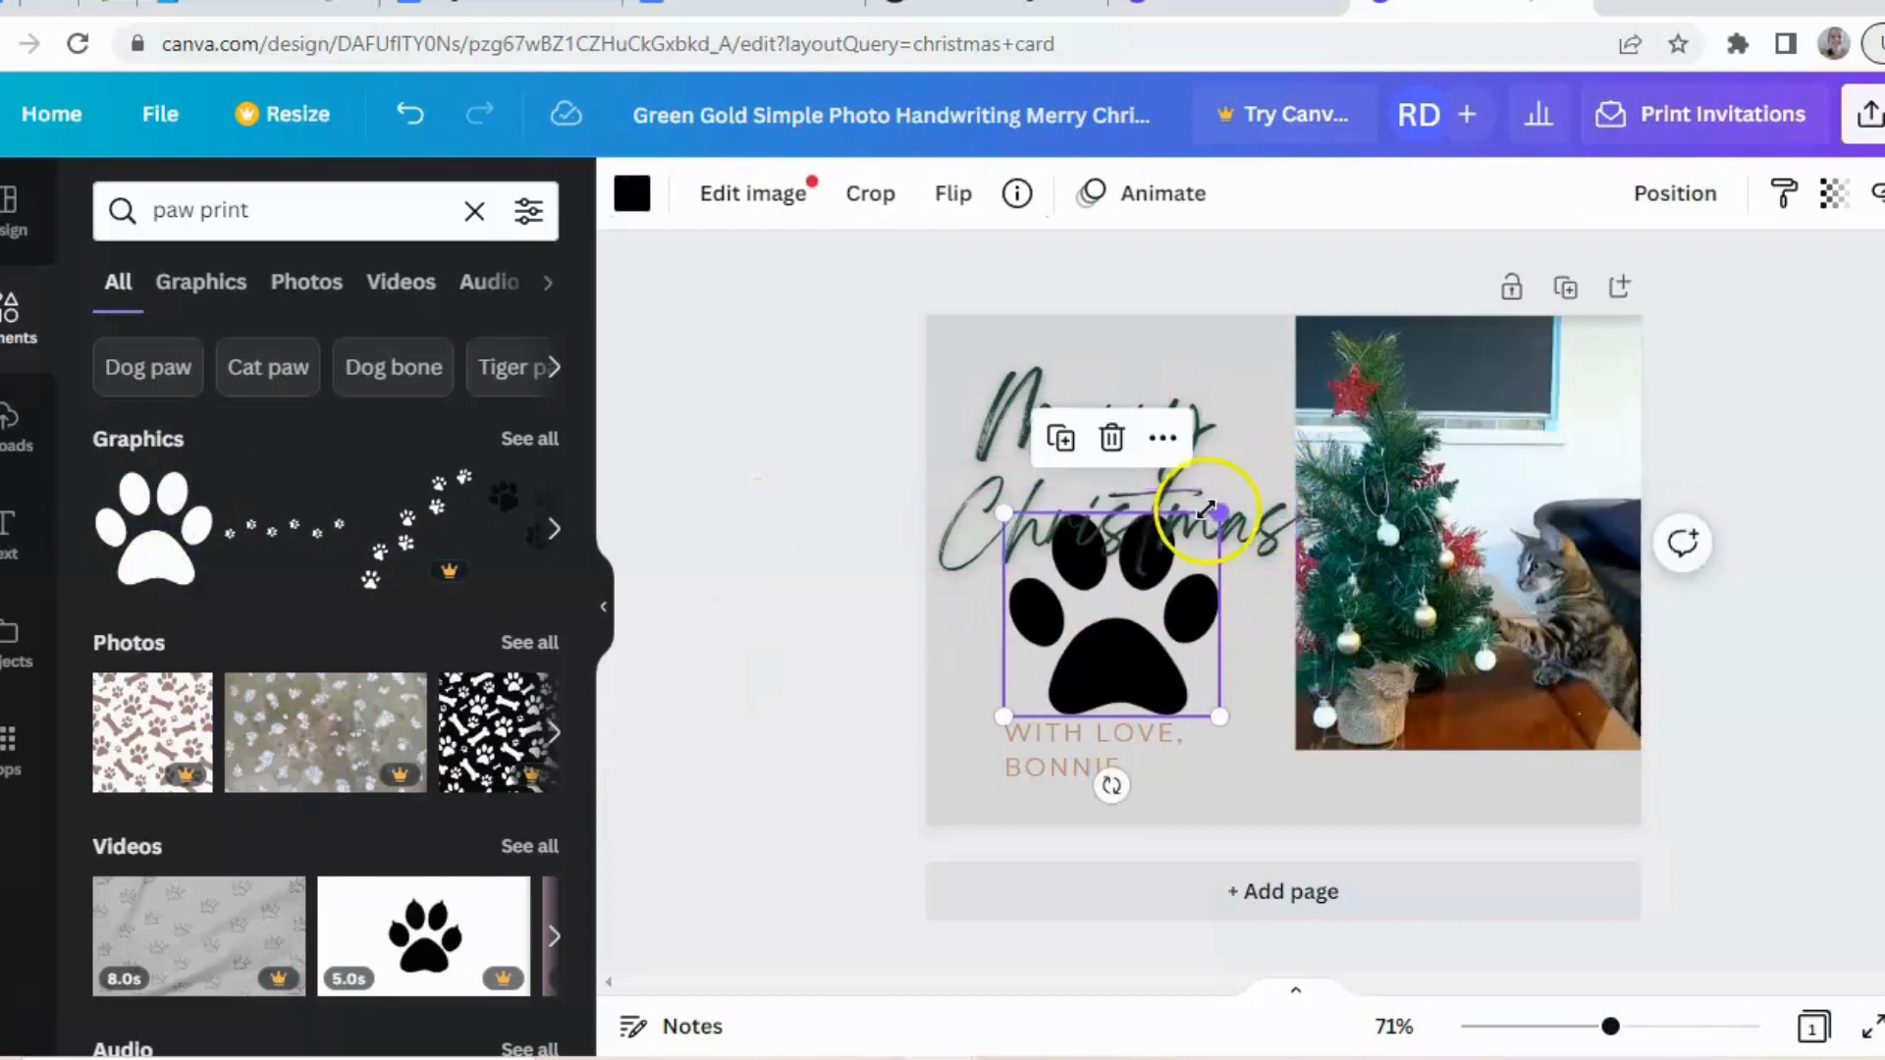
{"action": "left_click_drag", "start_coordinate": [1220, 510], "coordinate": [1136, 607]}
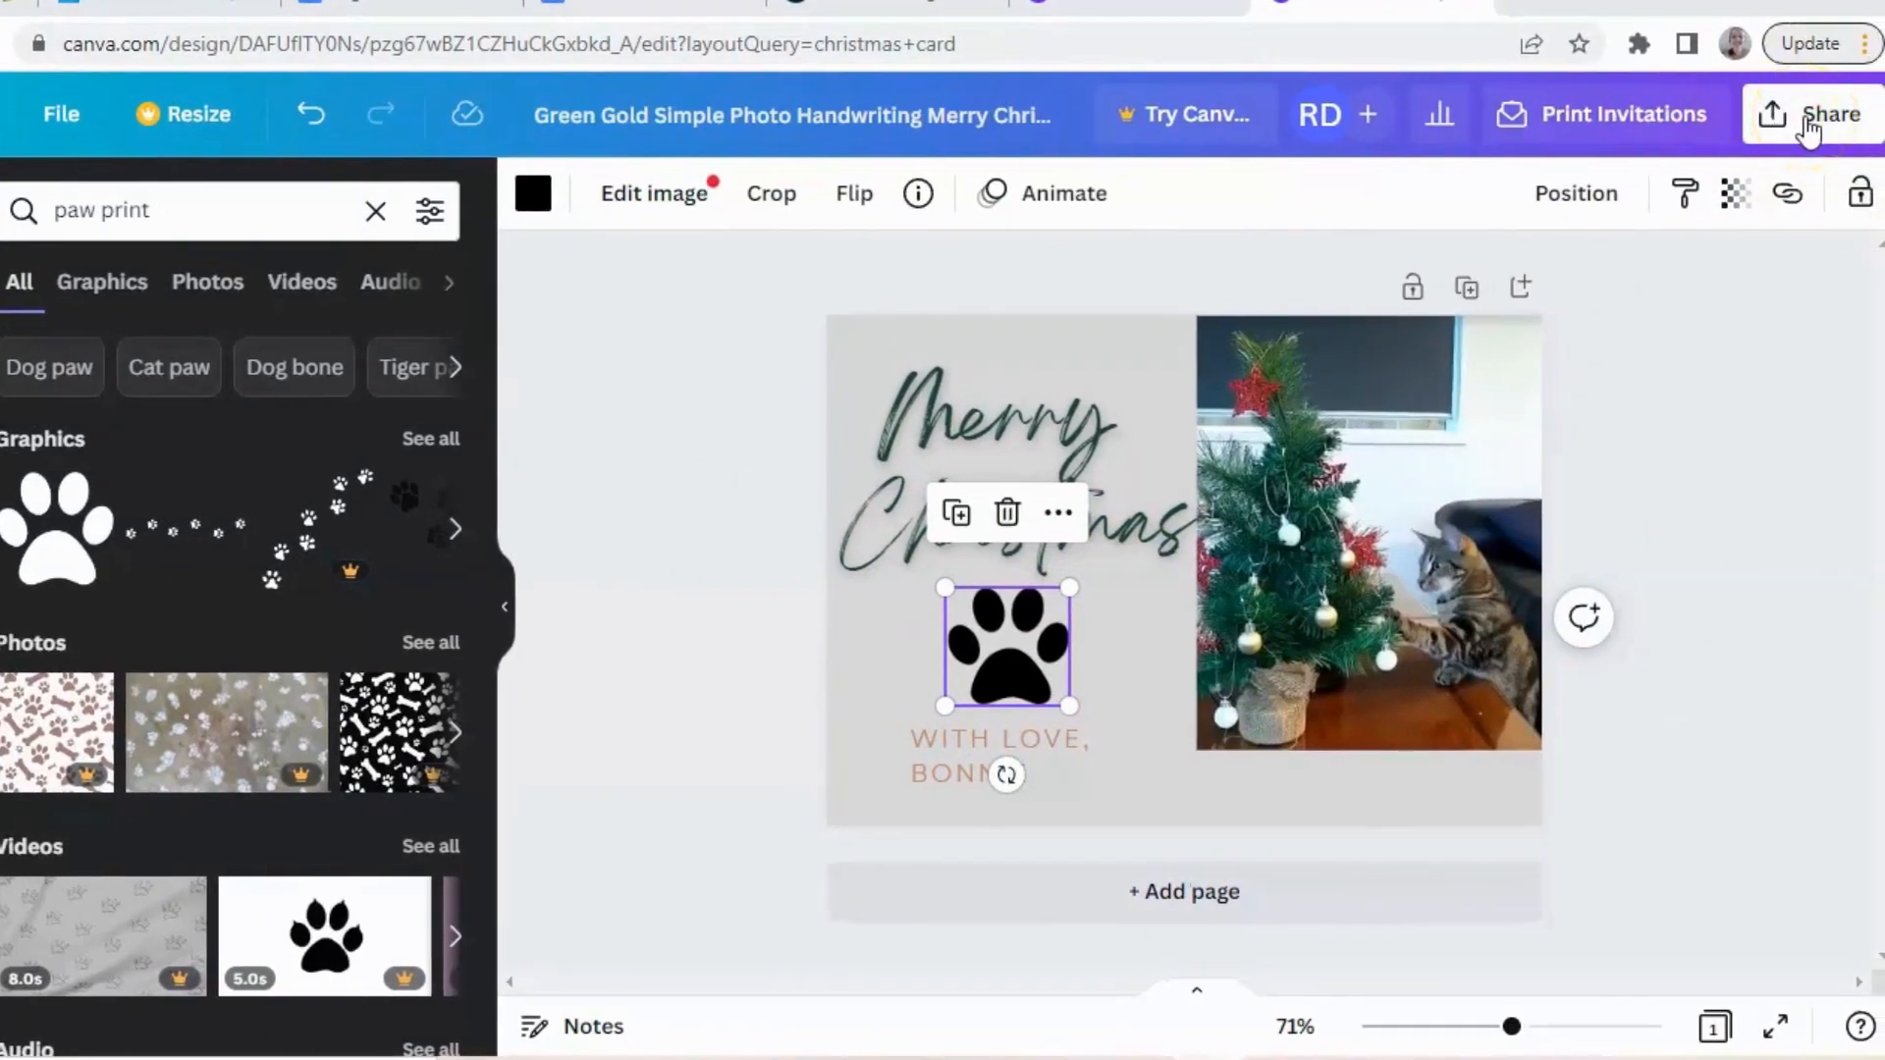
Step: Bring up Share > Download for the card and show the file-type list with PNG suggested
{"action": "left_click", "coordinate": [1828, 114]}
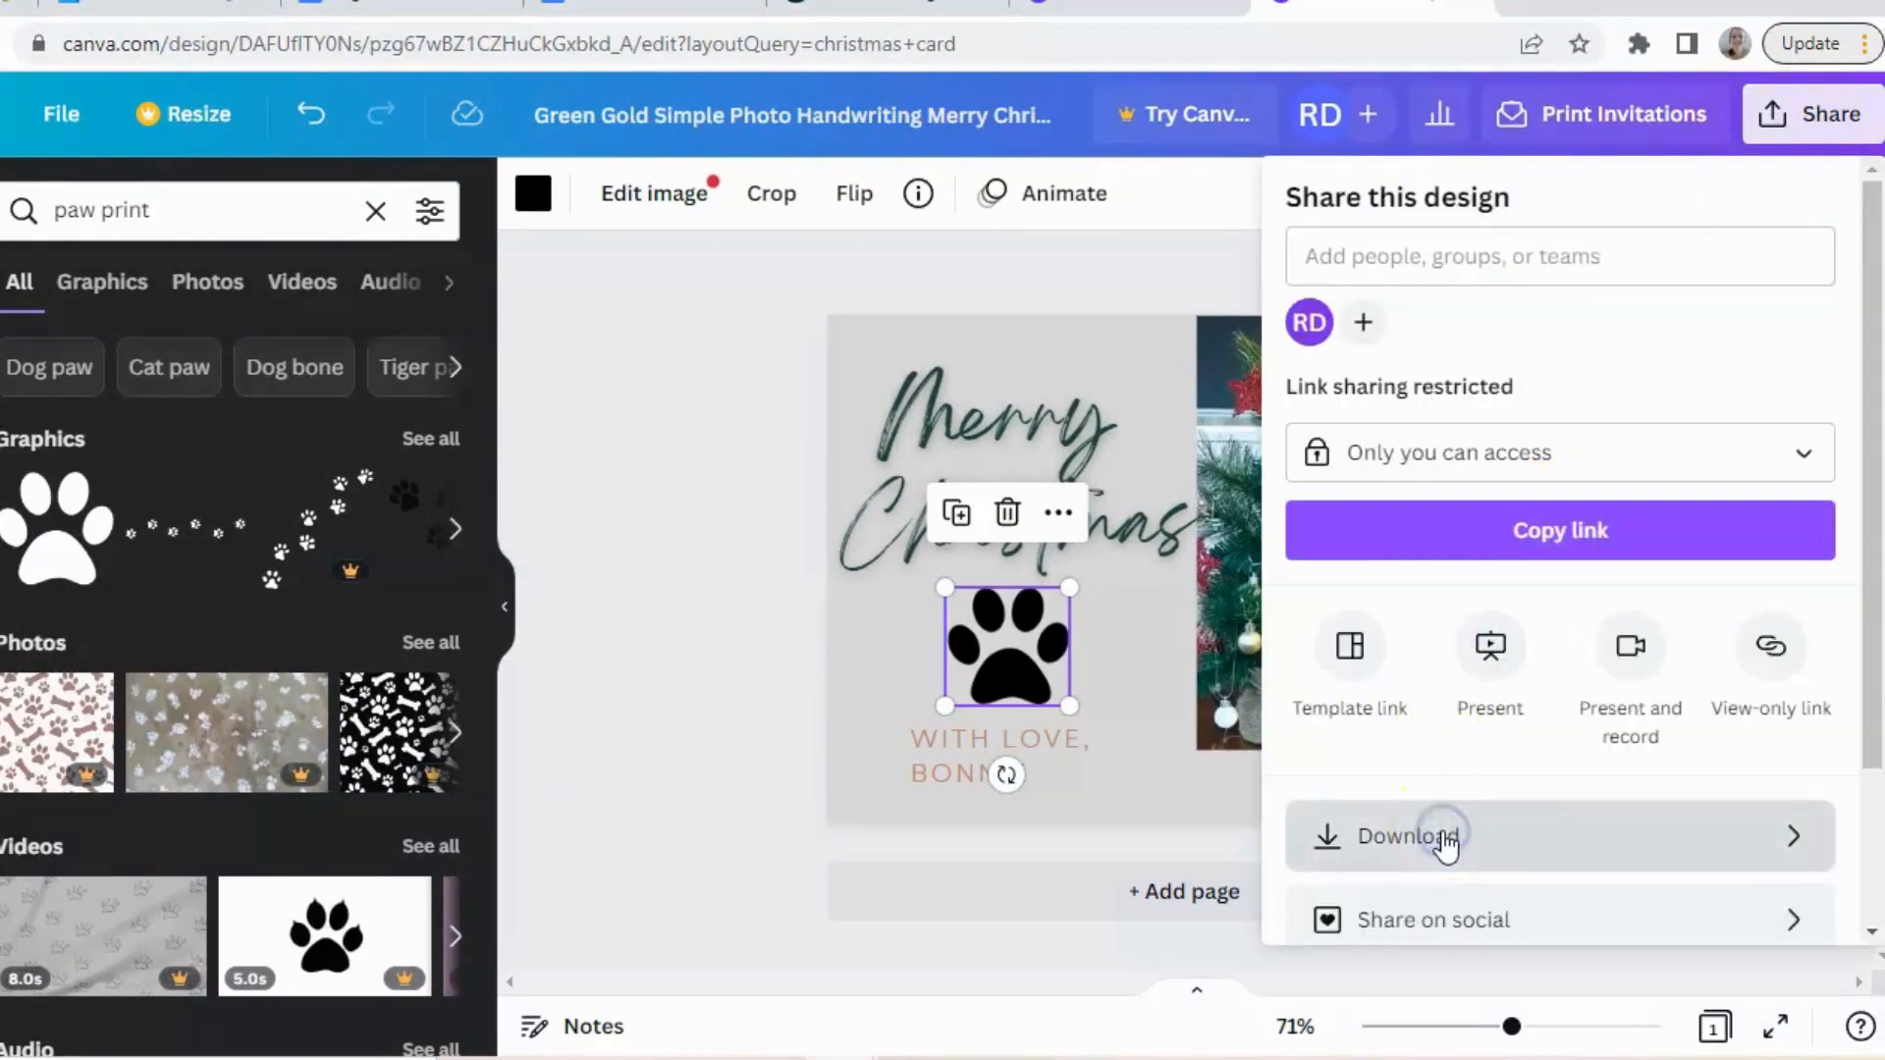
{"action": "left_click", "coordinate": [1408, 835]}
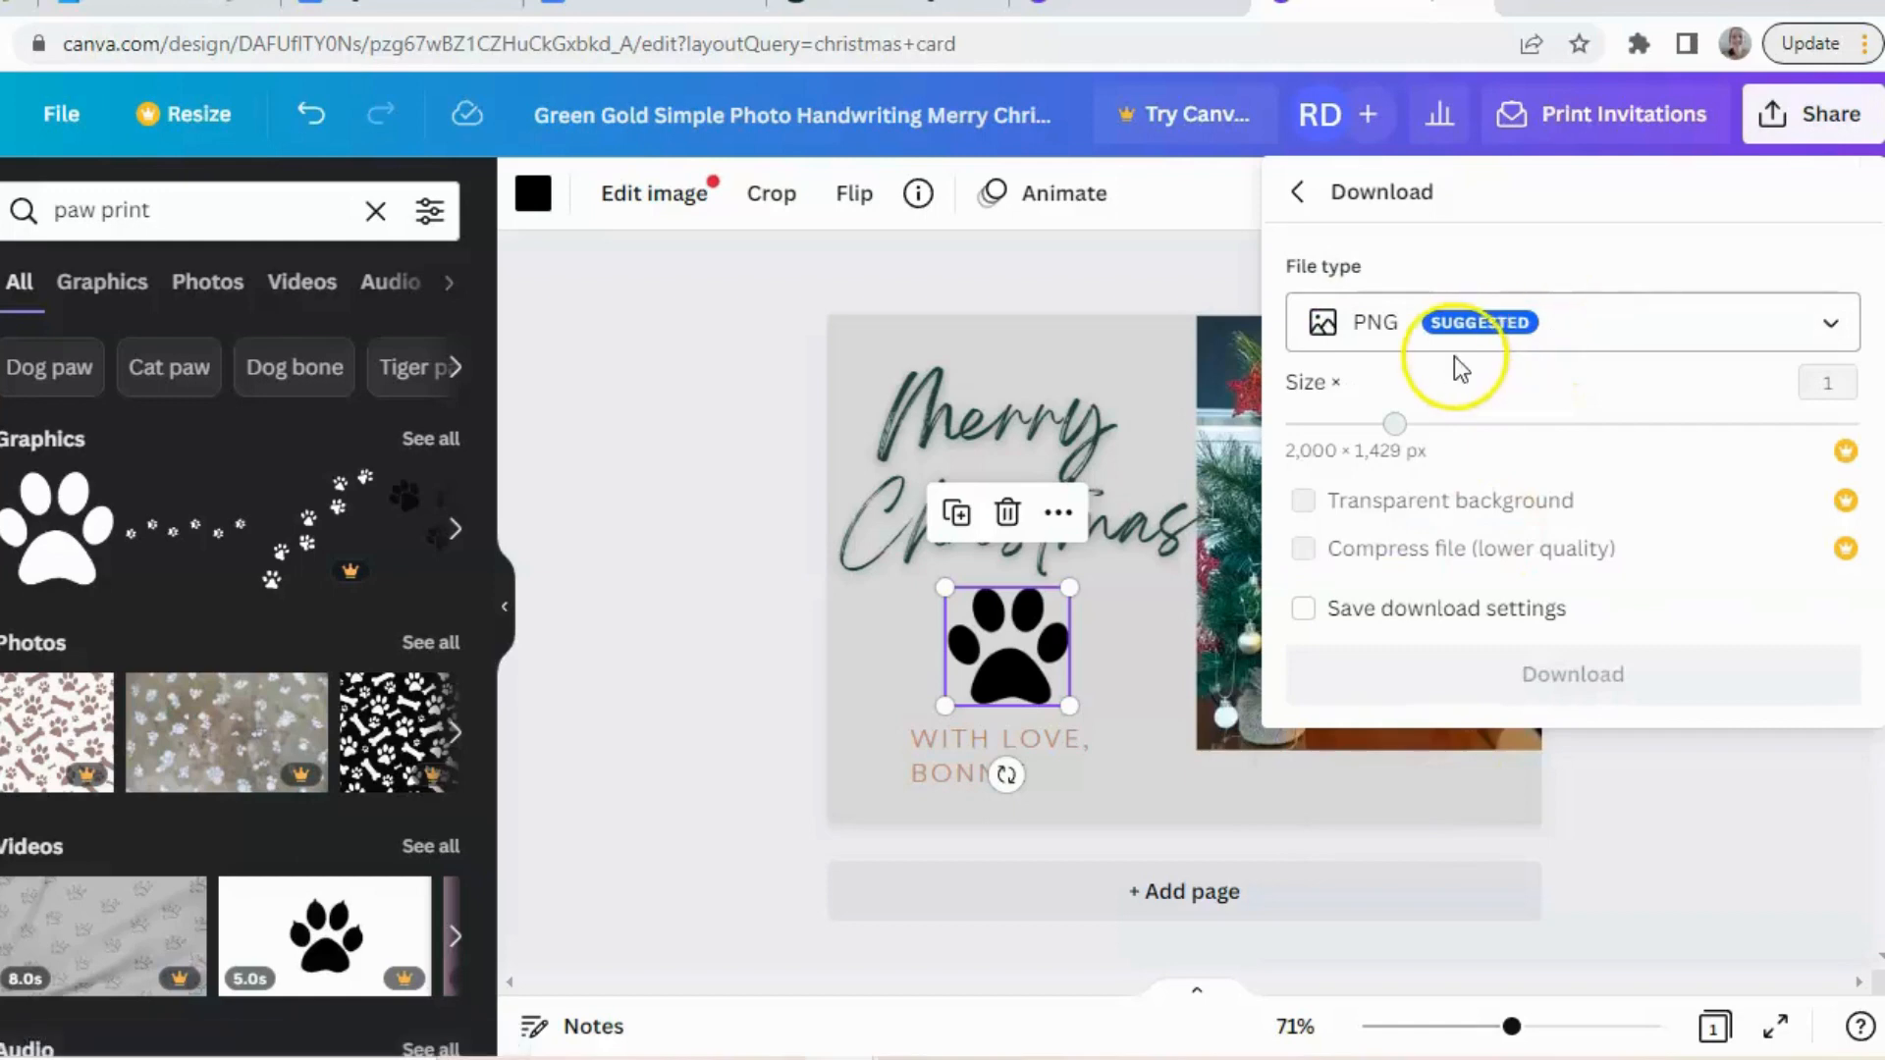
{"action": "left_click", "coordinate": [1569, 322]}
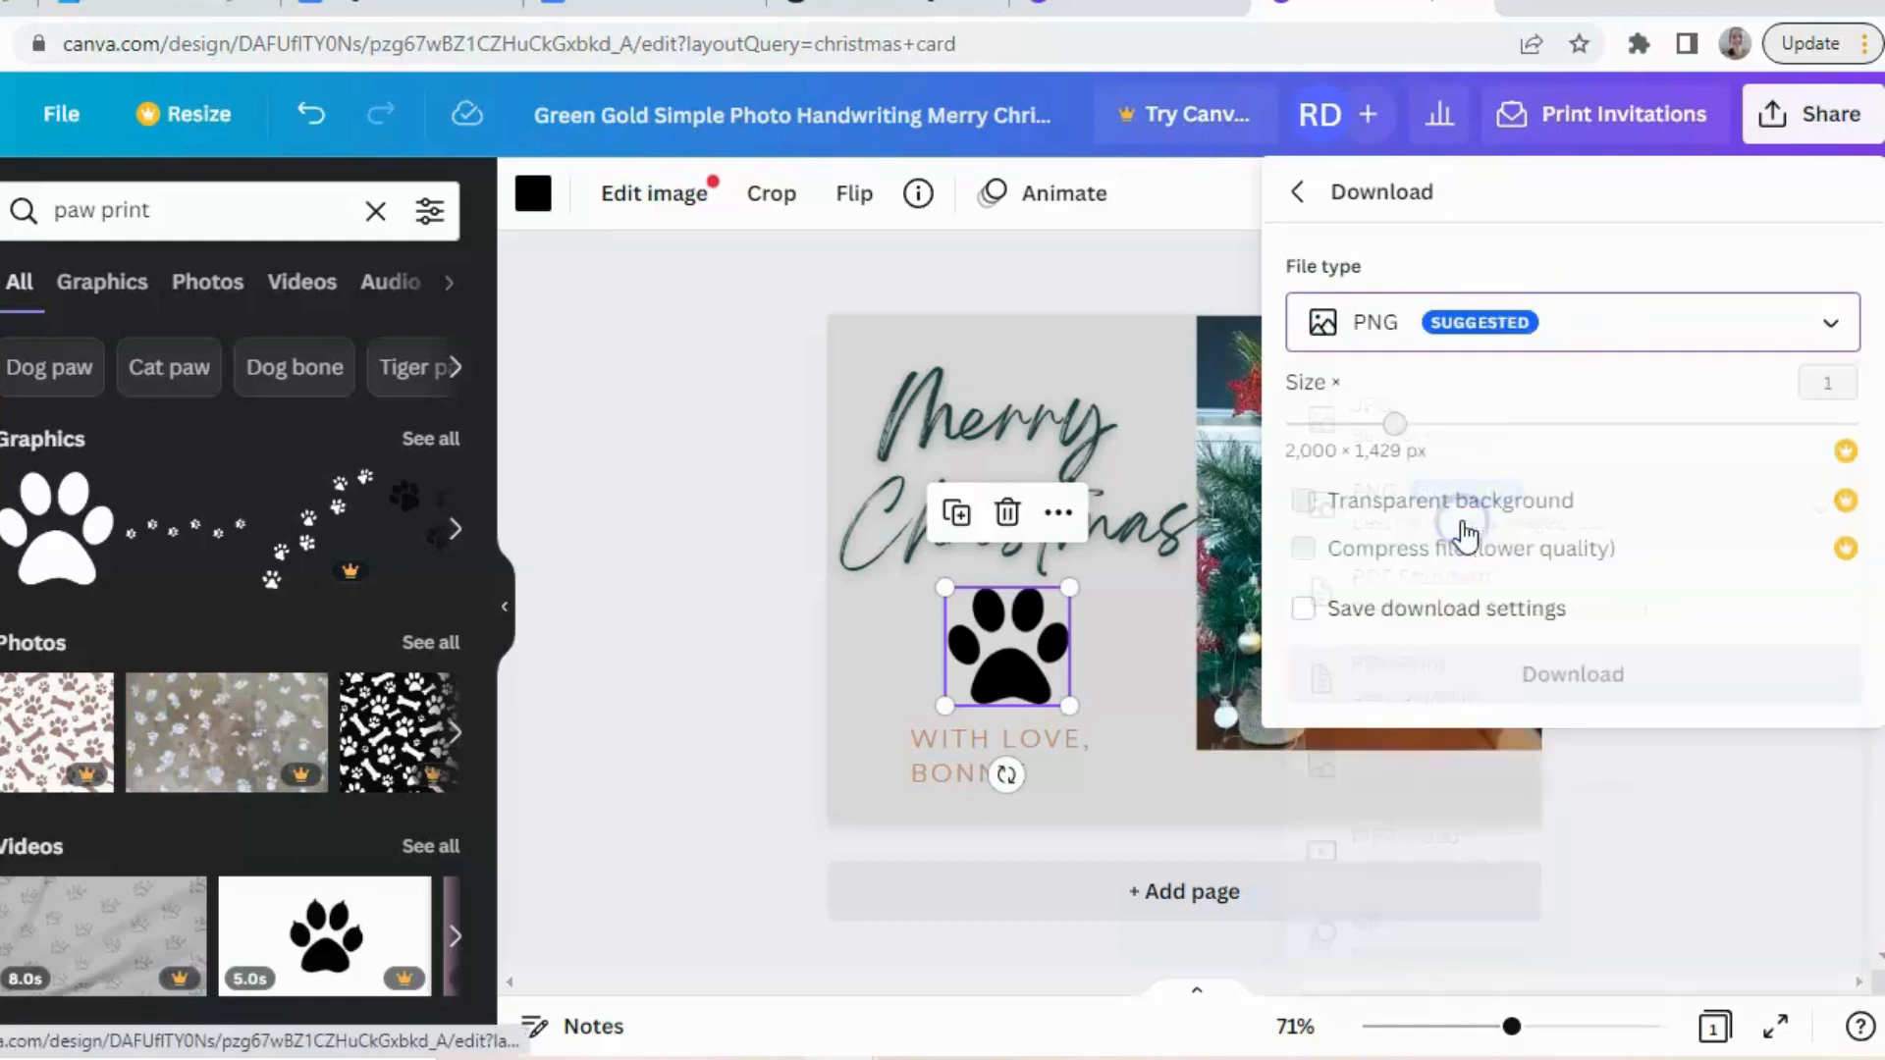